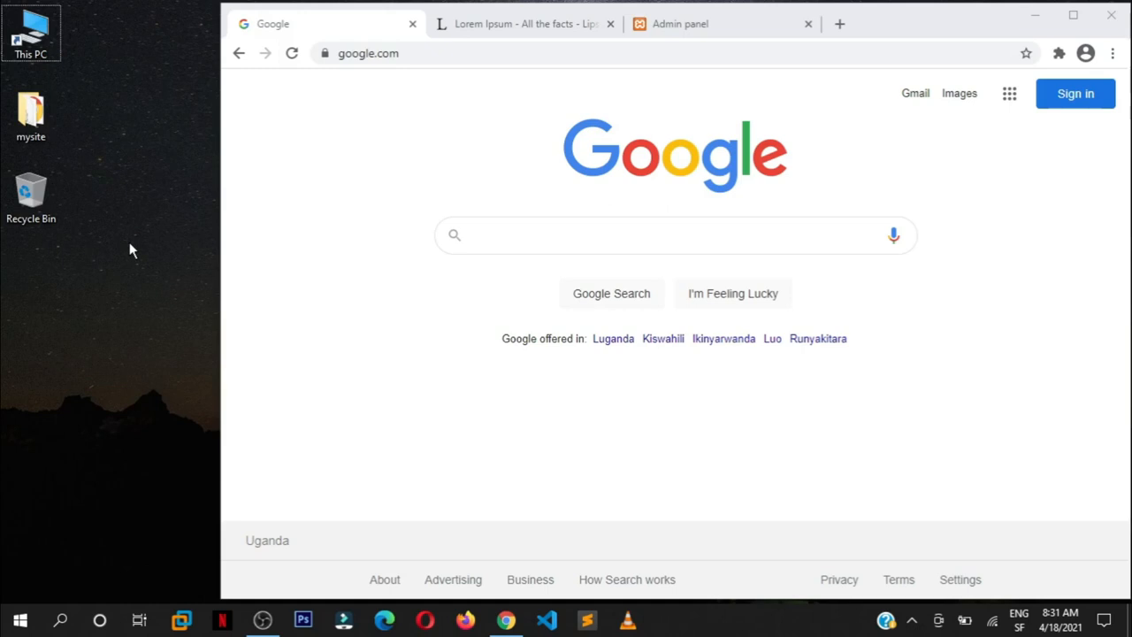
mouse_move(266, 130)
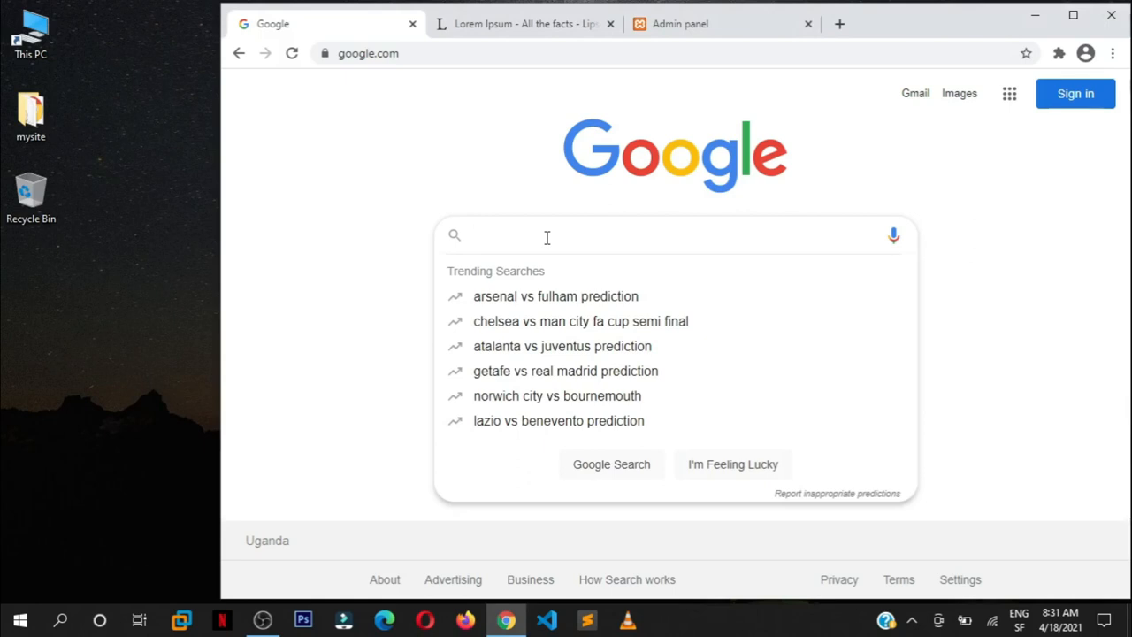
Step: Search Google for 'ckeditor' via the autocomplete suggestion
type("cked")
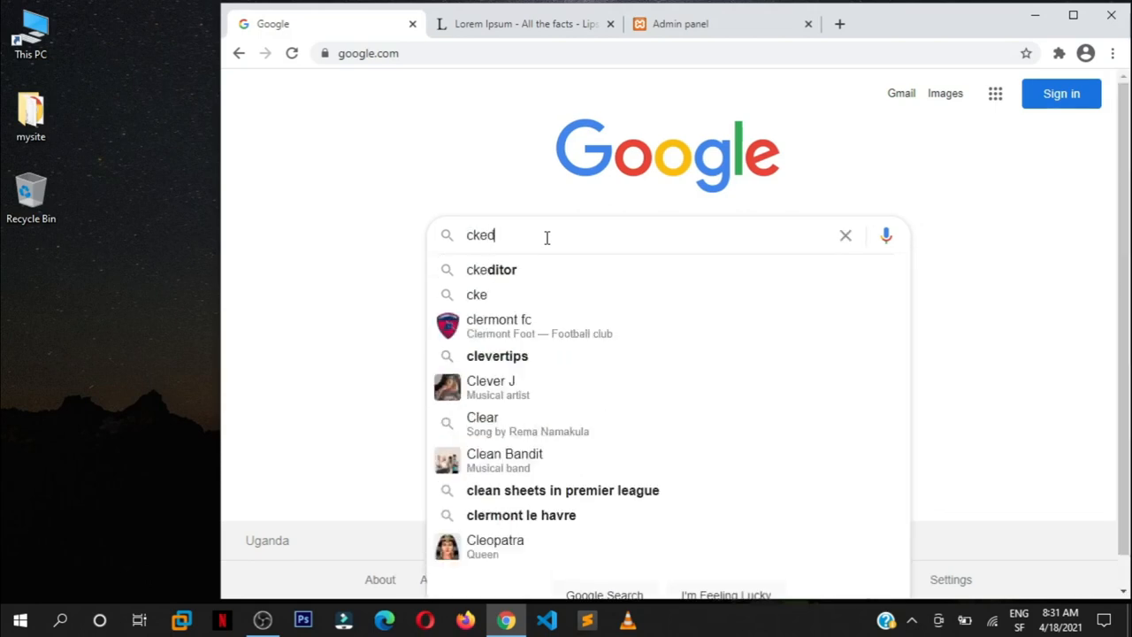
left_click(491, 269)
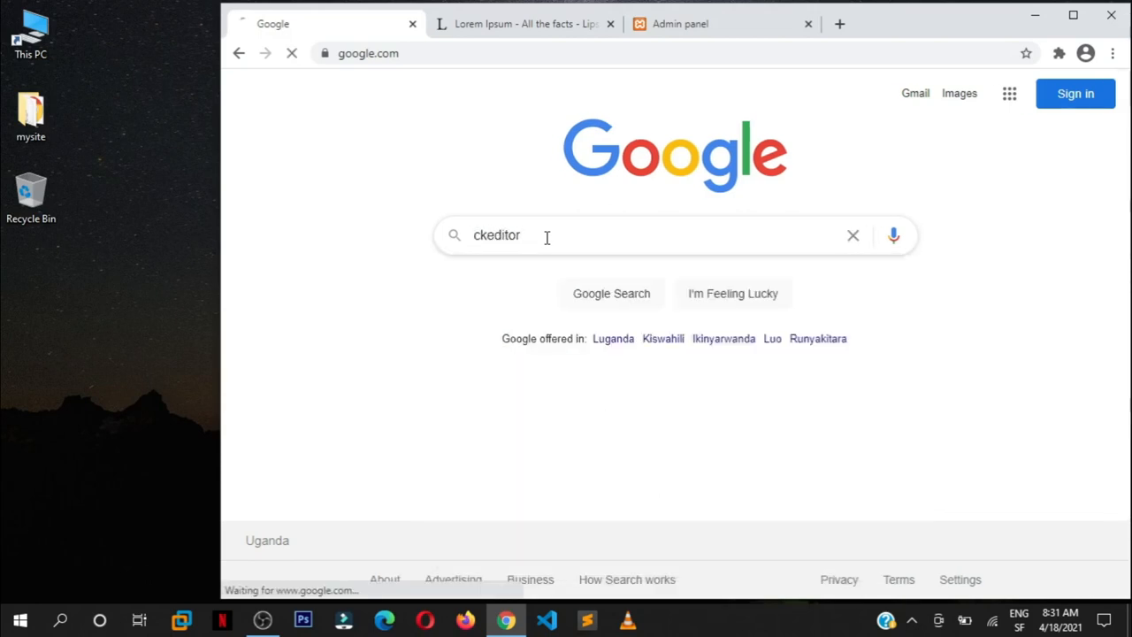
key("Return")
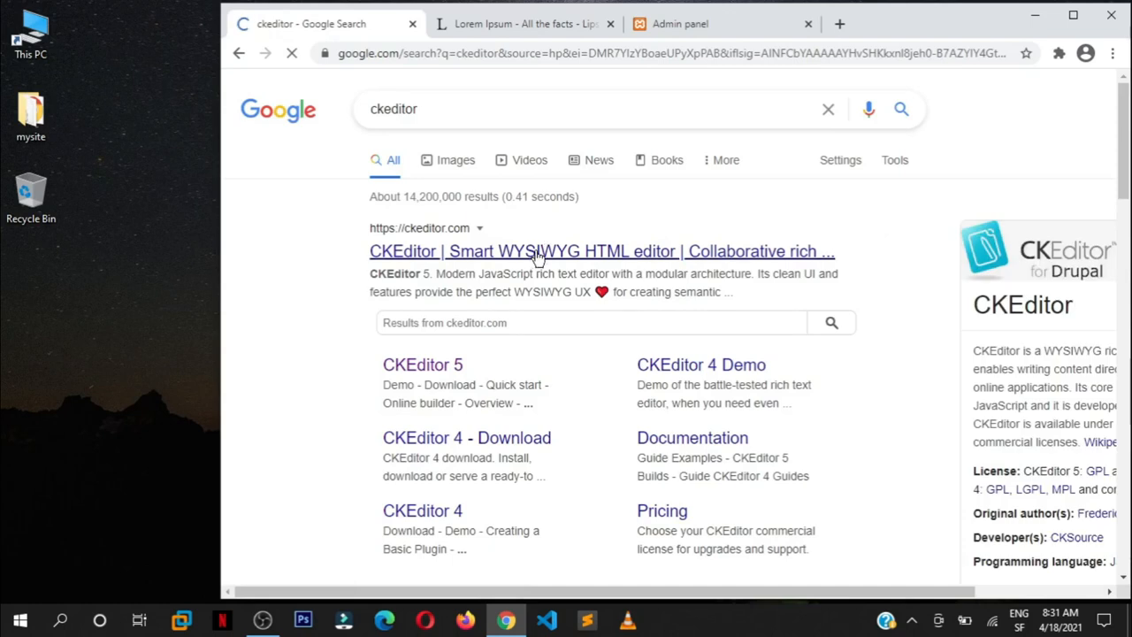
mouse_move(516, 256)
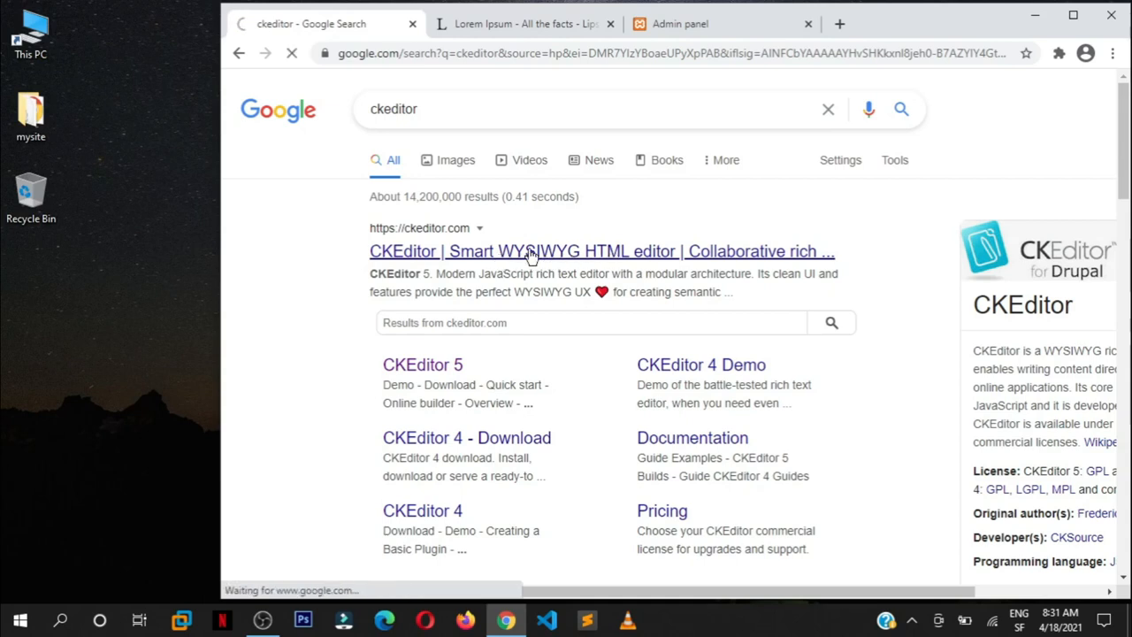
Step: Open ckeditor.com, accept the cookie notice, and go to the CKEditor 5 overview
left_click(531, 251)
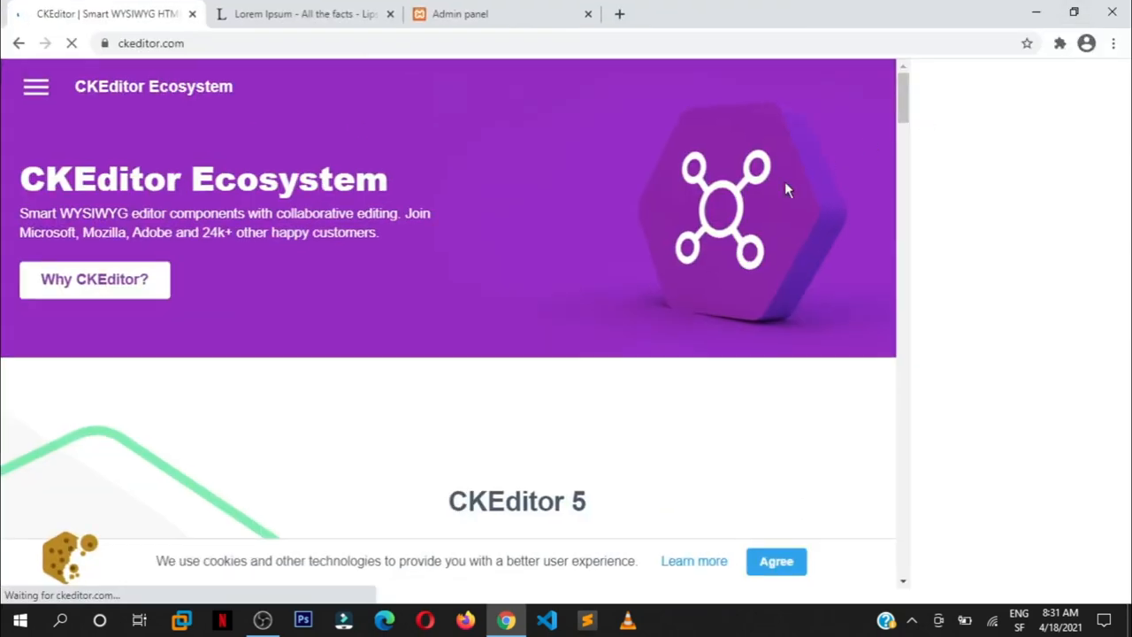
scroll("down", 3)
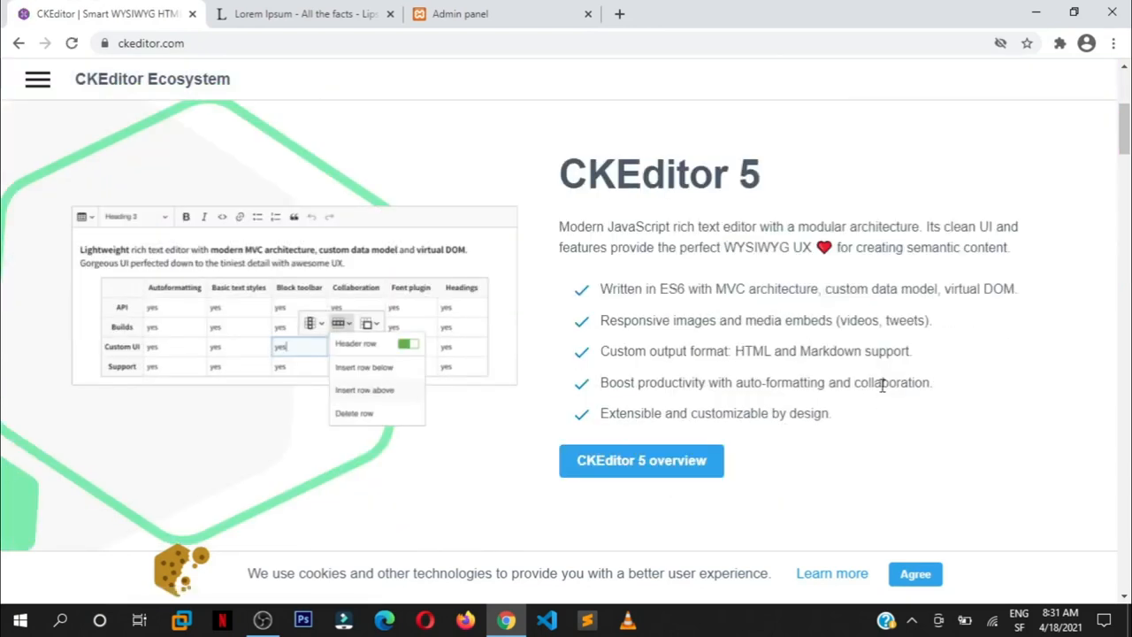
left_click(915, 574)
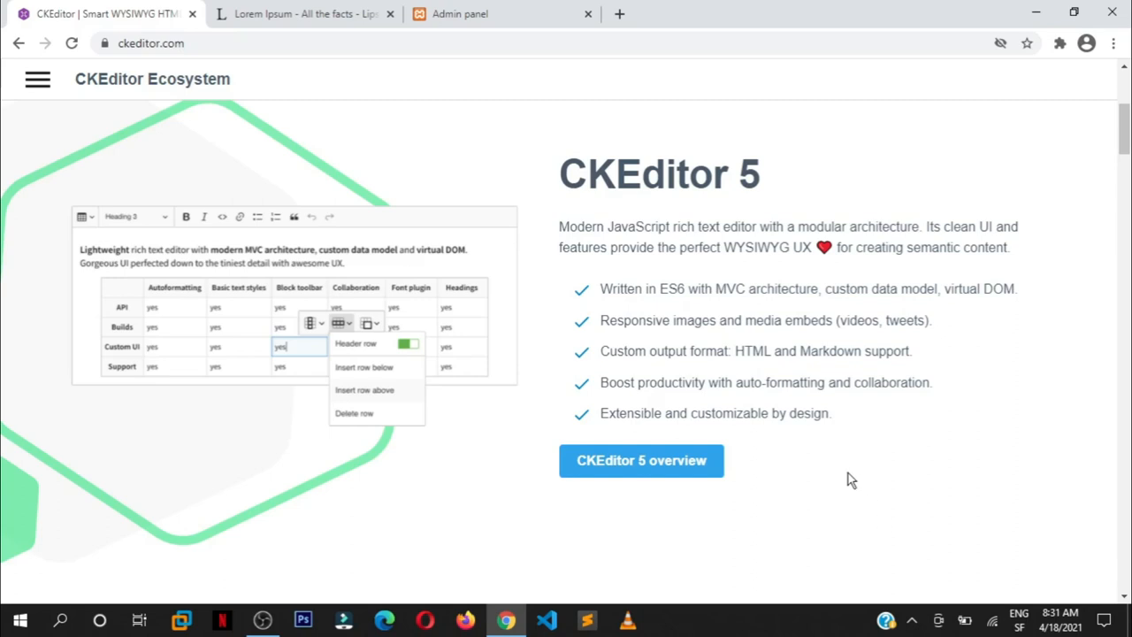
mouse_move(823, 457)
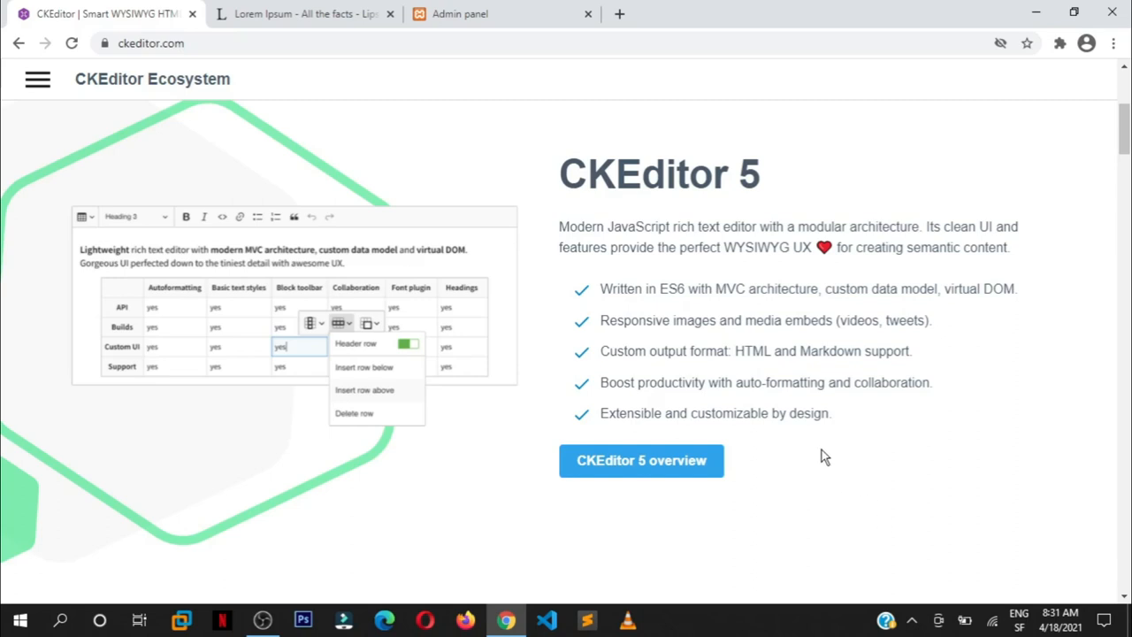
mouse_move(641, 460)
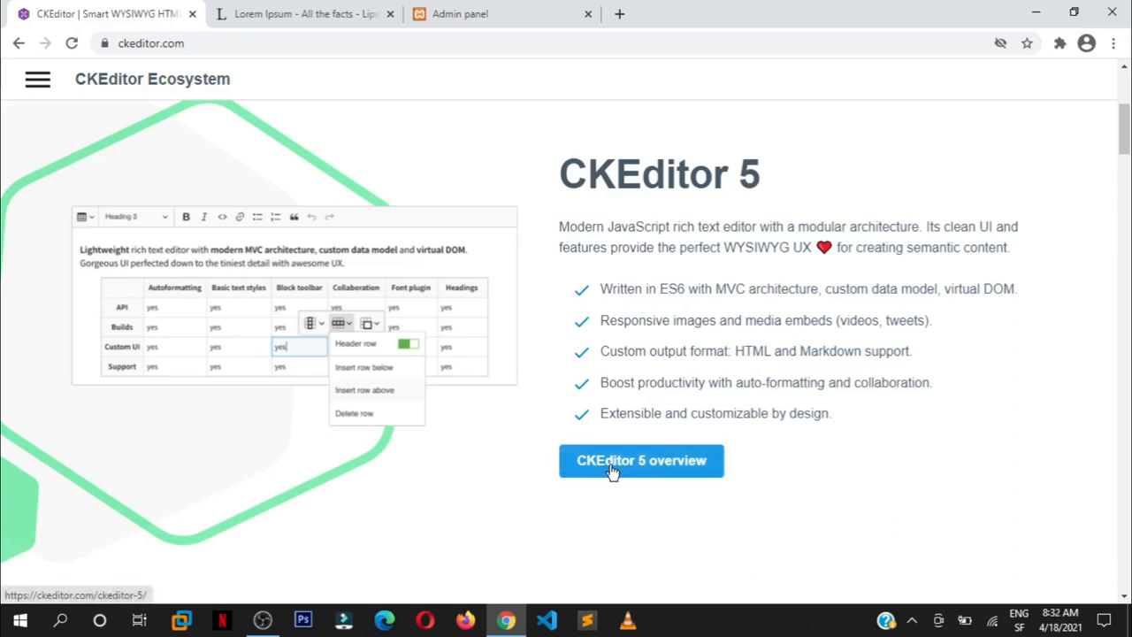
mouse_move(645, 466)
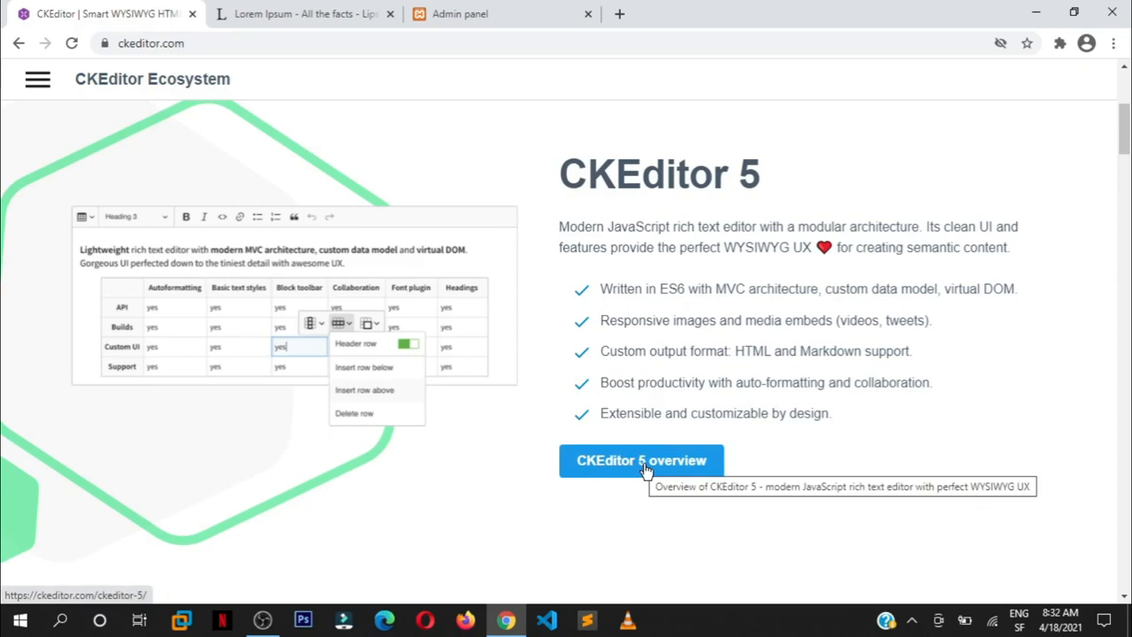
left_click(641, 460)
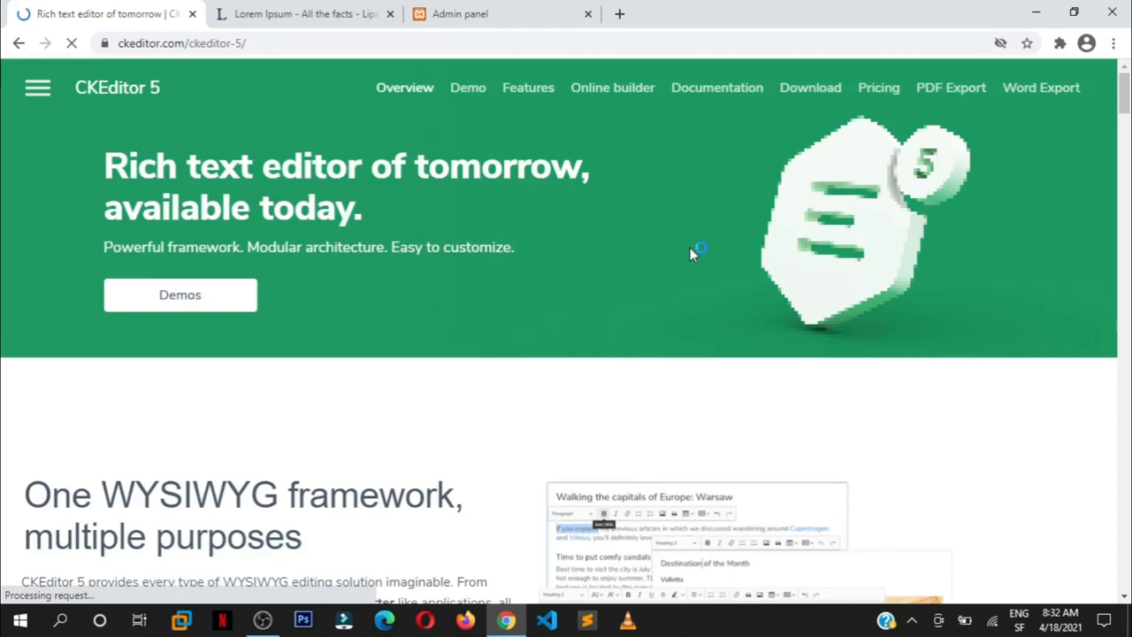
mouse_move(810, 87)
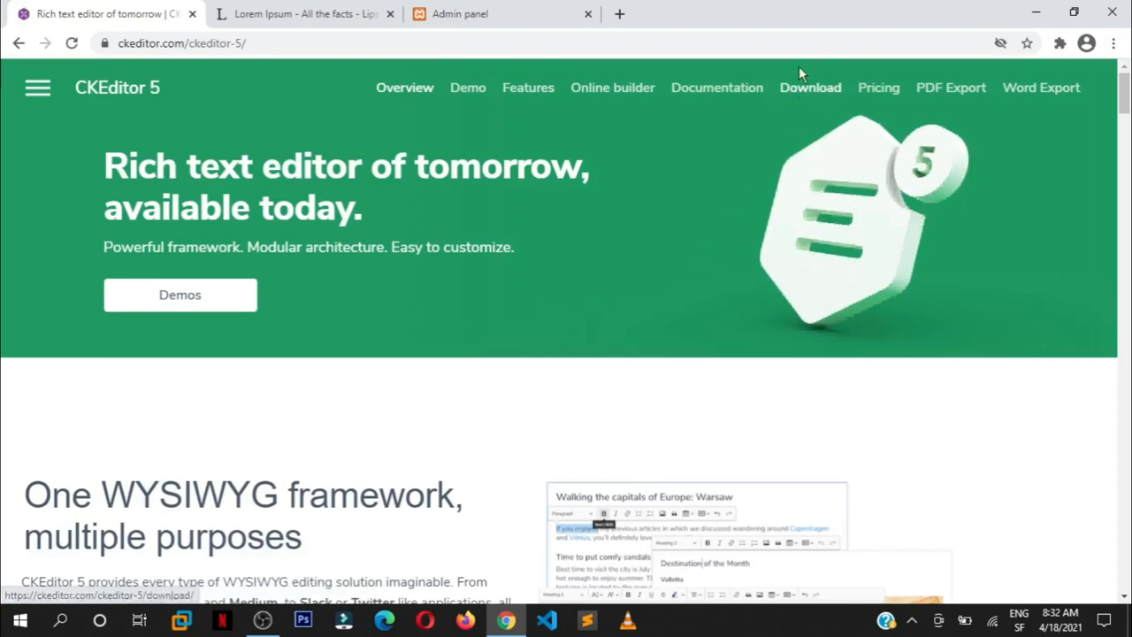
mouse_move(810, 88)
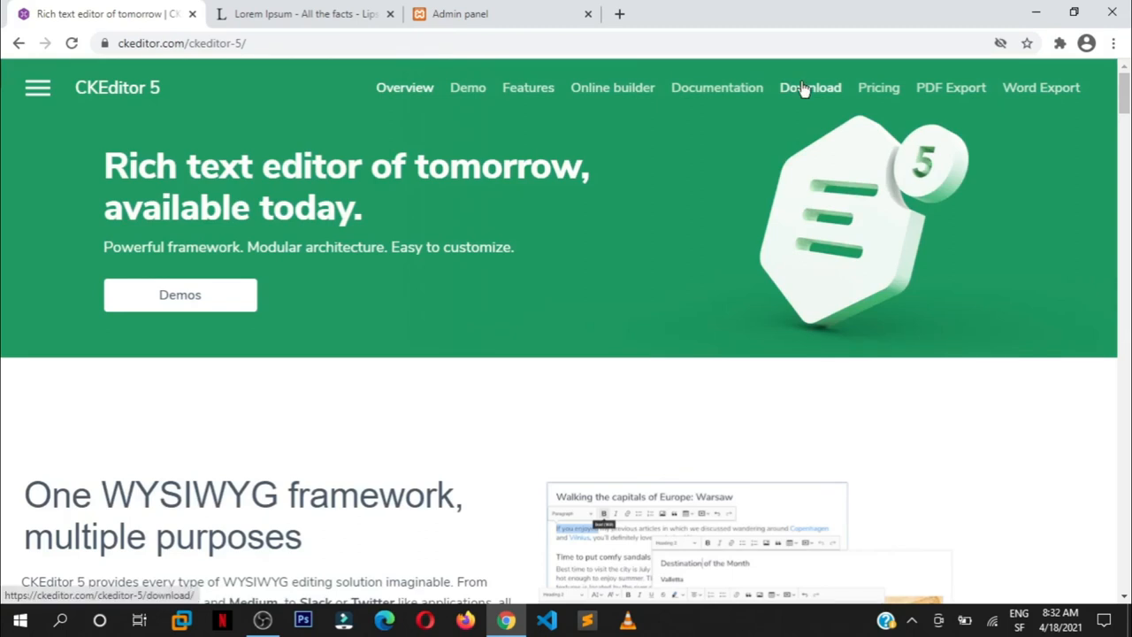
Step: Go to the CKEditor 5 Download page and browse the build list, keeping Classic
left_click(810, 88)
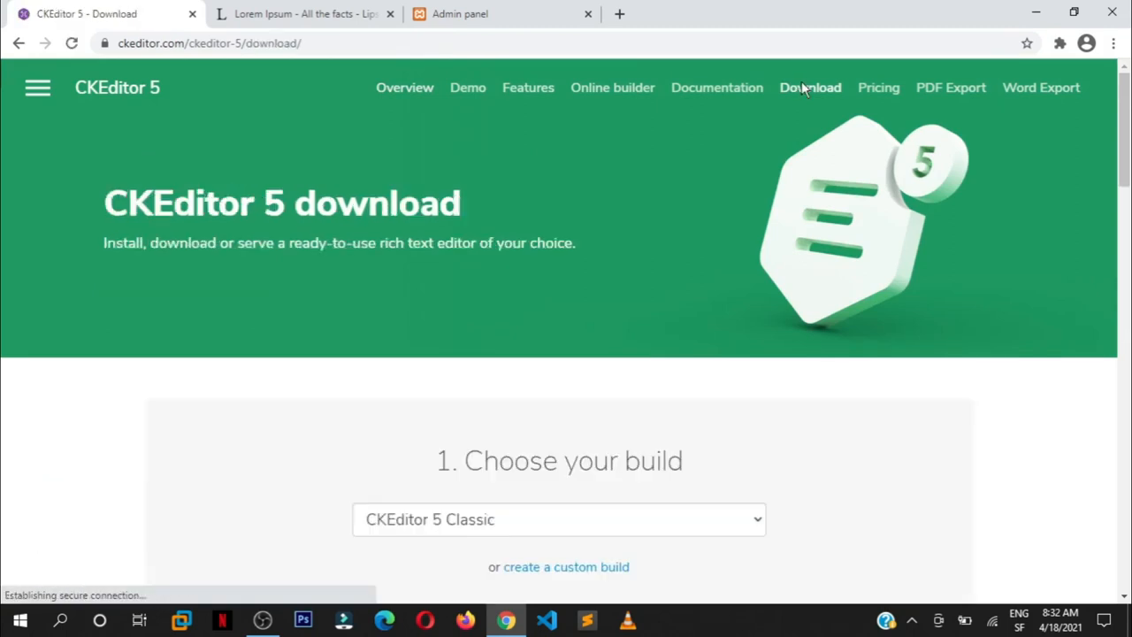
scroll("down", 3)
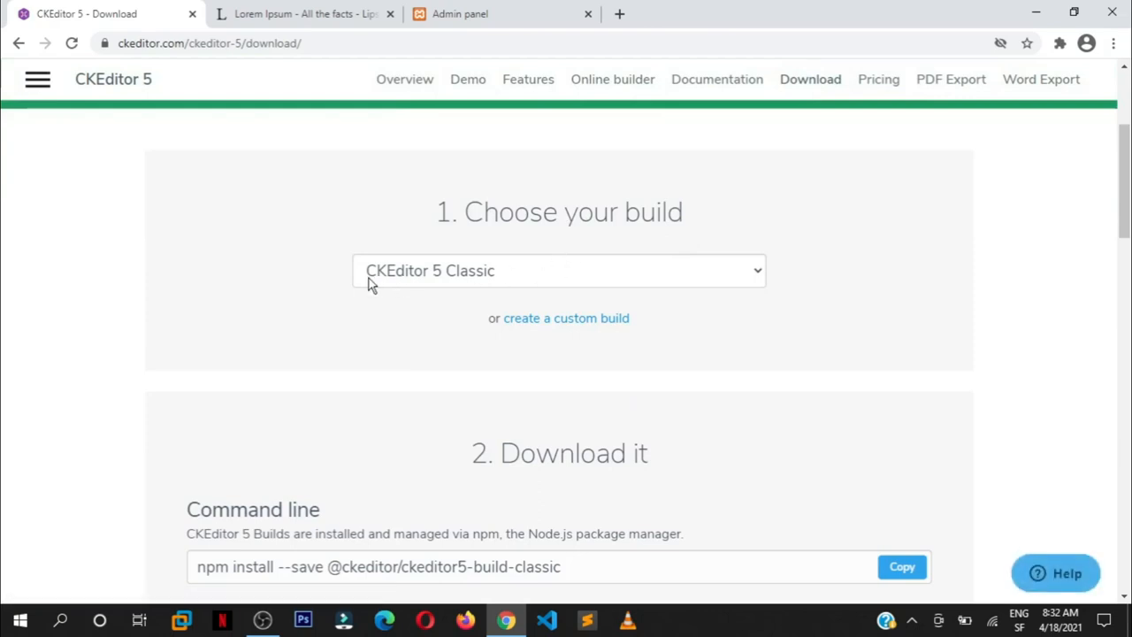
left_click(559, 271)
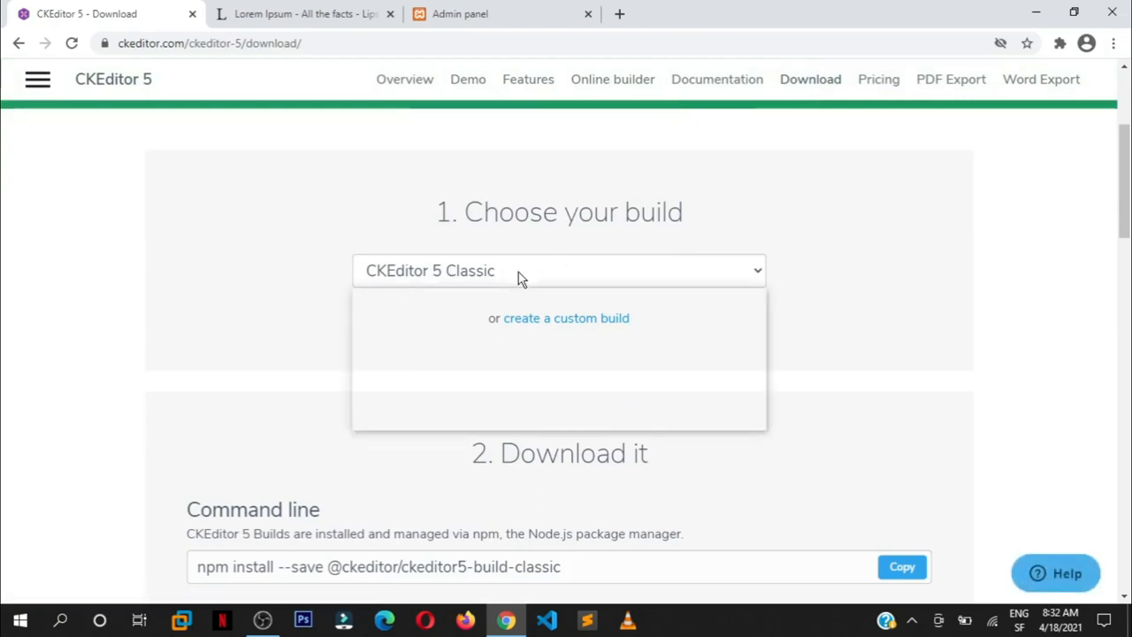
left_click(559, 270)
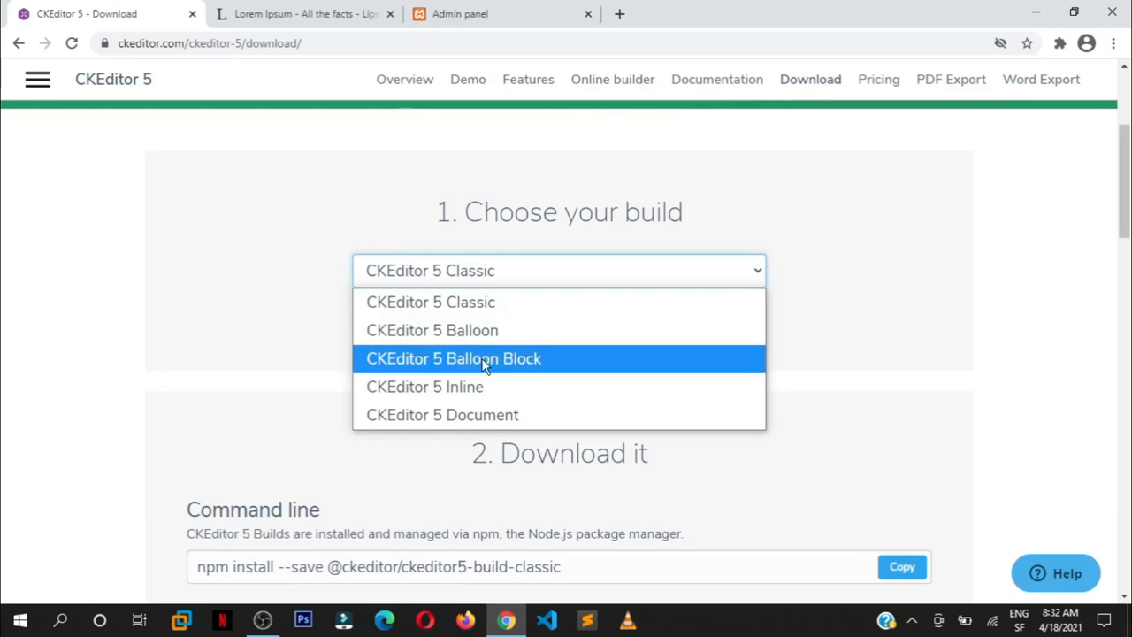
mouse_move(469, 415)
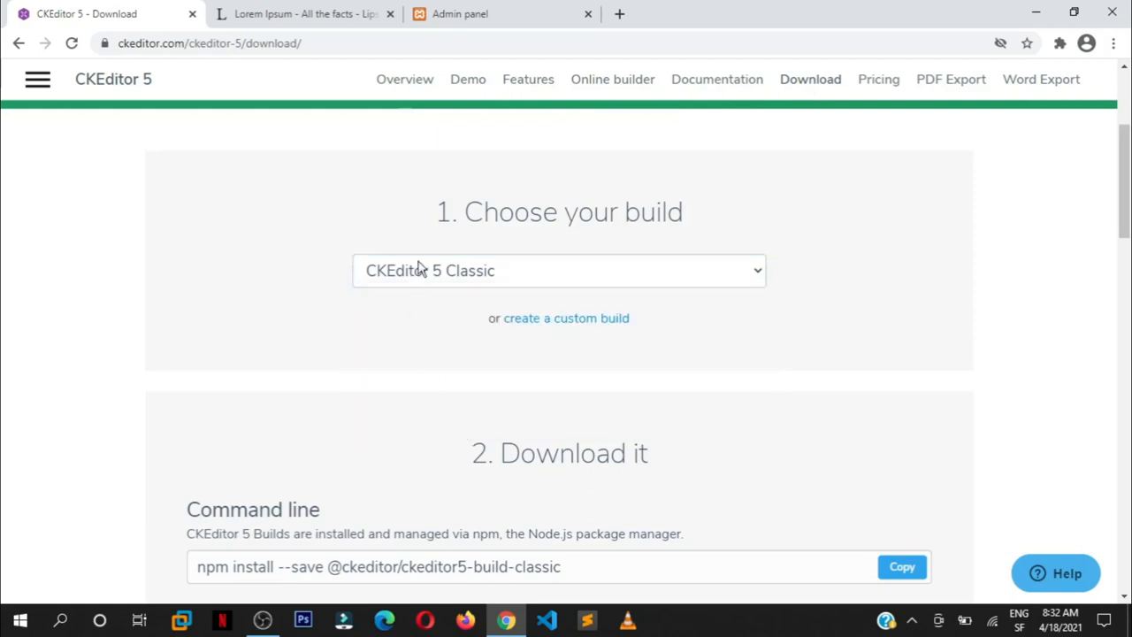
mouse_move(384, 281)
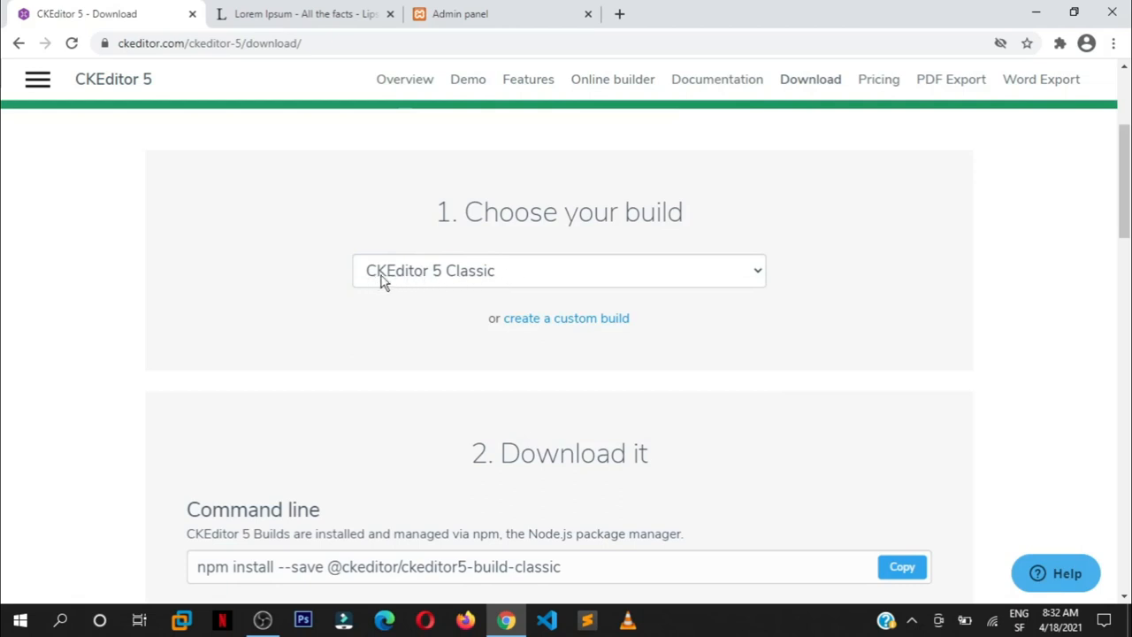
mouse_move(560, 280)
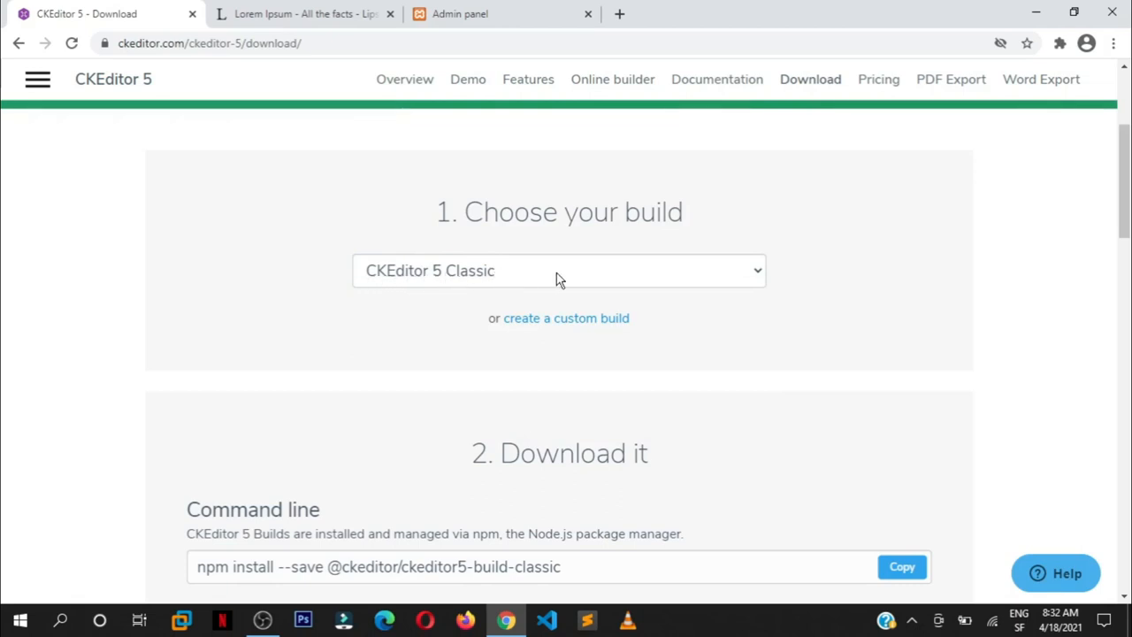
left_click(559, 271)
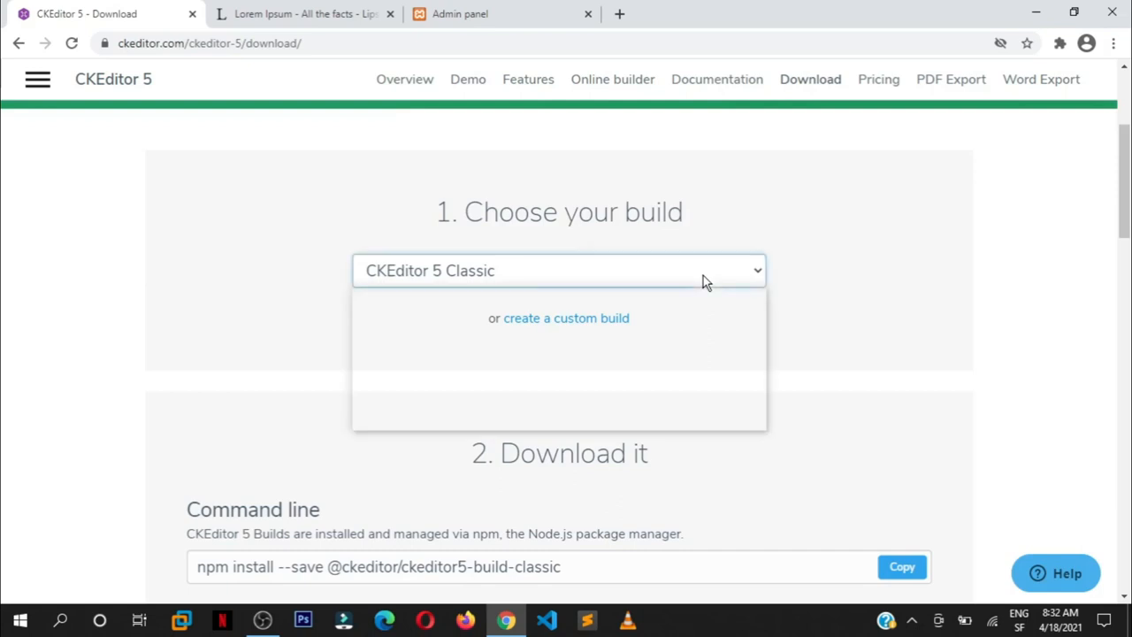
left_click(558, 271)
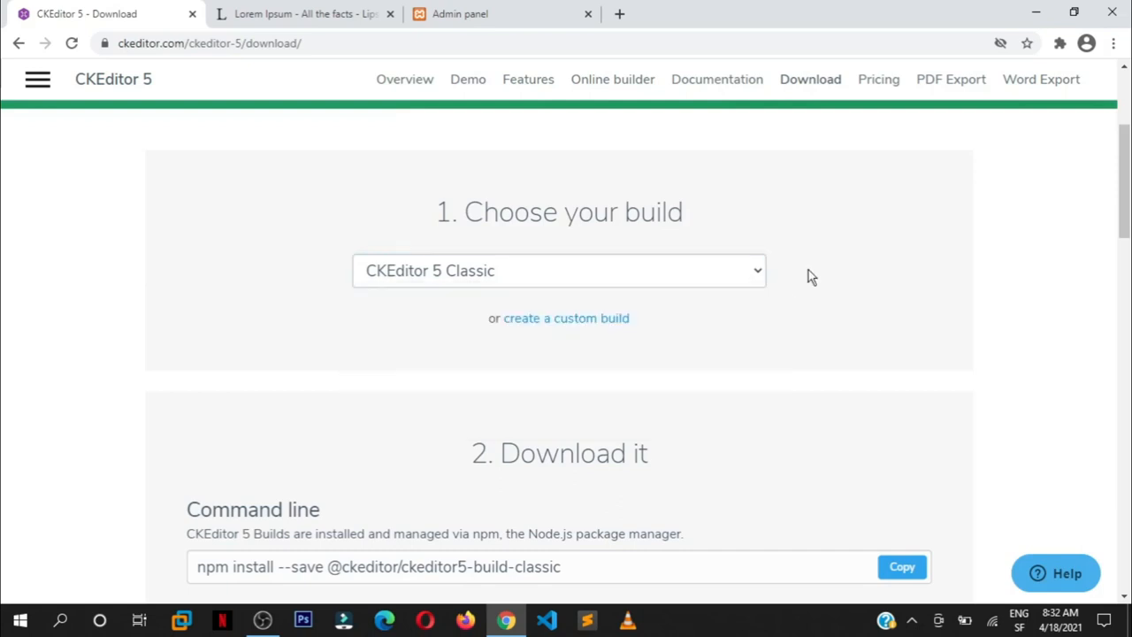
mouse_move(531, 270)
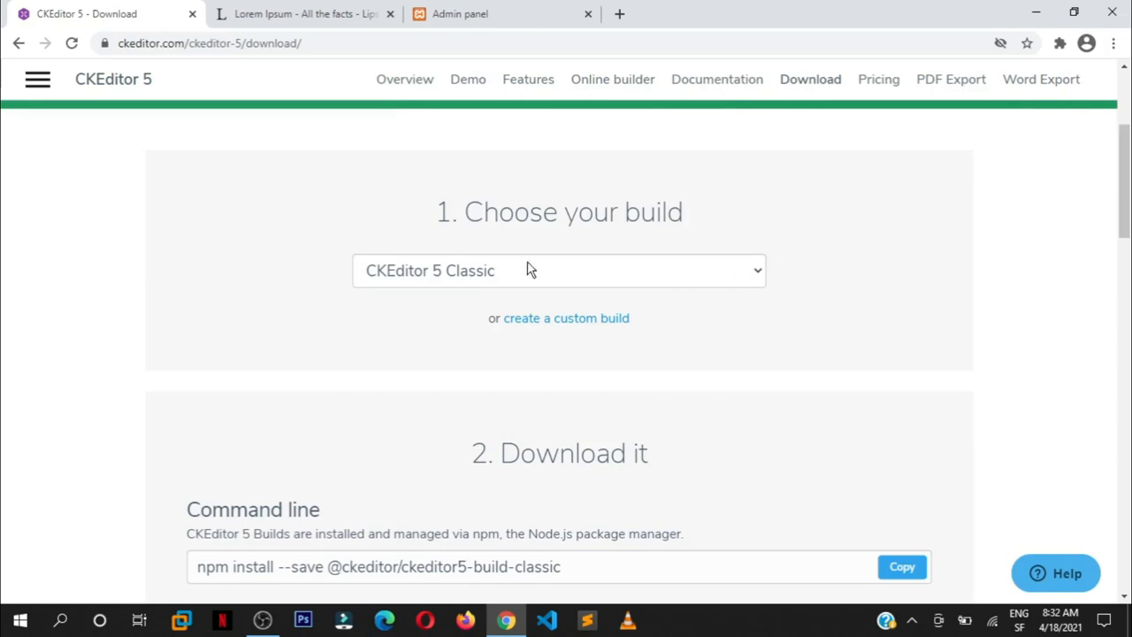
mouse_move(385, 278)
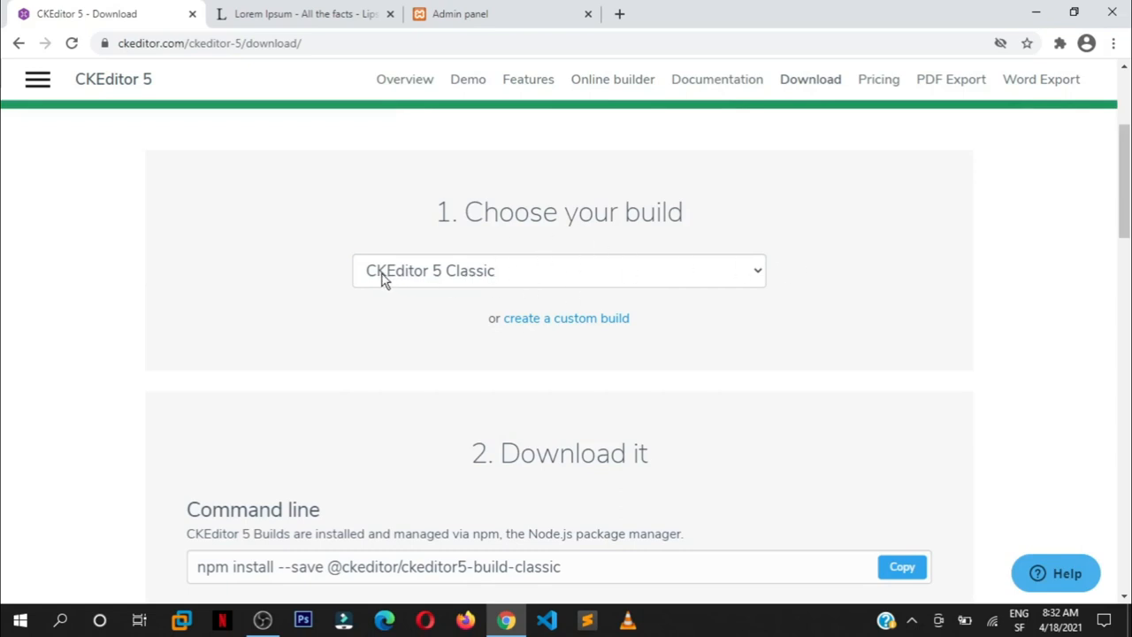
mouse_move(871, 288)
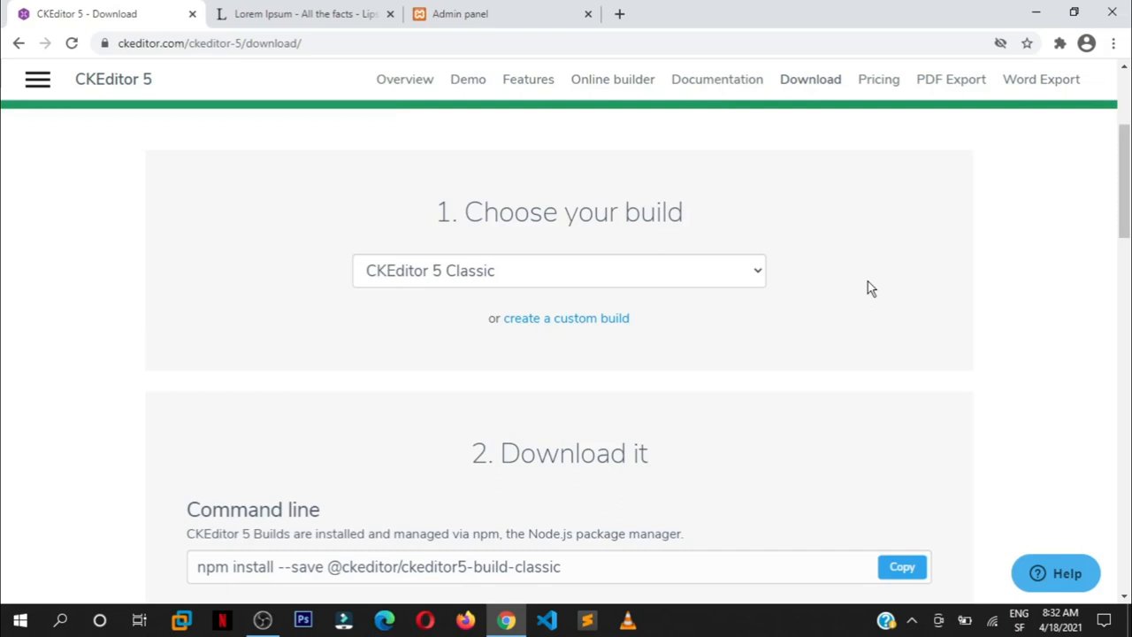
Step: Scroll the Download page past the npm command to the Zip package and CDN sections
scroll("down", 3)
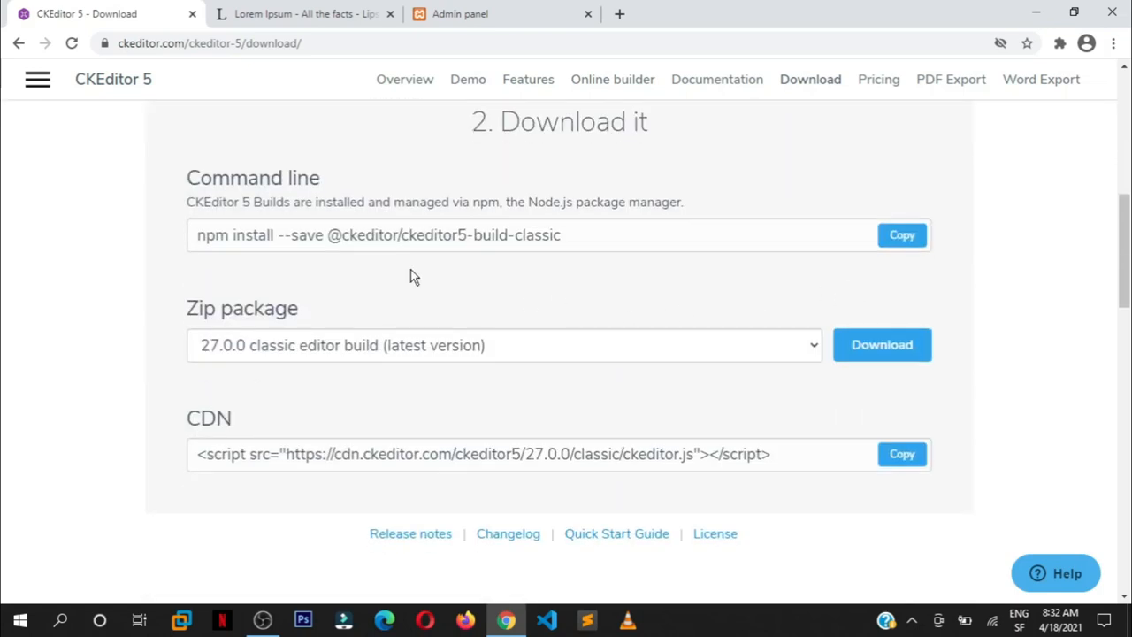
mouse_move(573, 240)
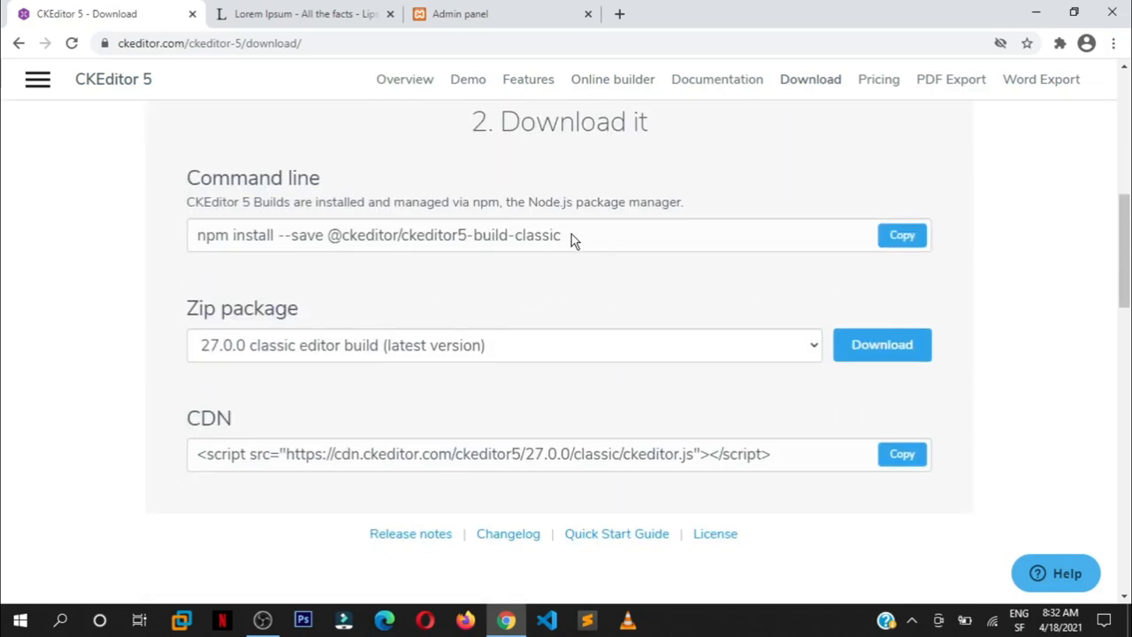
triple_click(380, 234)
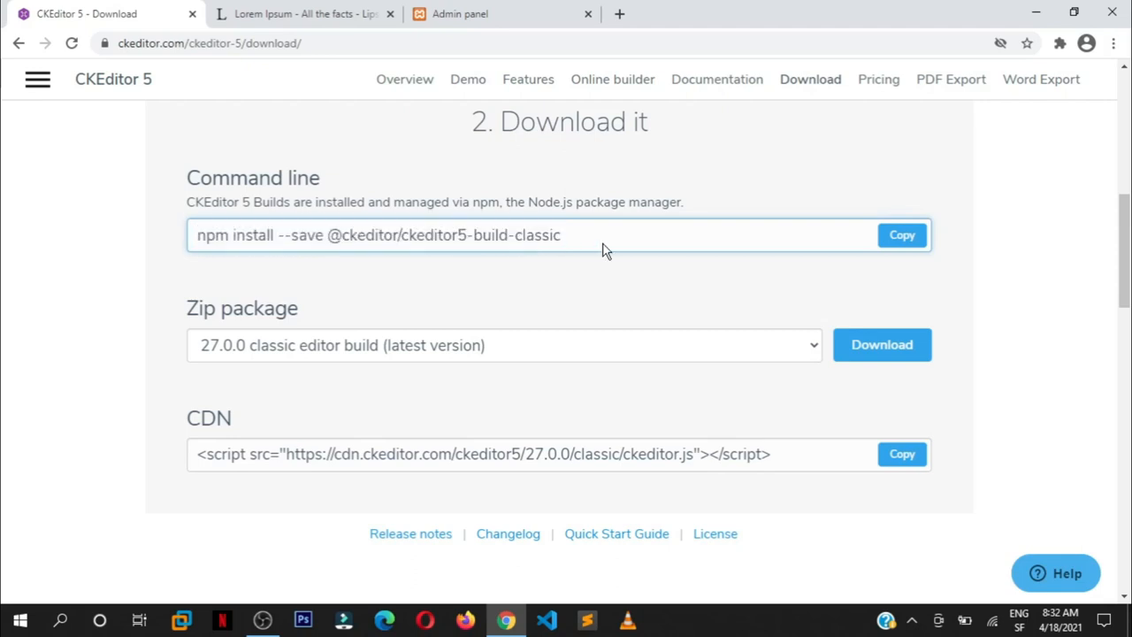
scroll("down", 3)
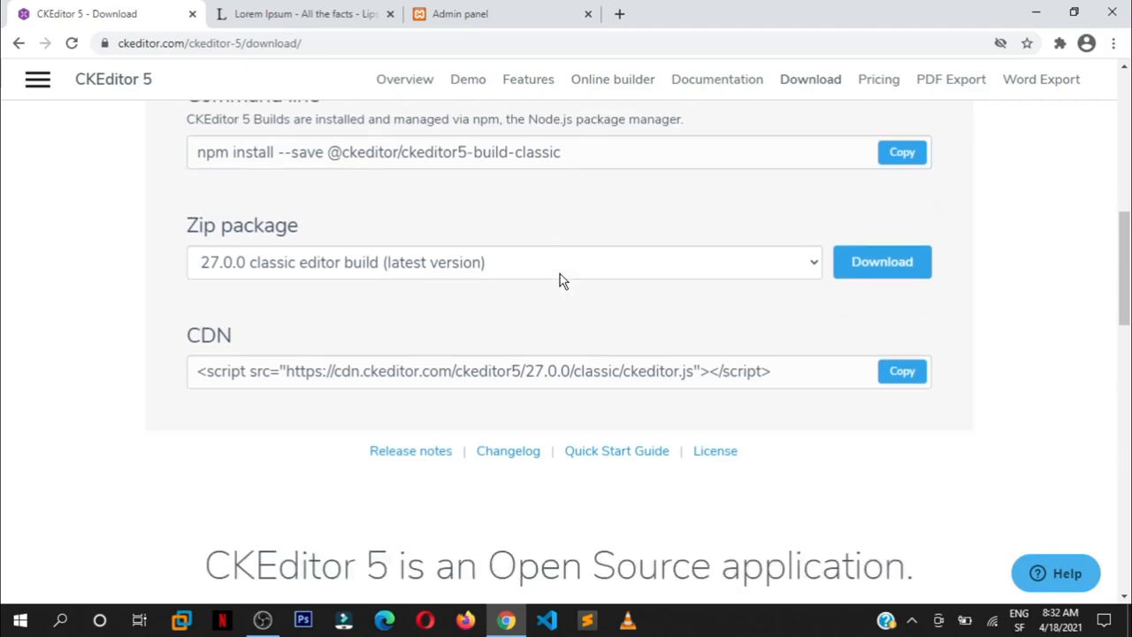
mouse_move(358, 233)
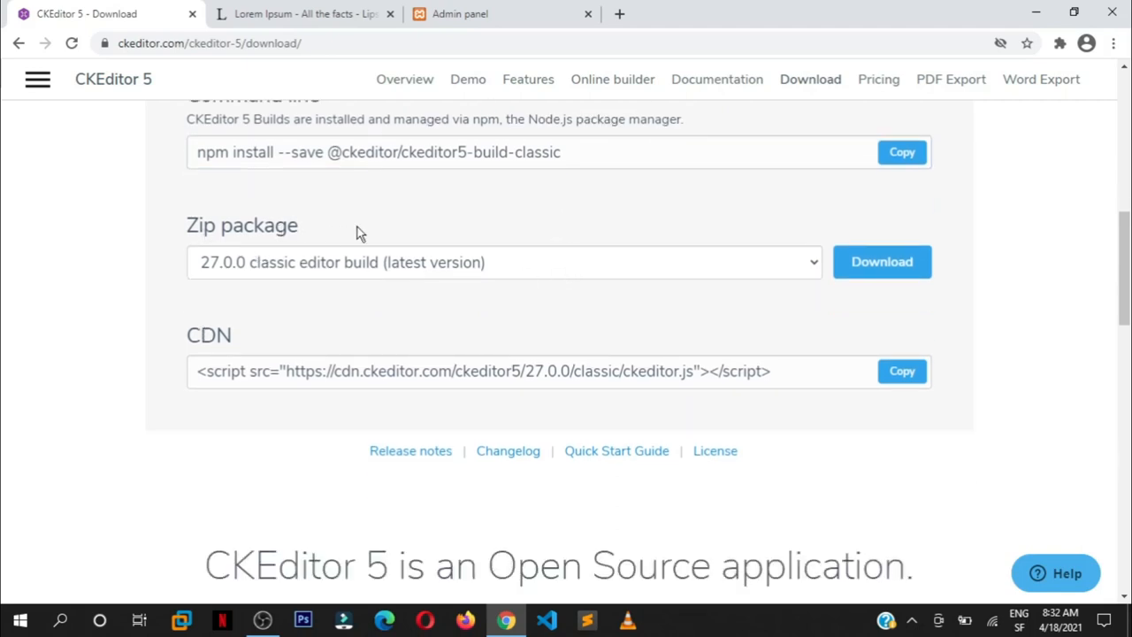
double_click(208, 335)
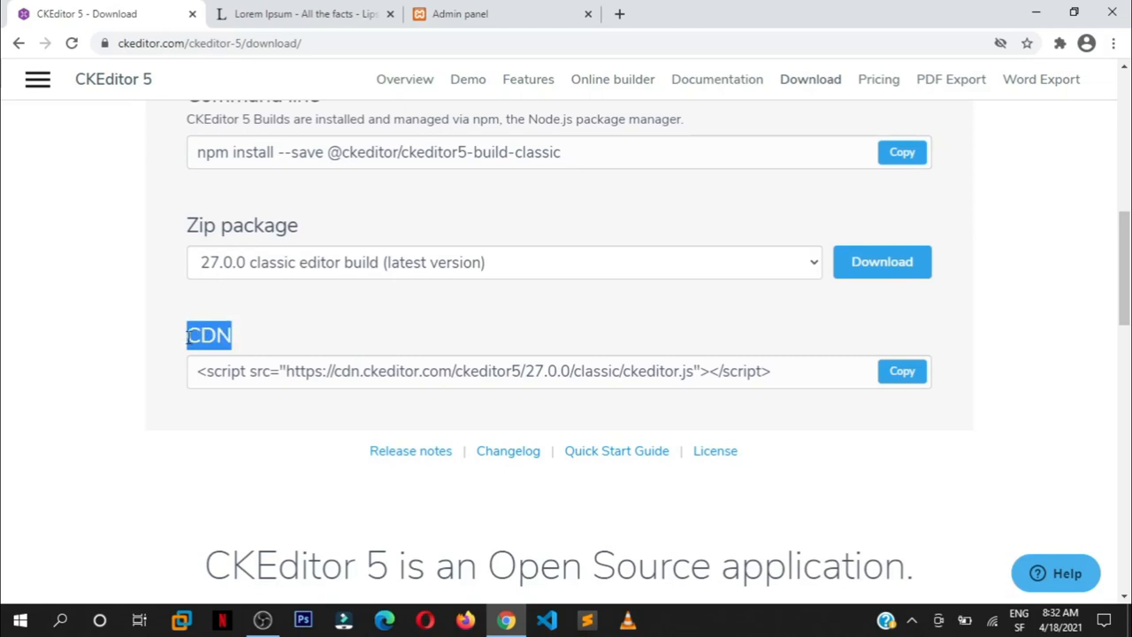
left_click(245, 371)
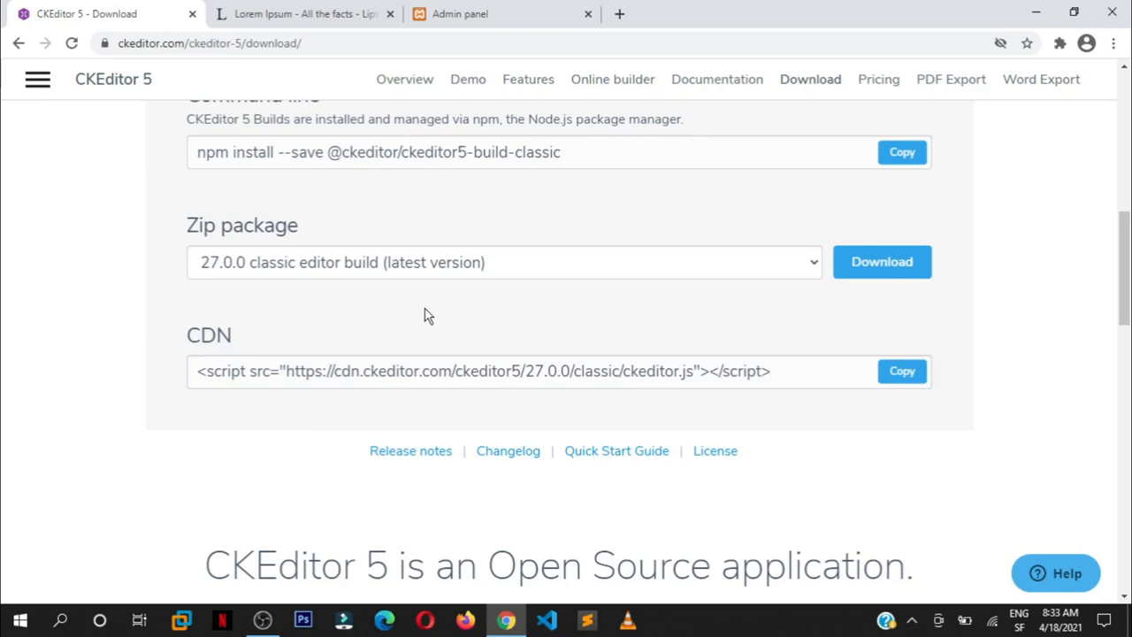
mouse_move(477, 316)
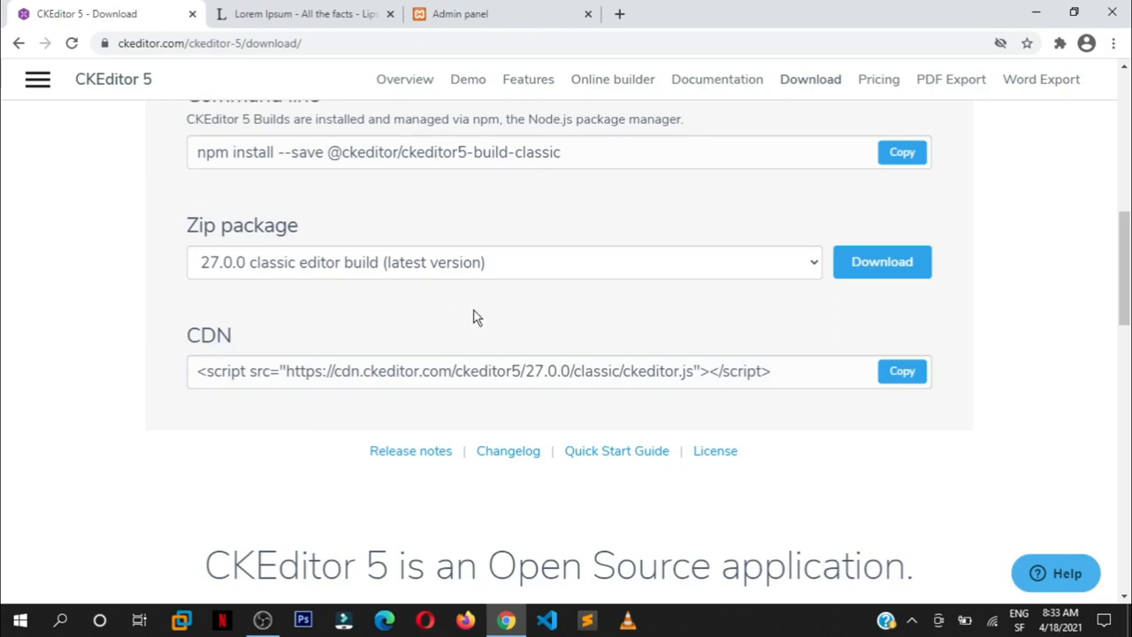
mouse_move(451, 272)
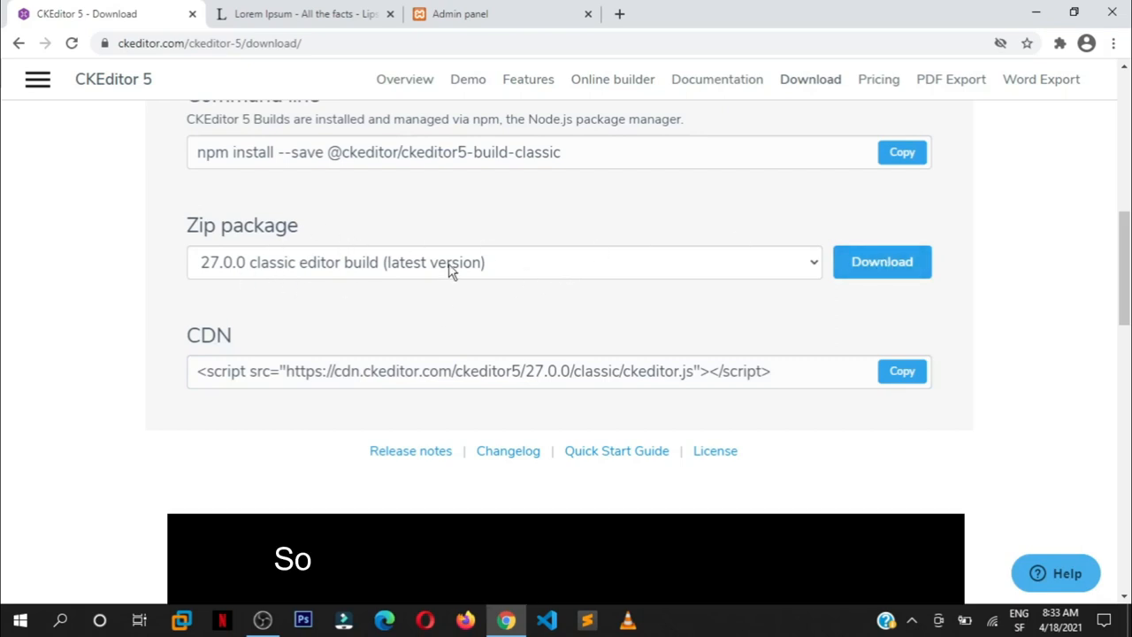
mouse_move(882, 262)
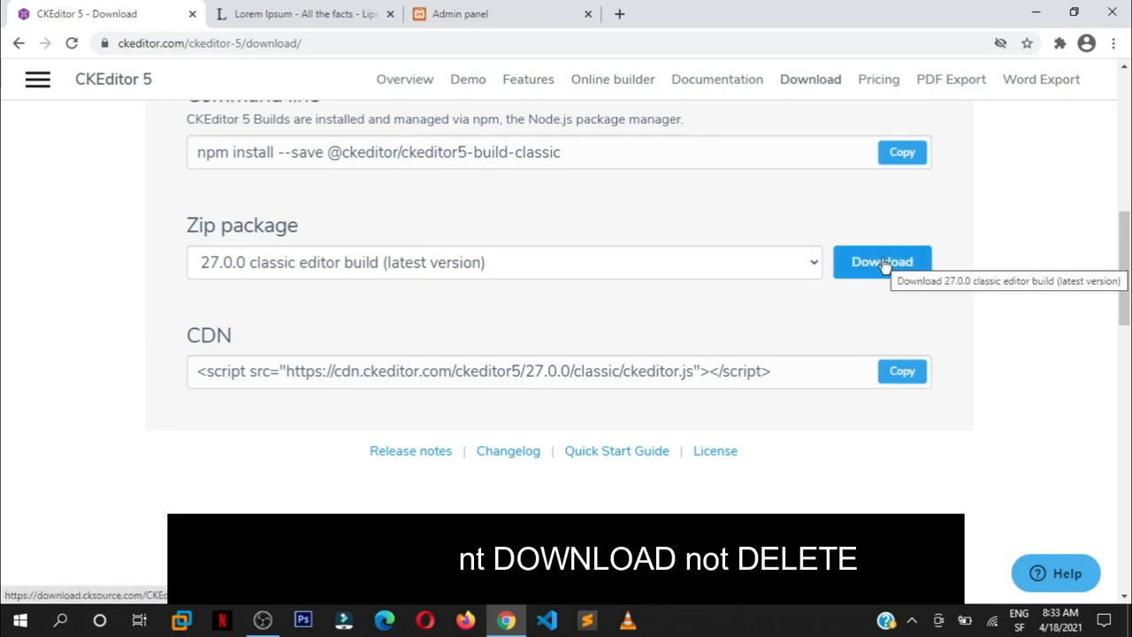
Step: Start the Classic build zip download, accept the duplicate, and target the Desktop
left_click(882, 262)
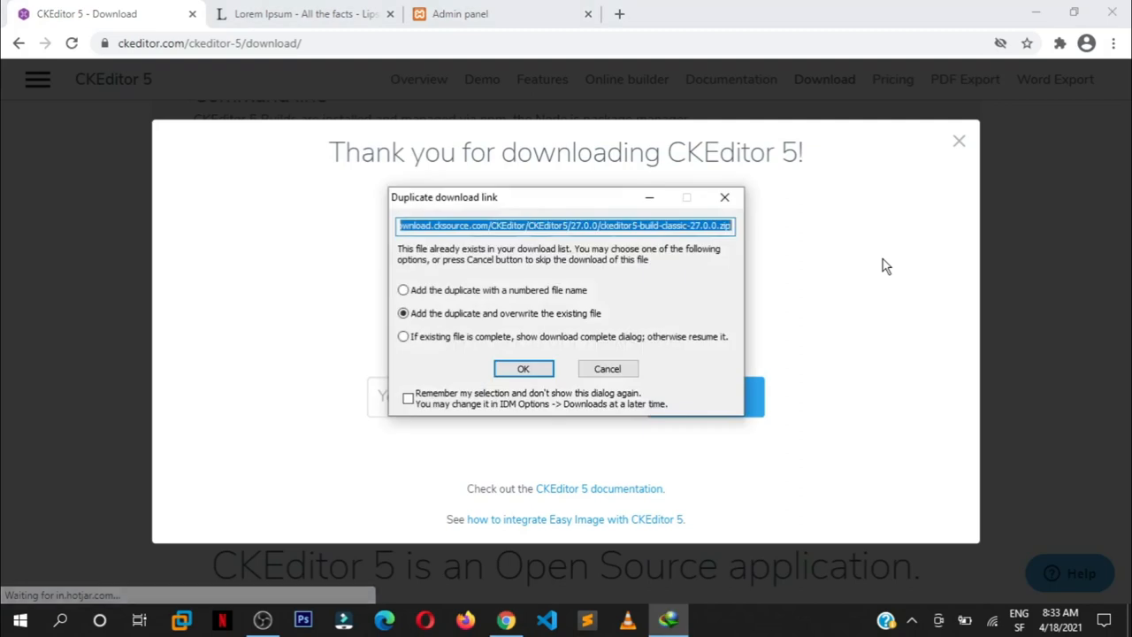
mouse_move(553, 230)
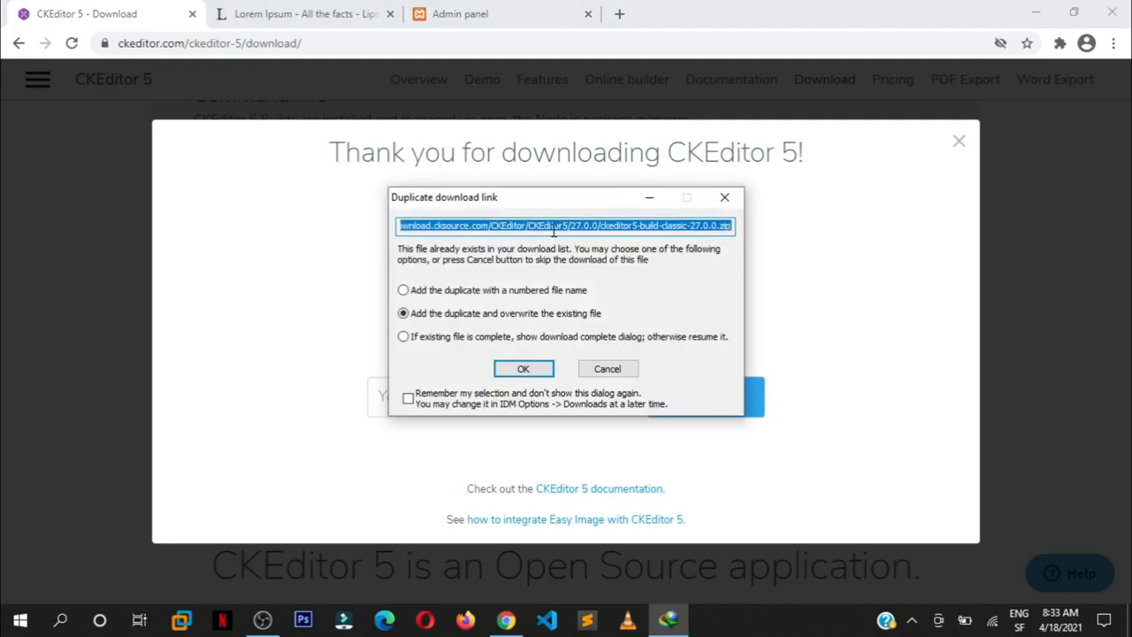
mouse_move(531, 317)
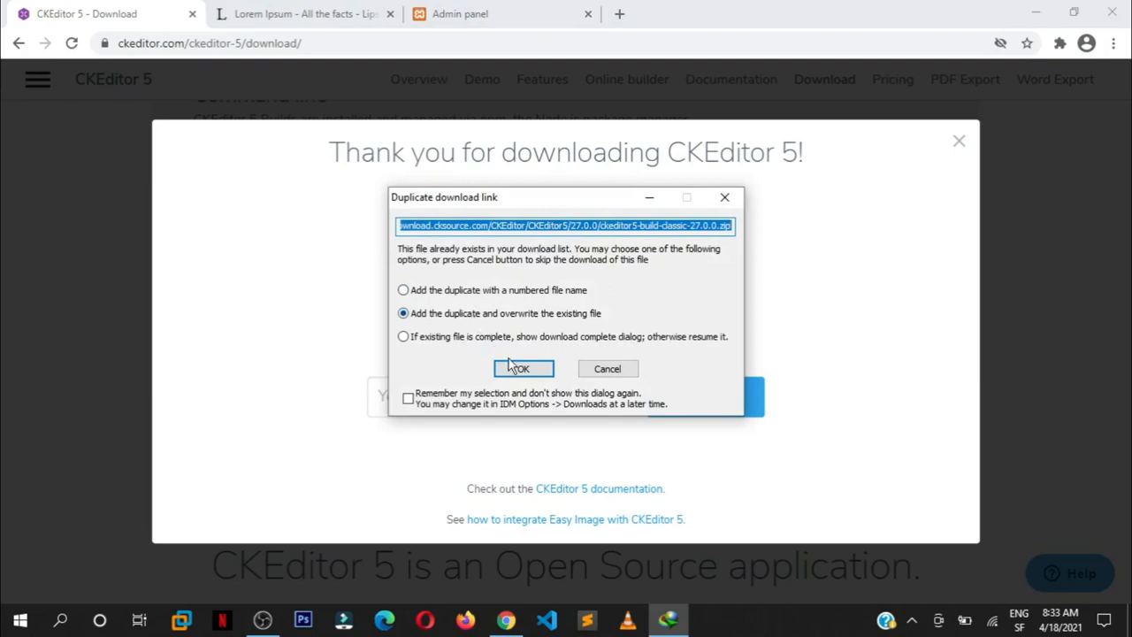
left_click(521, 368)
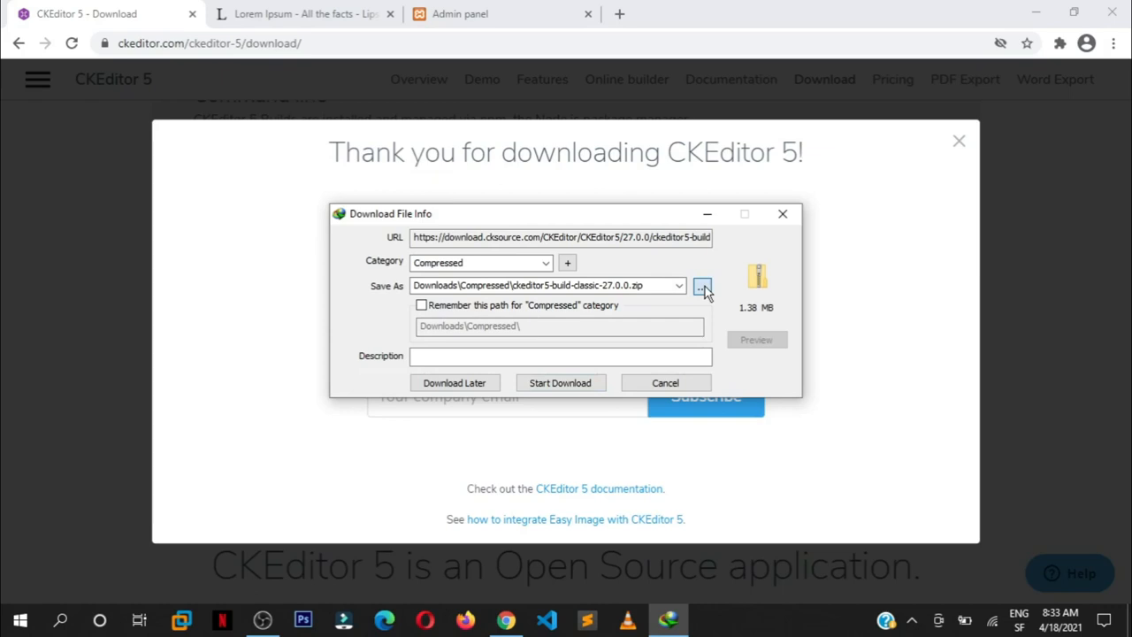
left_click(702, 286)
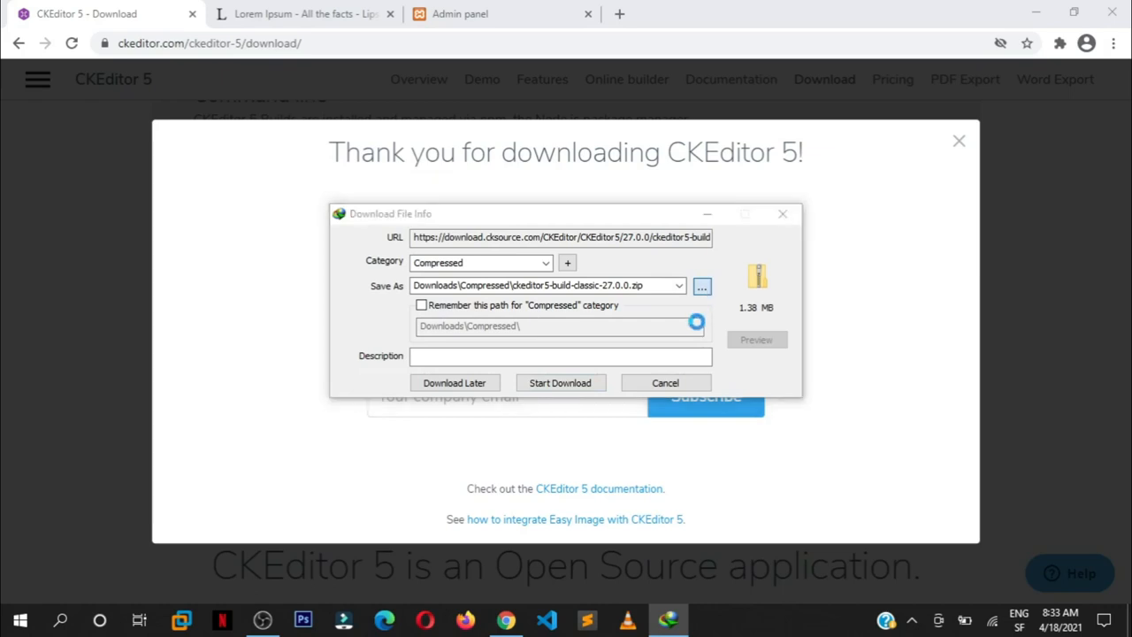
left_click(701, 285)
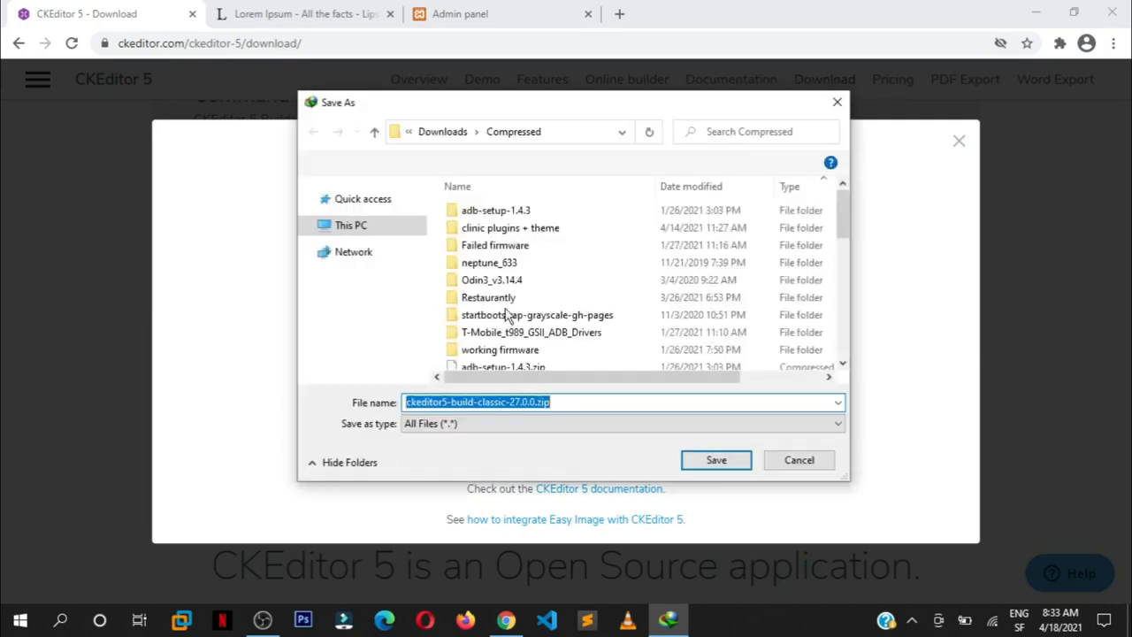
left_click(351, 225)
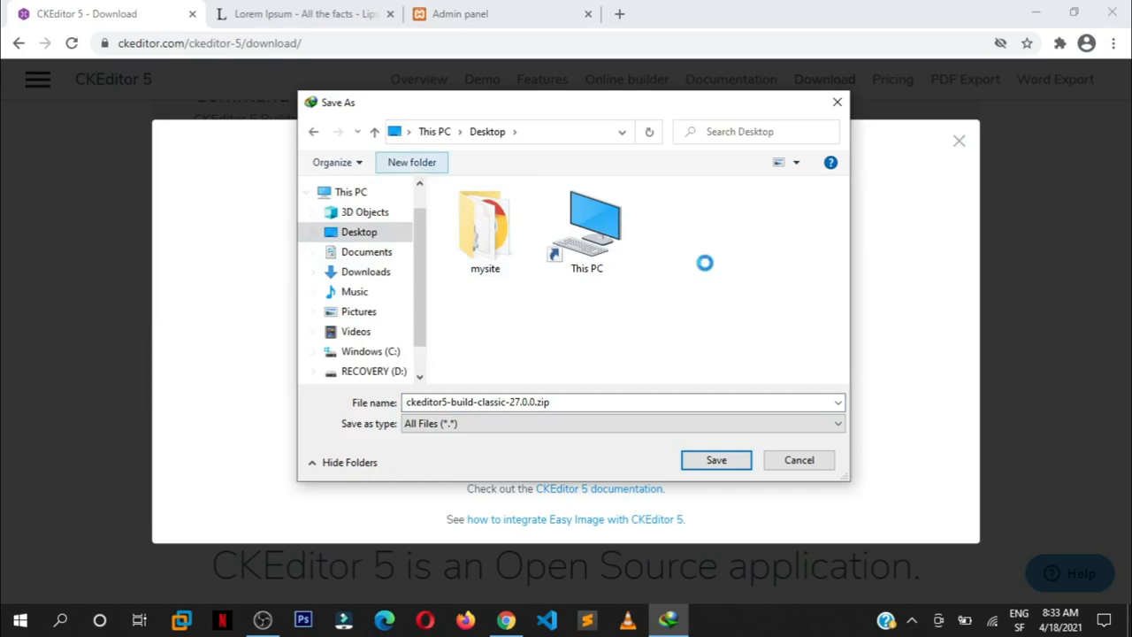
Step: Save the zip into a new Desktop folder named 'Editor' and start downloading
left_click(411, 162)
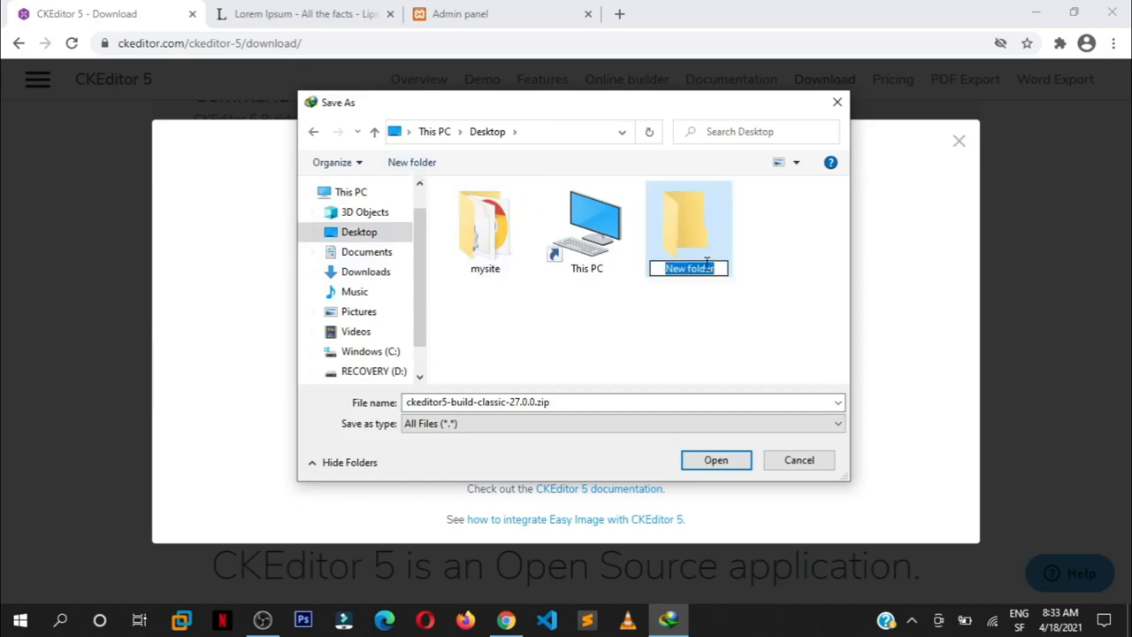
type("Edit")
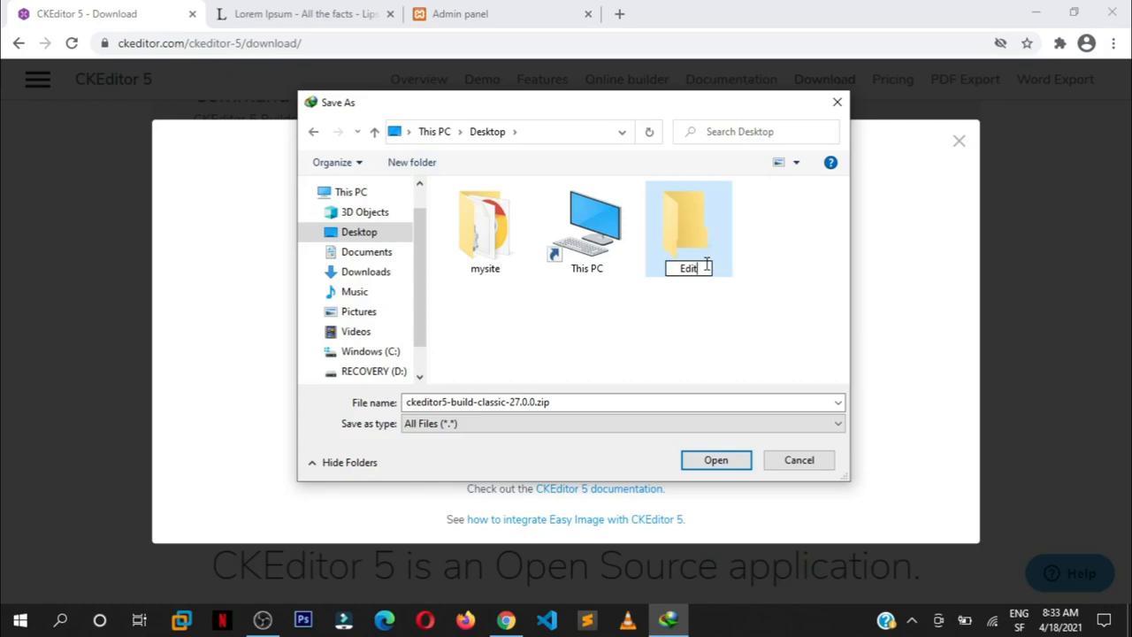
type("or")
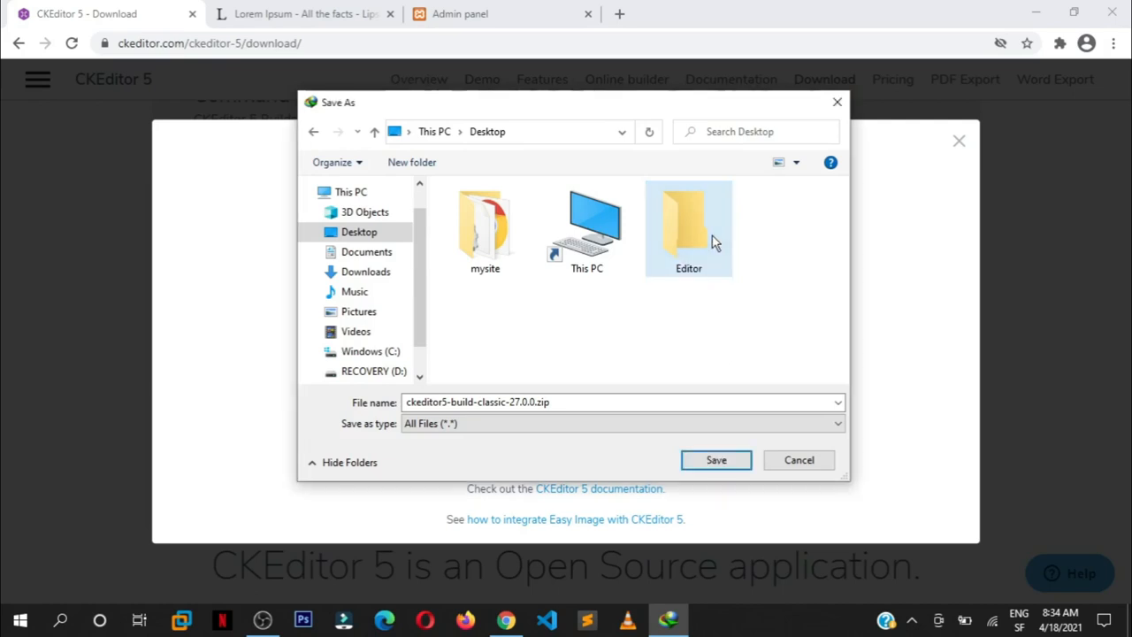
double_click(688, 221)
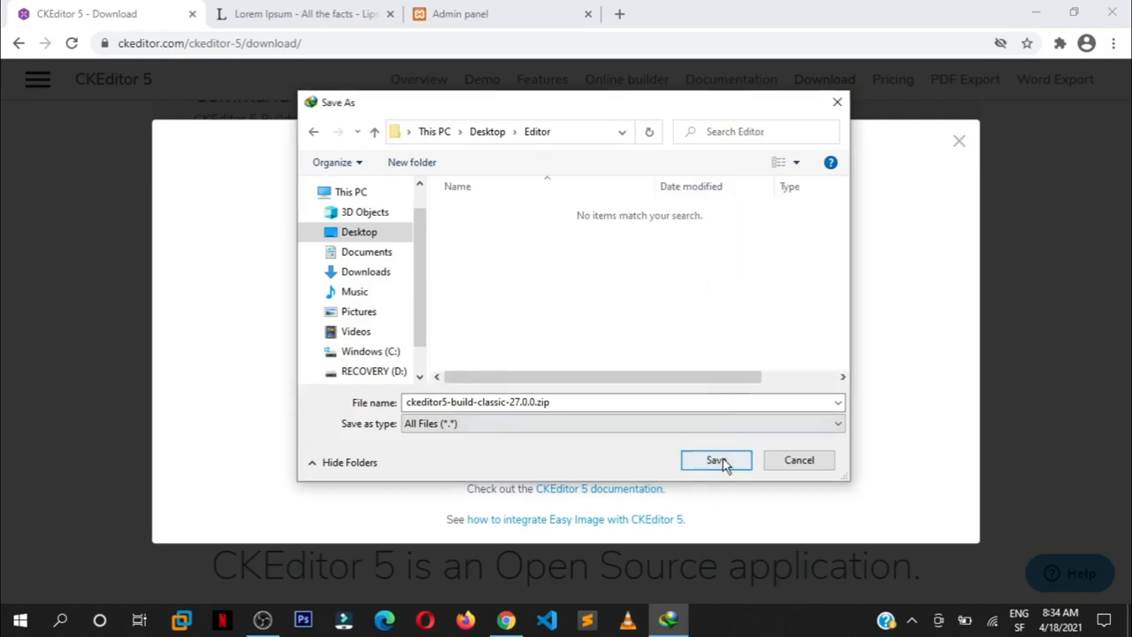
left_click(716, 460)
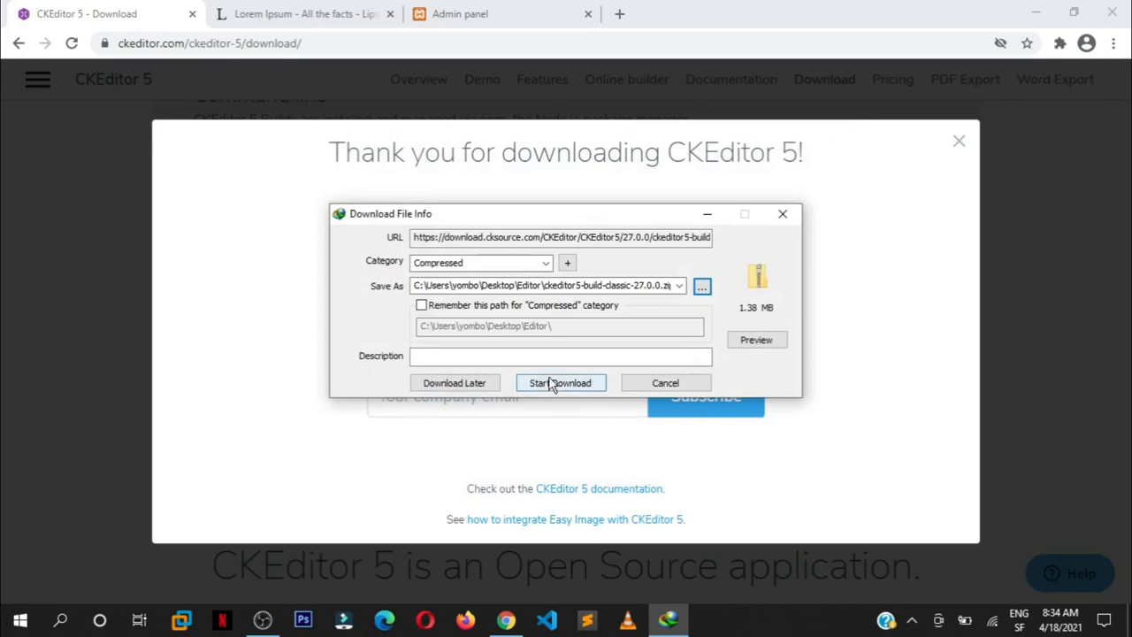
left_click(560, 382)
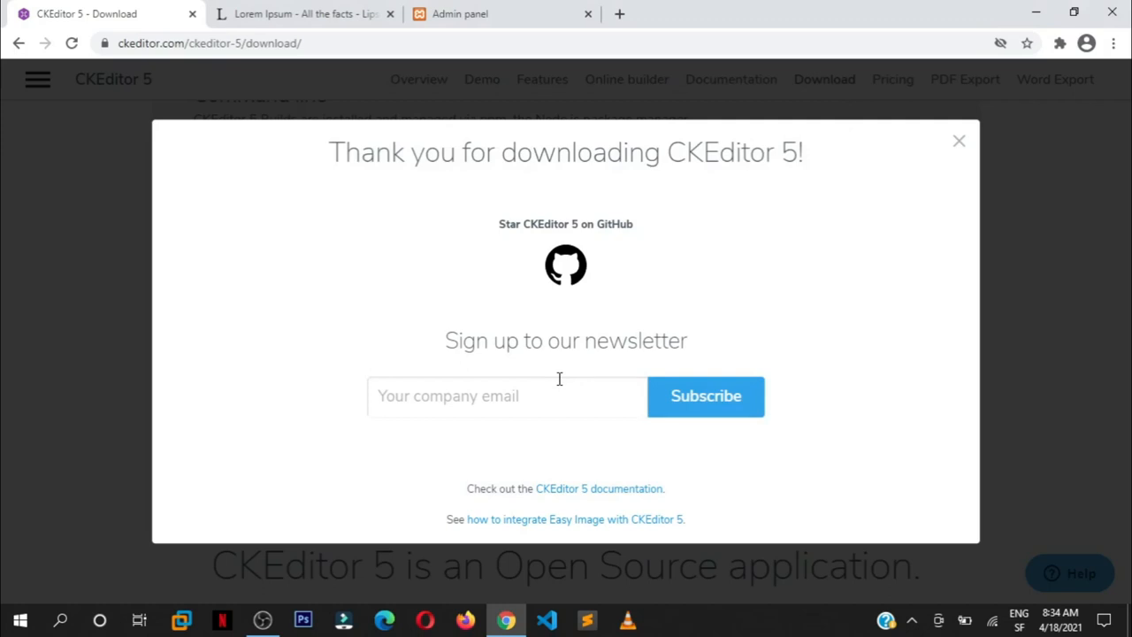
mouse_move(895, 62)
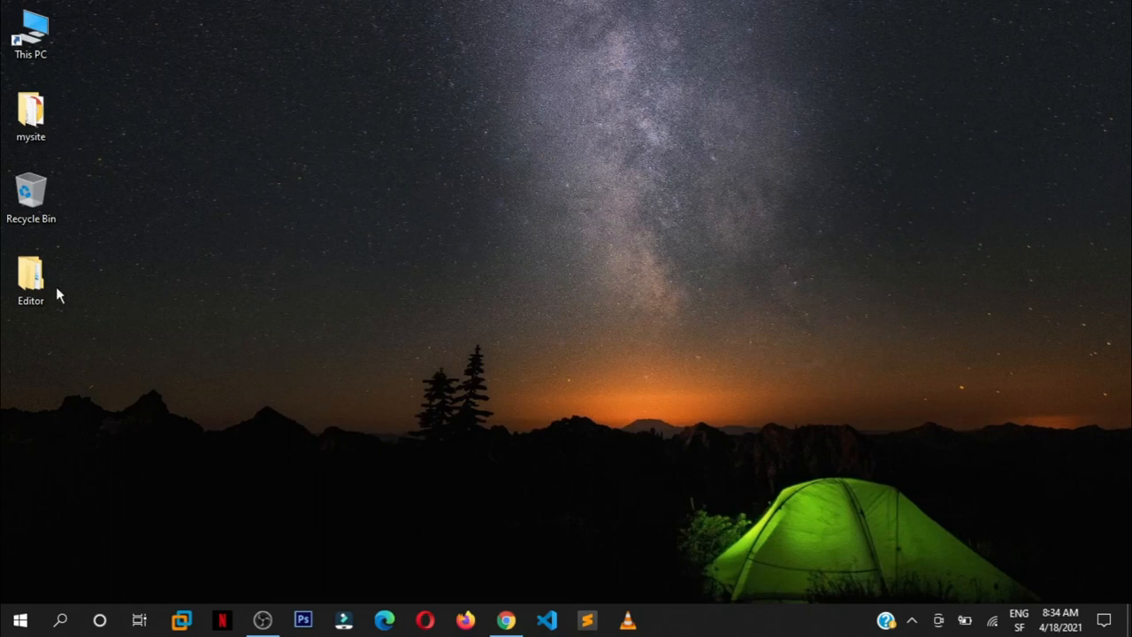
Step: Extract the classic build zip inside the Desktop Editor folder with 7-Zip Extract Here
double_click(31, 279)
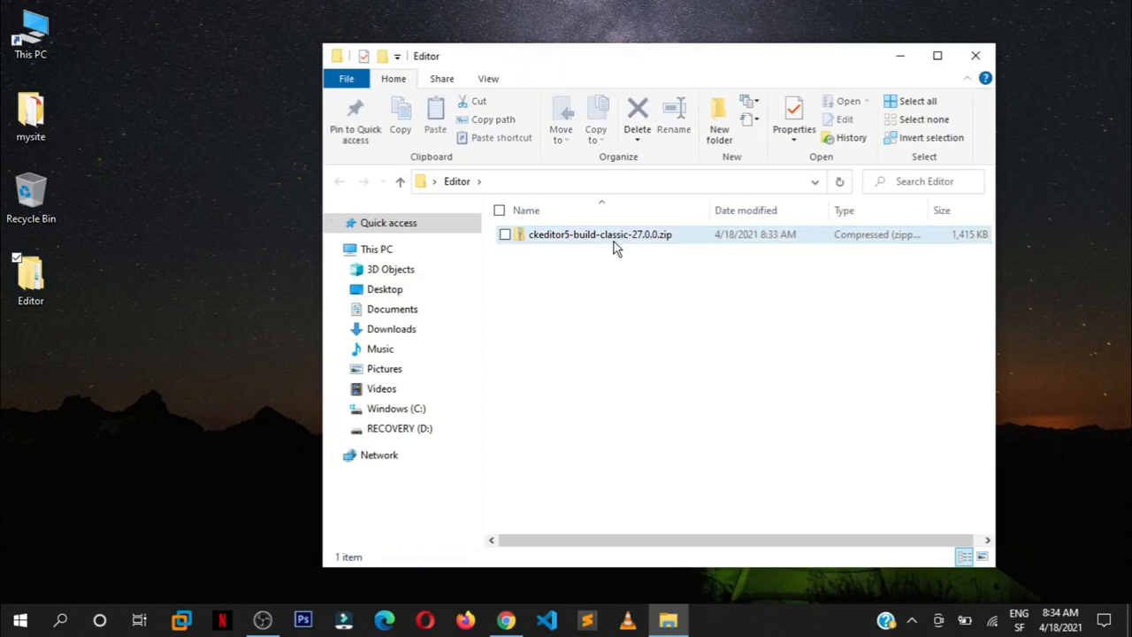
left_click(599, 233)
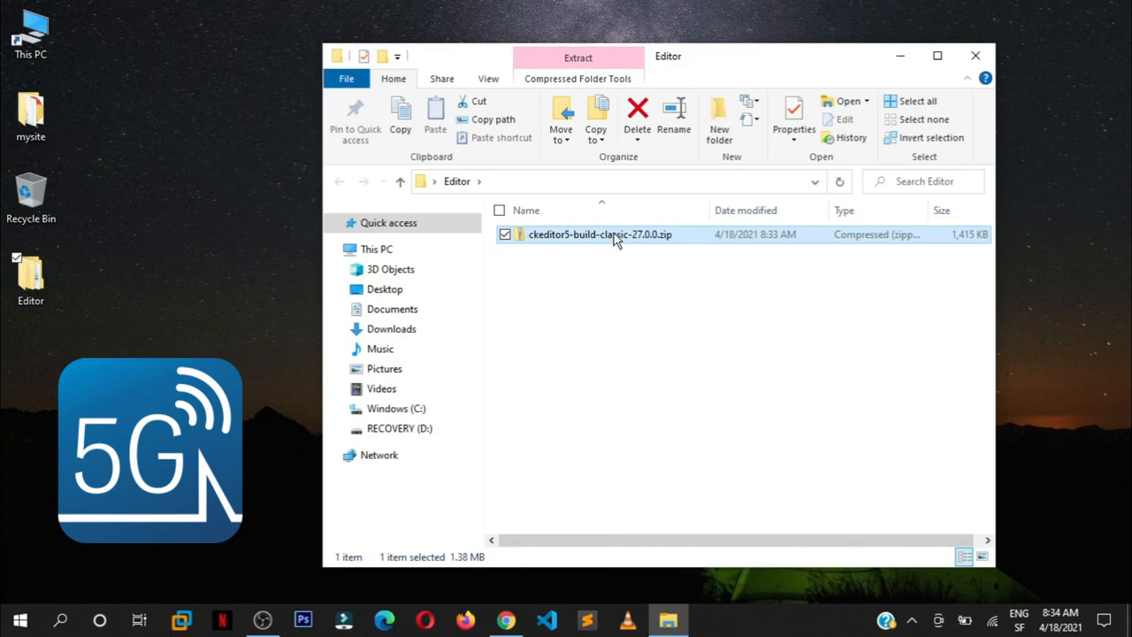
right_click(599, 233)
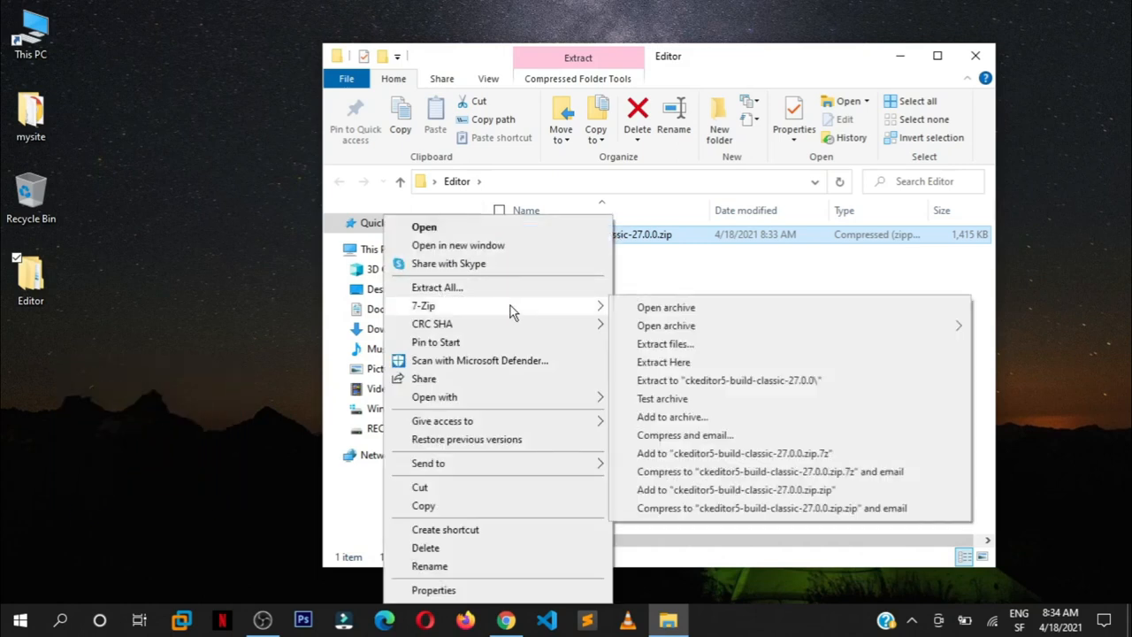
mouse_move(663, 362)
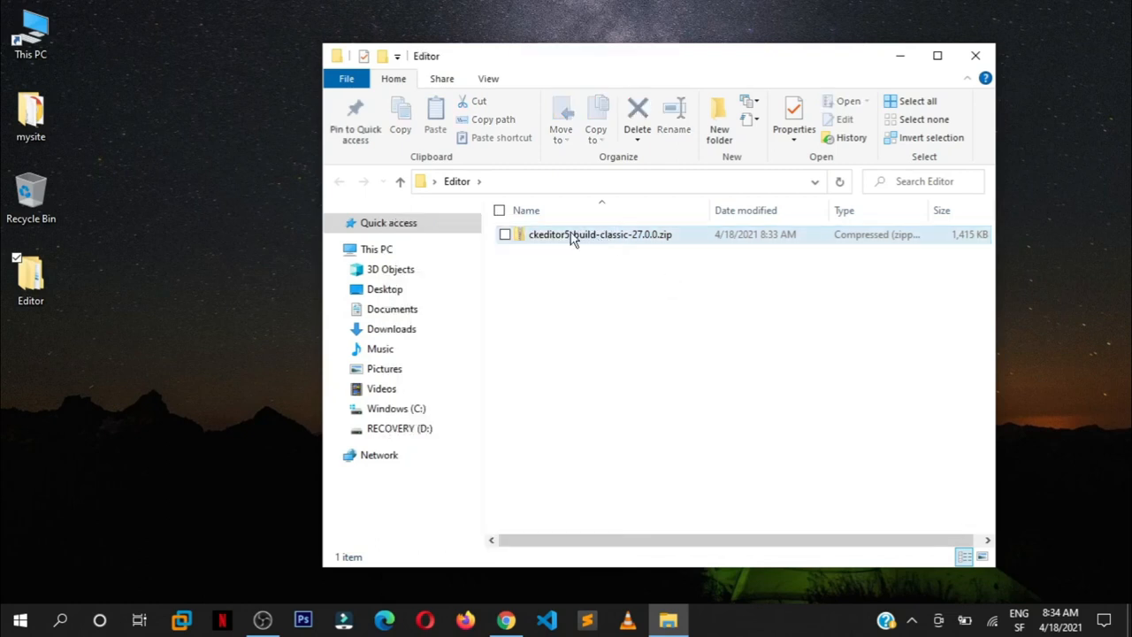
right_click(599, 234)
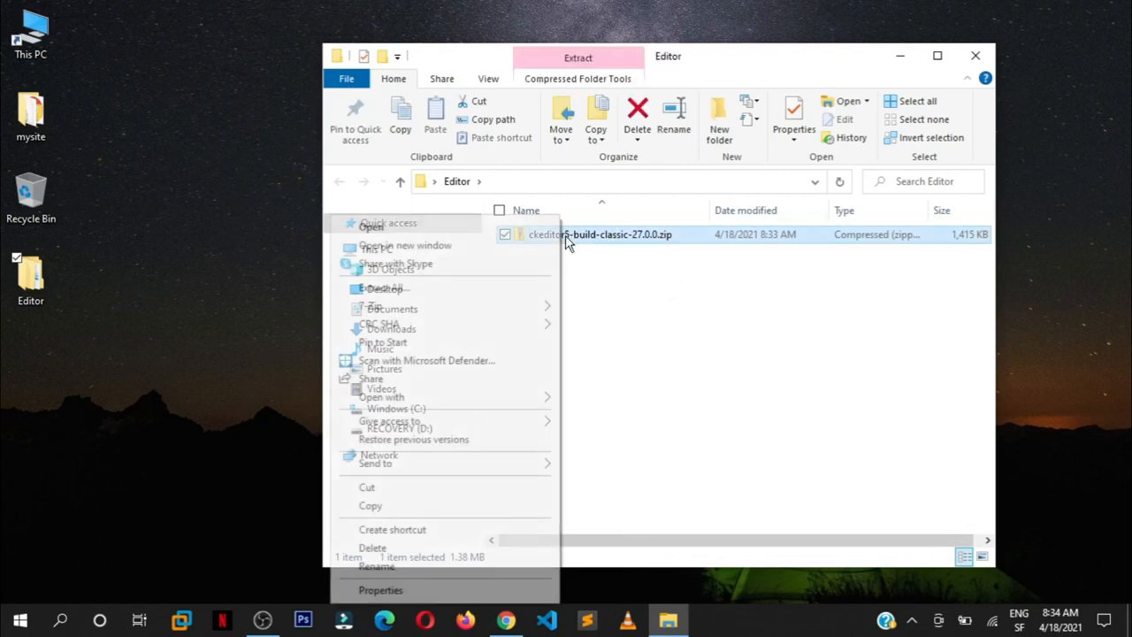
mouse_move(370, 305)
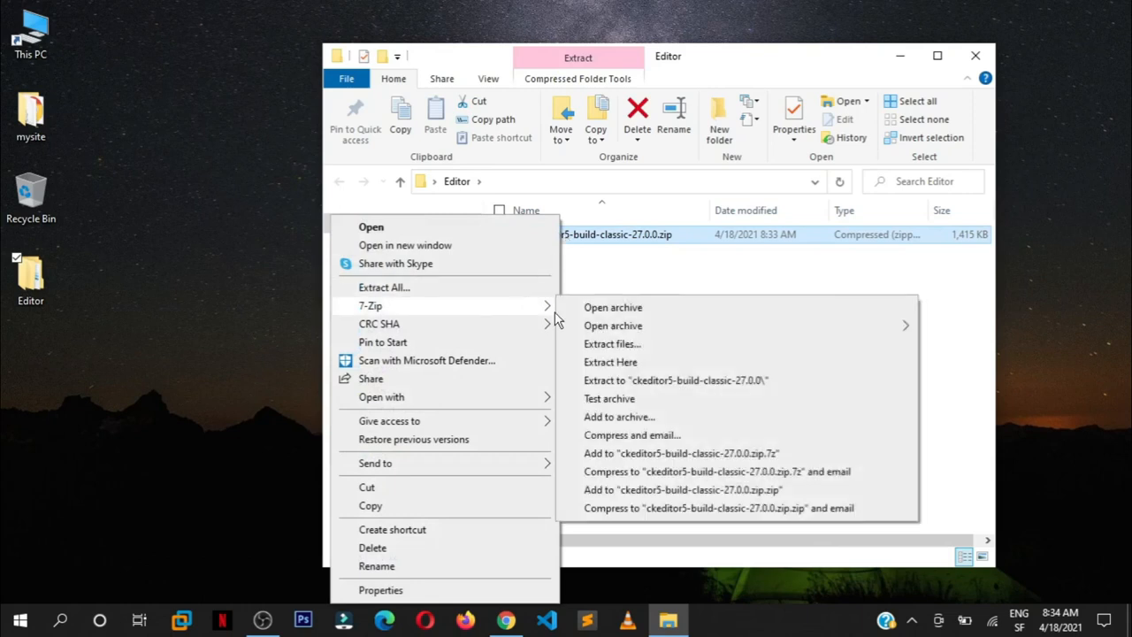
mouse_move(602, 297)
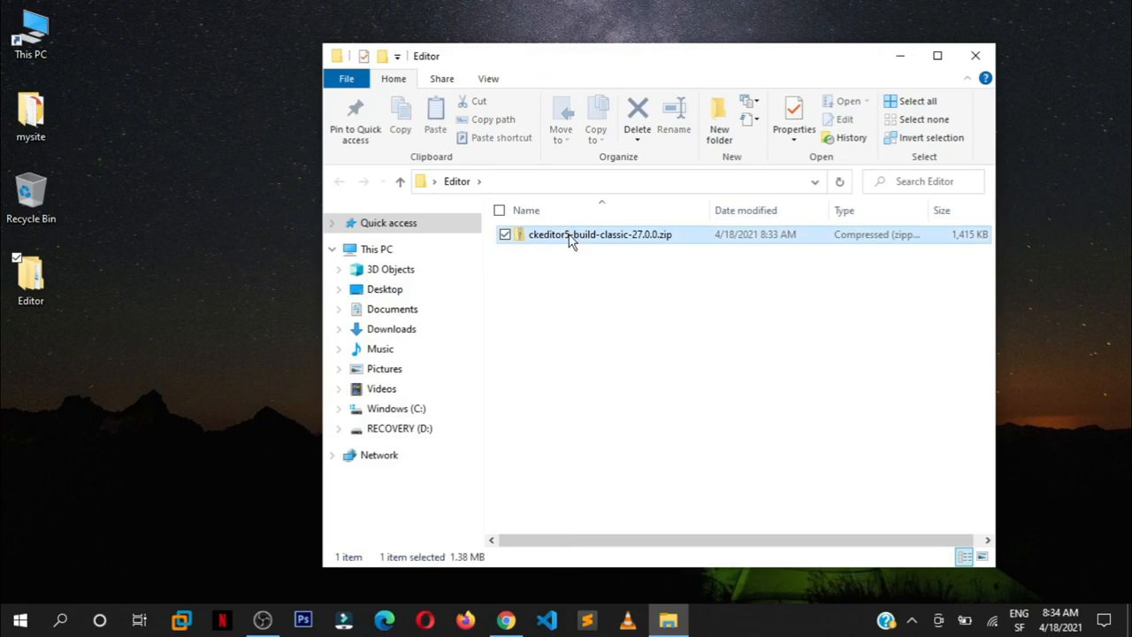
right_click(599, 235)
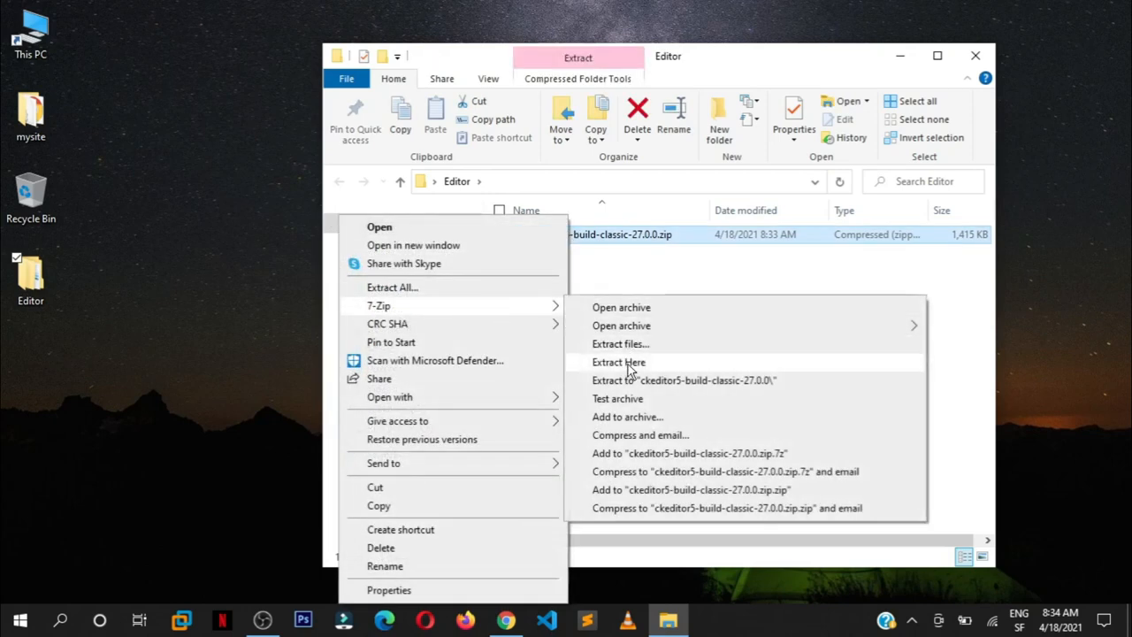
left_click(619, 362)
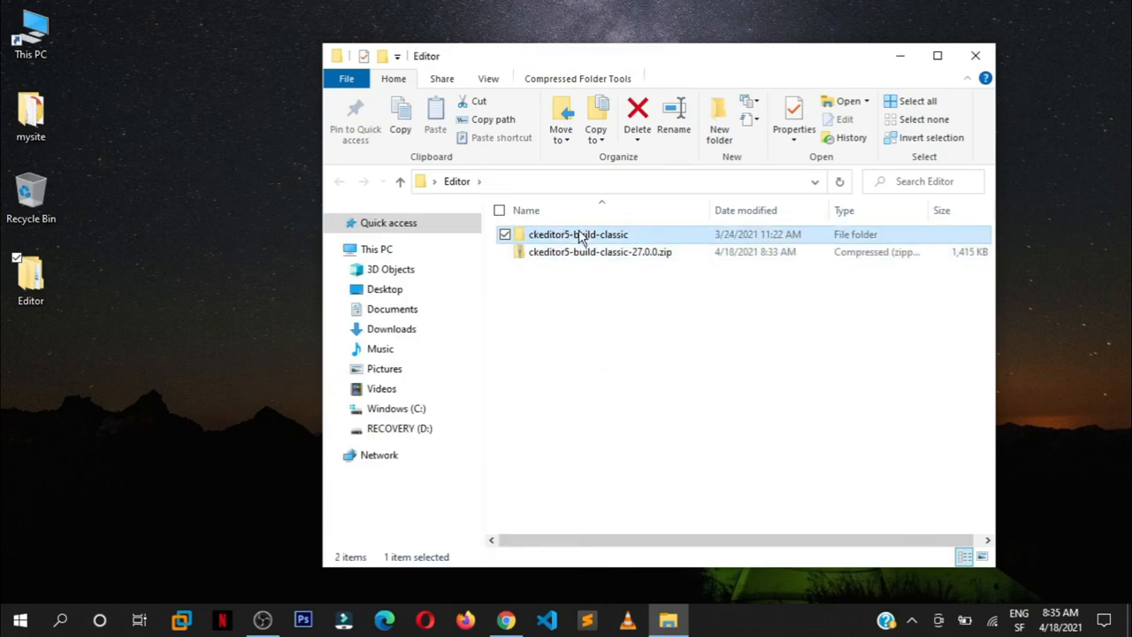
Step: Delete the zip archive and rename the extracted build folder to 'ckeditor'
double_click(577, 234)
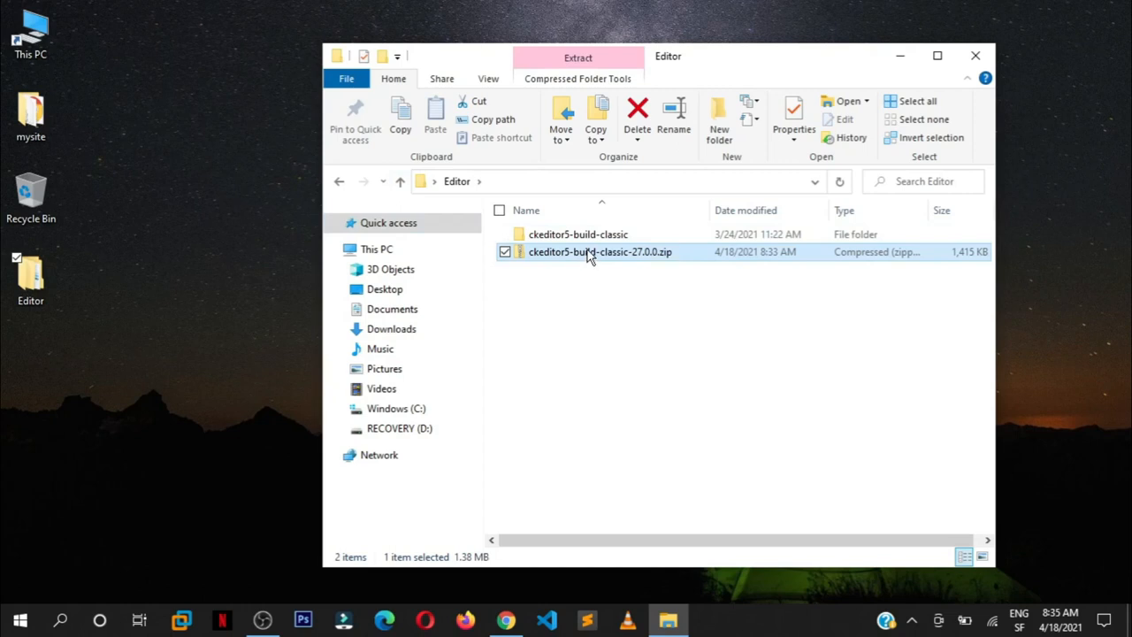
left_click(637, 115)
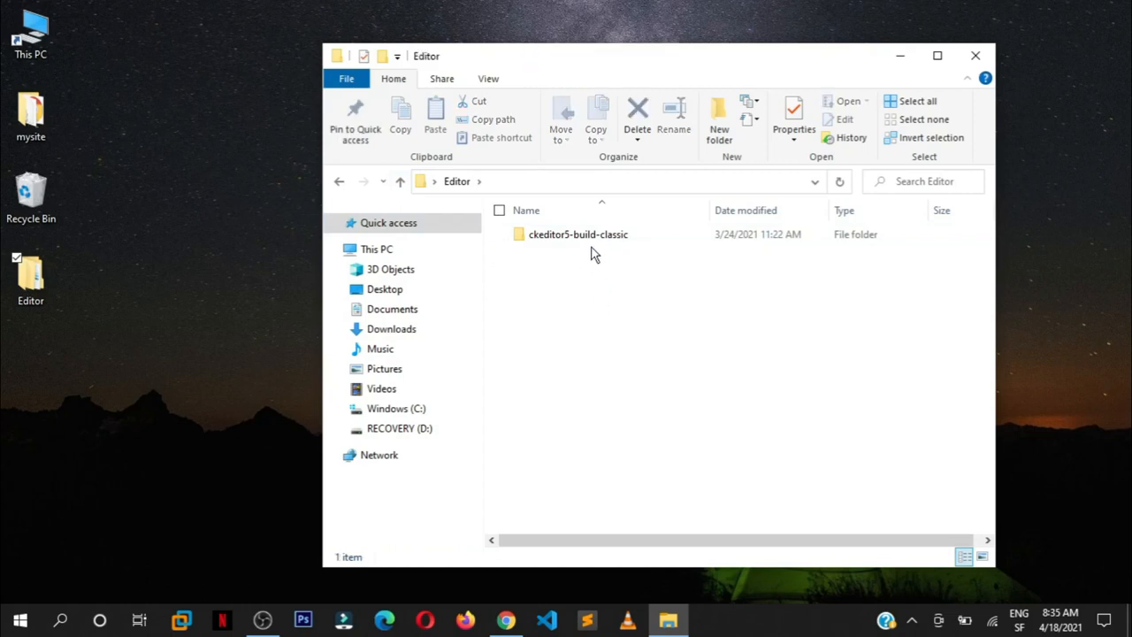
left_click(577, 234)
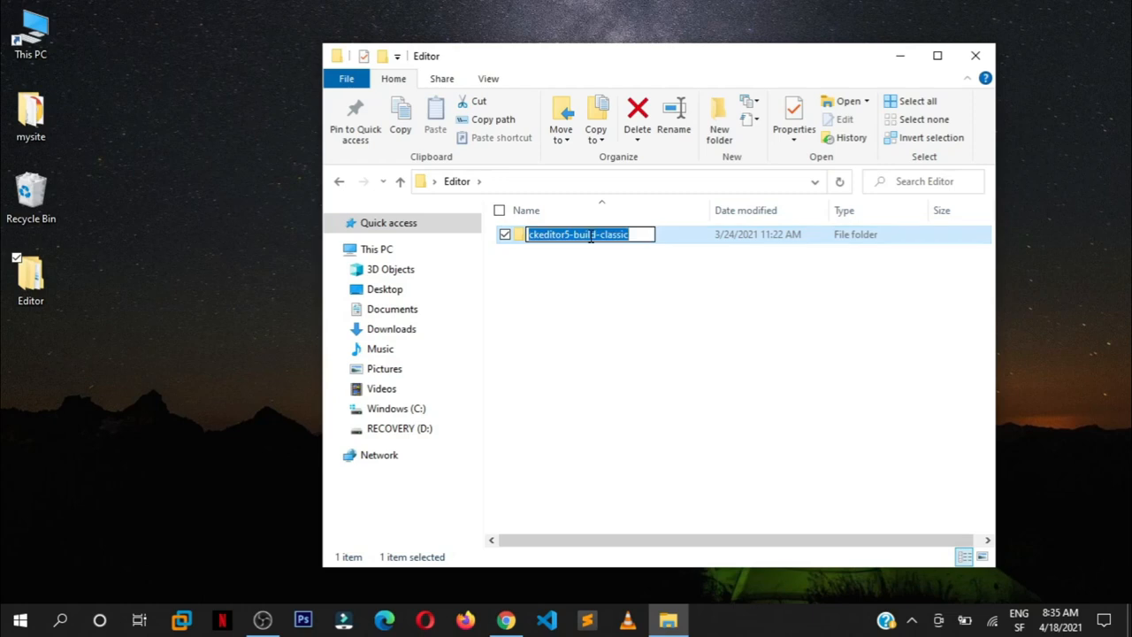
type("cked")
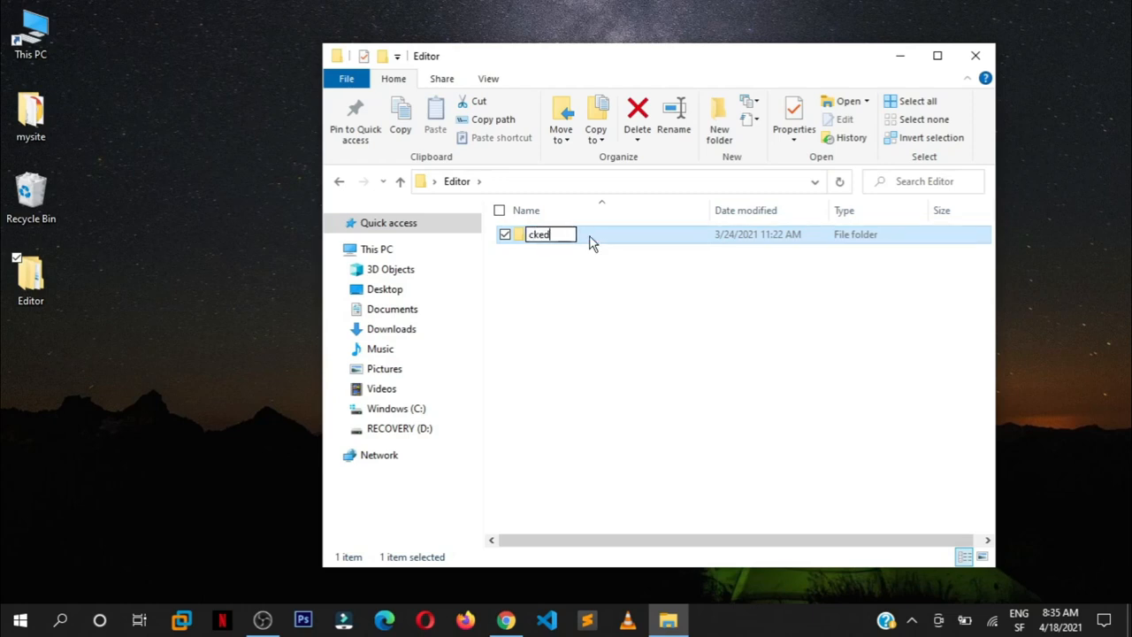
type("itor")
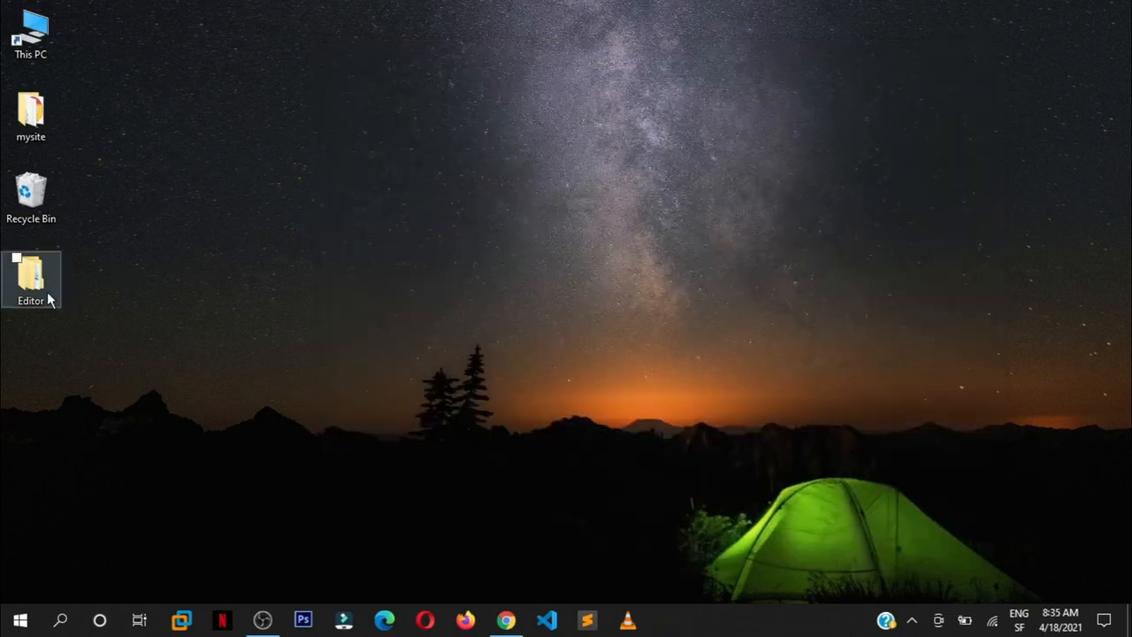
Step: Open Git Bash in the Desktop Editor folder and run 'code .'
left_click(30, 279)
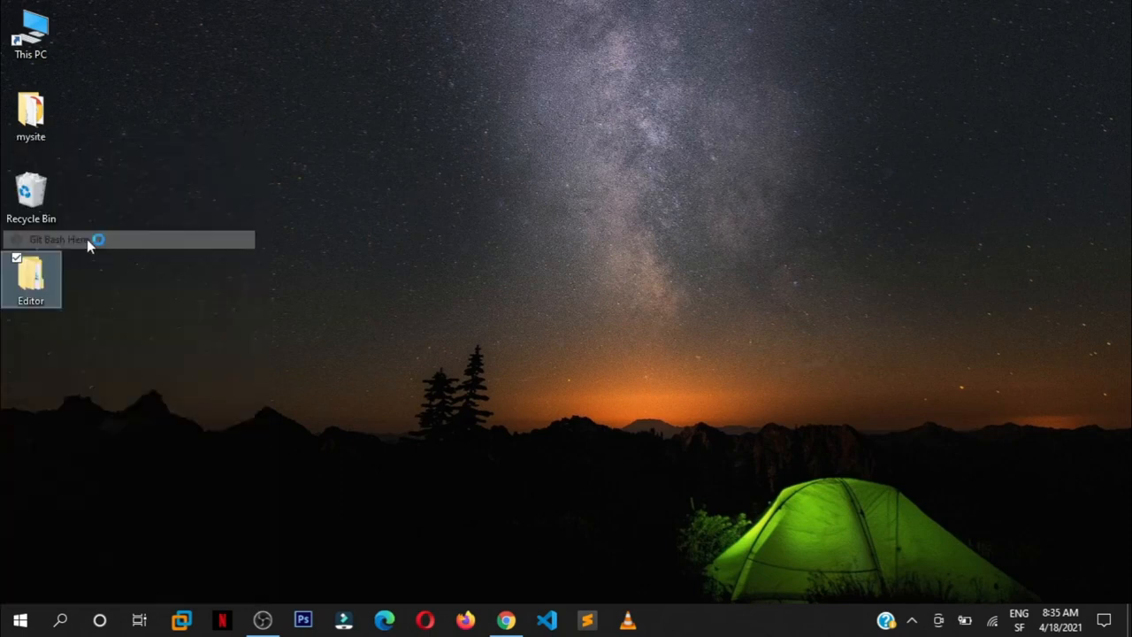
left_click(57, 239)
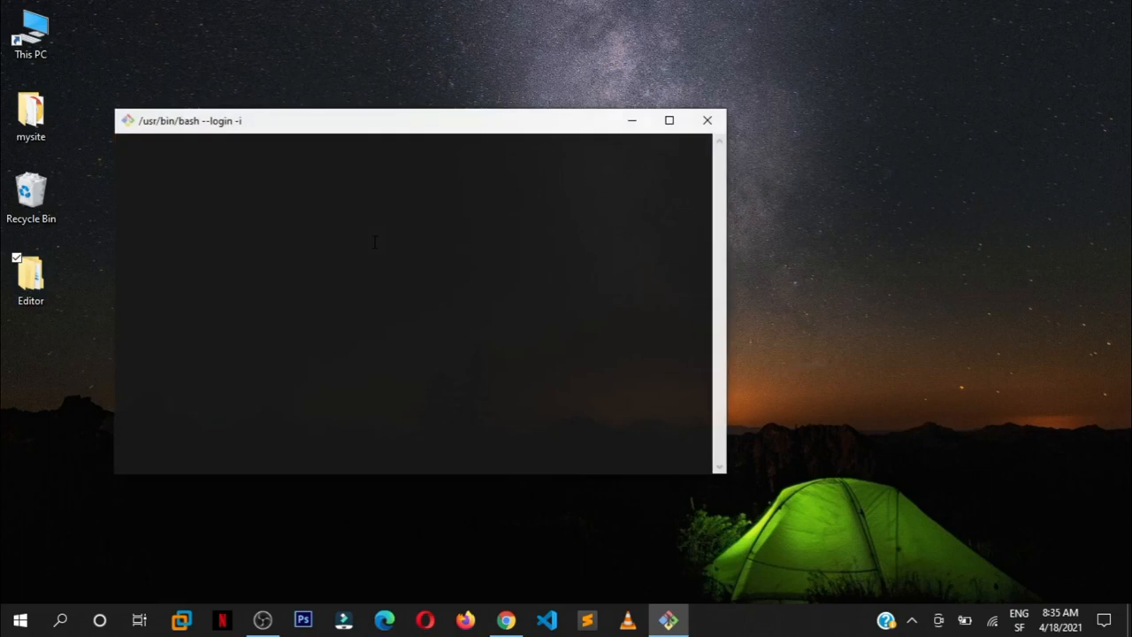
type("code")
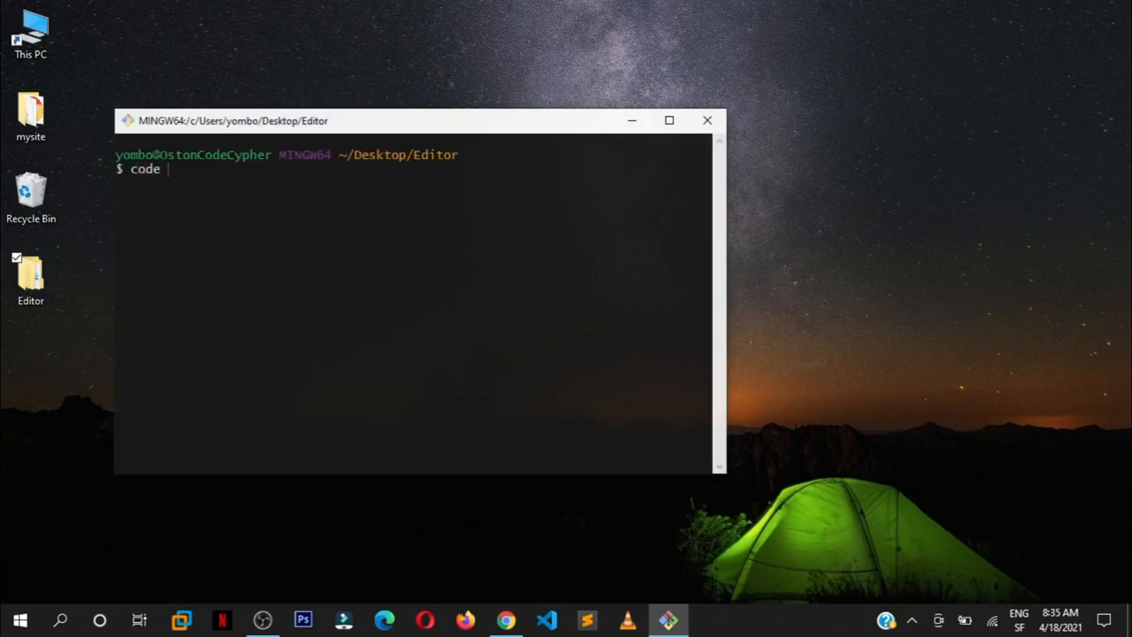
type(".")
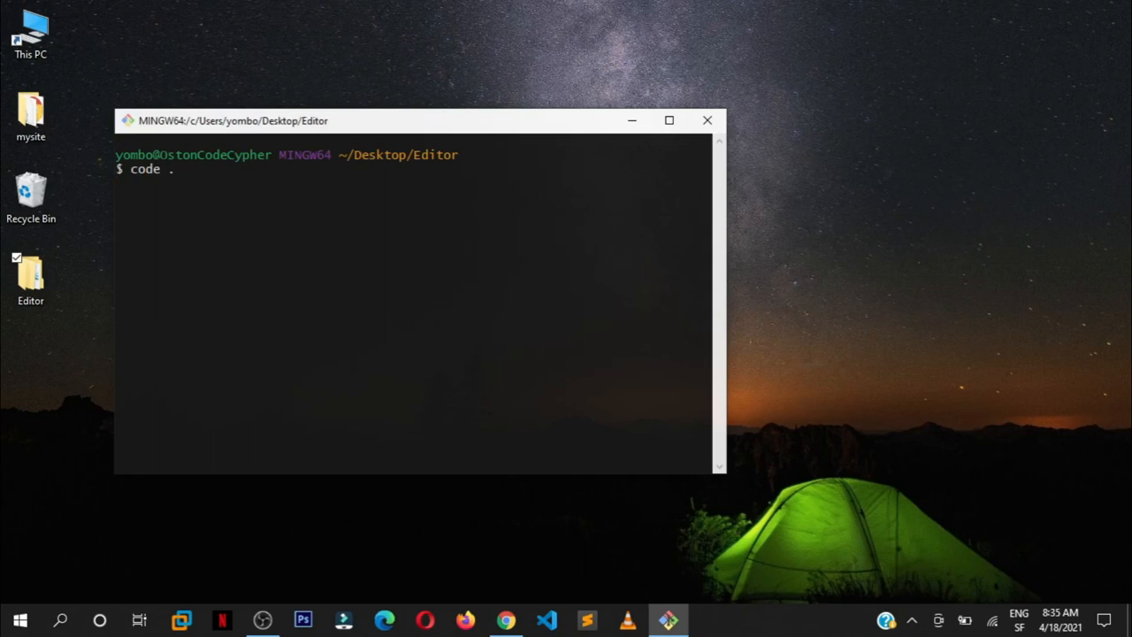
key("Return")
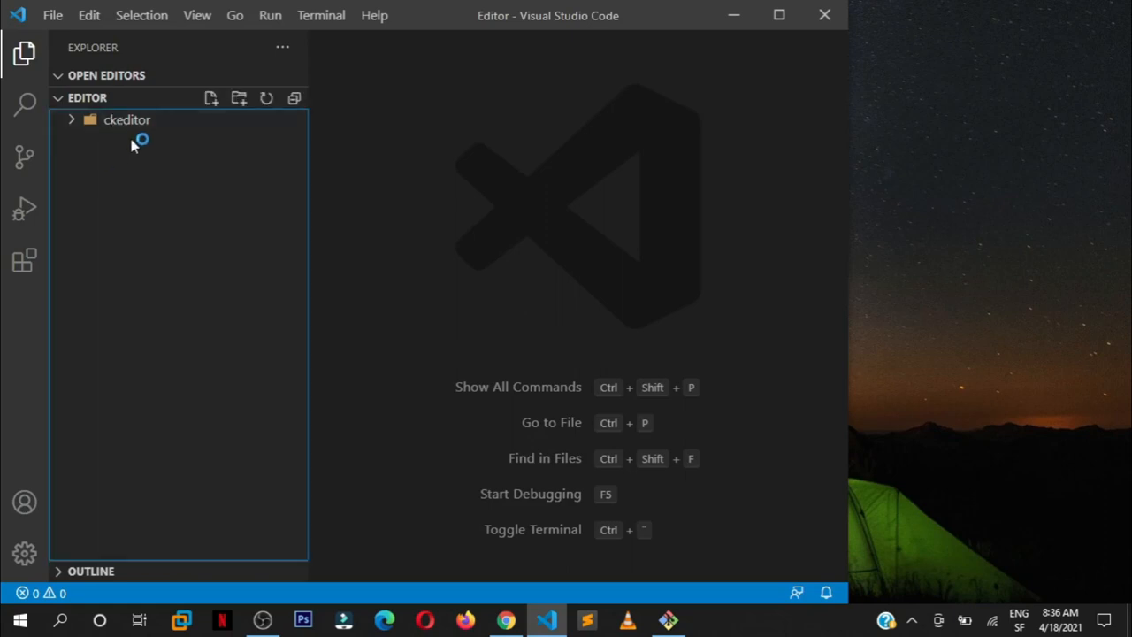
mouse_move(209, 97)
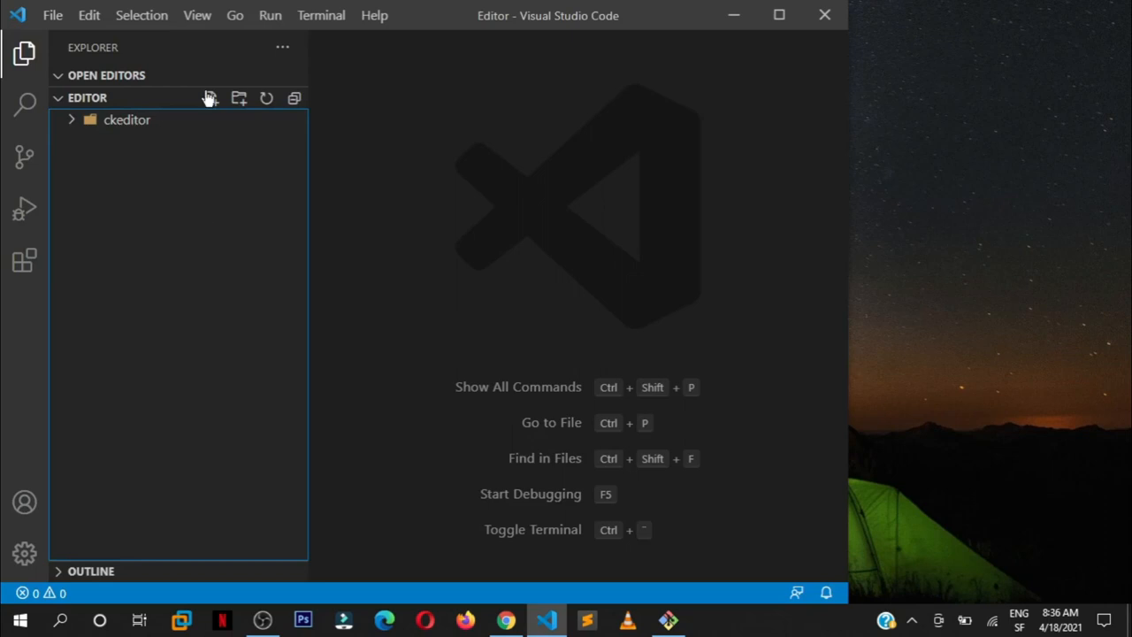
Step: Create a new file named 'index.html' beside the ckeditor folder
left_click(210, 98)
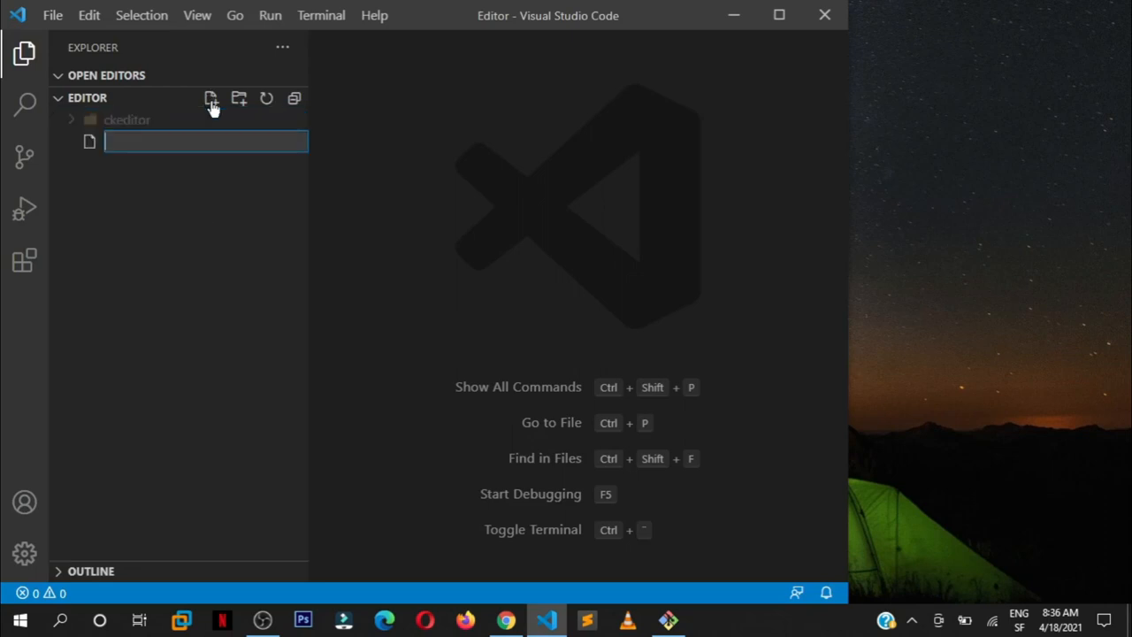
type("in")
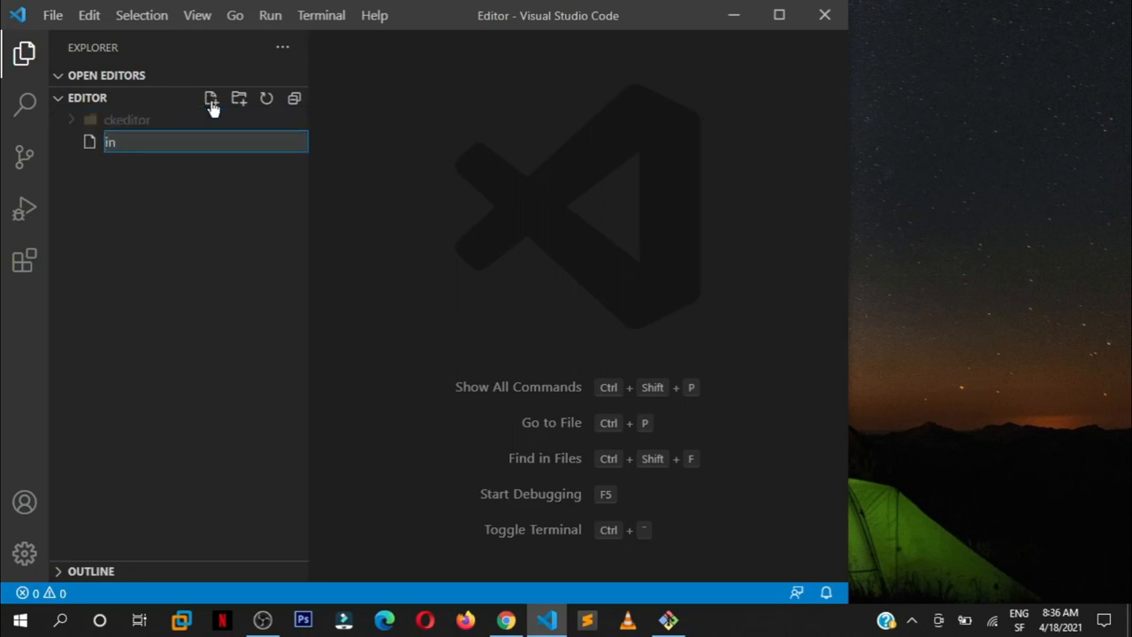
type("dex.")
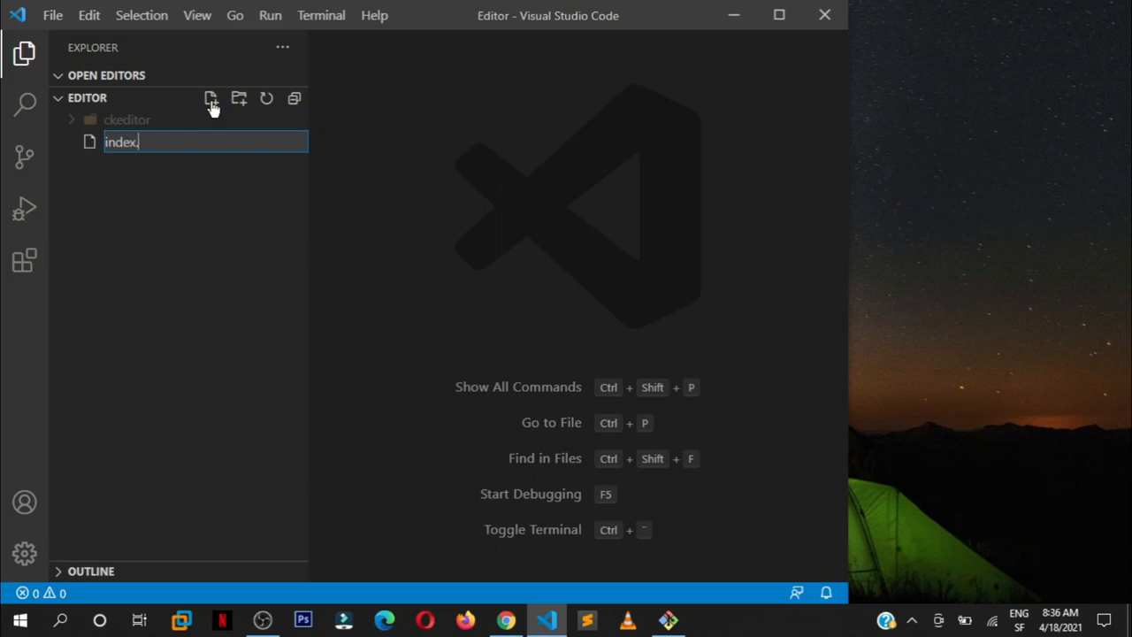
type("html")
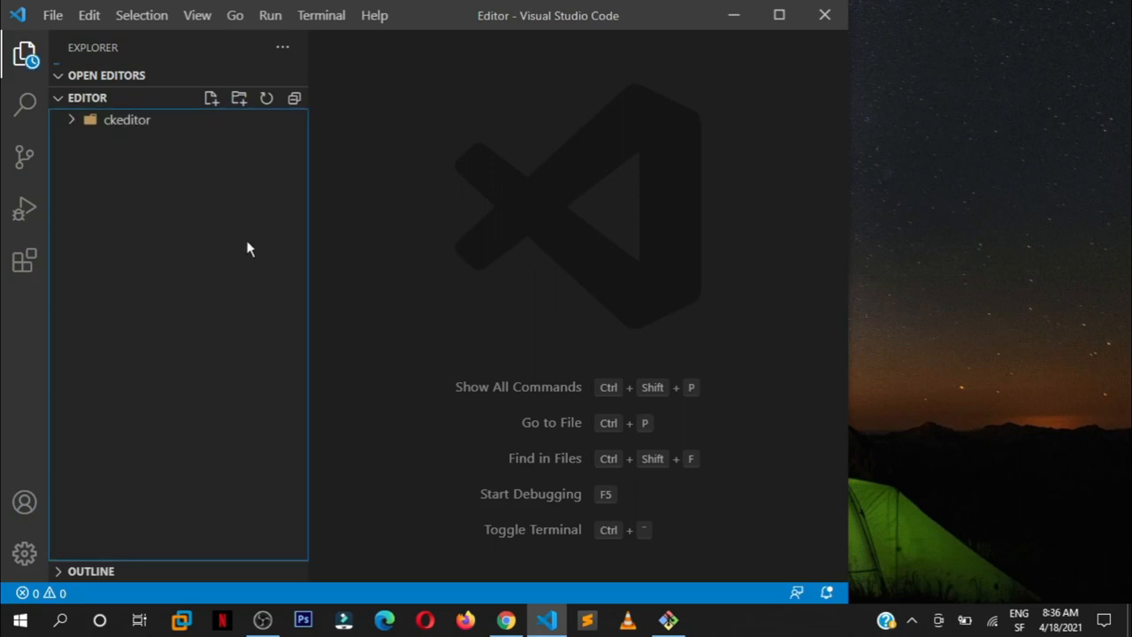
left_click(212, 98)
type("index.html")
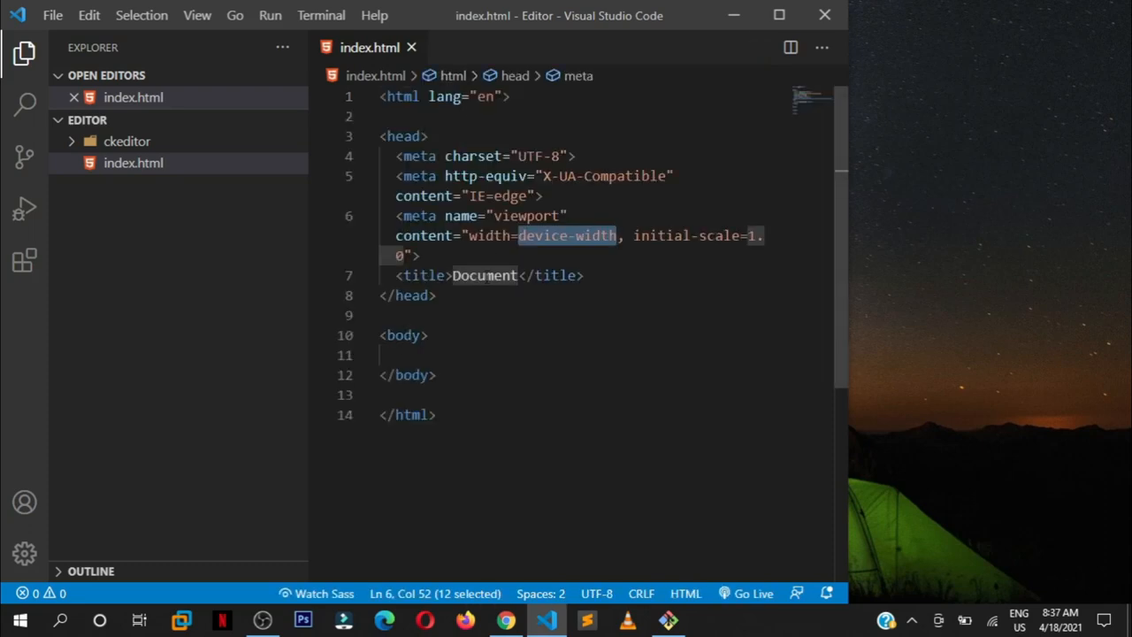
Step: Change the index.html title from Document to 'Ckeditor5' and save
type("C")
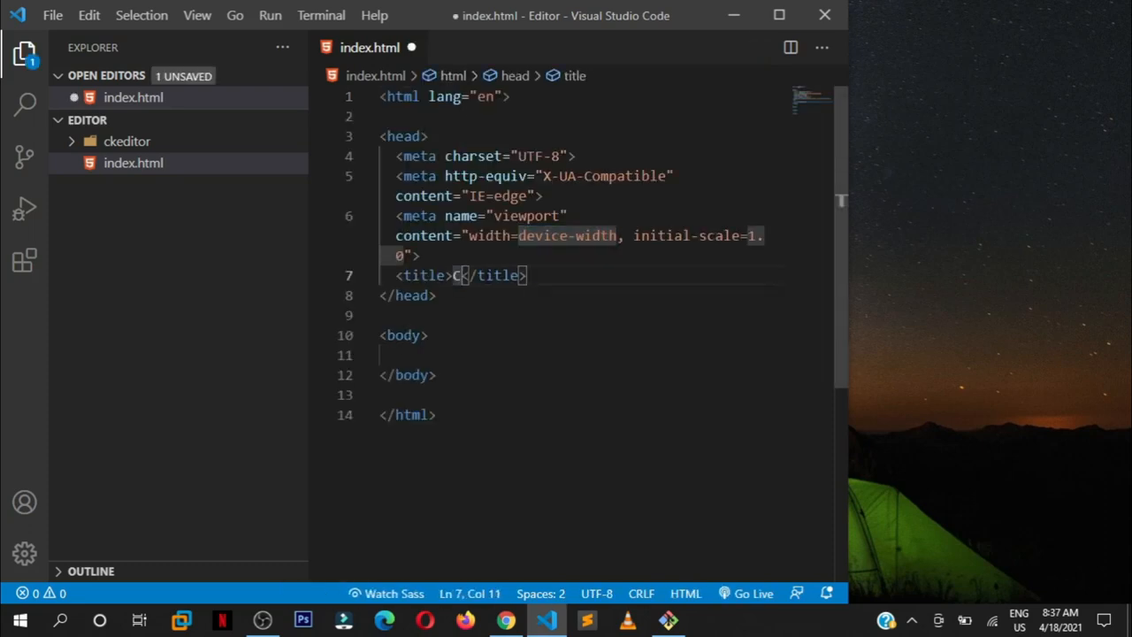
type("keditor")
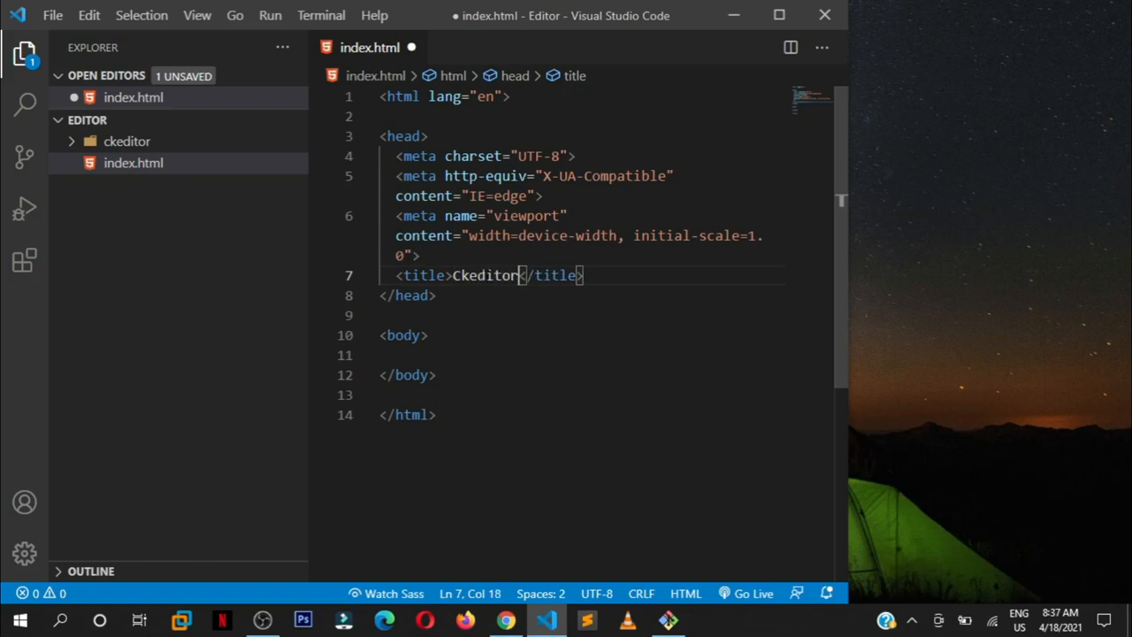
type("5")
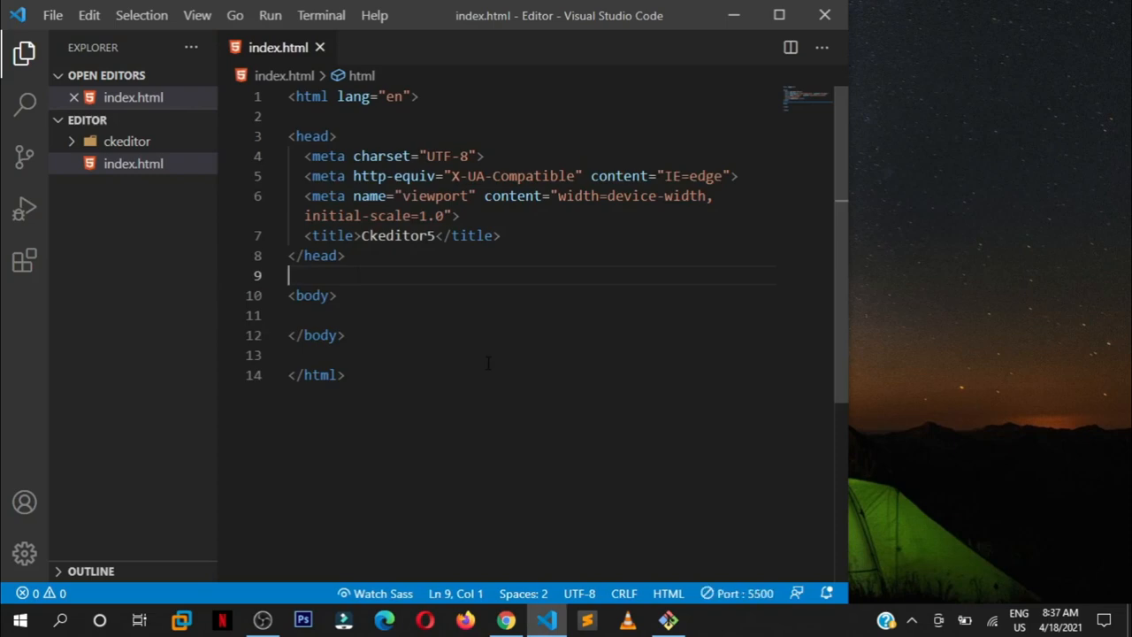
left_click(505, 619)
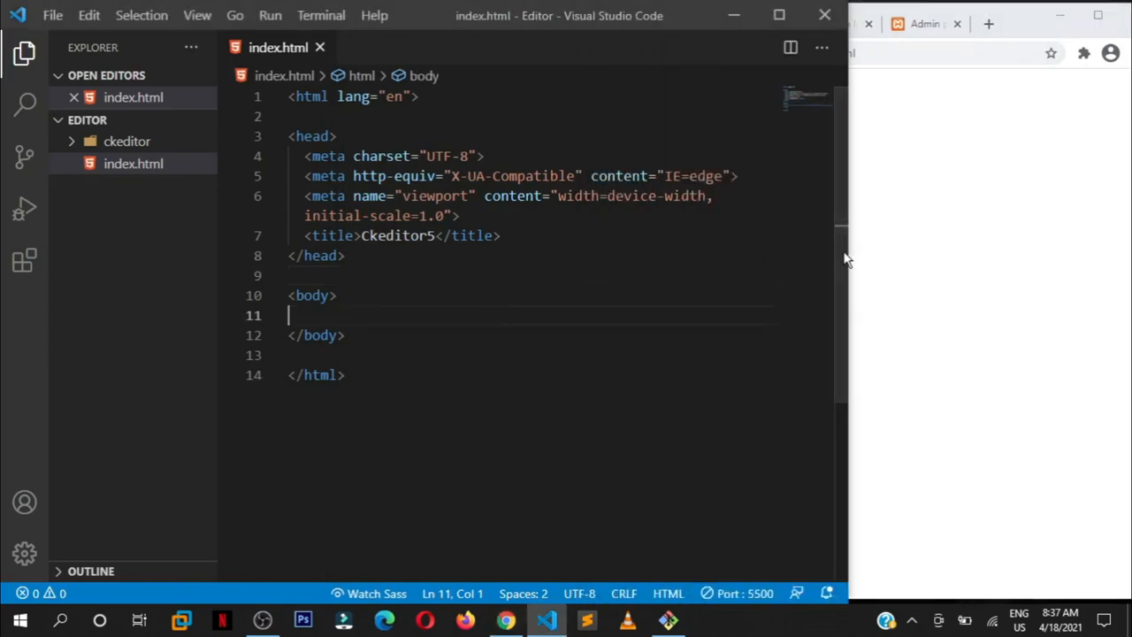
Step: Start the live preview, then add a div with id 'editor' inside the body using div#editor
left_click(346, 256)
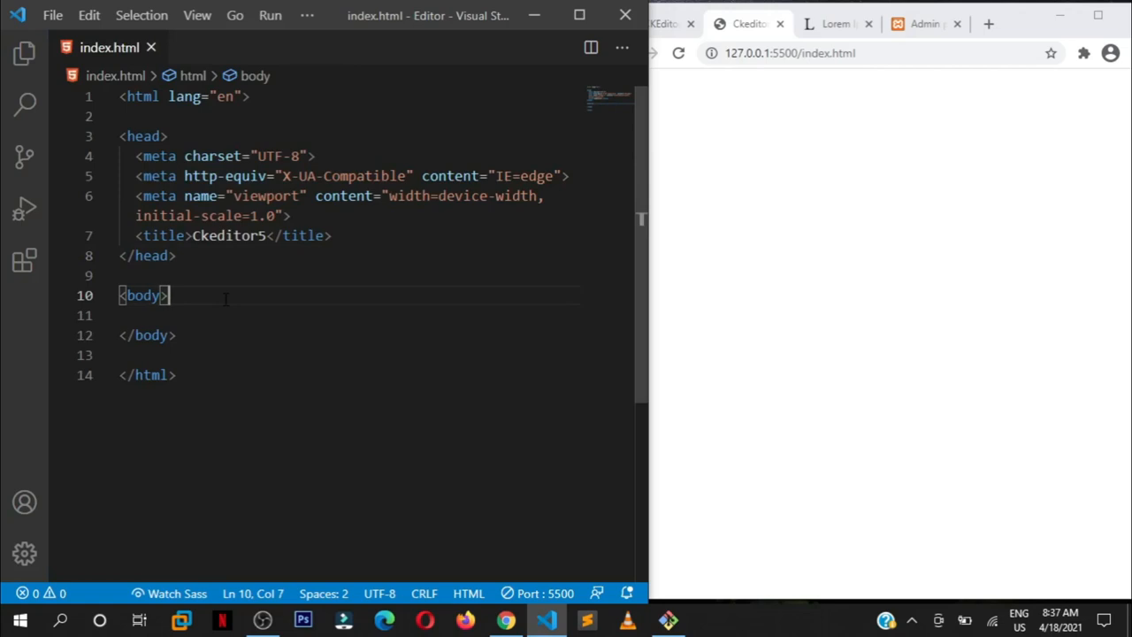
key("enter")
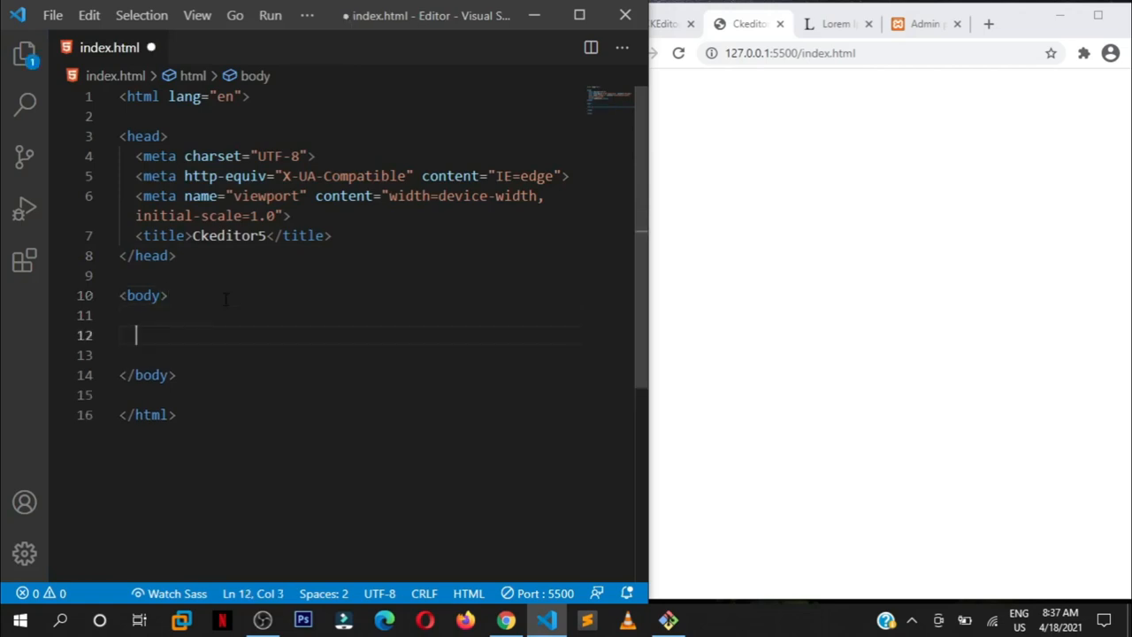
type("div")
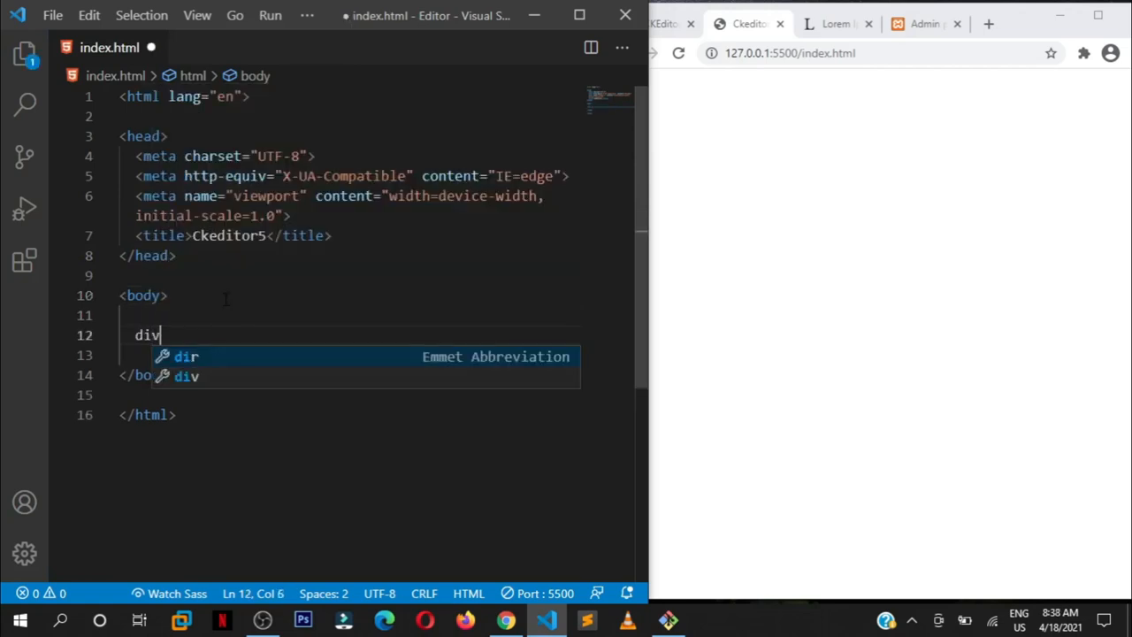
type("#e")
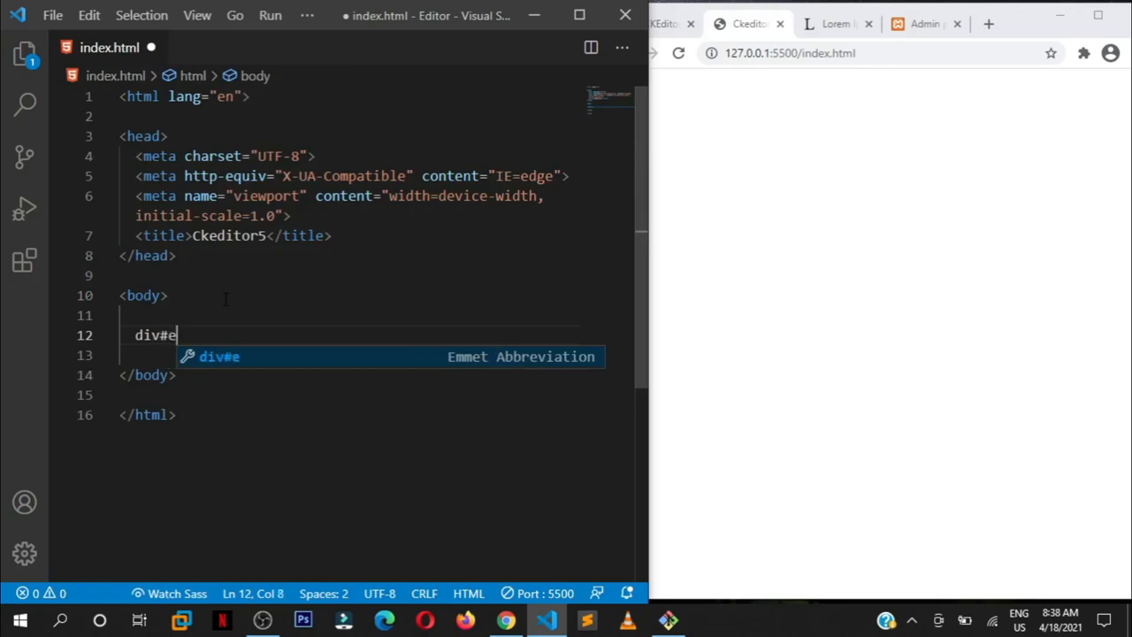
type("di")
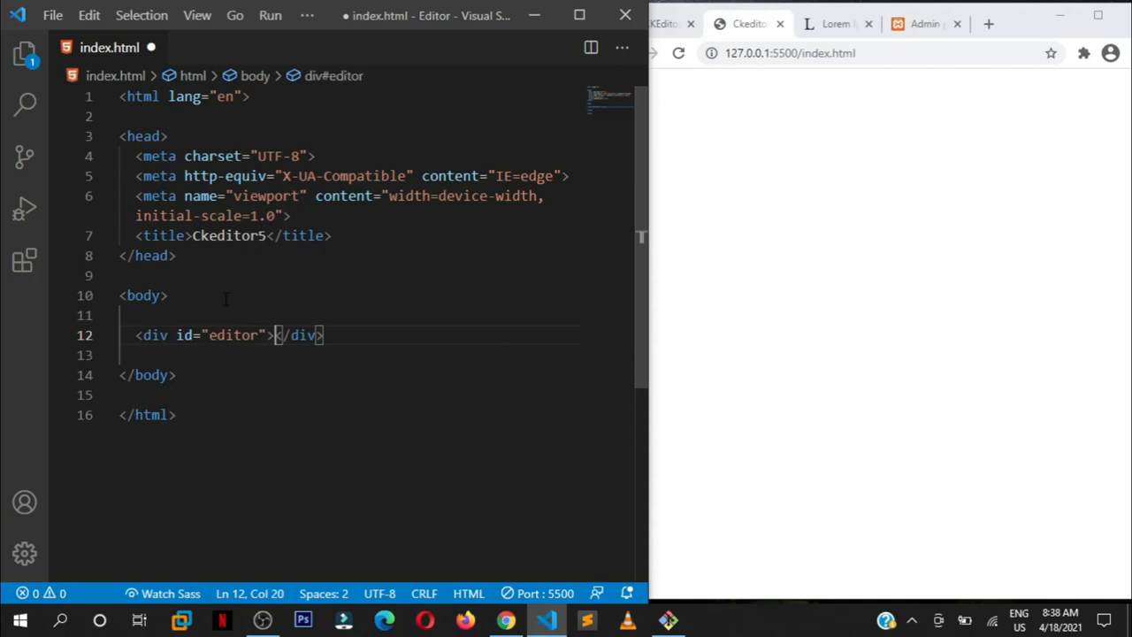
key("ctrl+s")
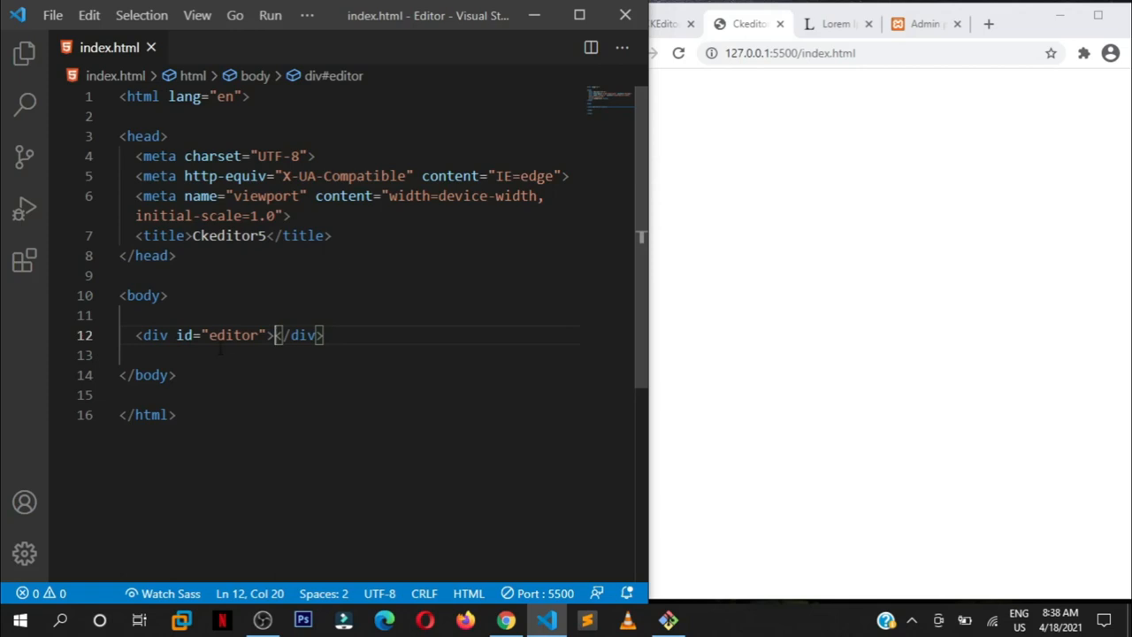
double_click(233, 335)
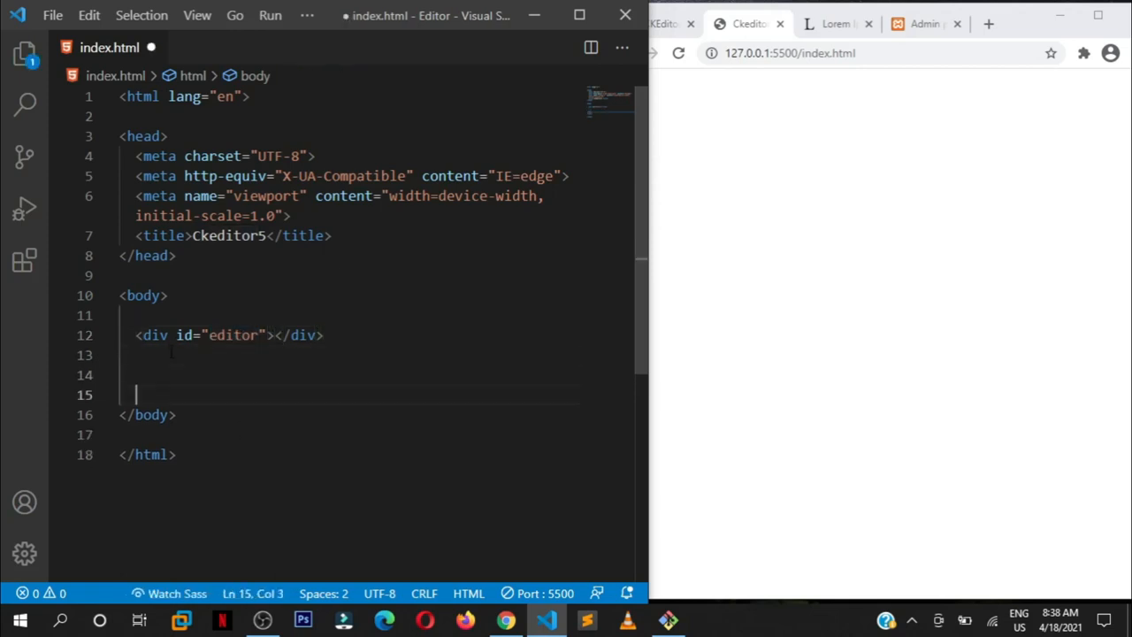
Step: Add a script tag at the end of the body with src 'ckeditor/ckeditor.js'
type("<scri")
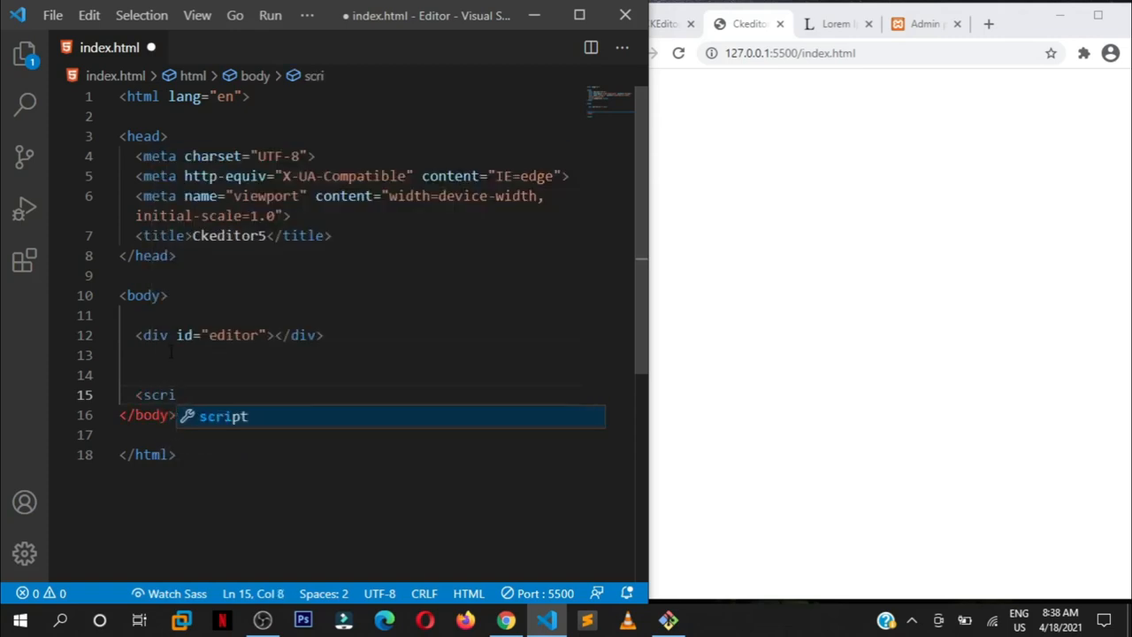
type("pt></")
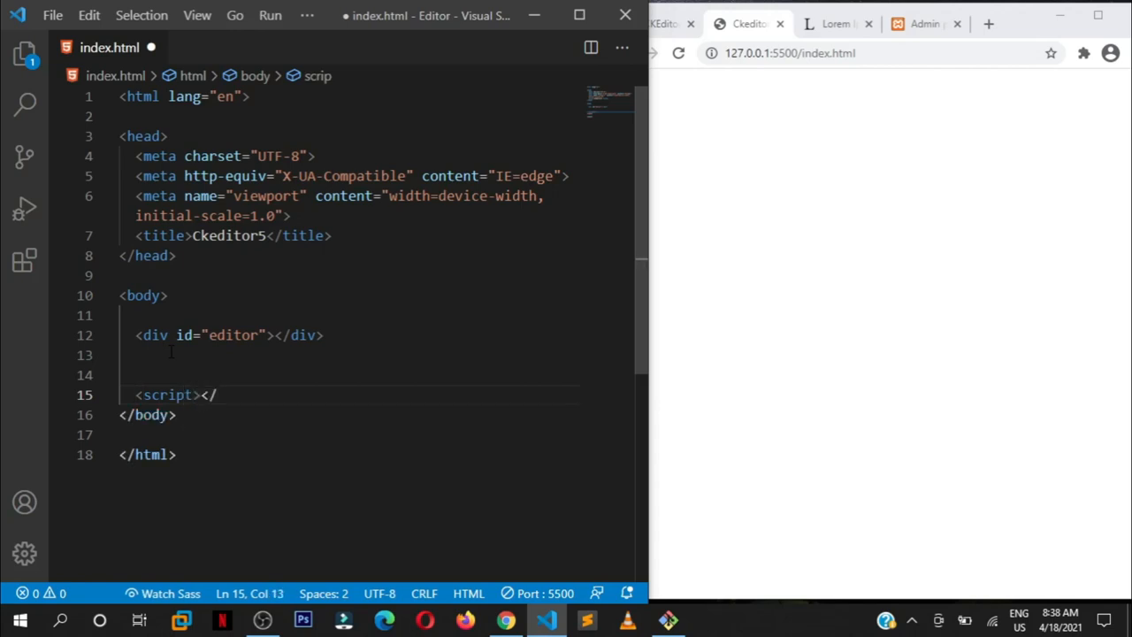
type("script>")
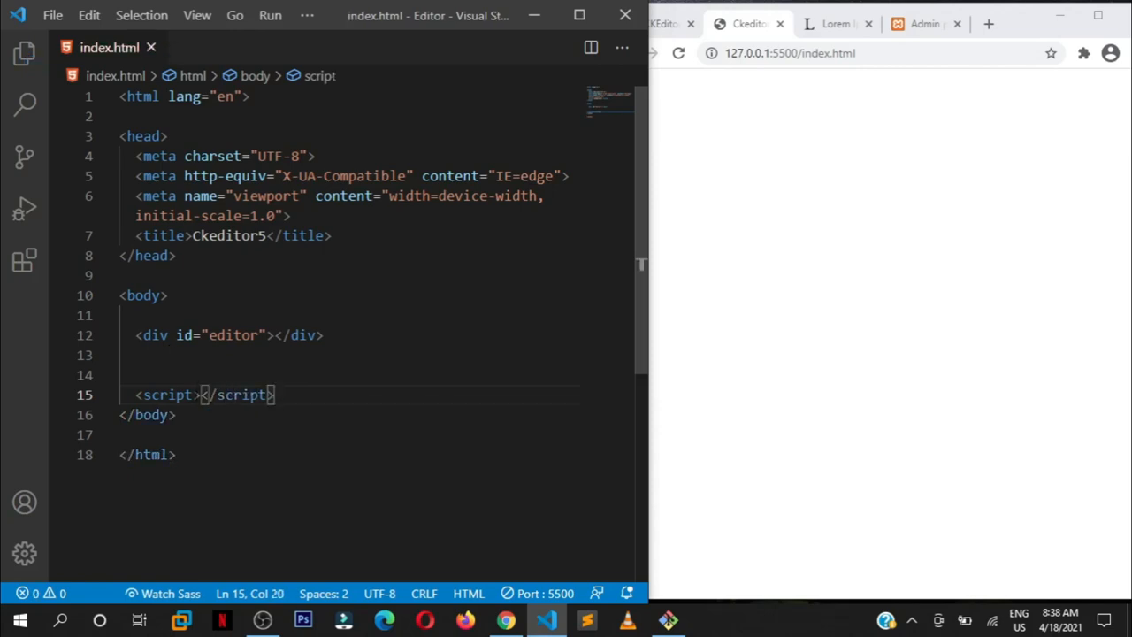
type("src=\"")
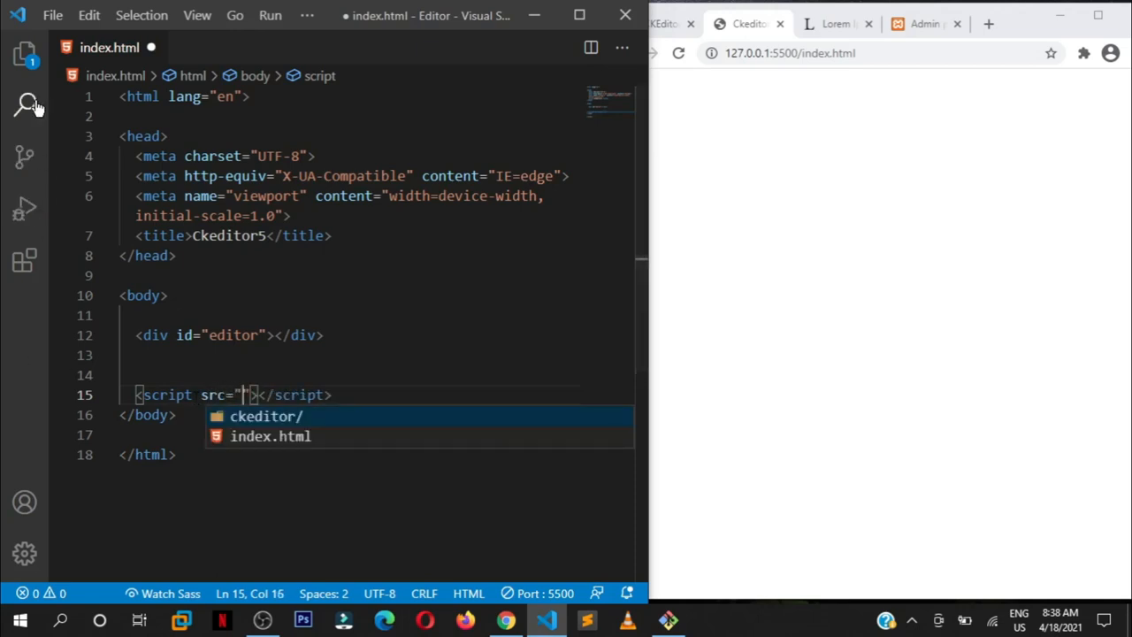
left_click(24, 53)
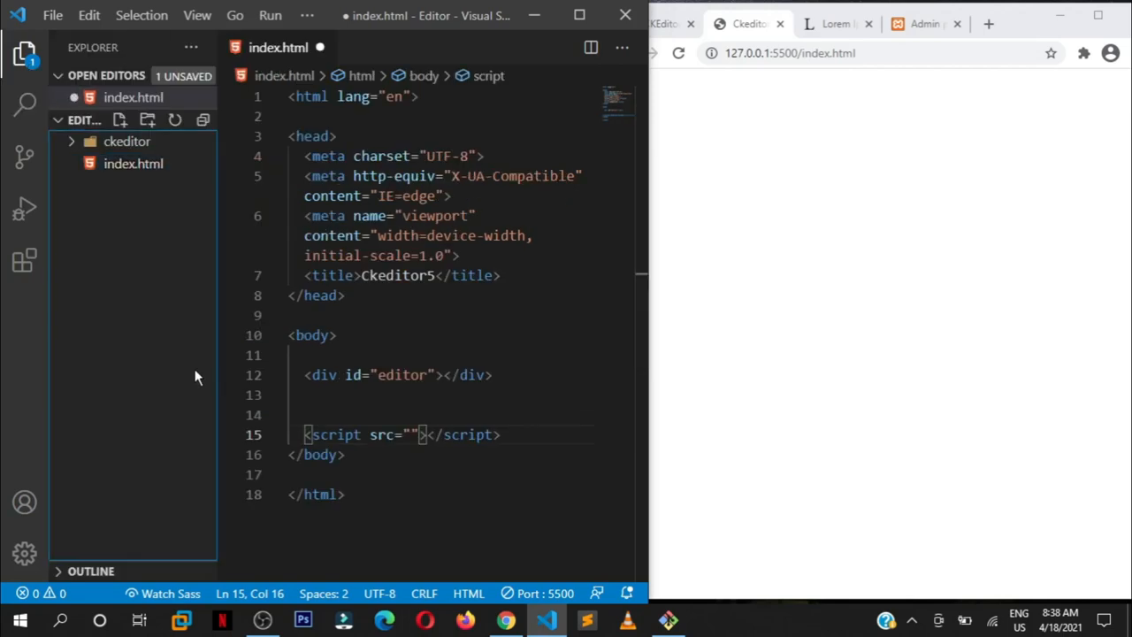
mouse_move(128, 141)
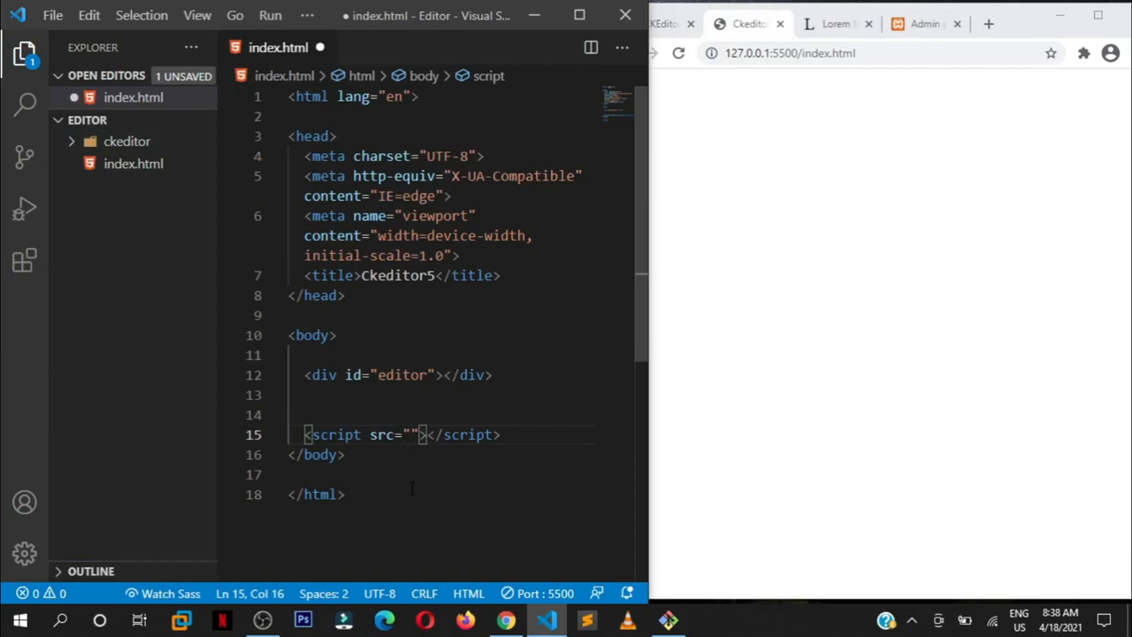
type("e")
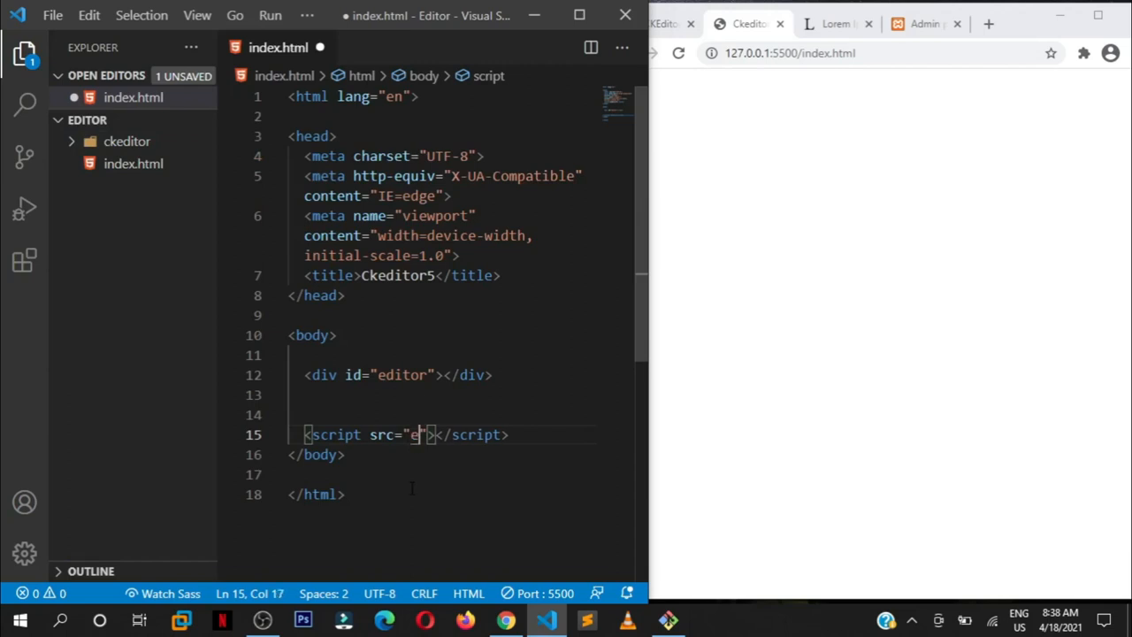
type("c")
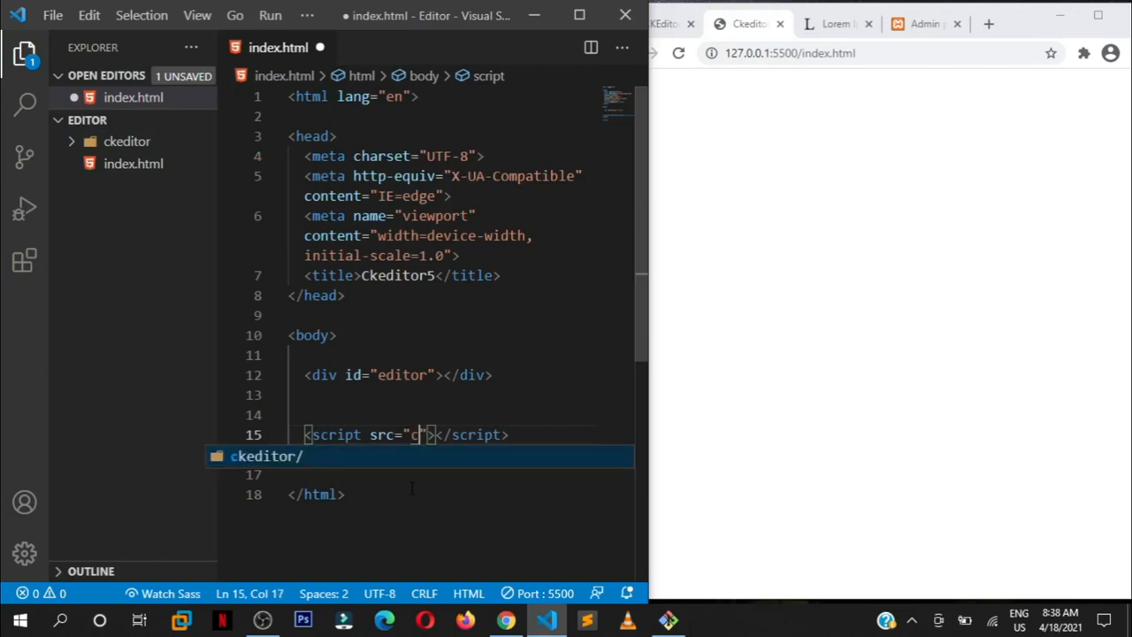
type("keditor/")
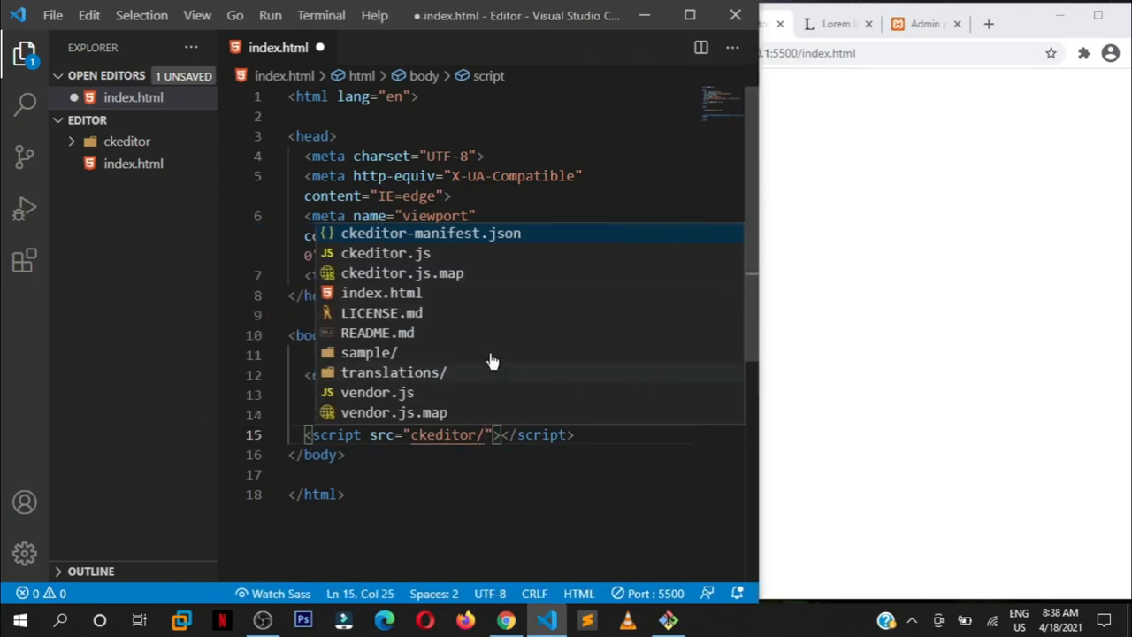
mouse_move(457, 401)
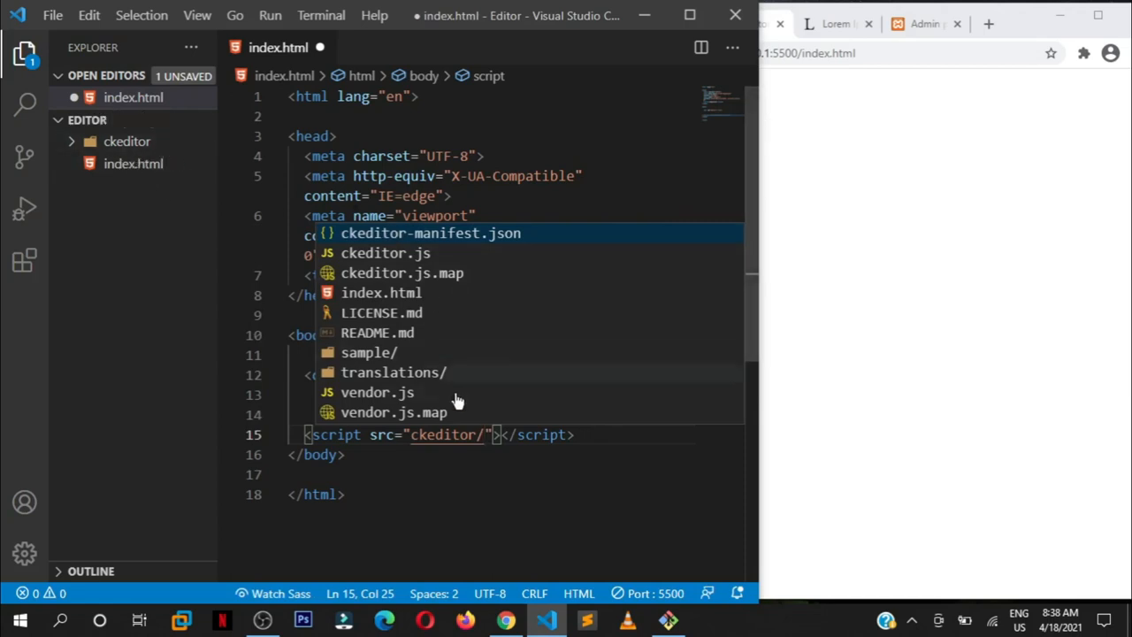
mouse_move(318, 327)
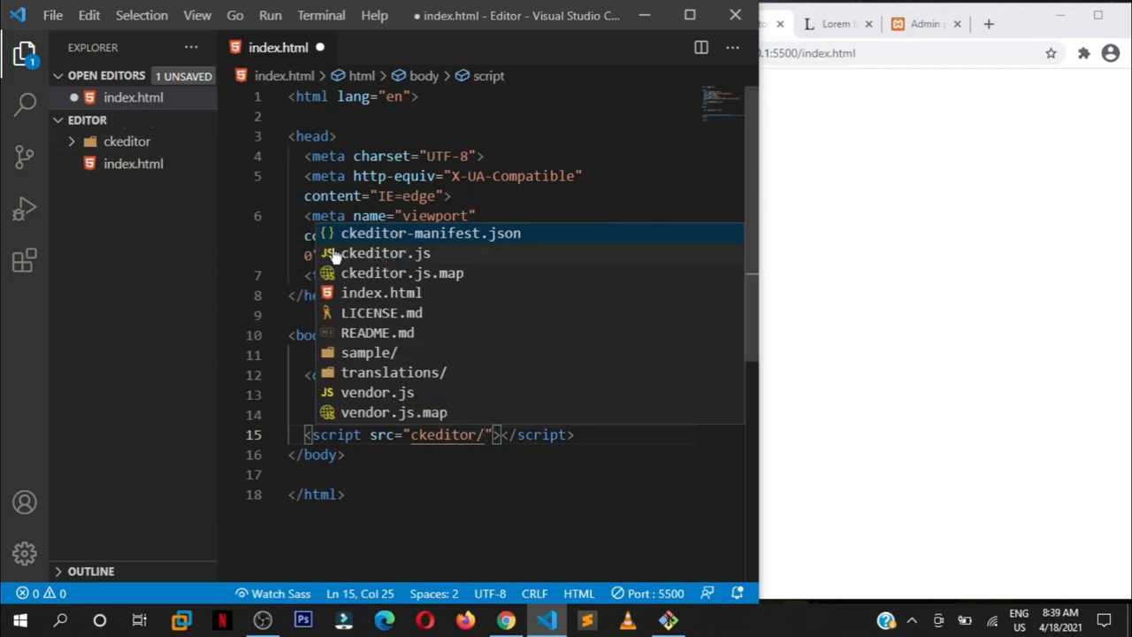
mouse_move(408, 256)
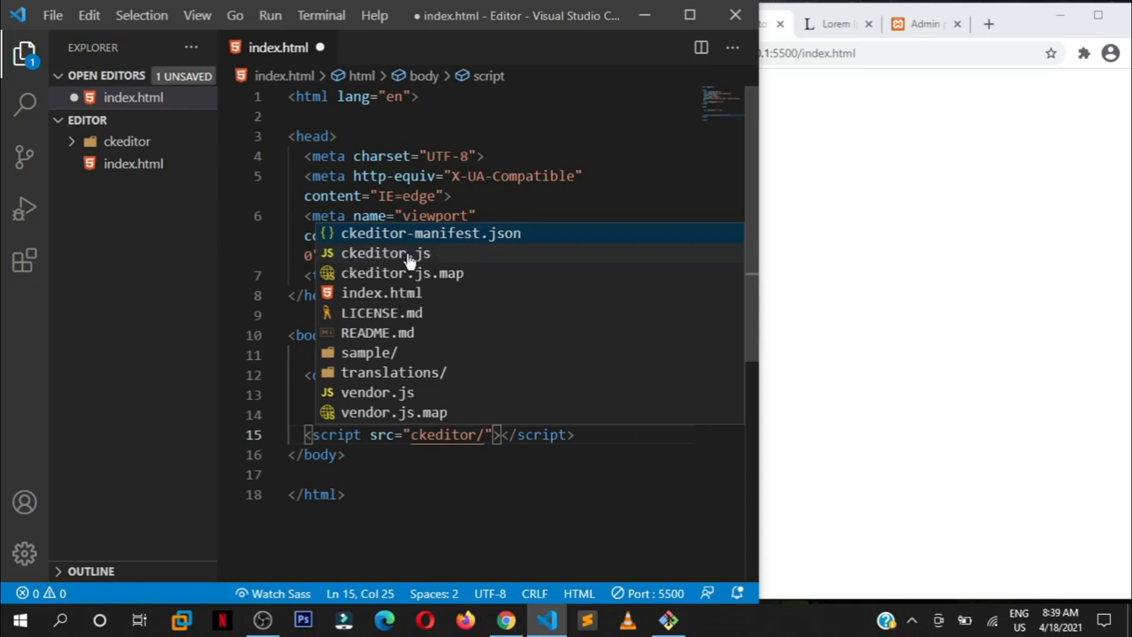
left_click(384, 253)
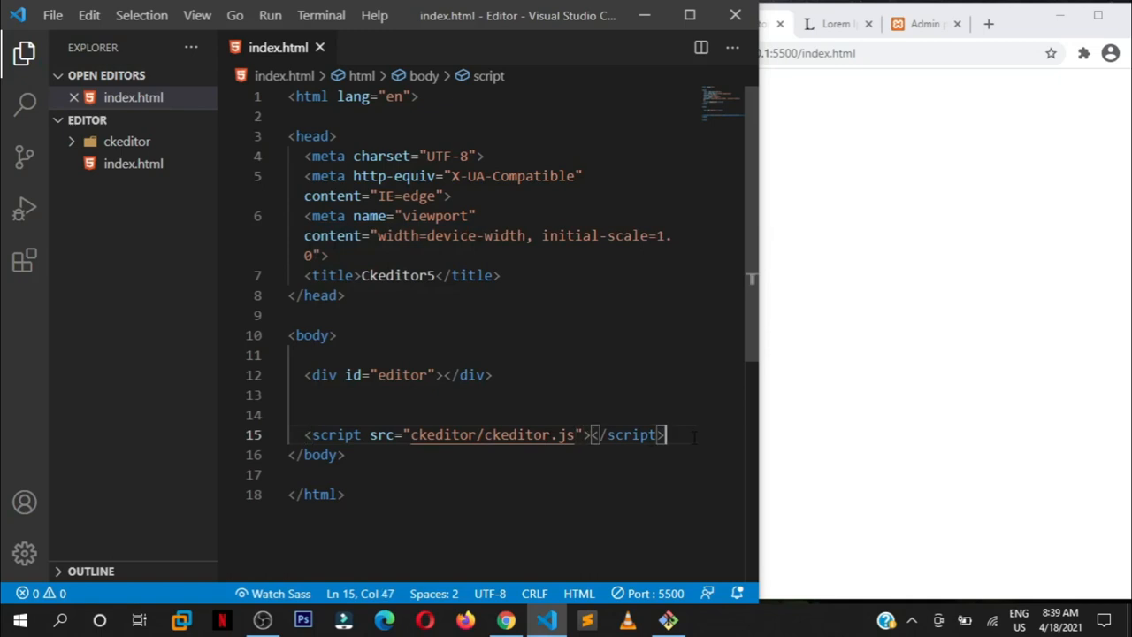
Step: Insert an empty <script></script> block on a new line below the ckeditor.js script
key("Enter")
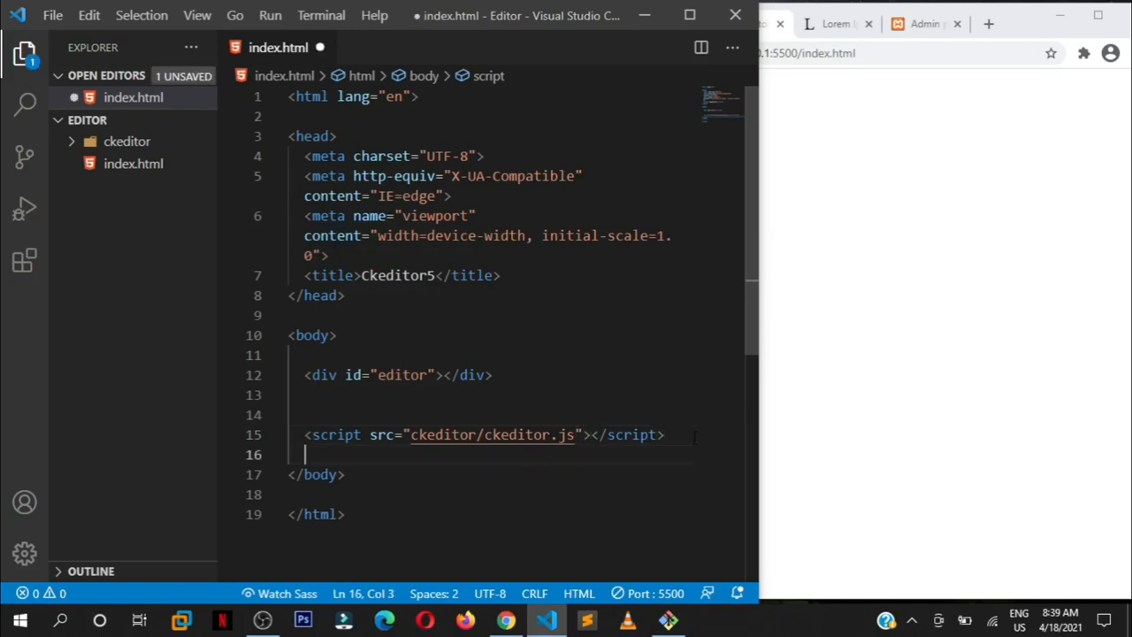
type("<")
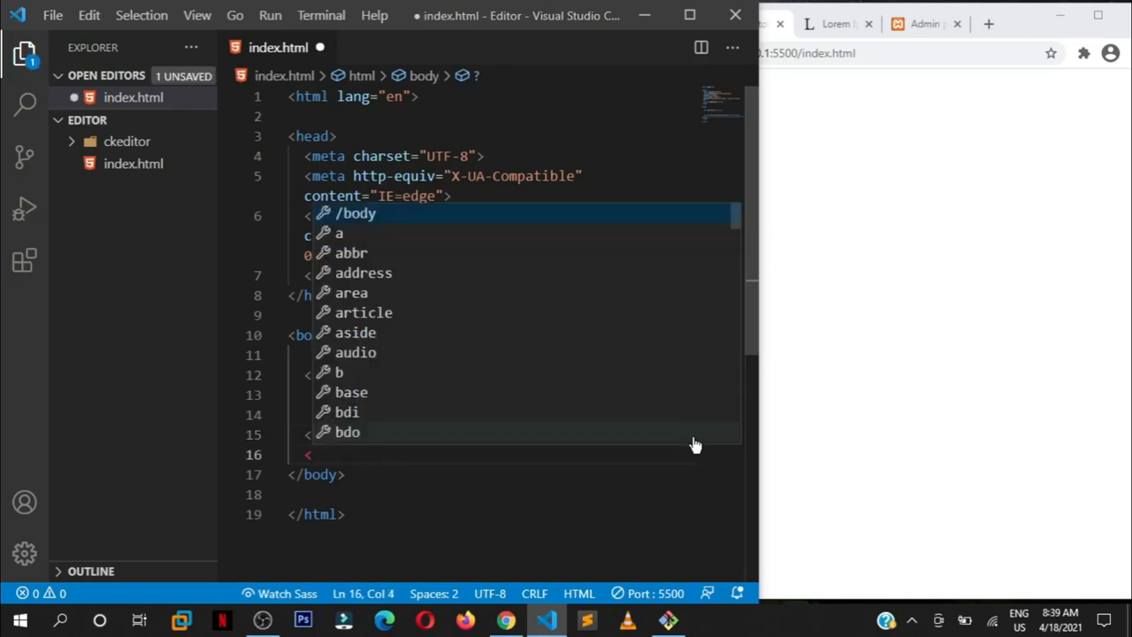
type("<script>")
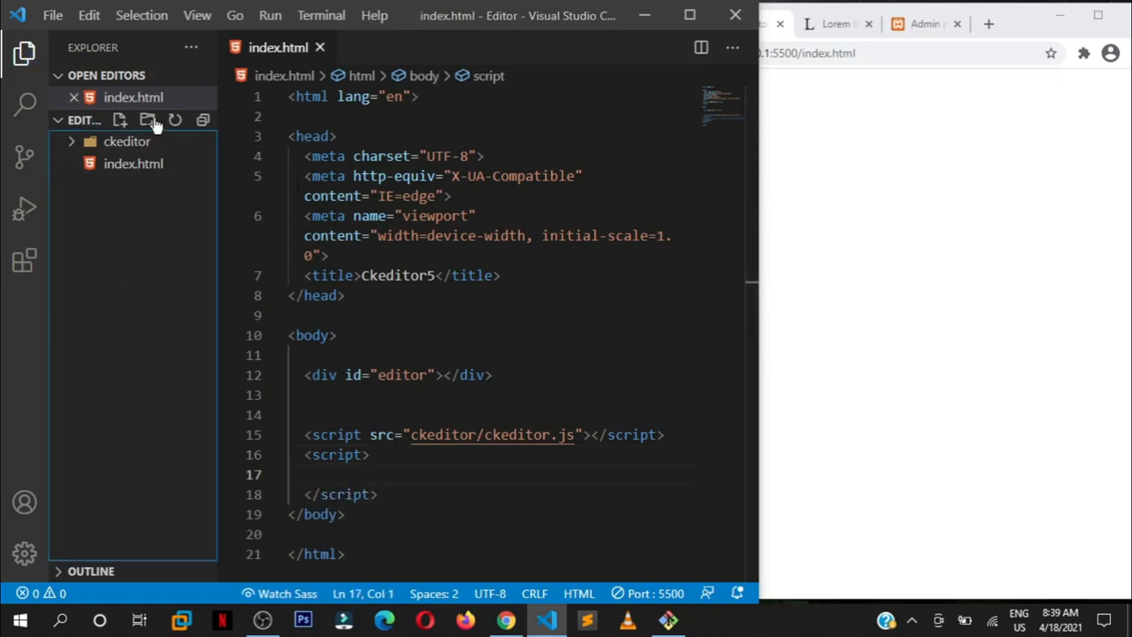
mouse_move(137, 256)
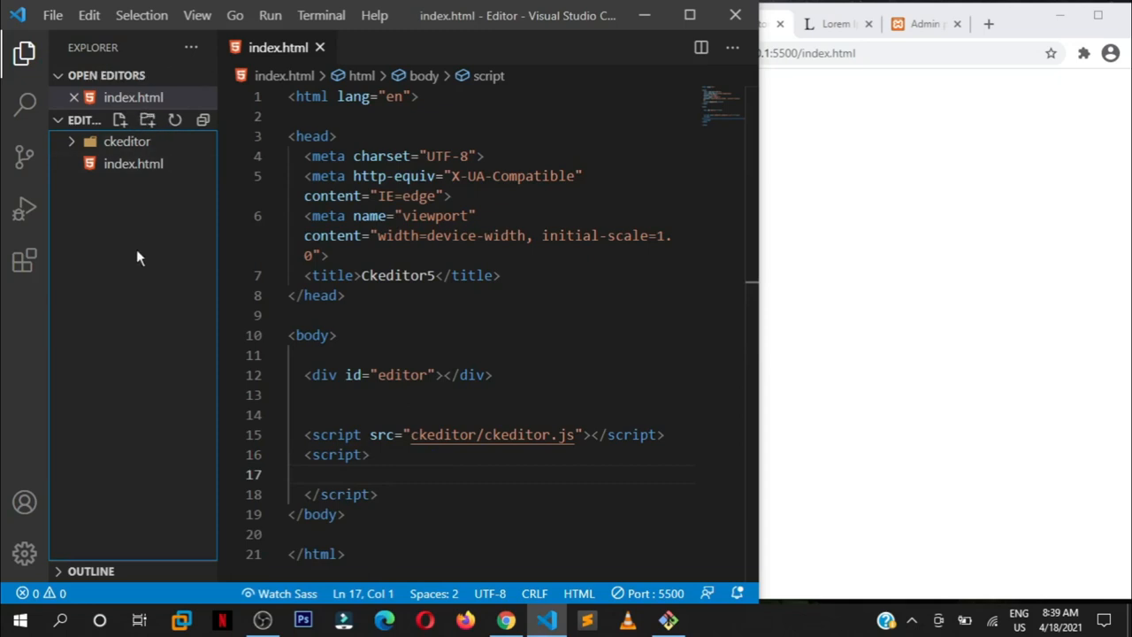
mouse_move(71, 195)
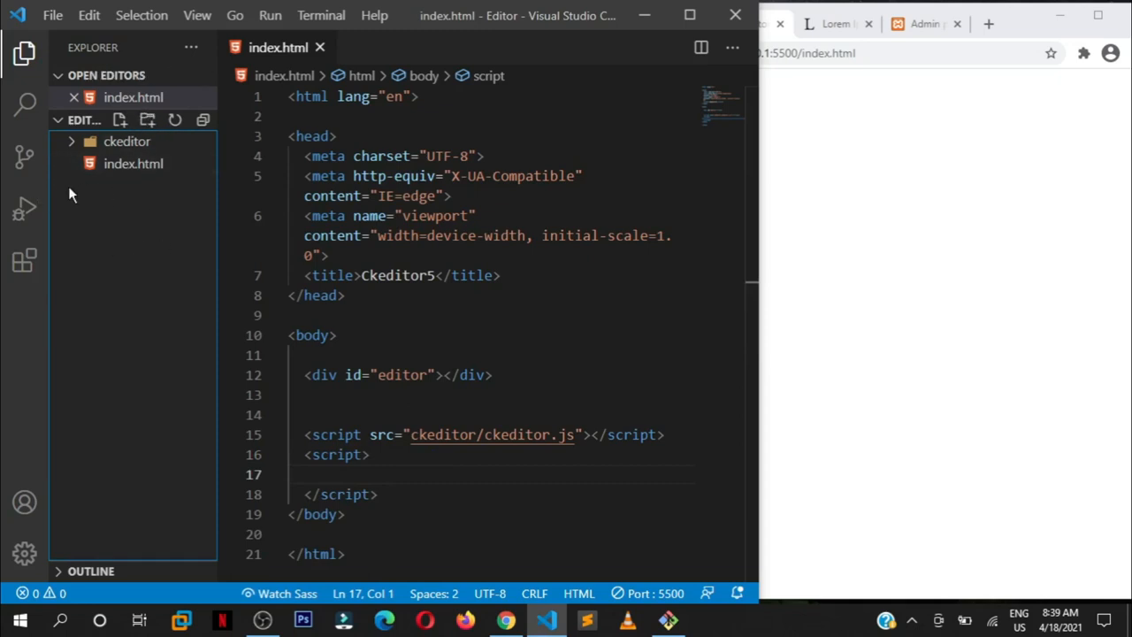
mouse_move(119, 218)
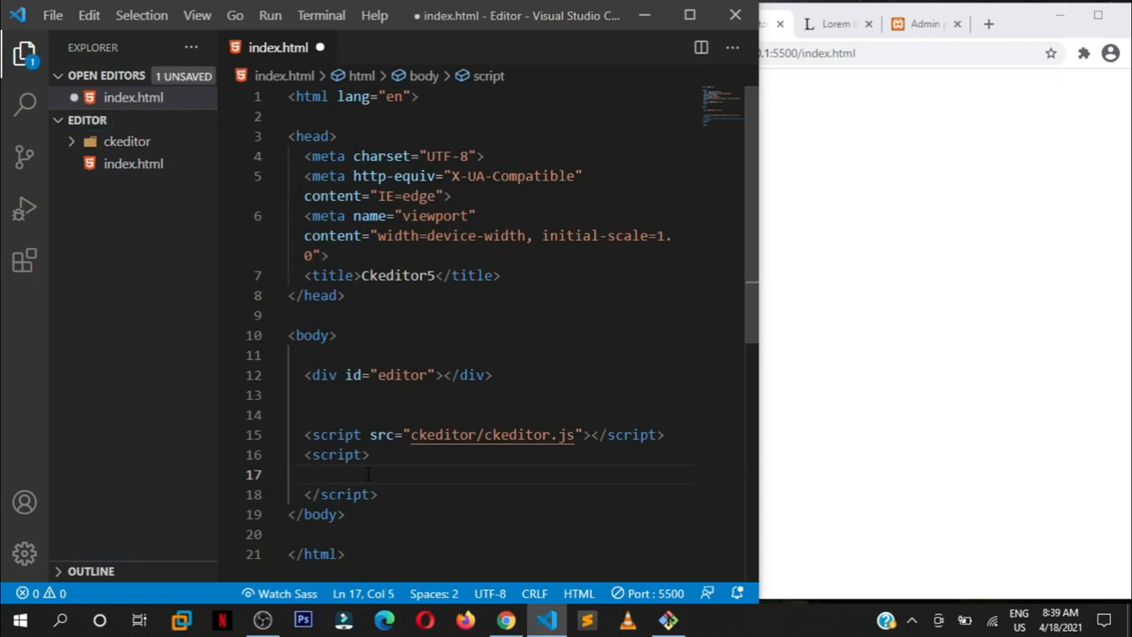
key("ctrl+s")
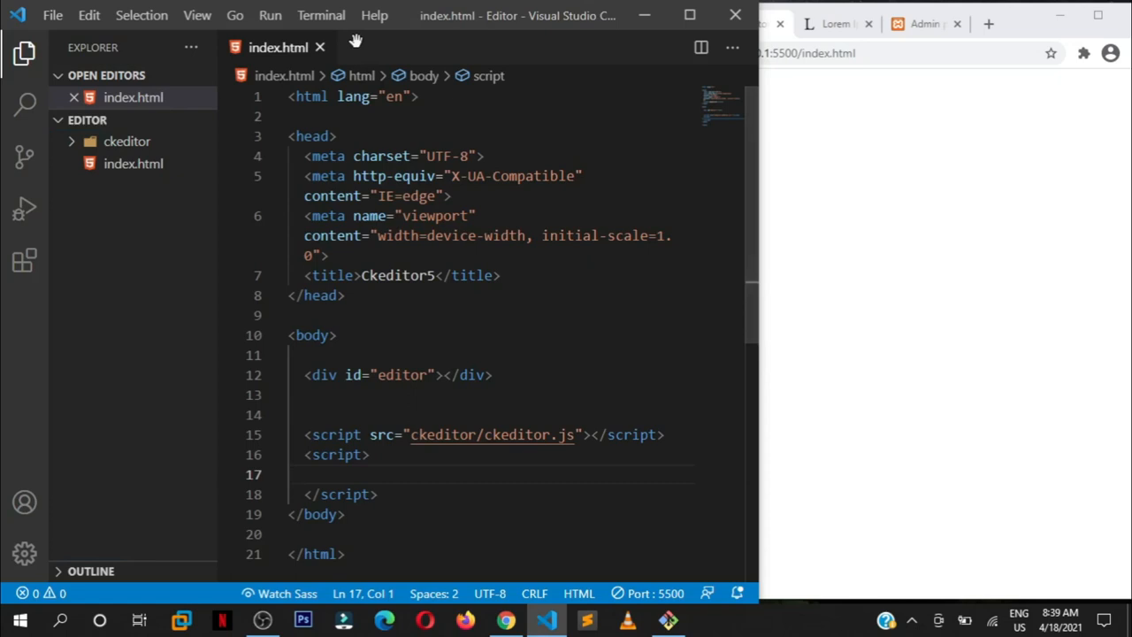
mouse_move(314, 514)
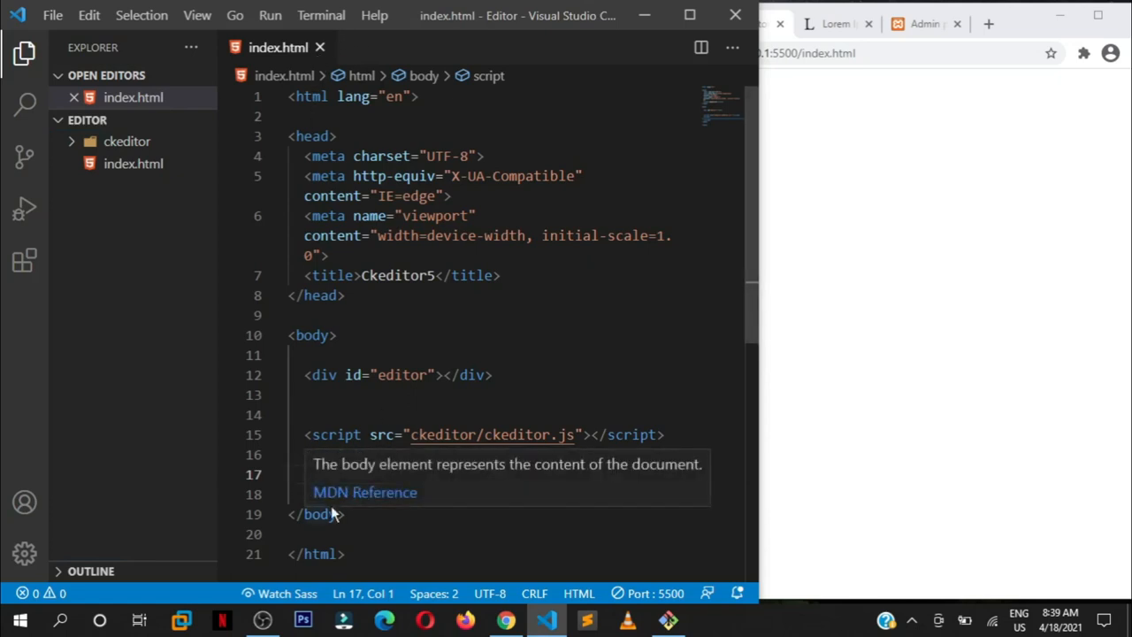
type("<script>")
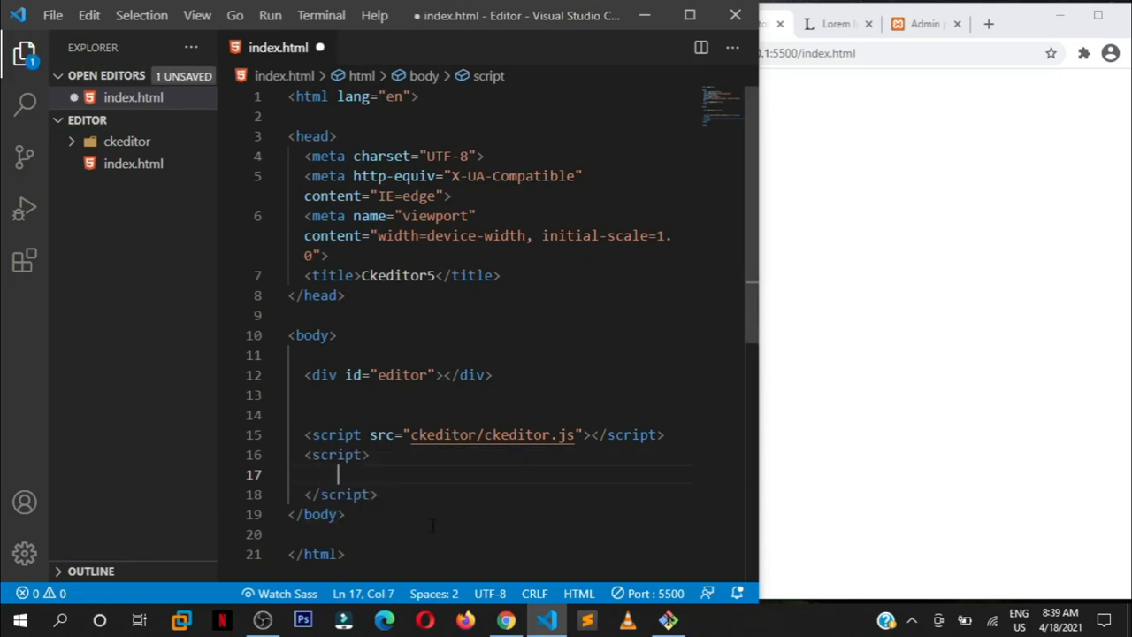
mouse_move(274, 297)
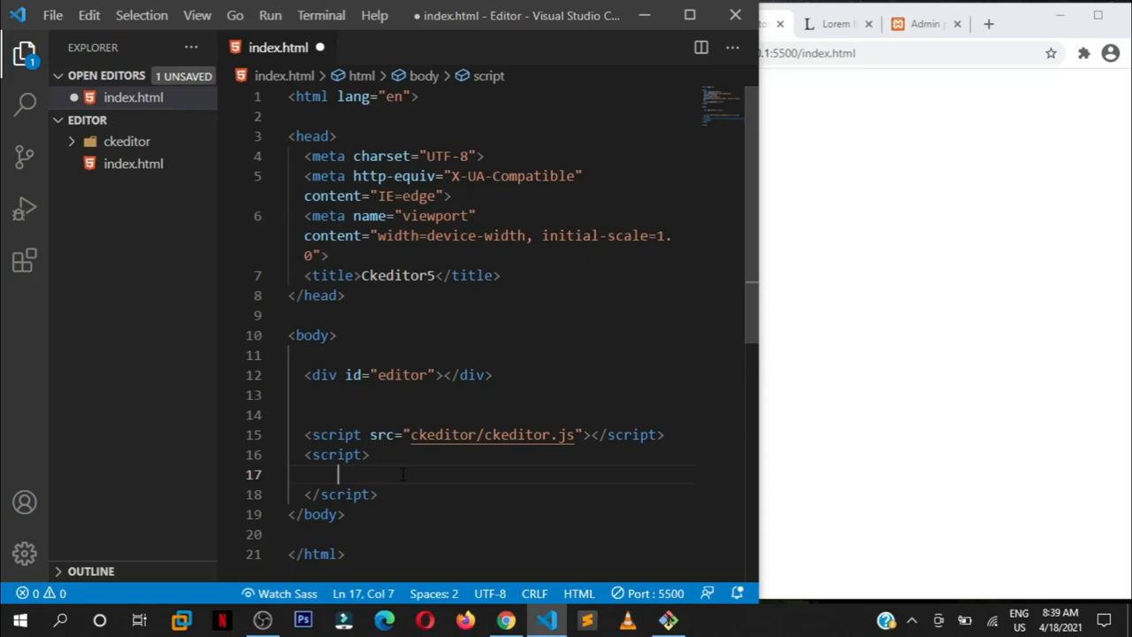
Step: Write ClassicEditor.create() with .create() moved onto its own line, then save
type("C")
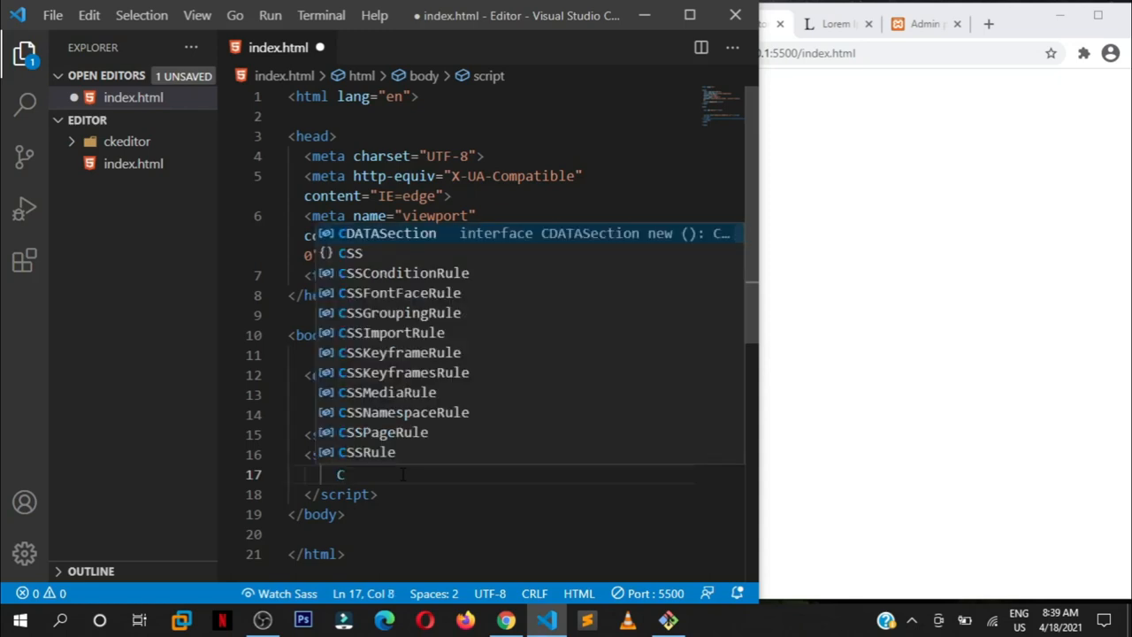
type("lassic")
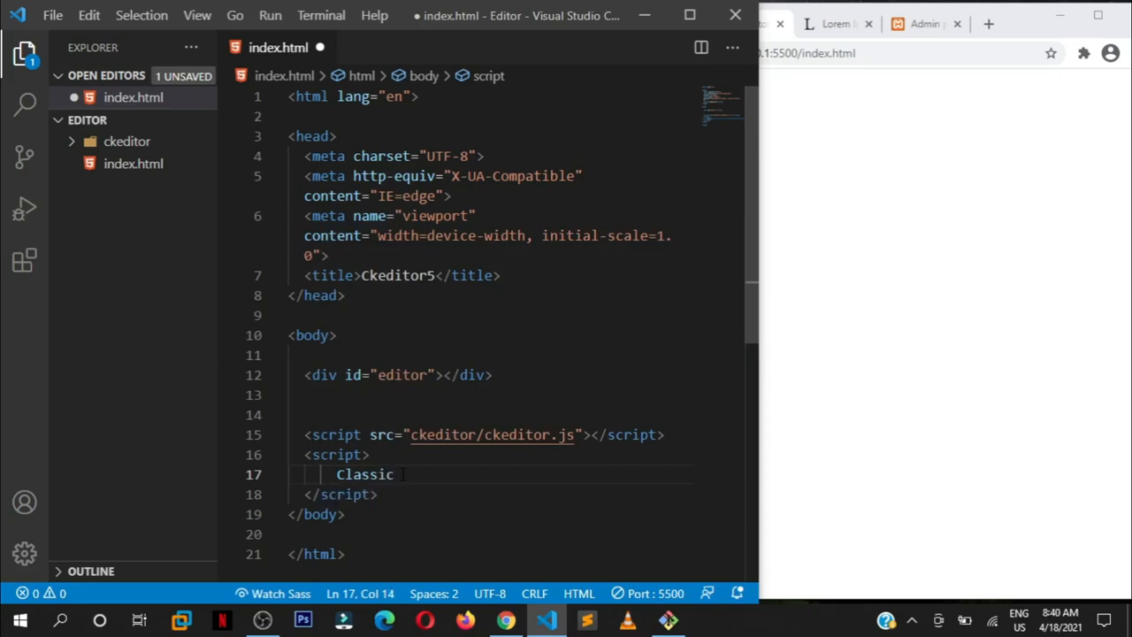
type("Ed")
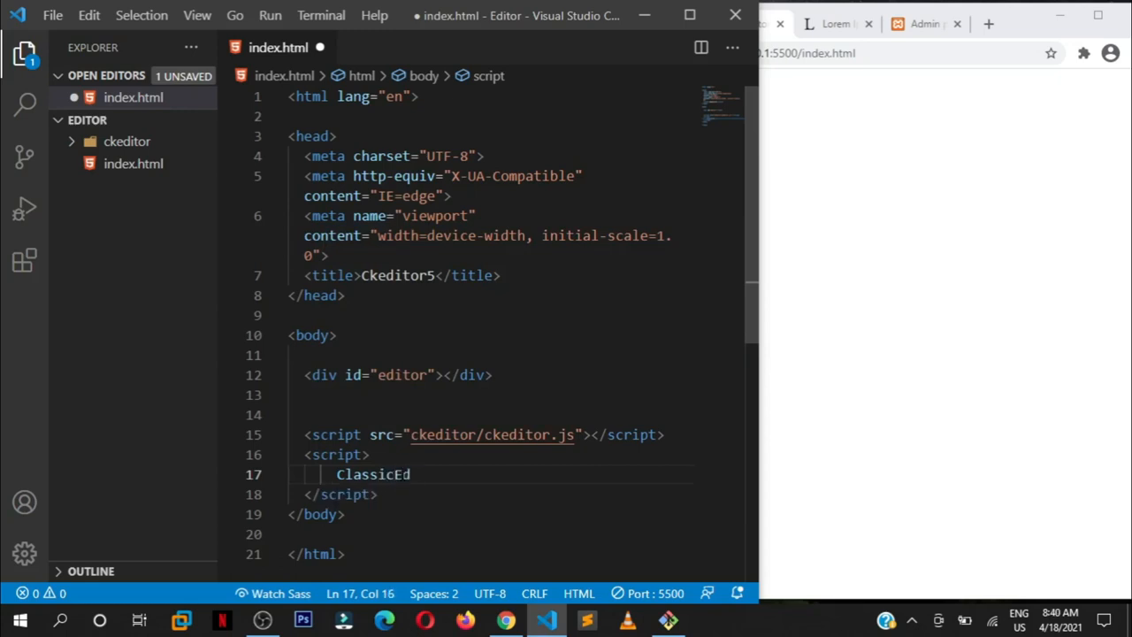
type("itor")
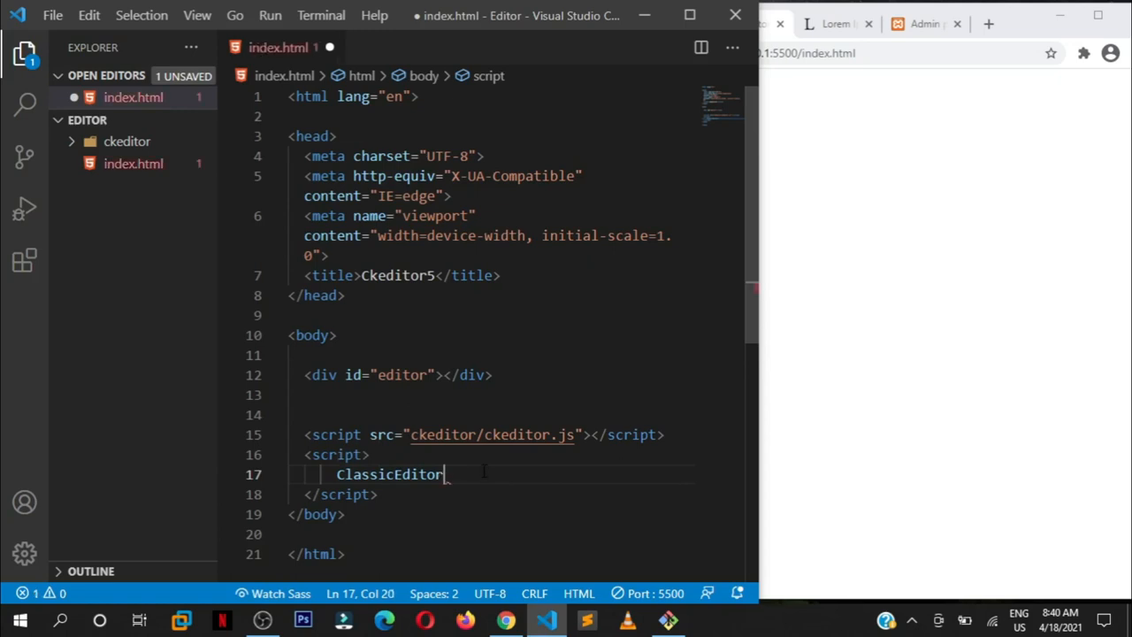
type(".create(")
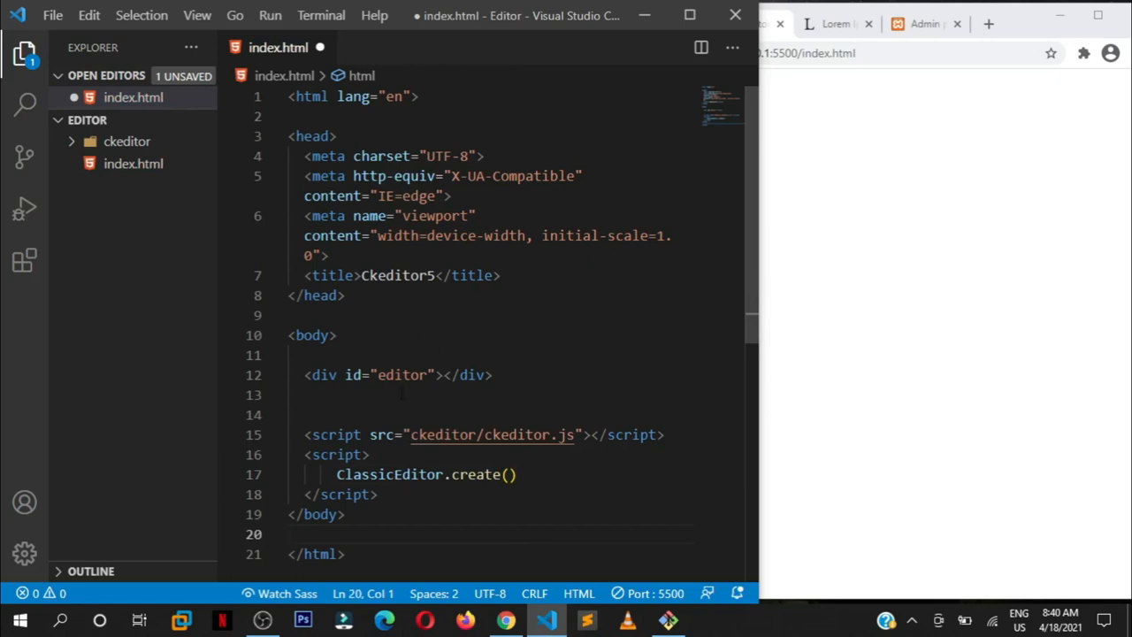
left_click(510, 474)
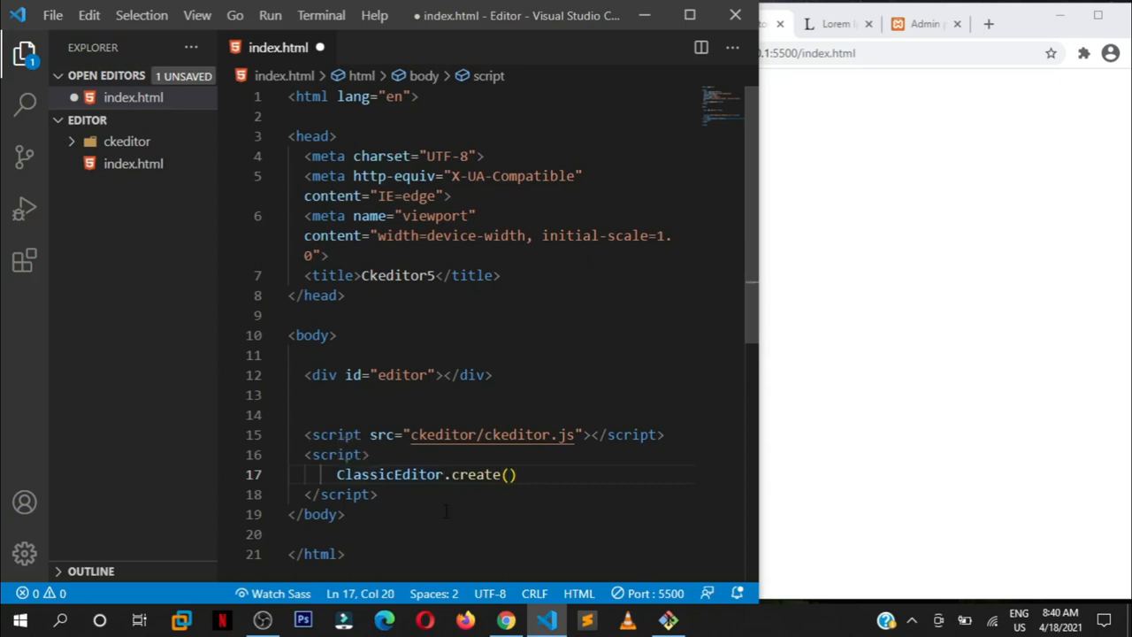
key("Enter")
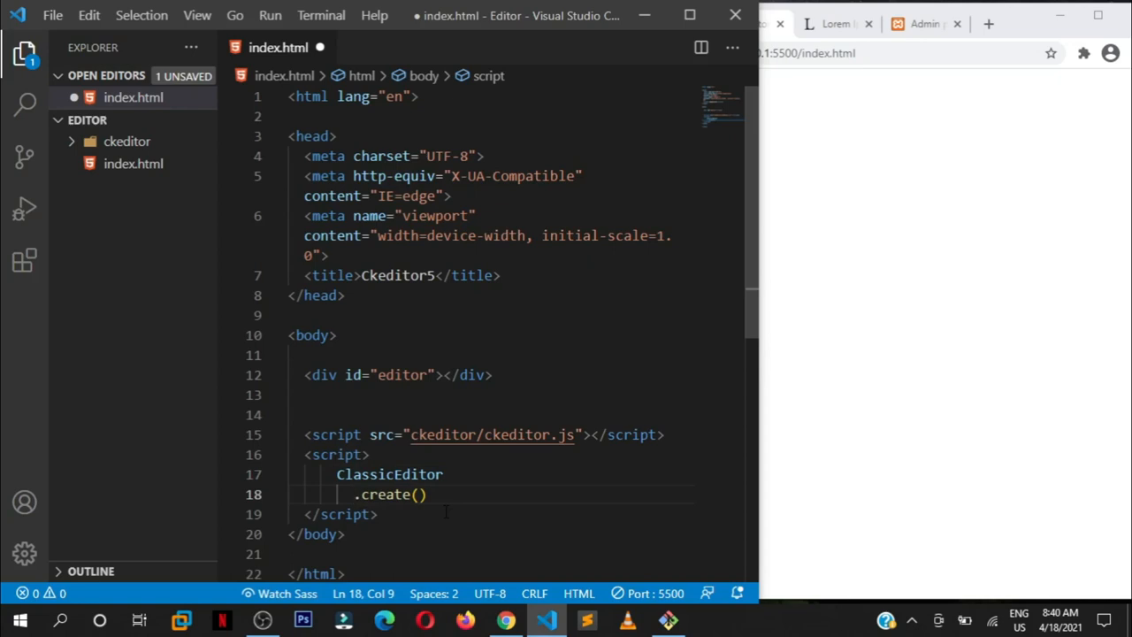
key("ctrl+s")
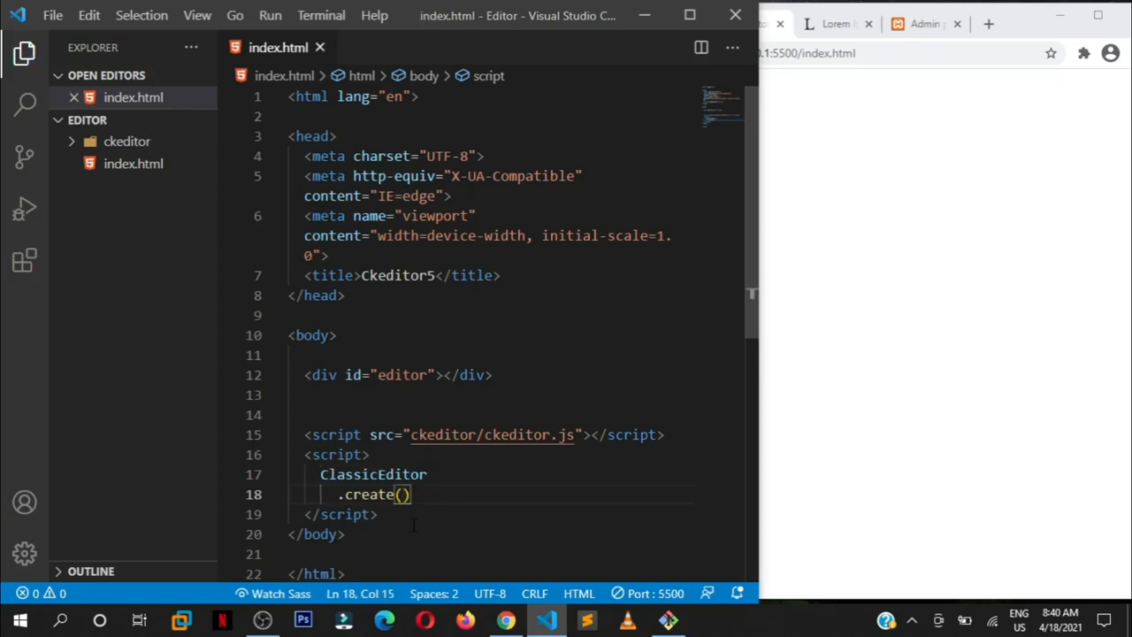
Step: Type document.querySelector() inside the create() call, correcting a typo
type("doc")
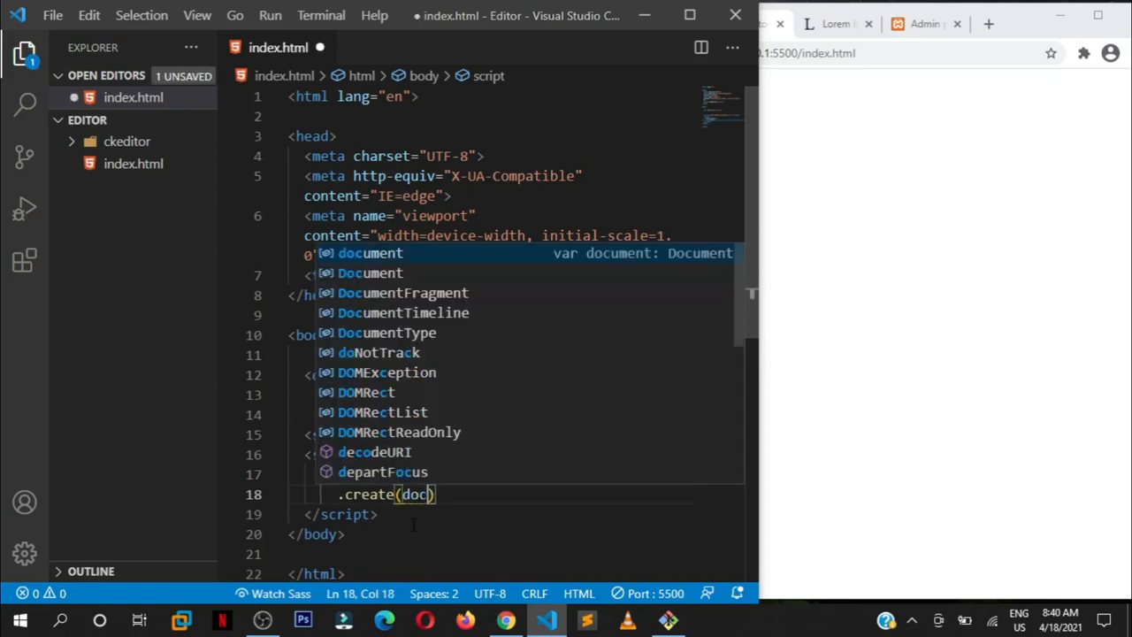
type("ument")
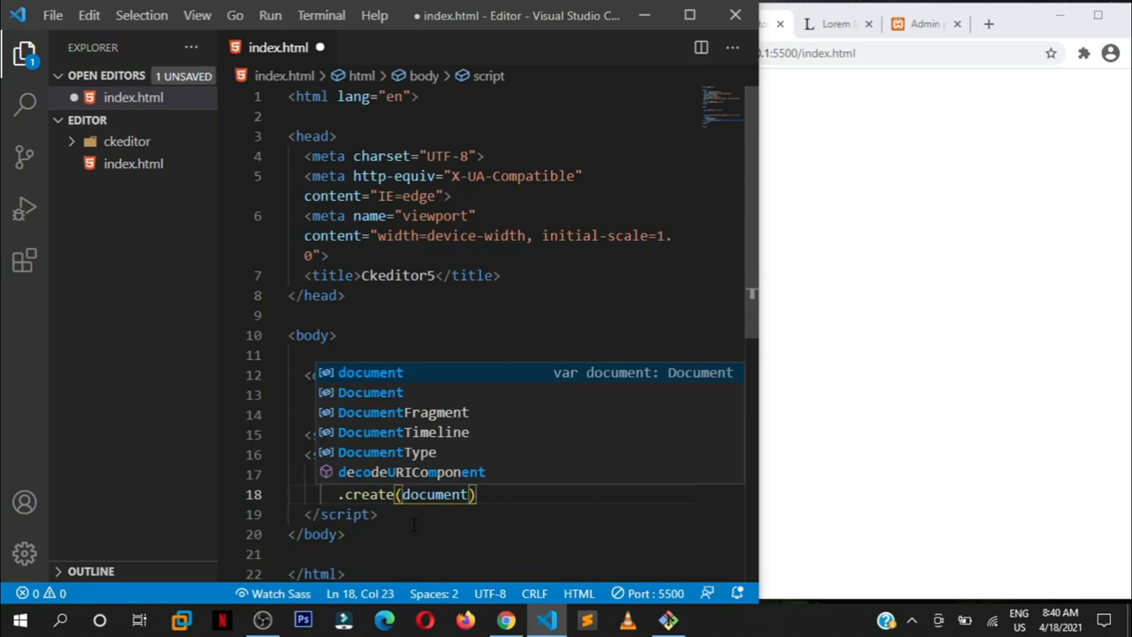
type(".querySele")
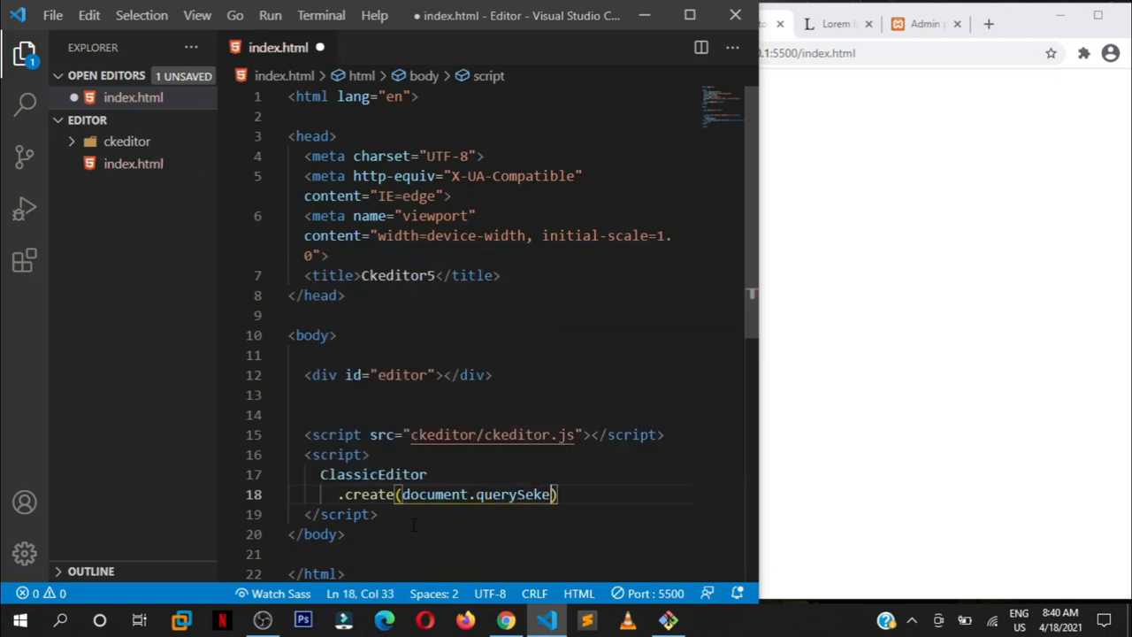
key("Backspace")
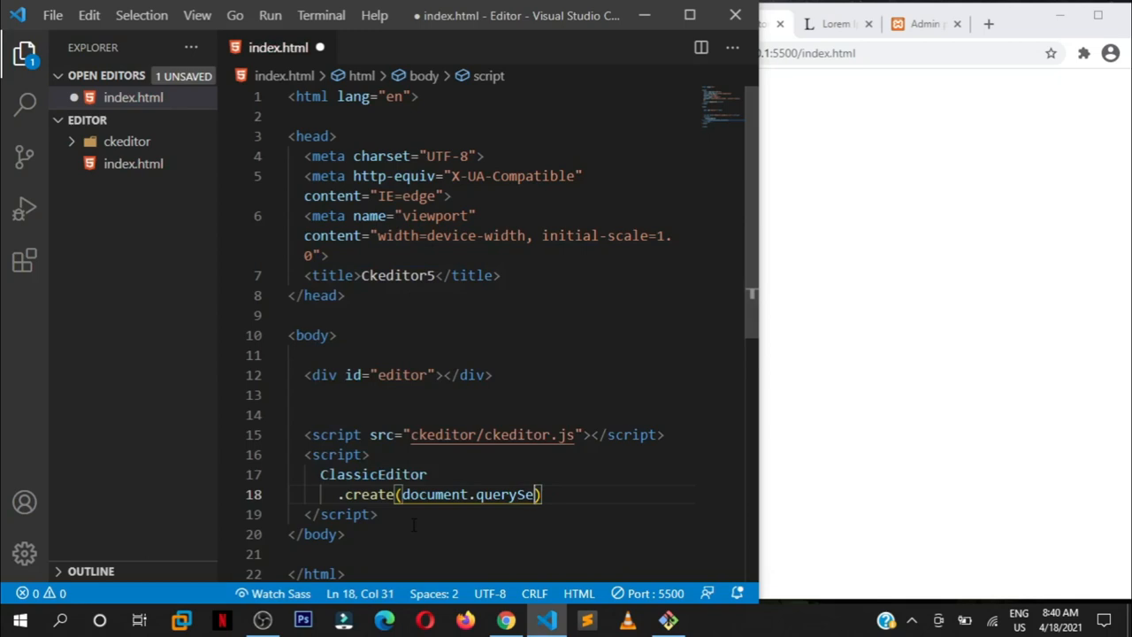
type("ctor(")
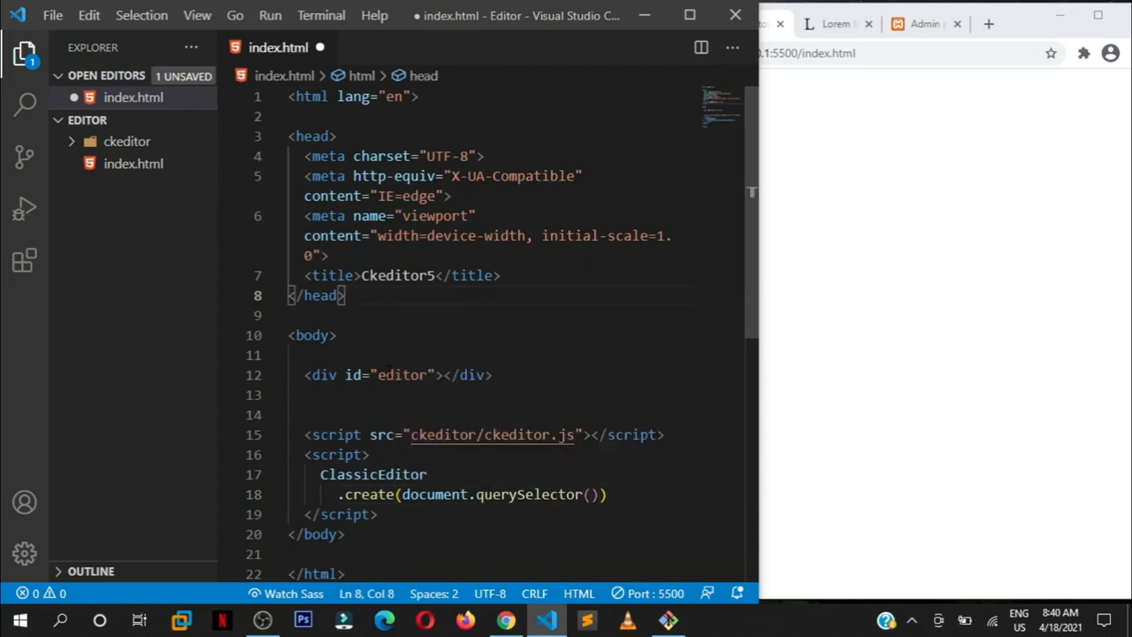
Step: Pass the selector '#editor', matching the div's id, to querySelector
double_click(399, 374)
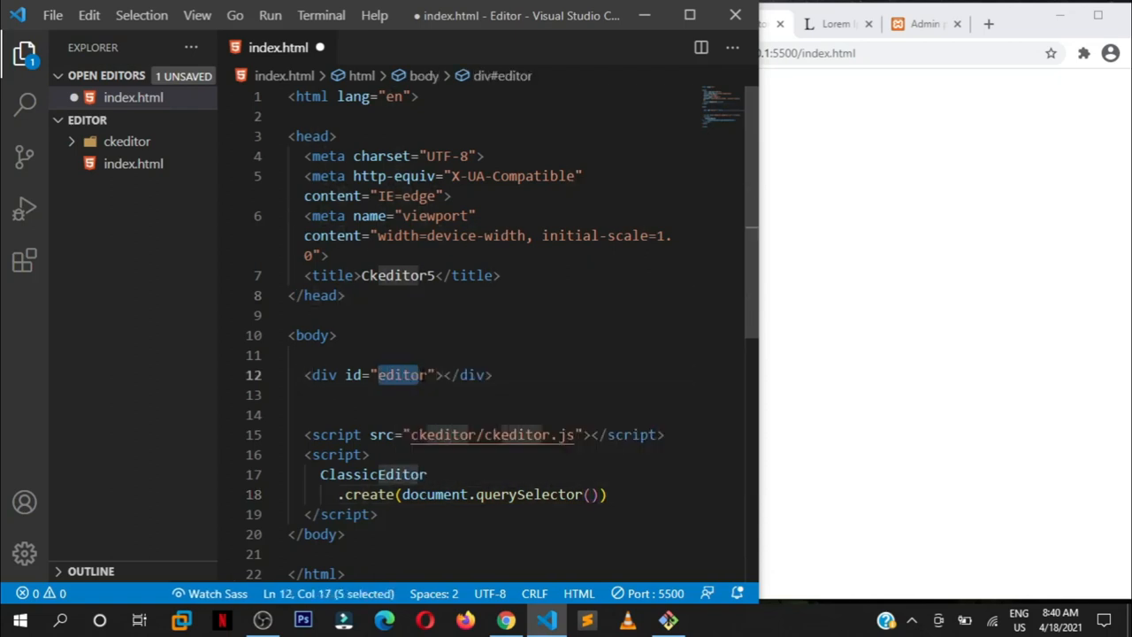
left_click(591, 494)
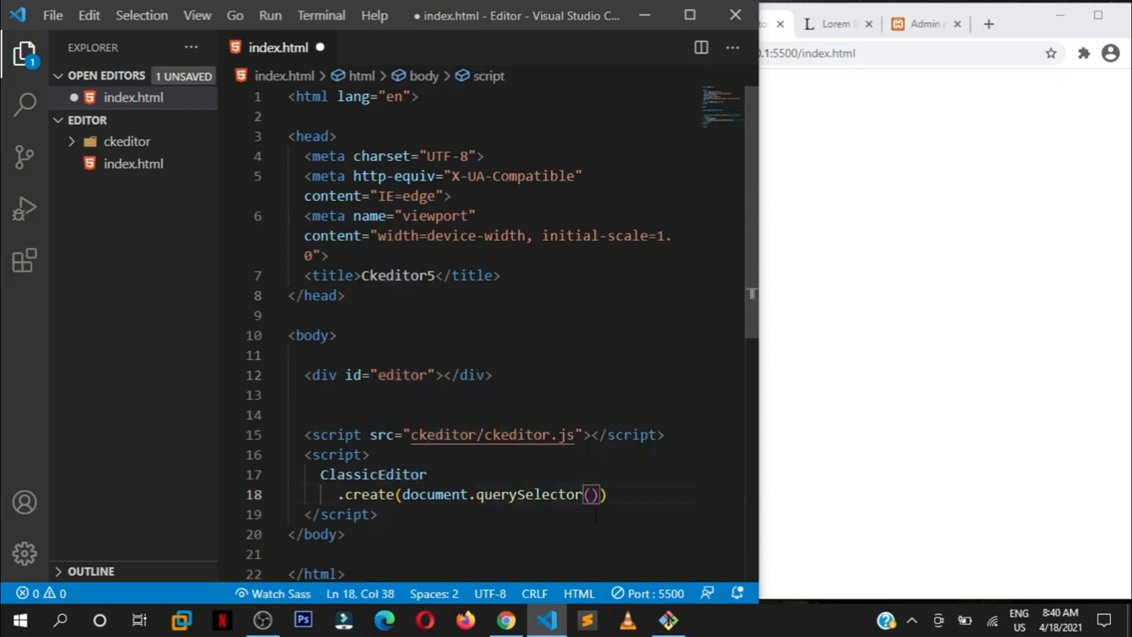
type("''")
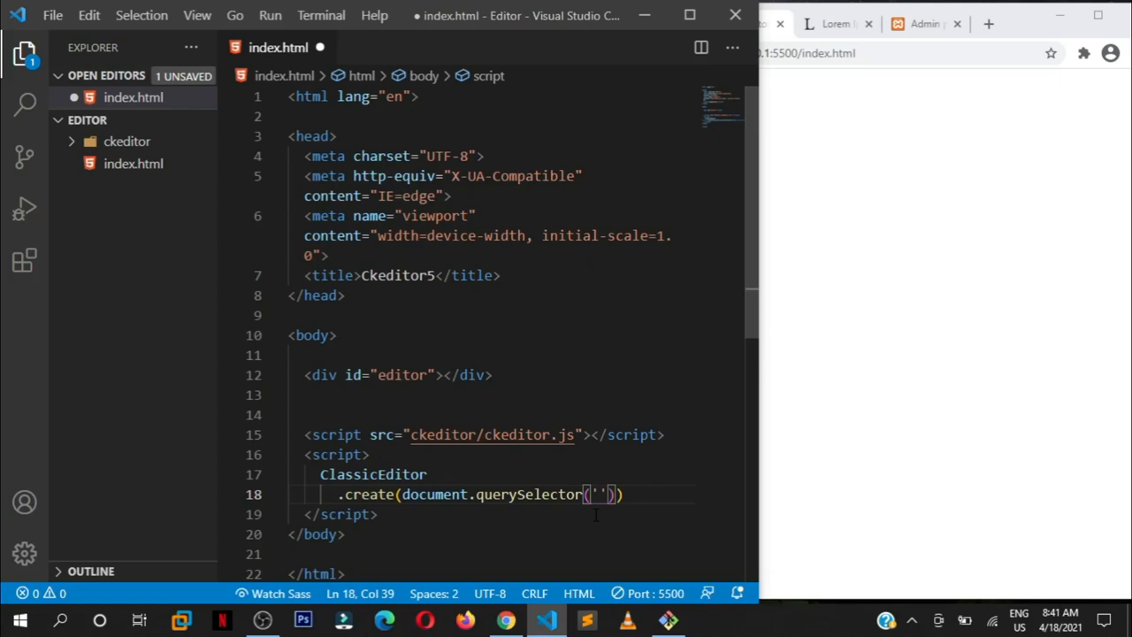
type("#")
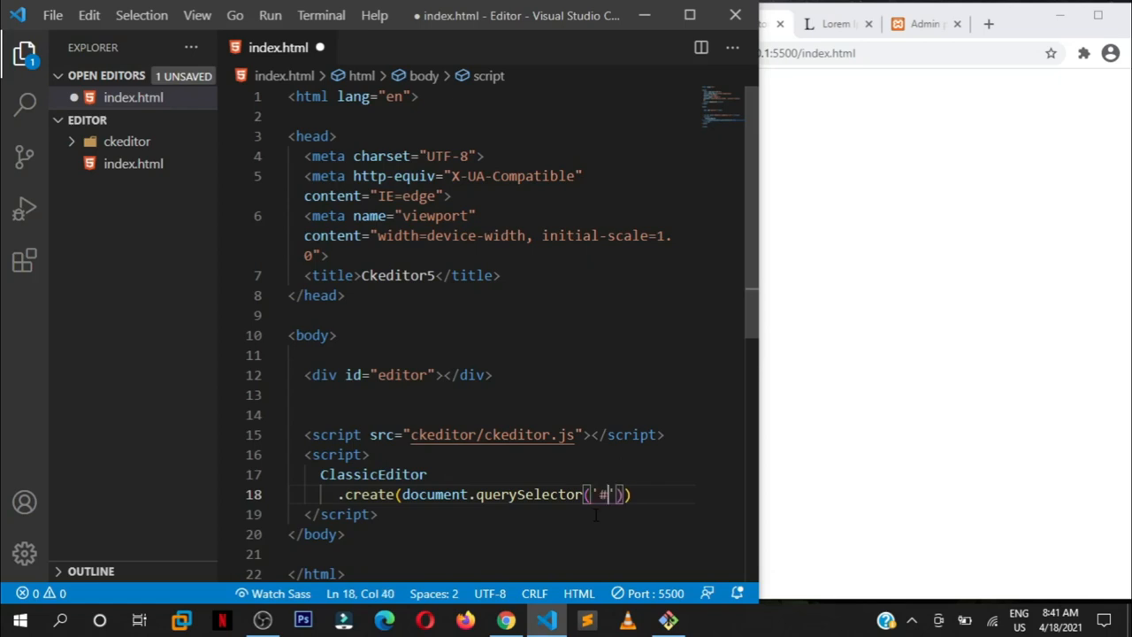
type("ed")
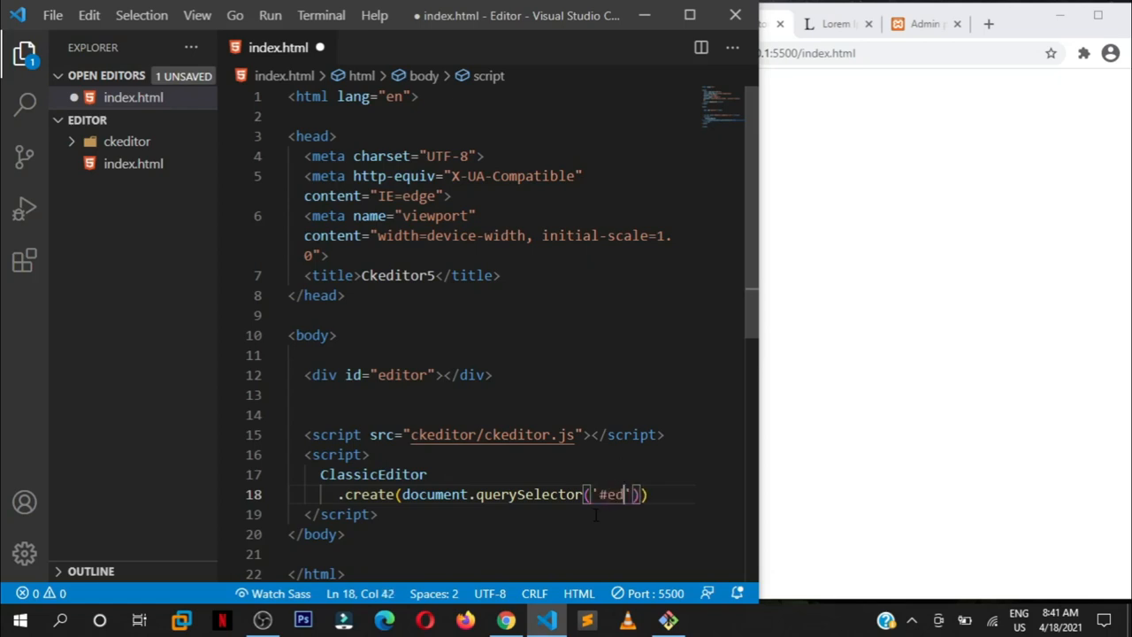
type("itor")
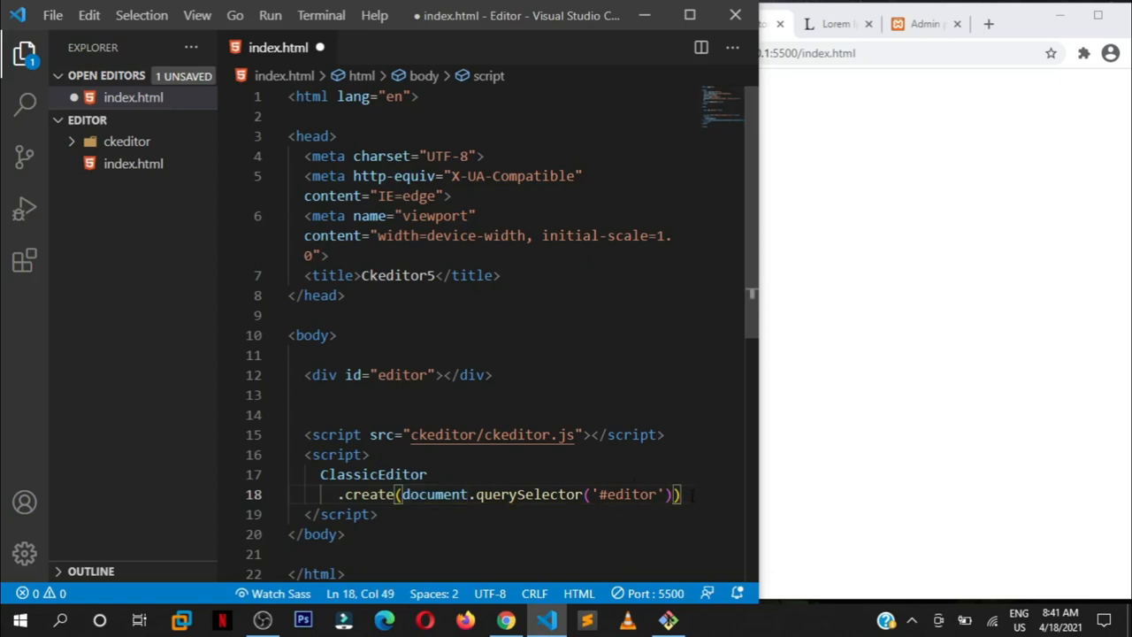
Step: Add a .catch(error => {}) callback on a new line after create()
key("Enter")
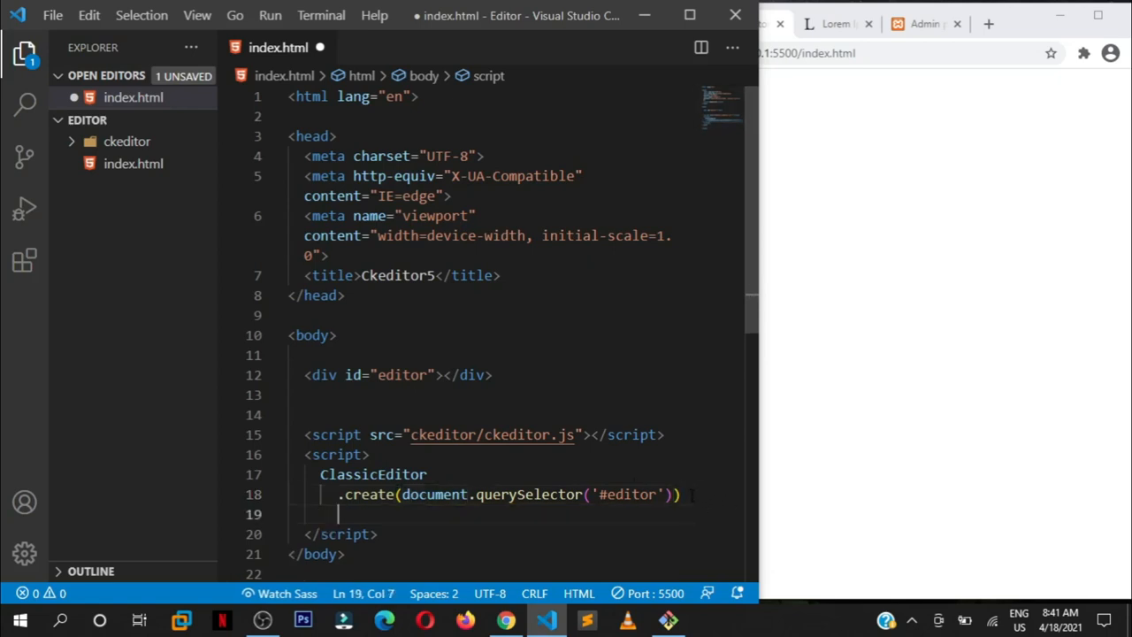
type(".catch")
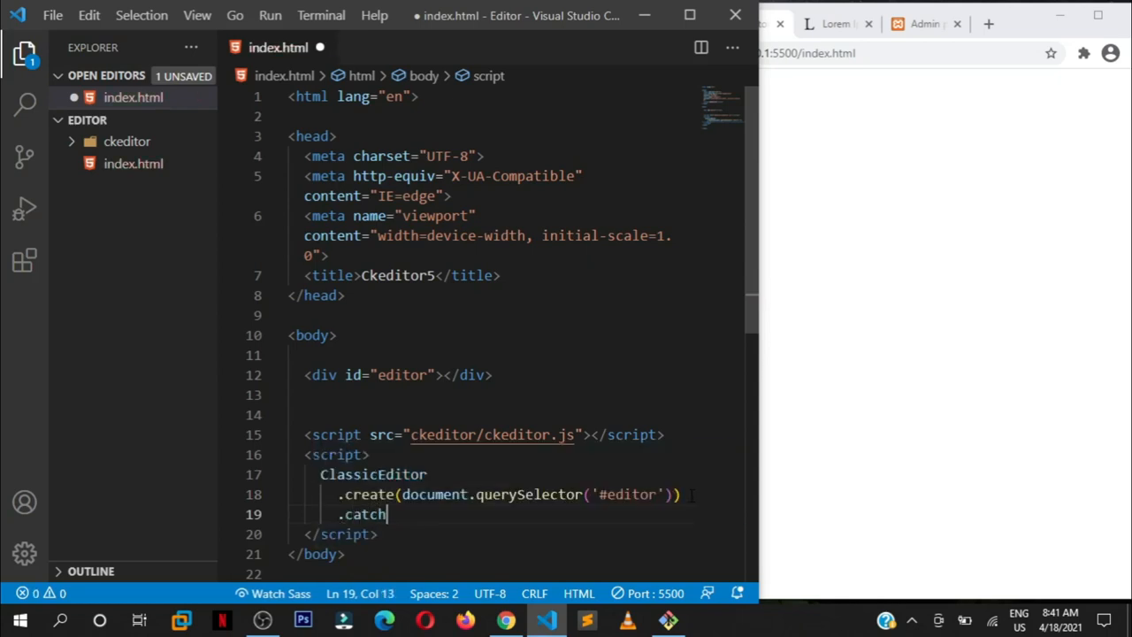
type("(err")
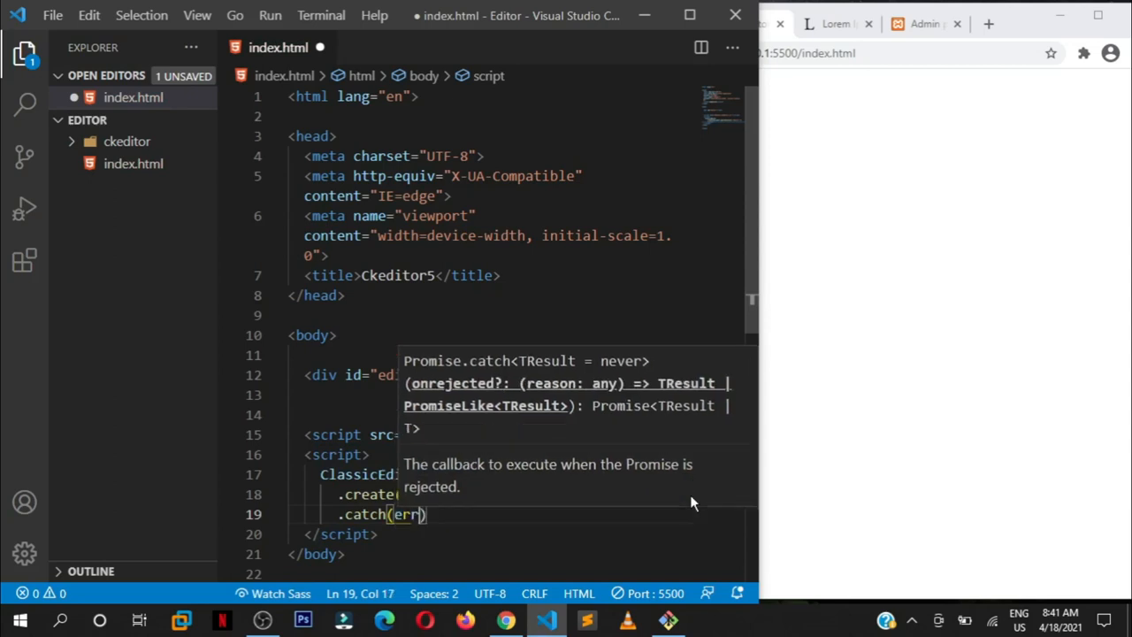
type("or")
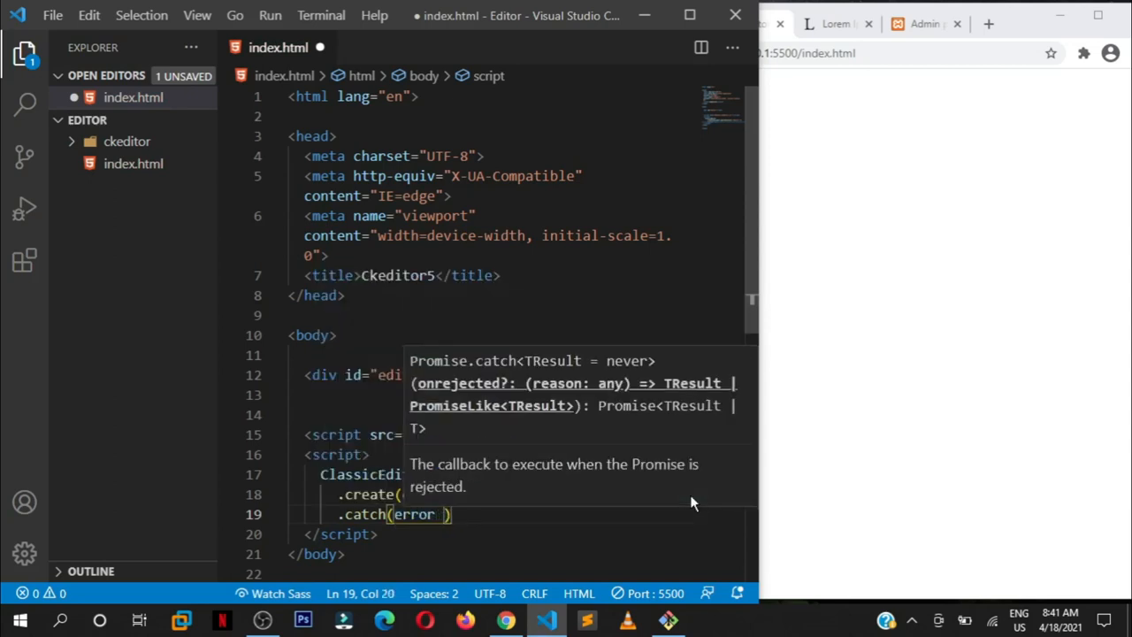
type("=>")
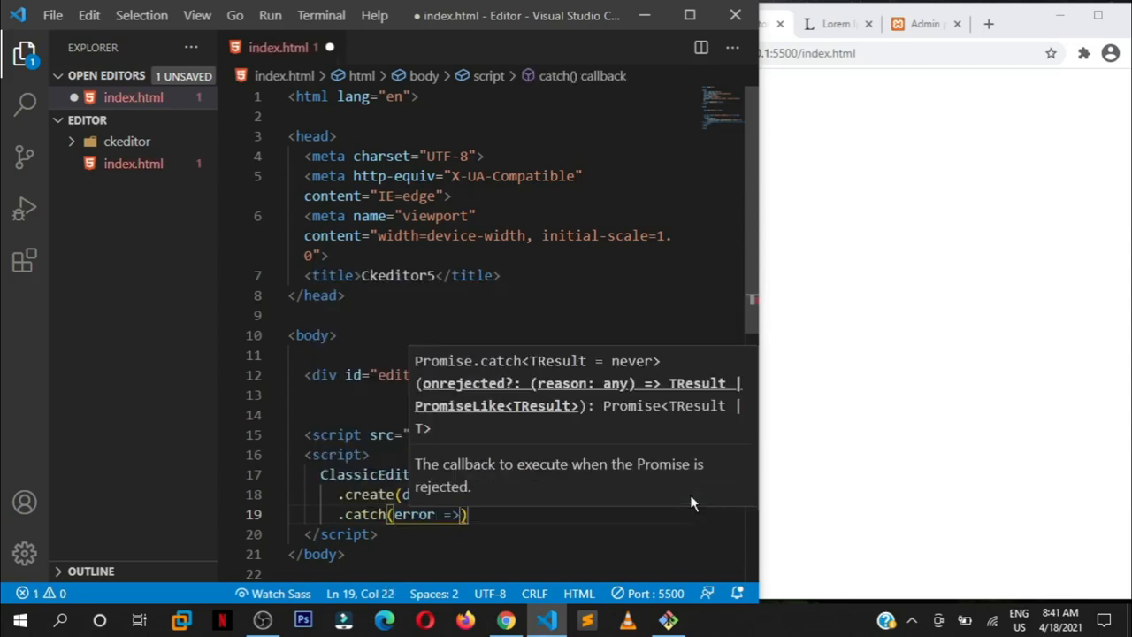
type("{}")
type("c")
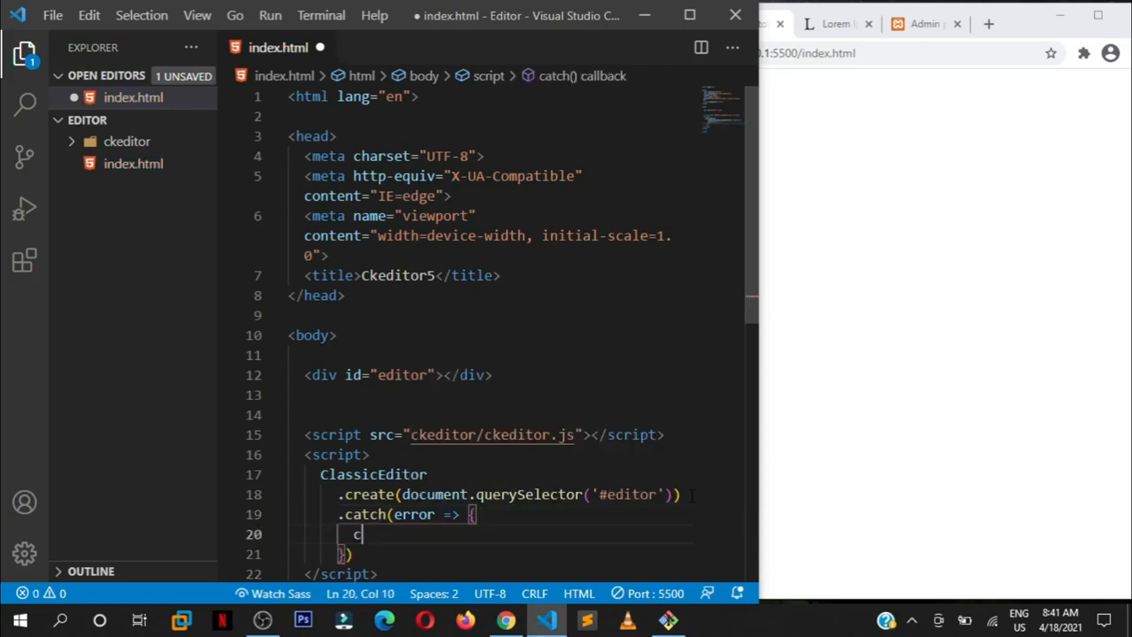
Step: Log the error with console.error(error), save, and narrow the browser window again
key("Backspace")
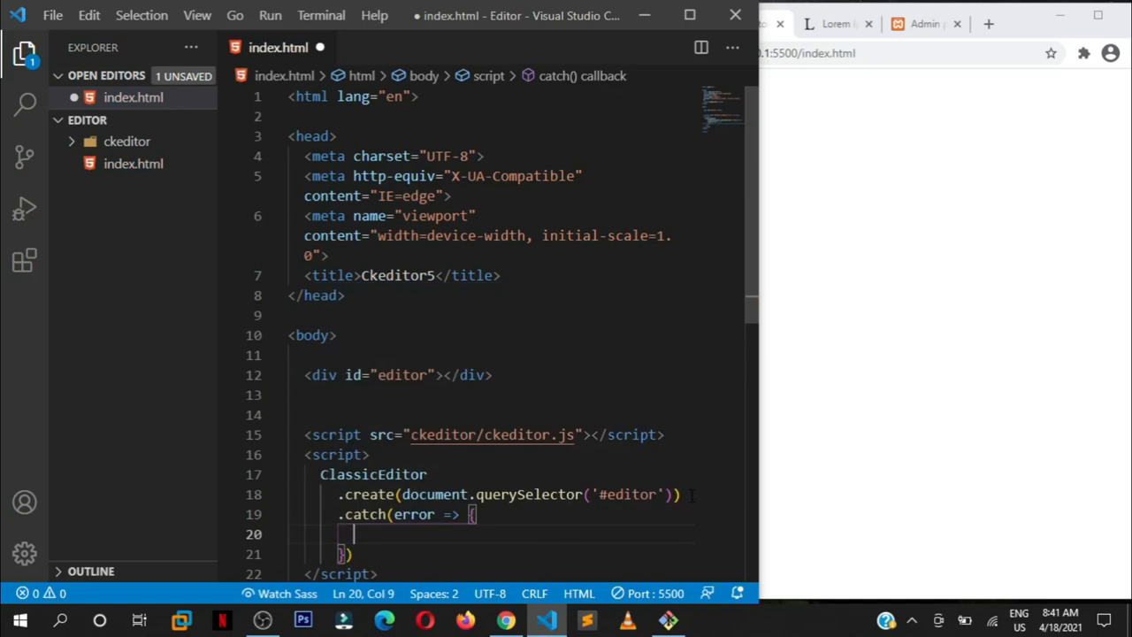
type("console.")
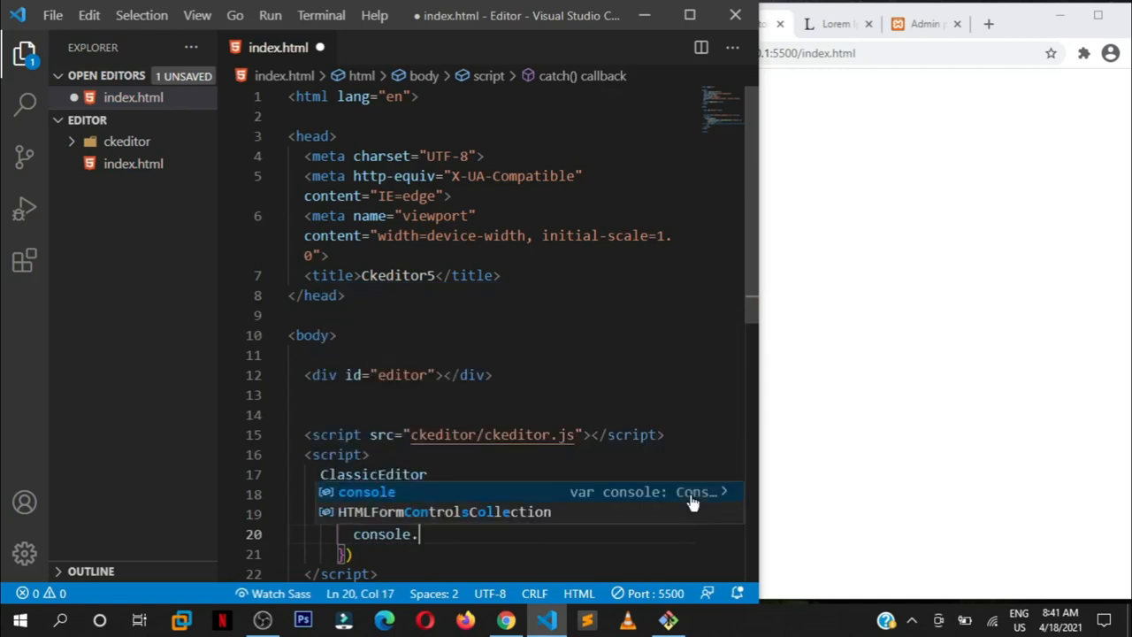
type("errpr")
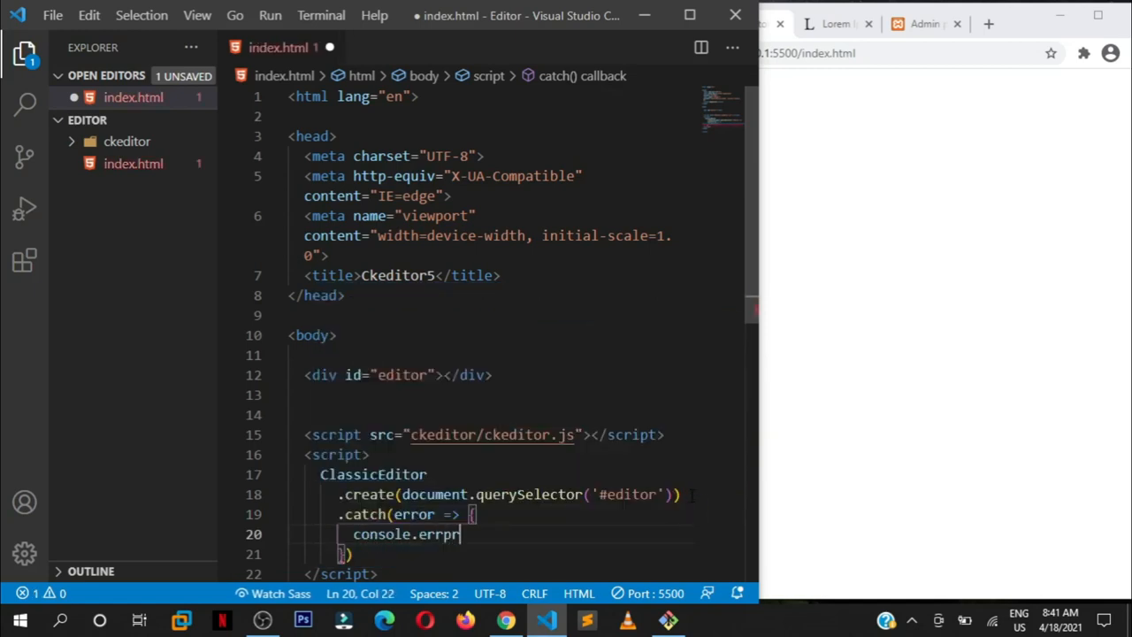
key("Backspace")
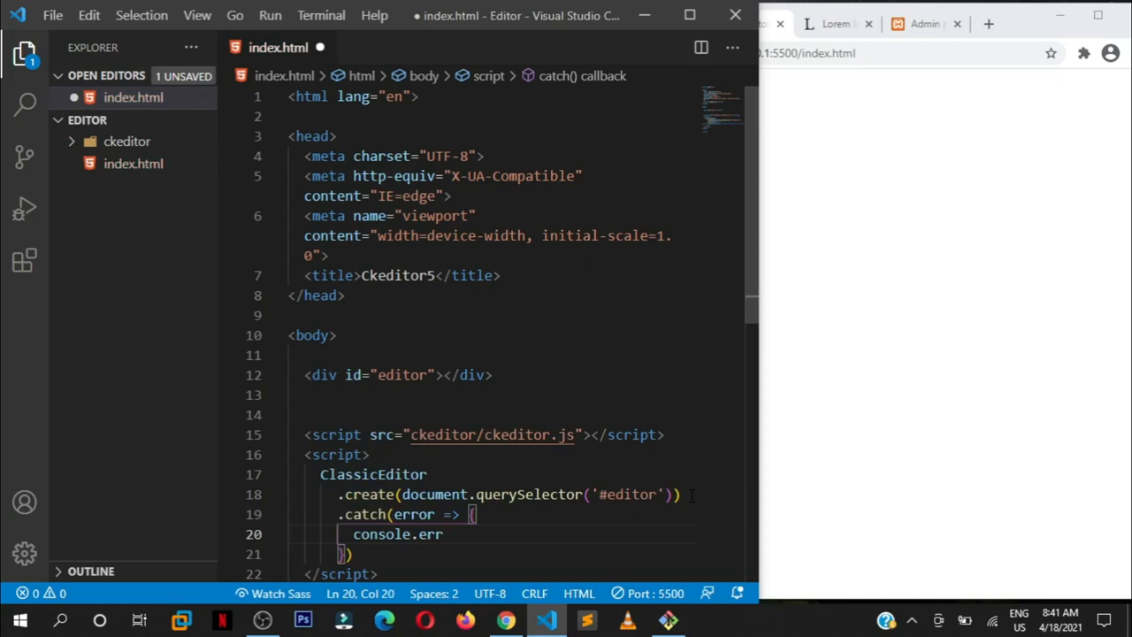
type("or(e")
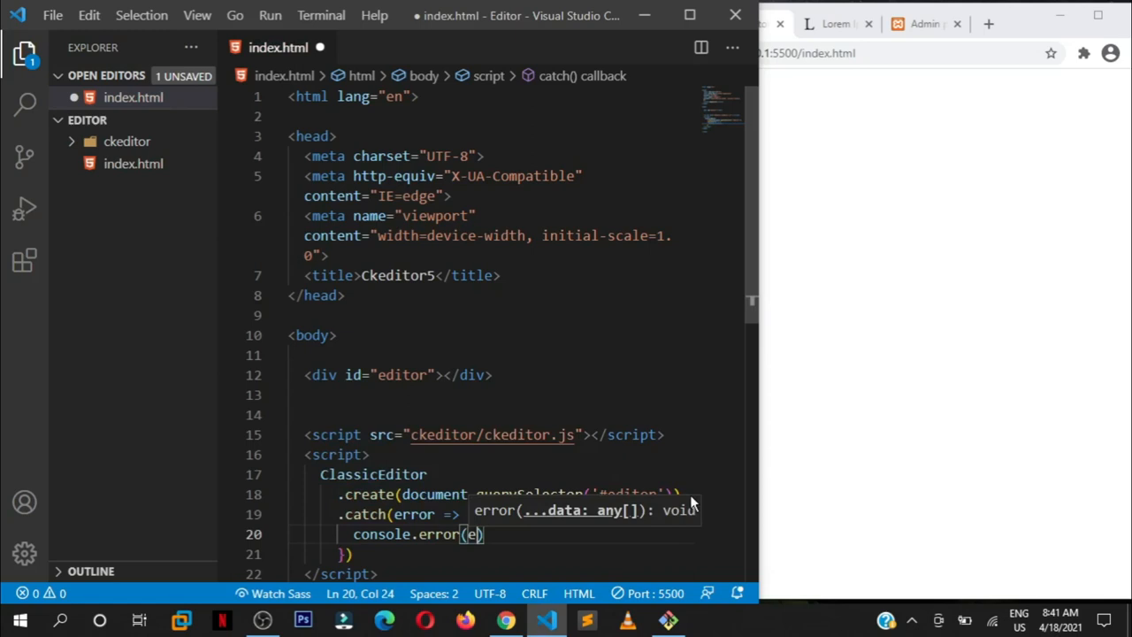
type("rror")
left_click(494, 554)
type(";")
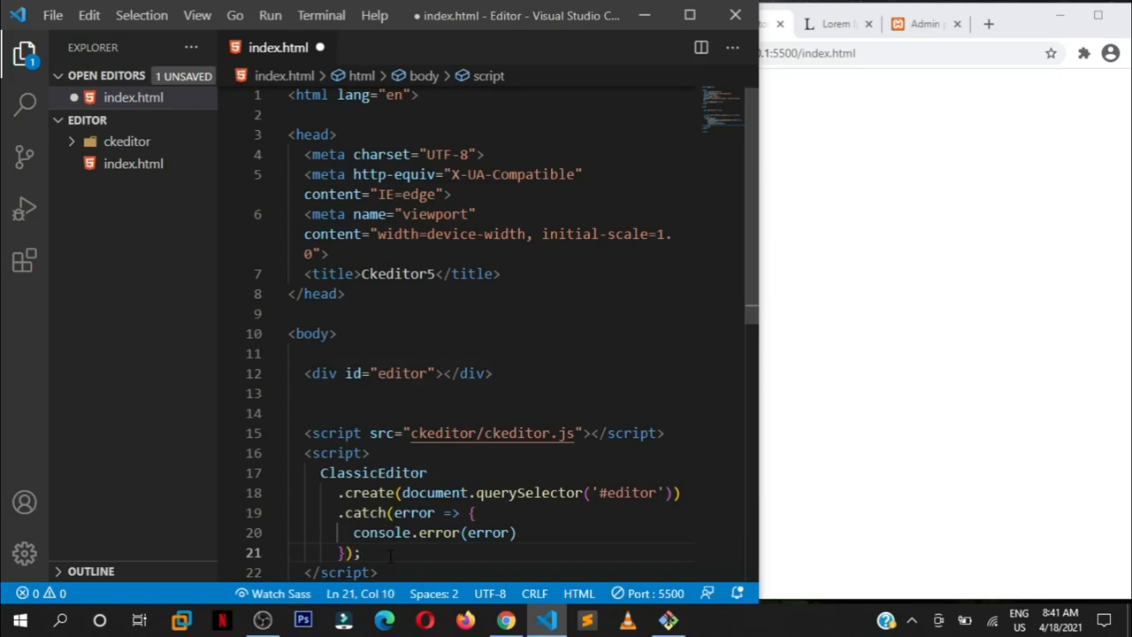
key("ctrl+s")
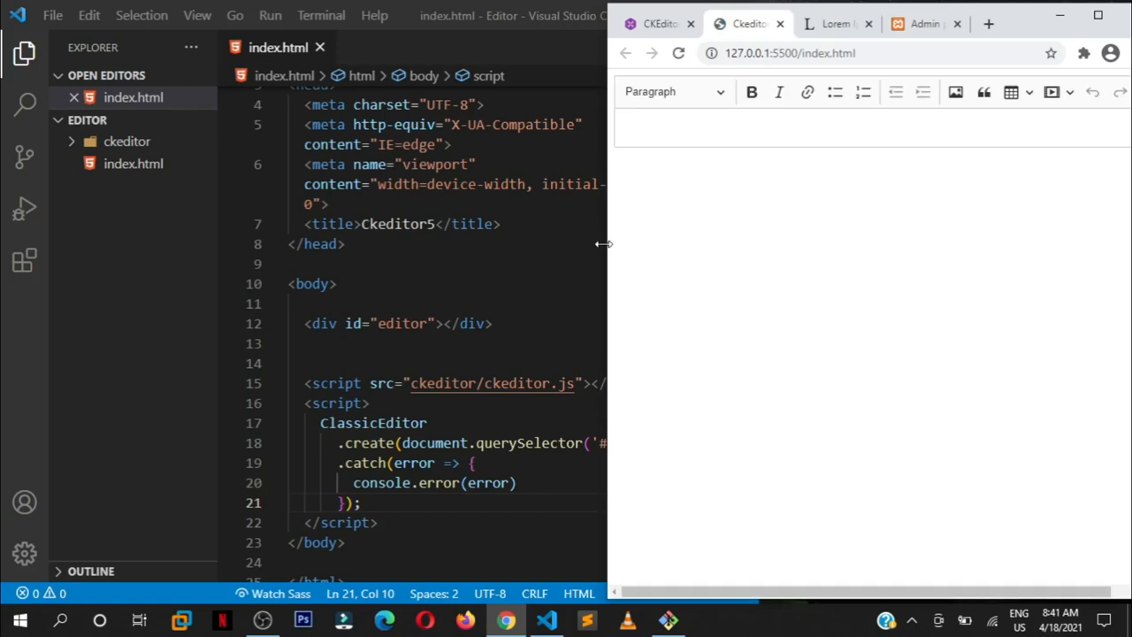
left_click_drag(606, 244, 491, 245)
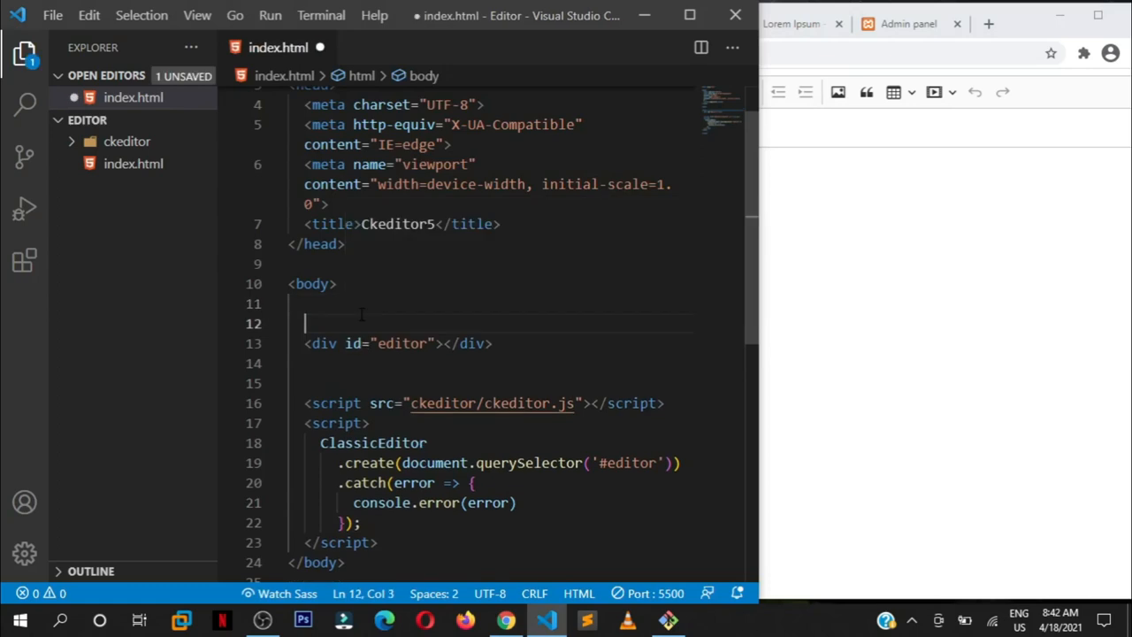
Step: Create a div with class 'container' and move the editor div inside it
type("div")
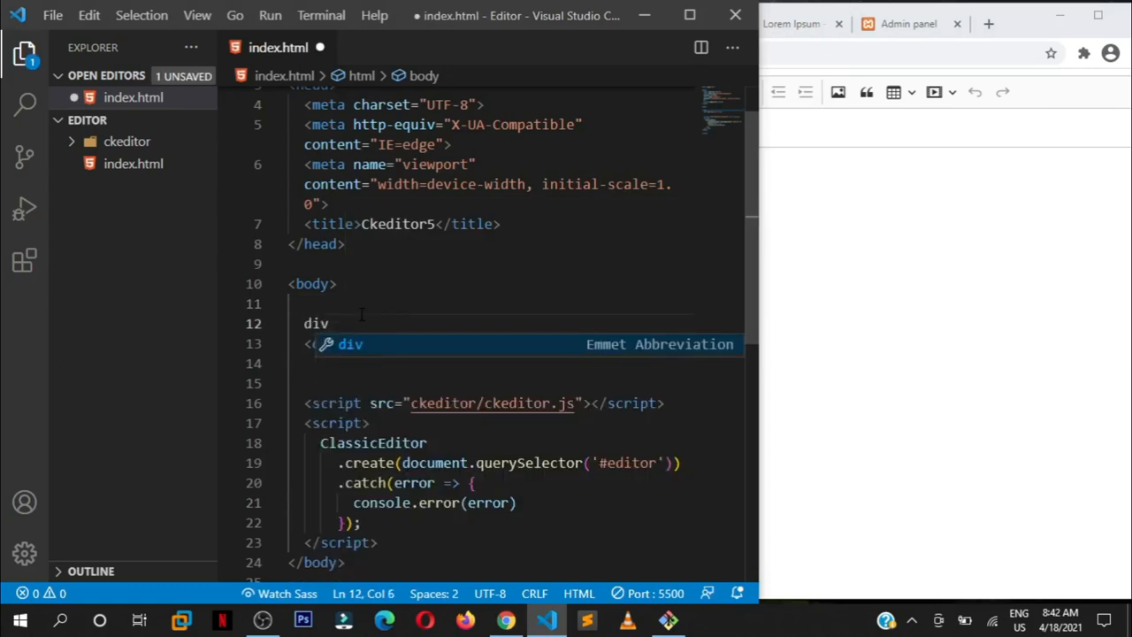
type(".co")
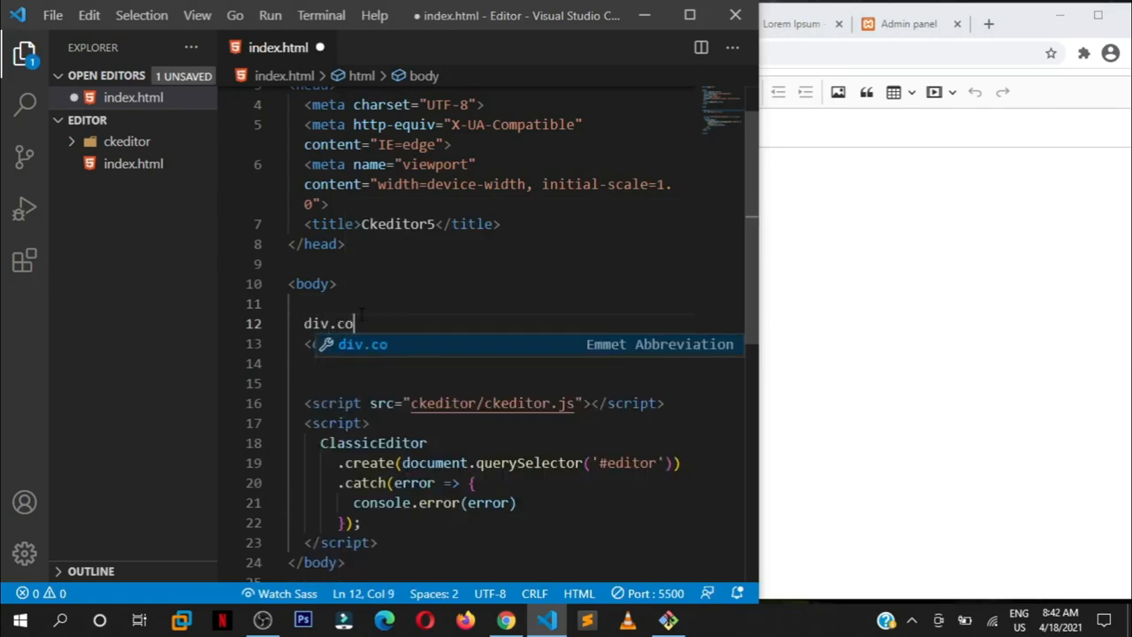
type("ntainer\">")
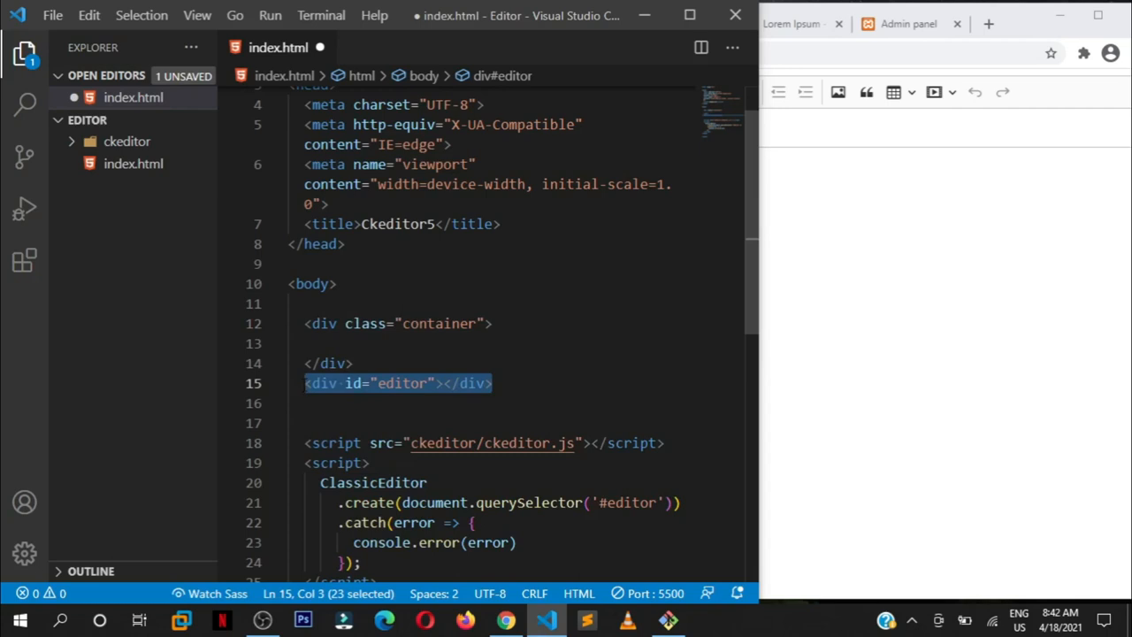
key("Delete")
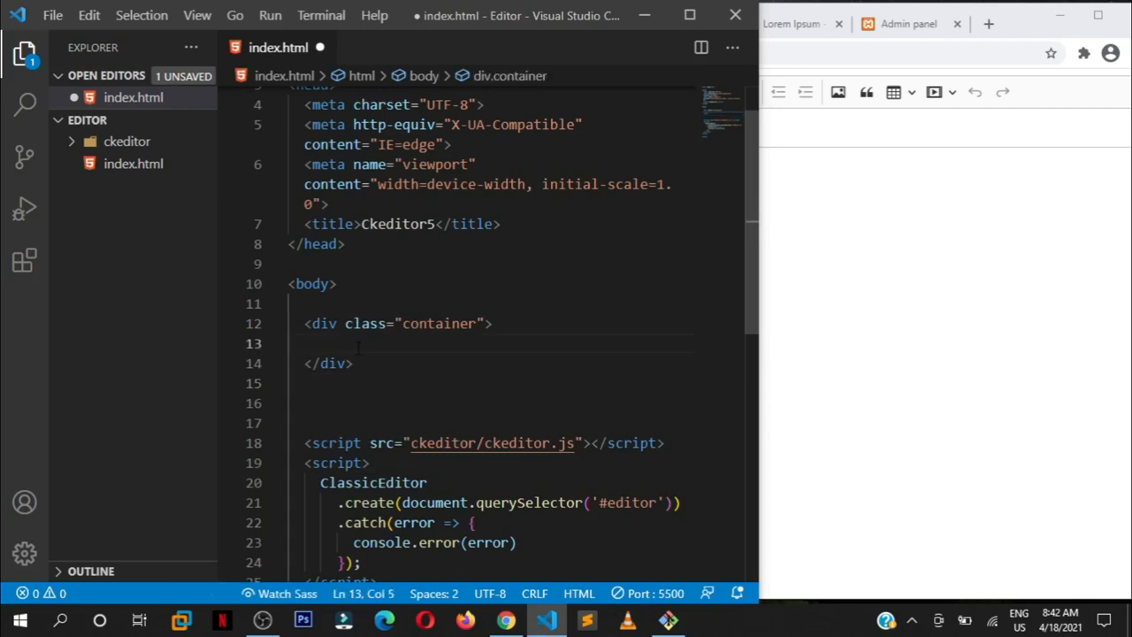
type("<div id=\"editor\"></div>")
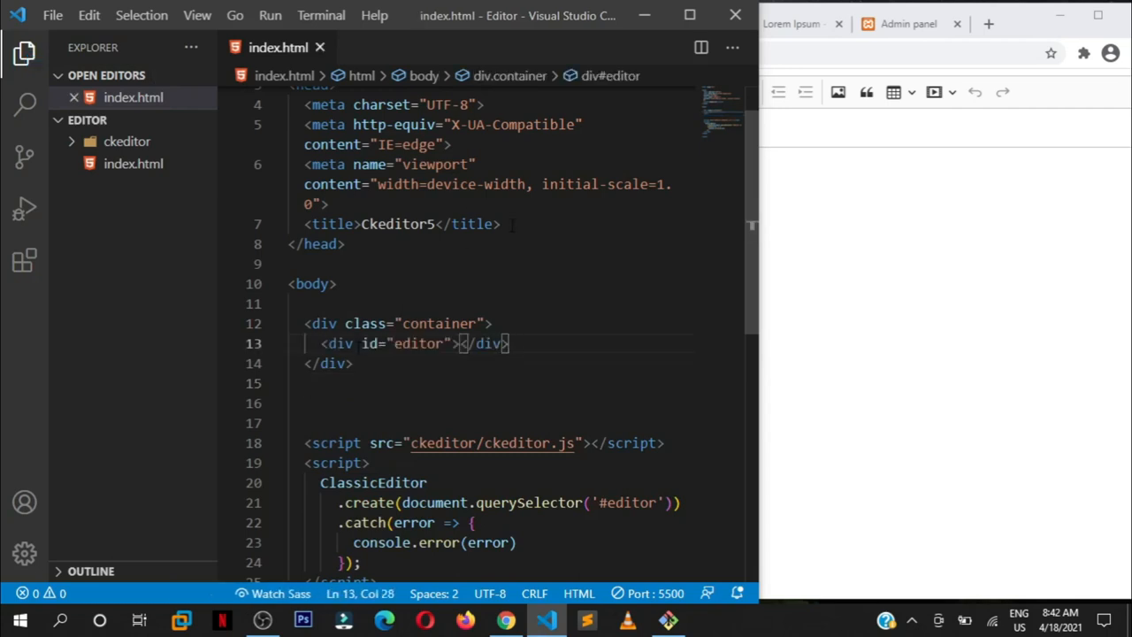
Step: Start a .container rule inside the style block
type("s")
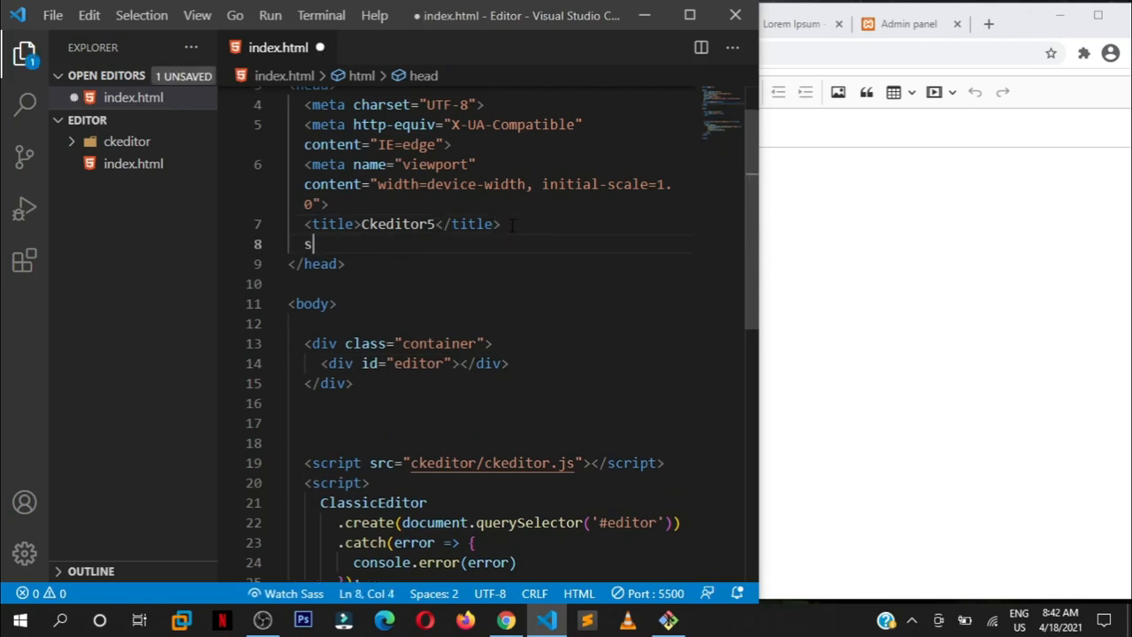
type("tyl")
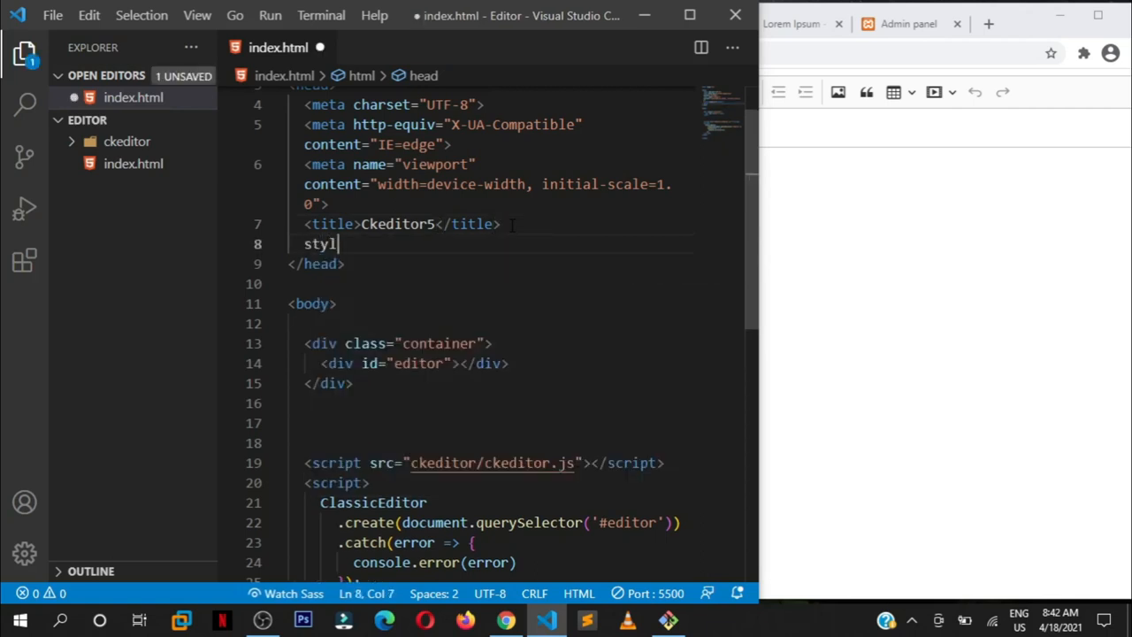
type("e>")
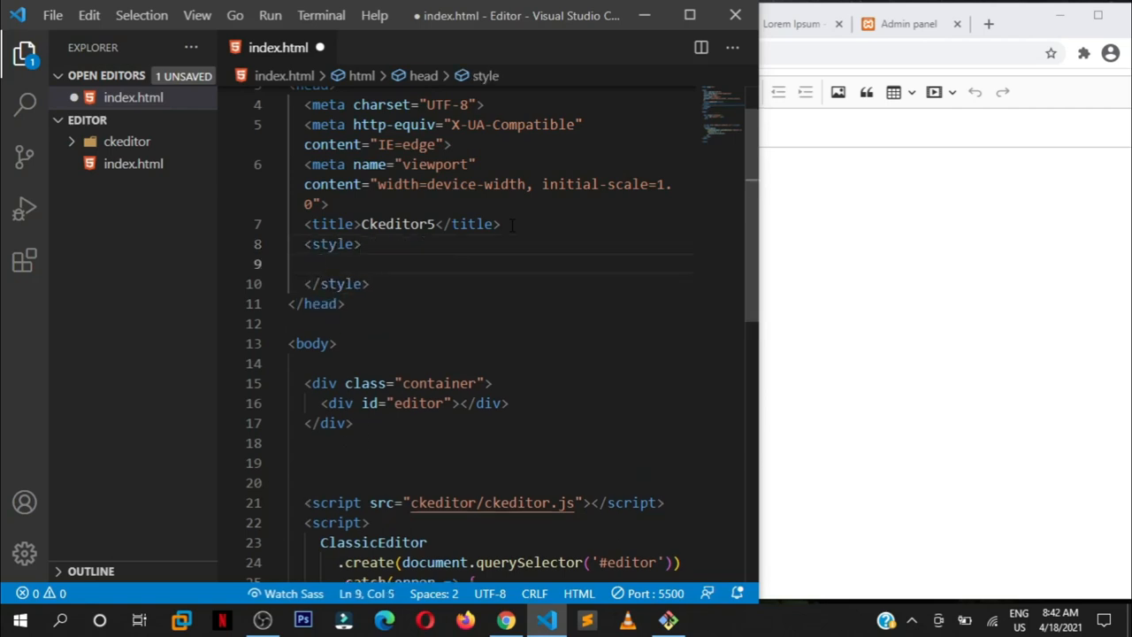
type(".c")
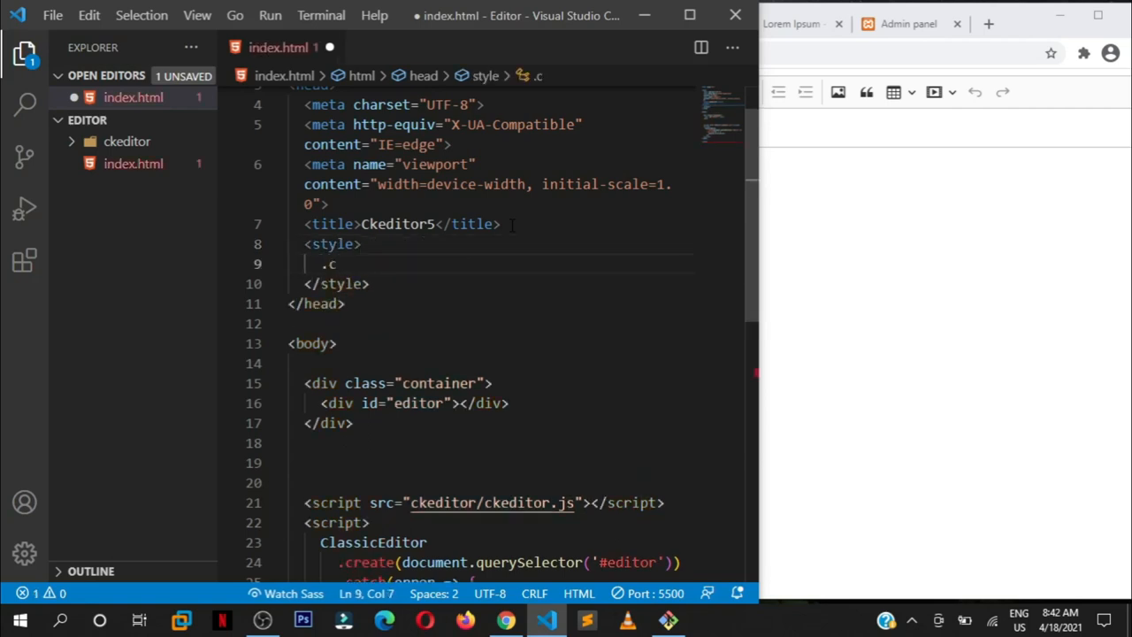
type("ontainer")
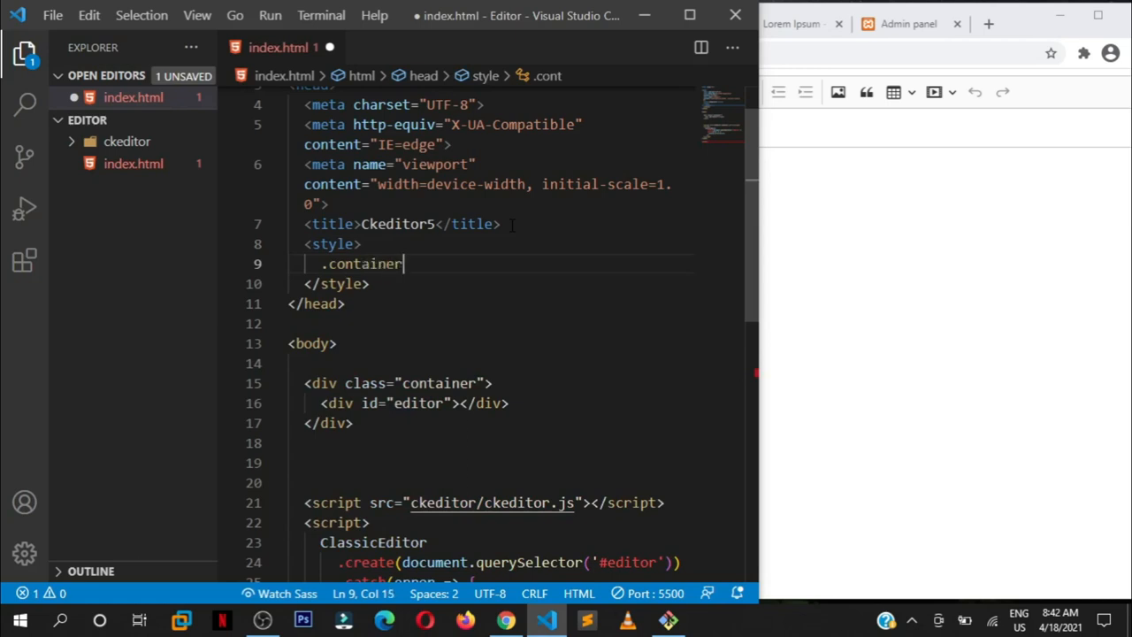
type("{")
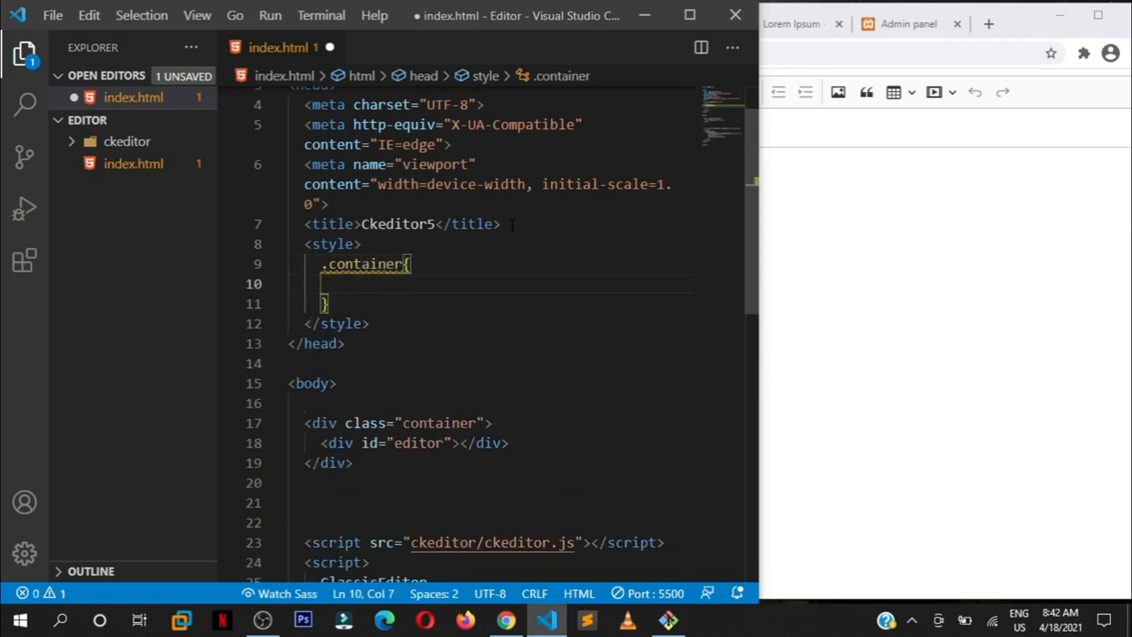
Step: Give .container width 80%, max-width 800px and margin 0 auto, then save
type("width")
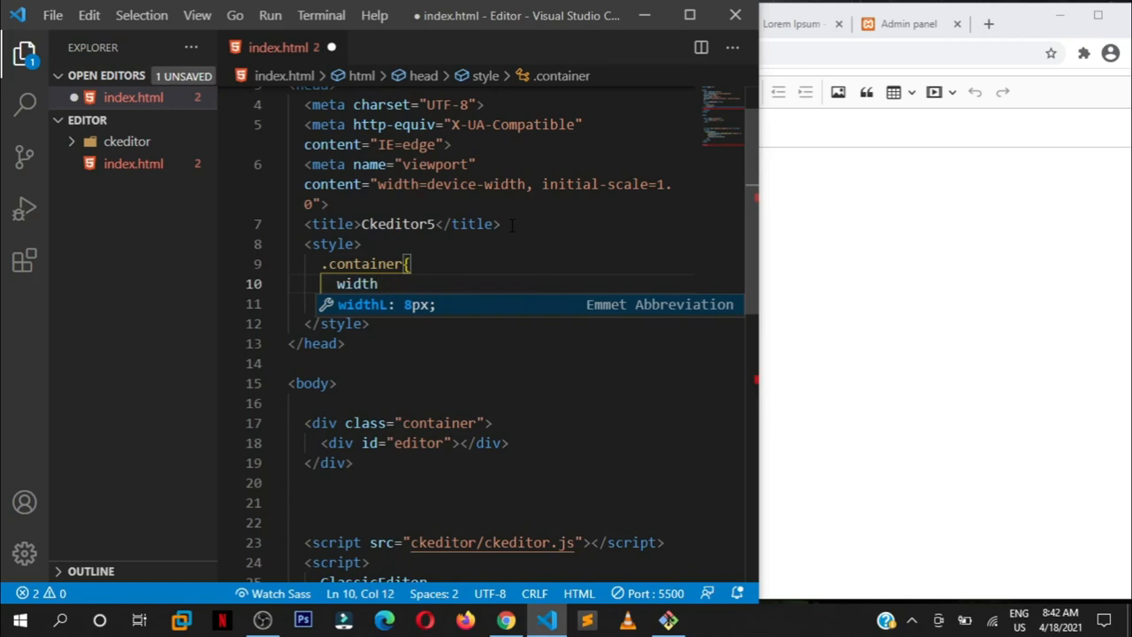
type(":8")
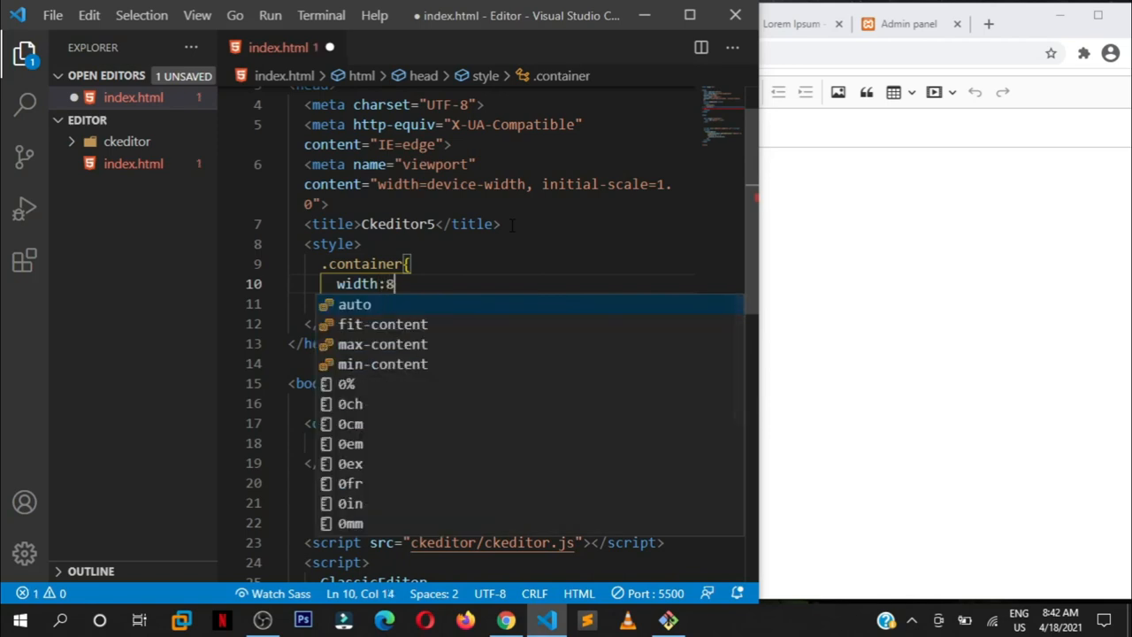
type("0%;")
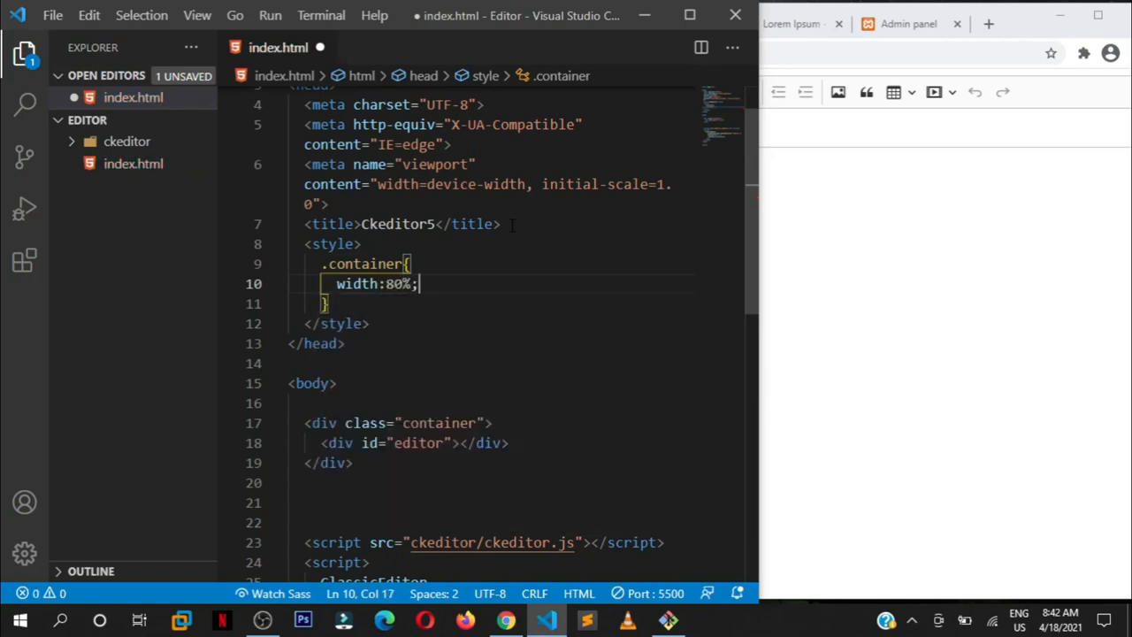
type("max0")
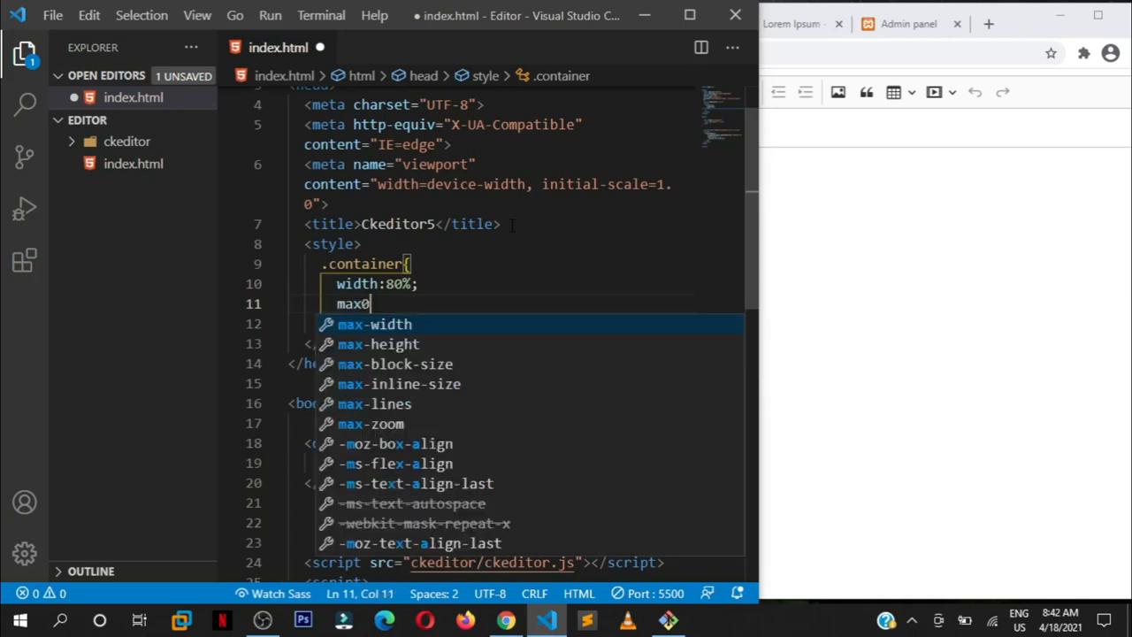
key("Backspace")
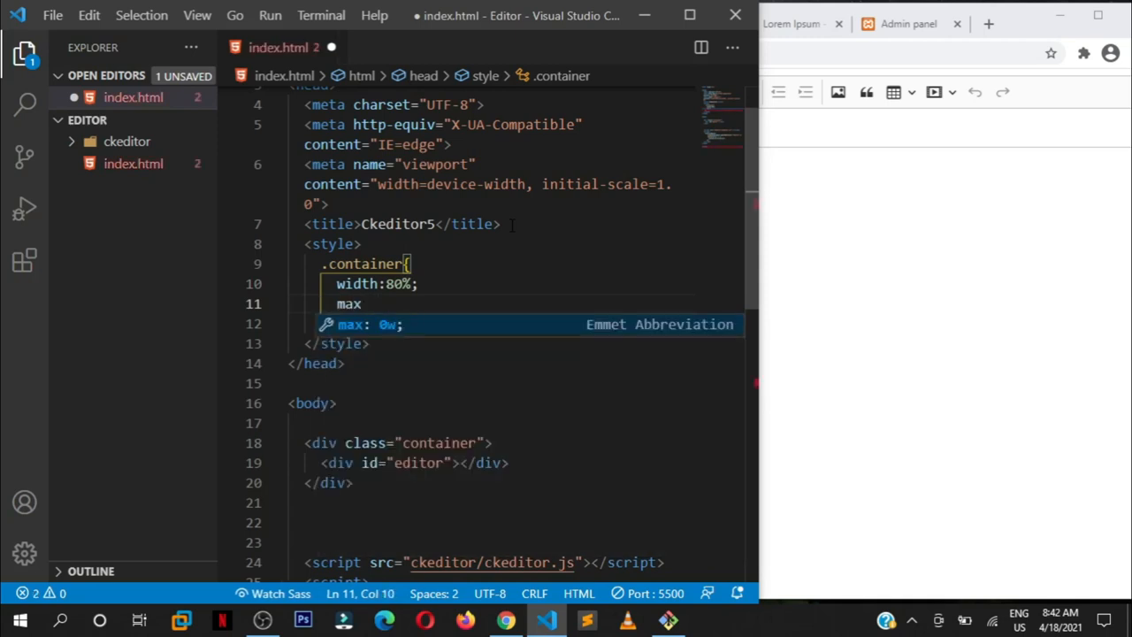
type("-width:")
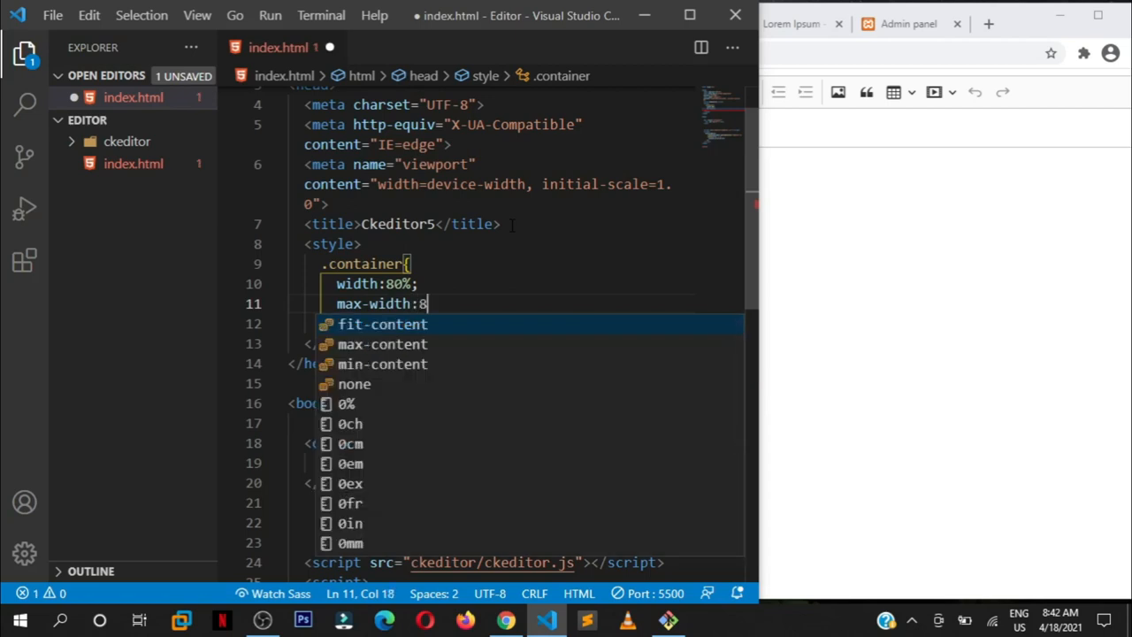
type("8")
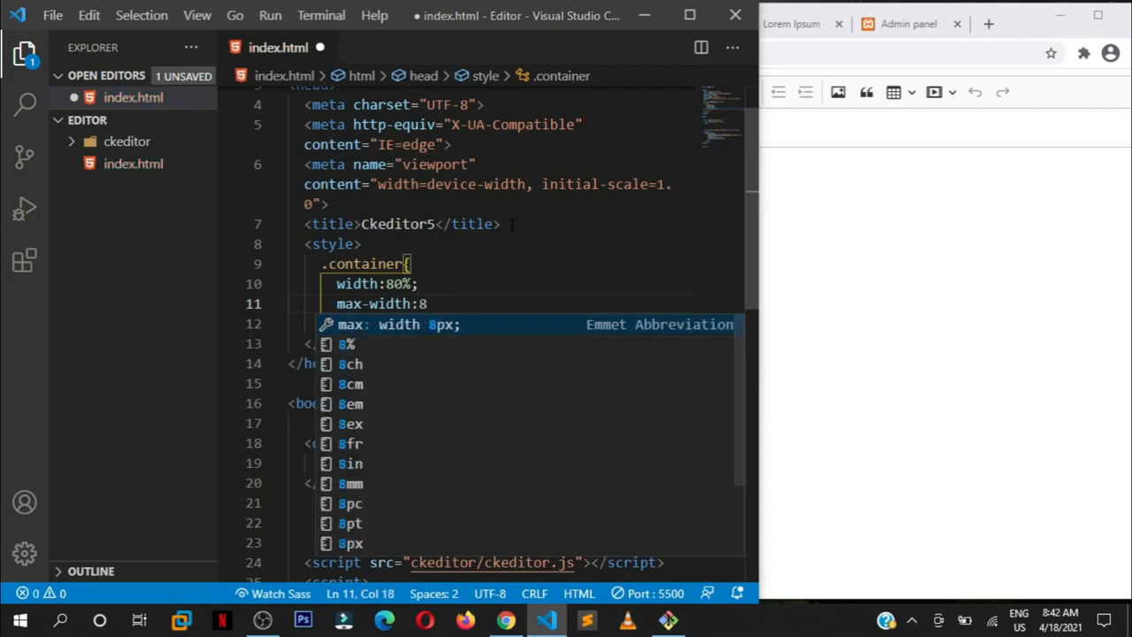
type("00pc")
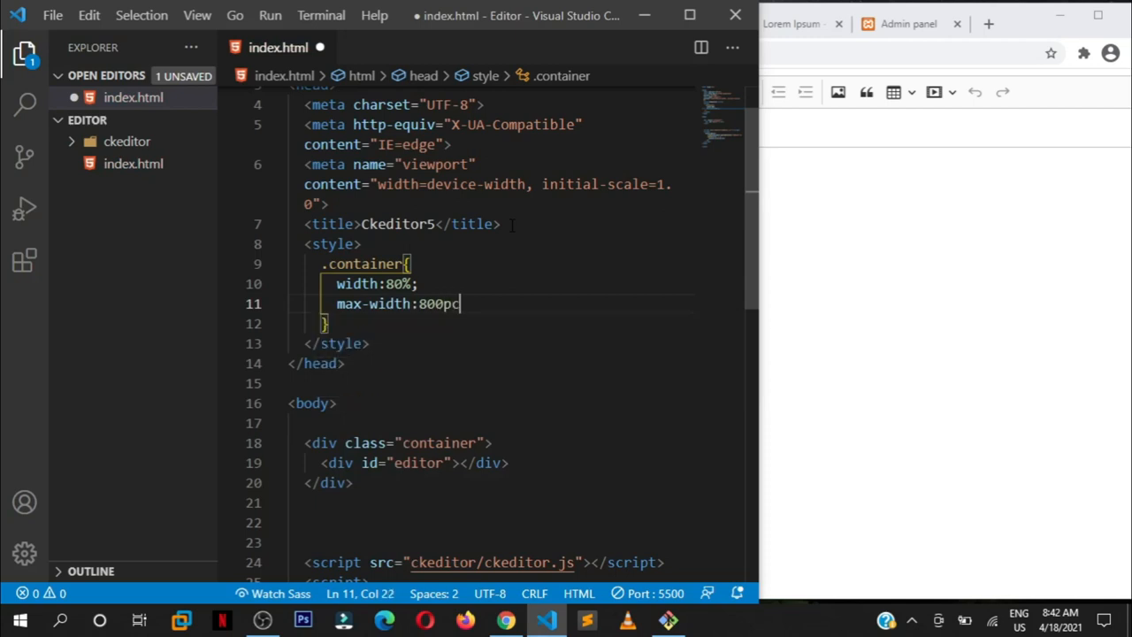
type("x;")
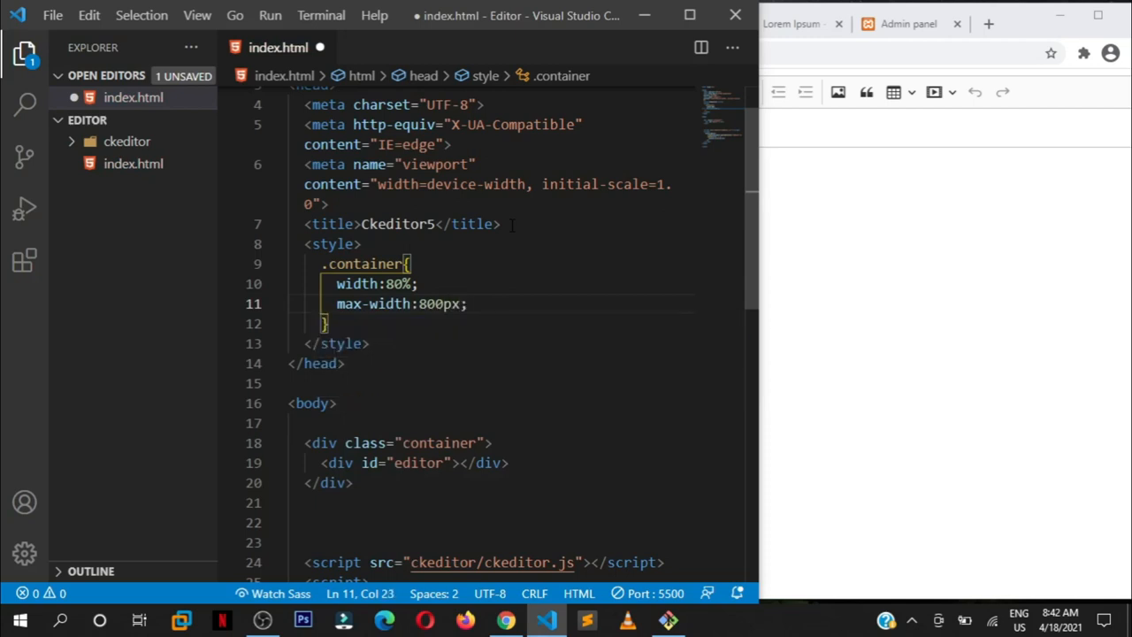
type("margin:")
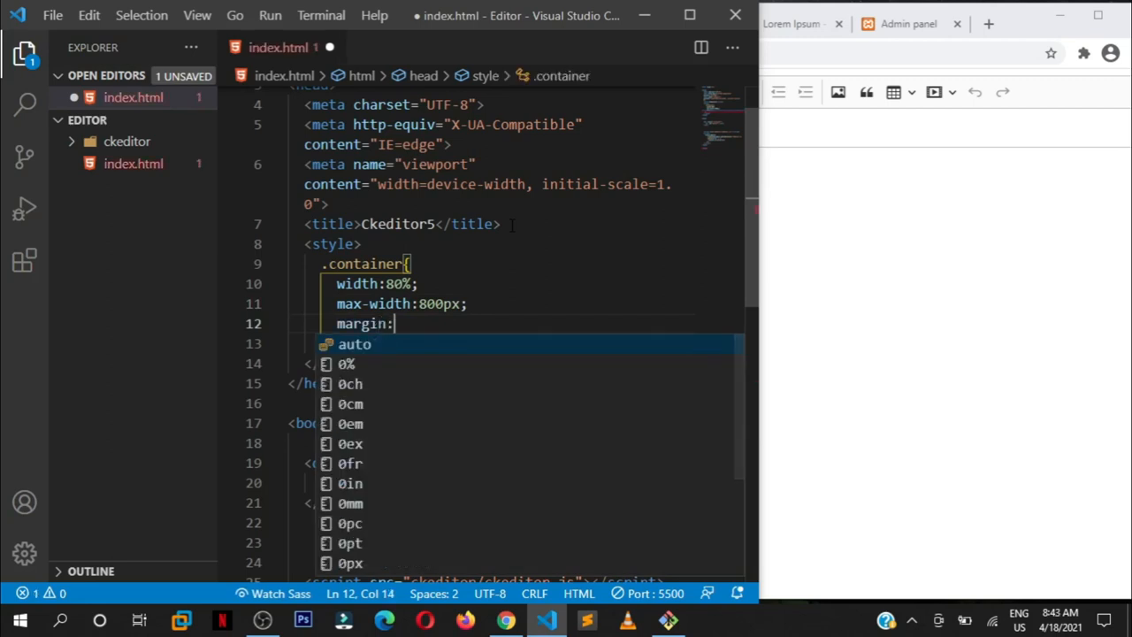
type("0 auto;")
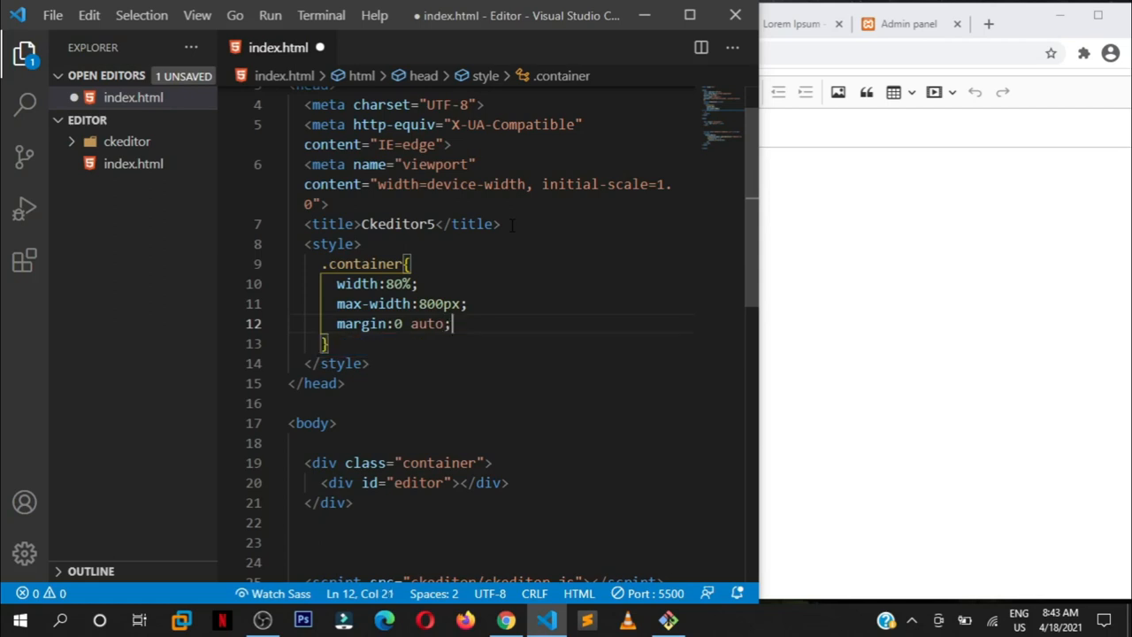
key("ctrl+s")
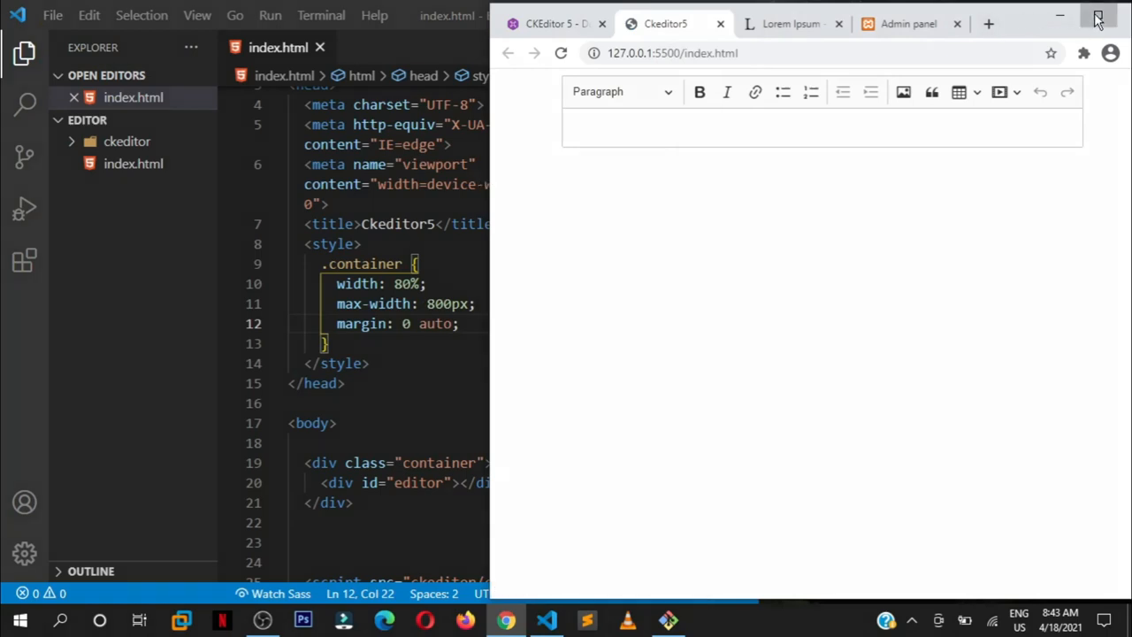
Step: Maximize Chrome to view the centred editor, then review ClassicEditor in the code
left_click(1097, 16)
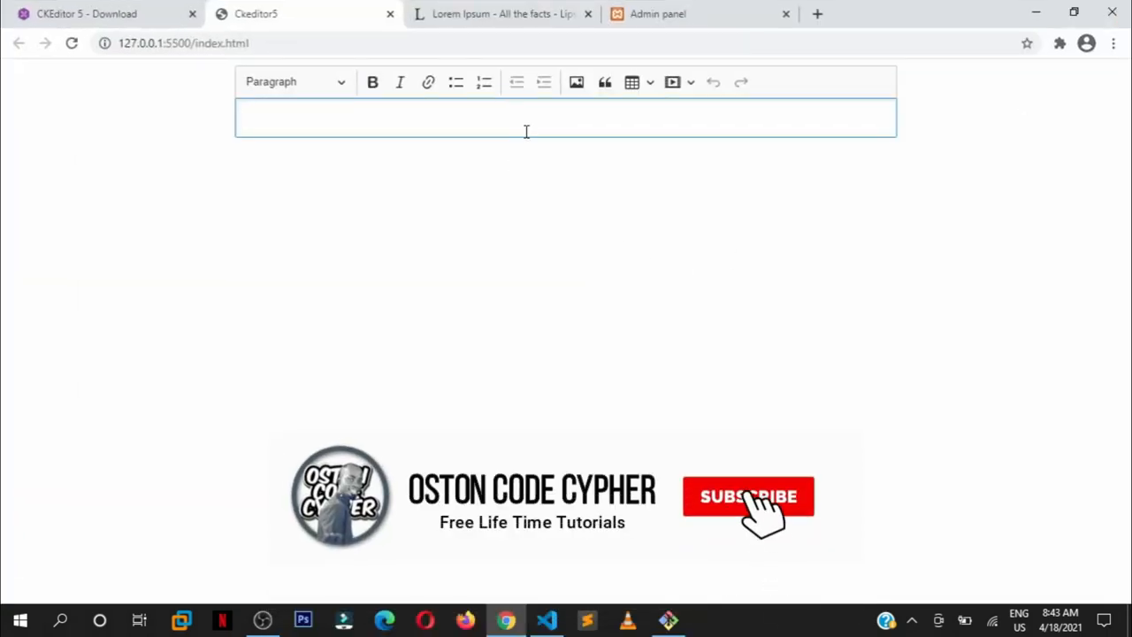
left_click(547, 620)
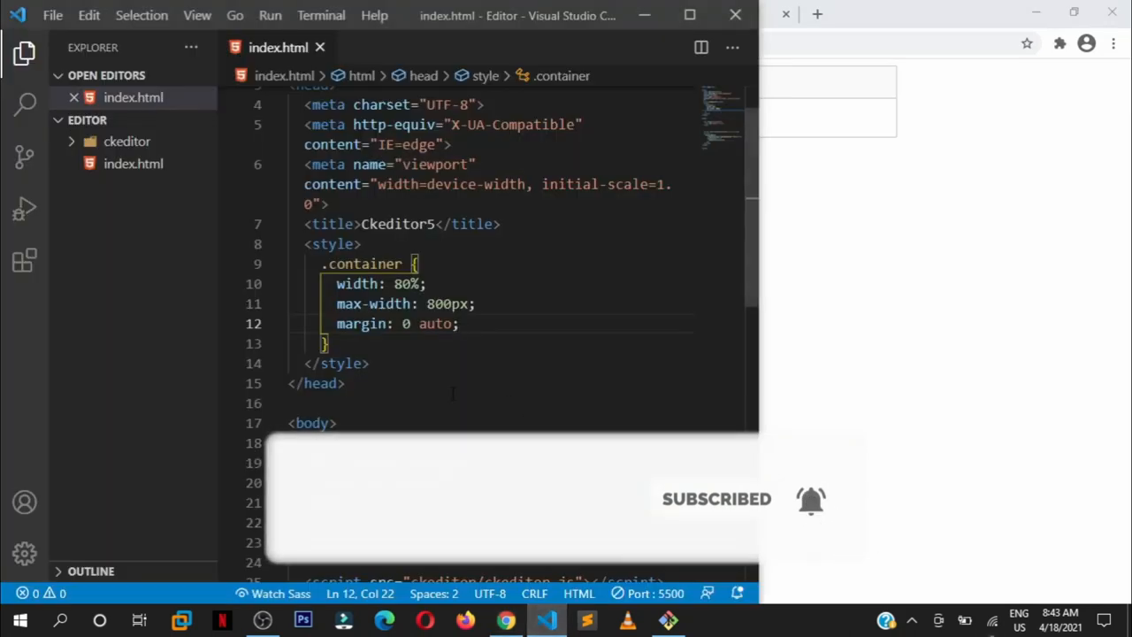
scroll("down", 3)
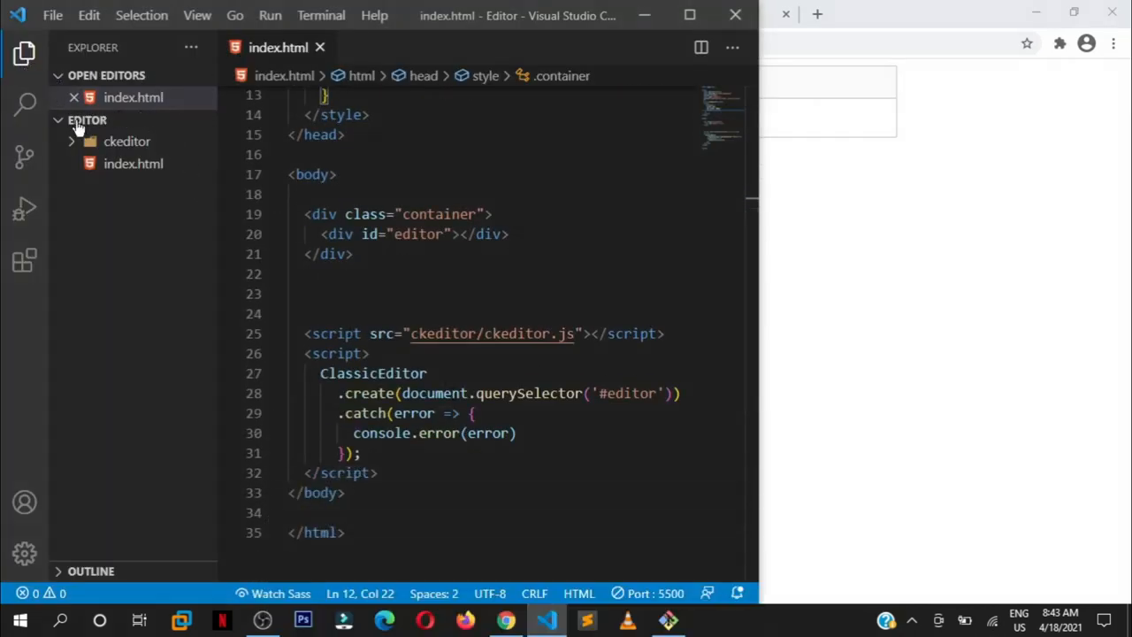
left_click(24, 54)
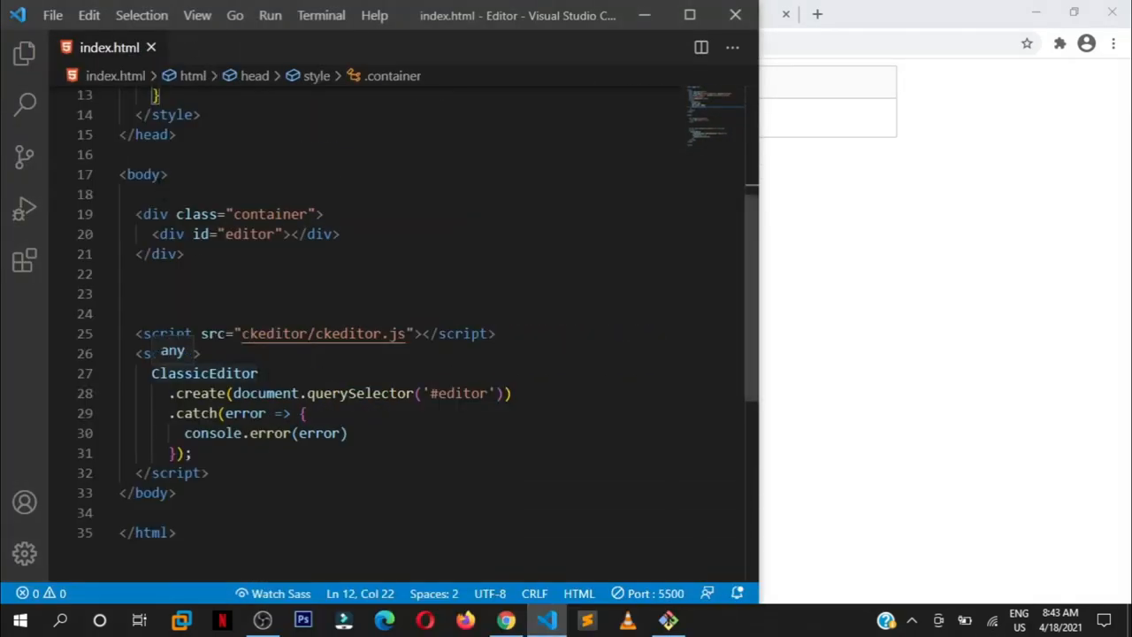
double_click(204, 372)
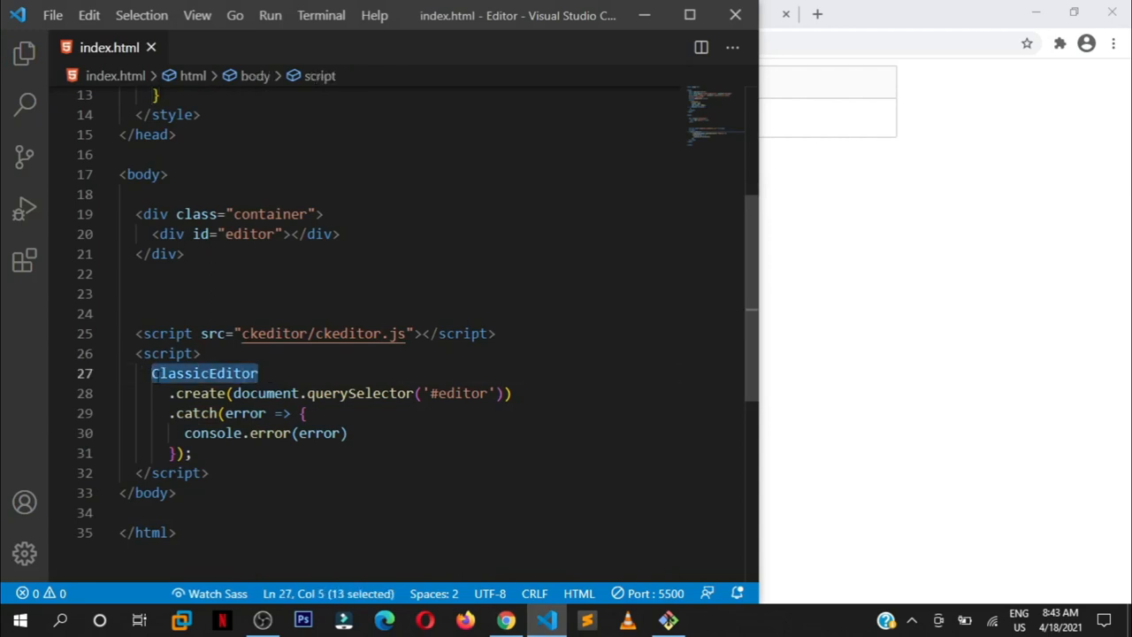
left_click(505, 620)
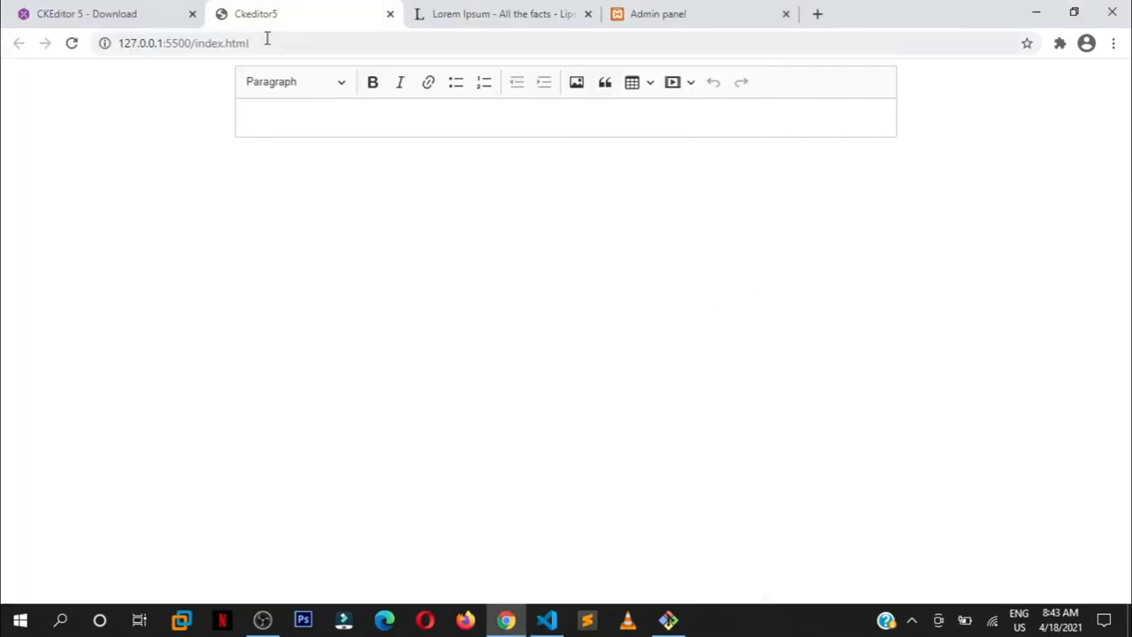
Step: Close the download page's thank-you popup and highlight the querySelector argument in the code
left_click(106, 13)
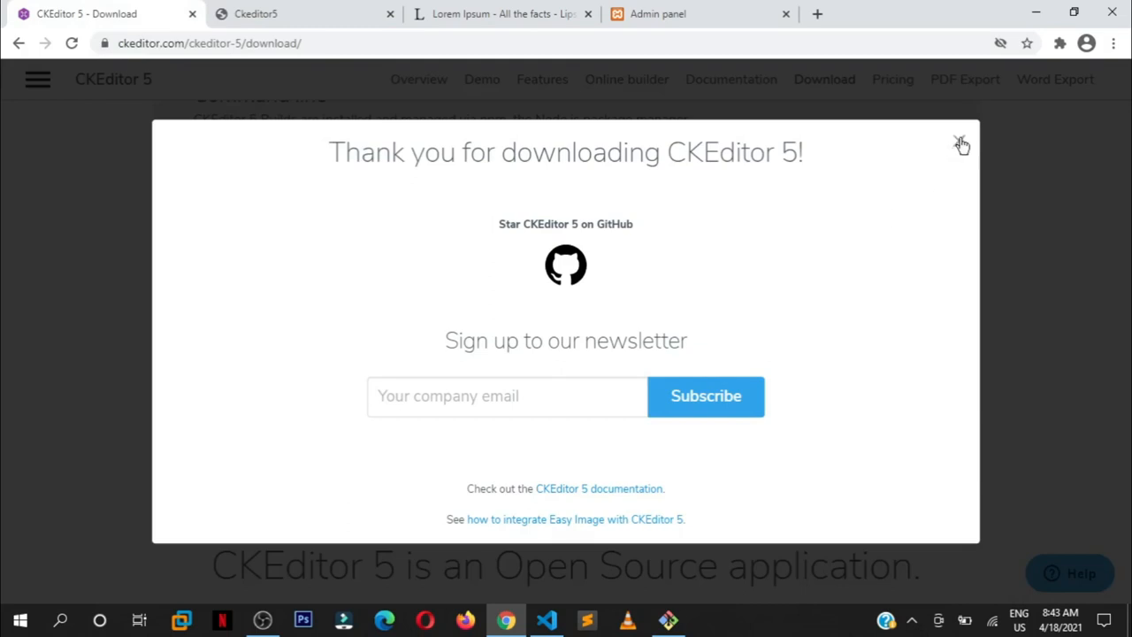
left_click(962, 143)
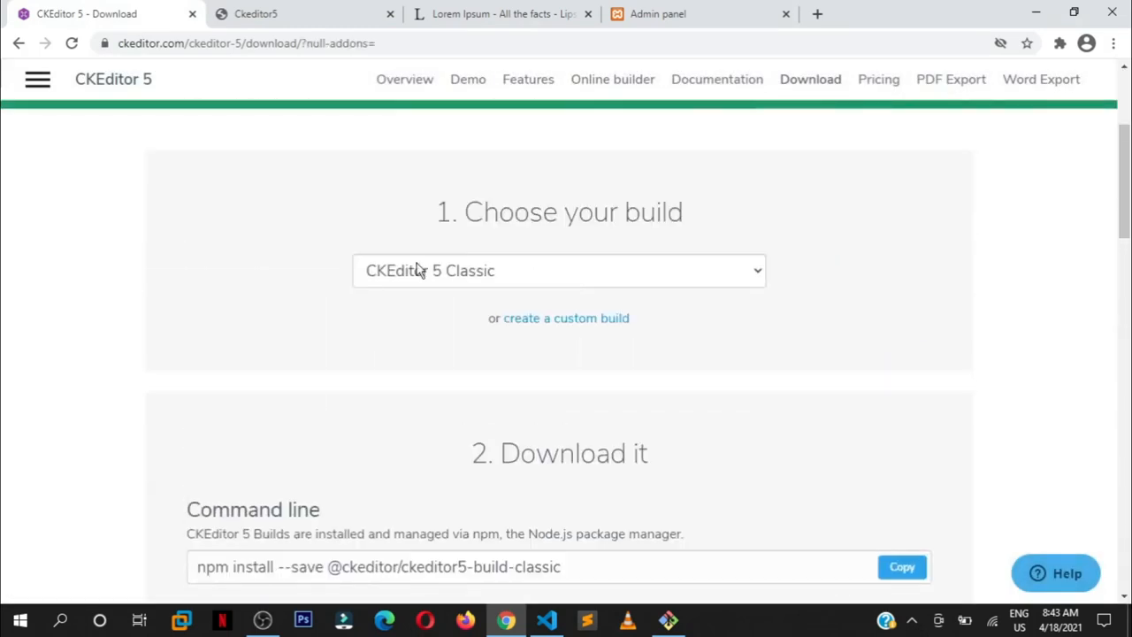
left_click(559, 270)
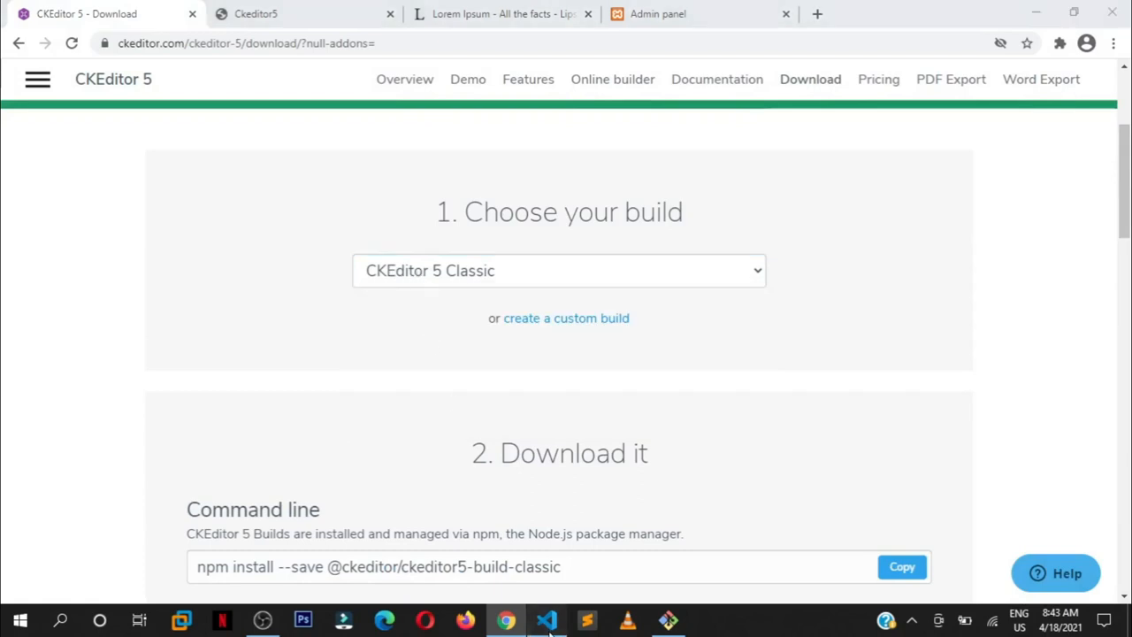
left_click(547, 620)
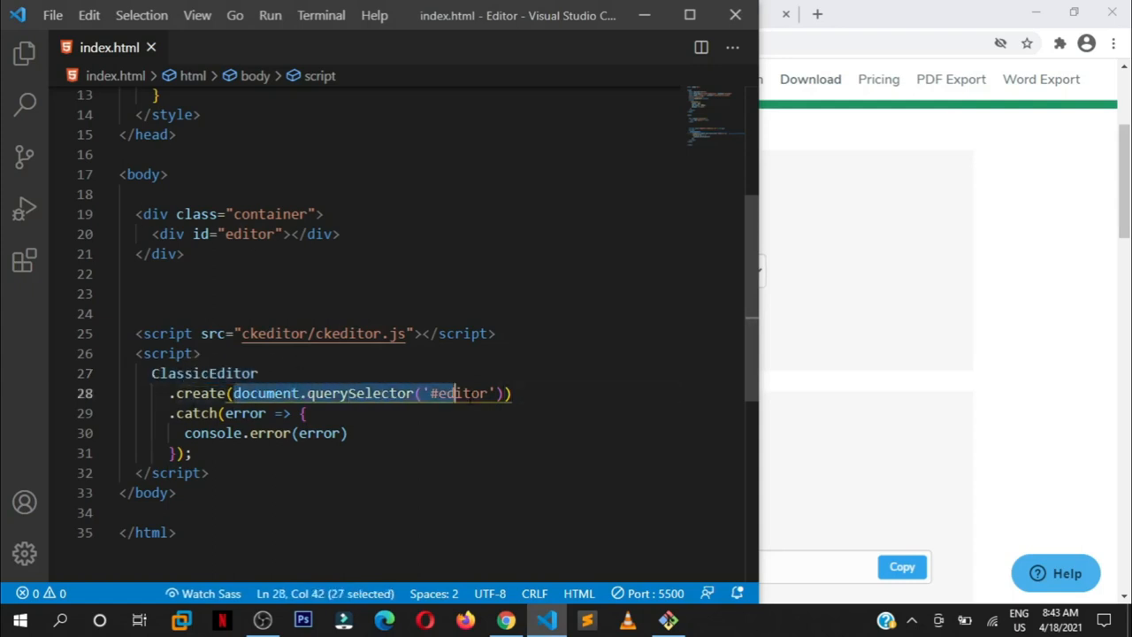
left_click_drag(456, 392, 500, 392)
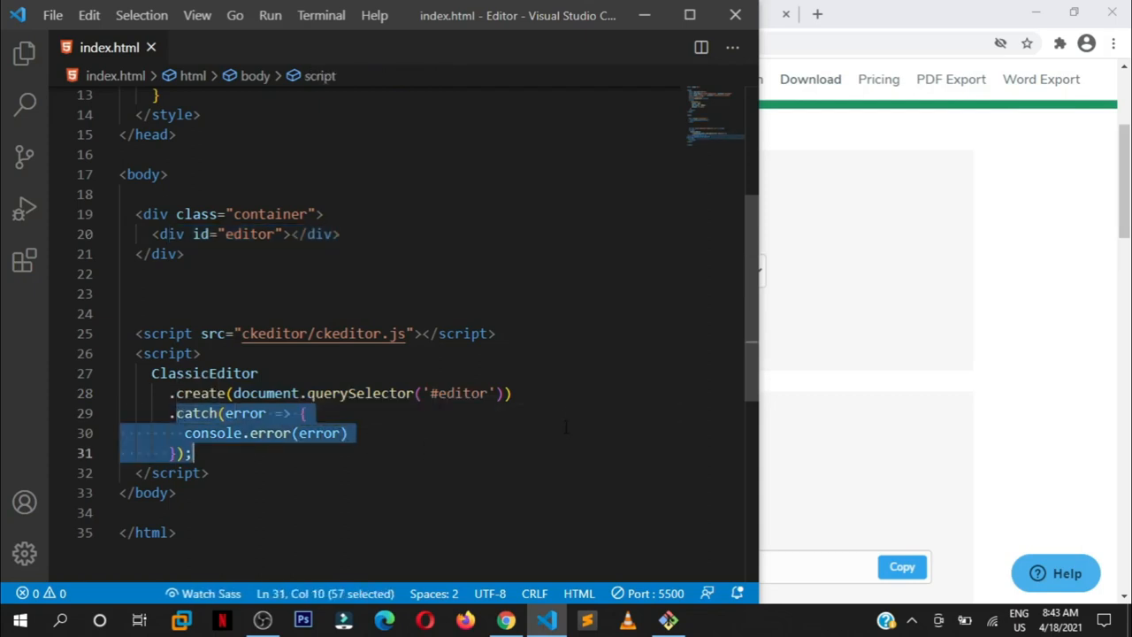
left_click(506, 393)
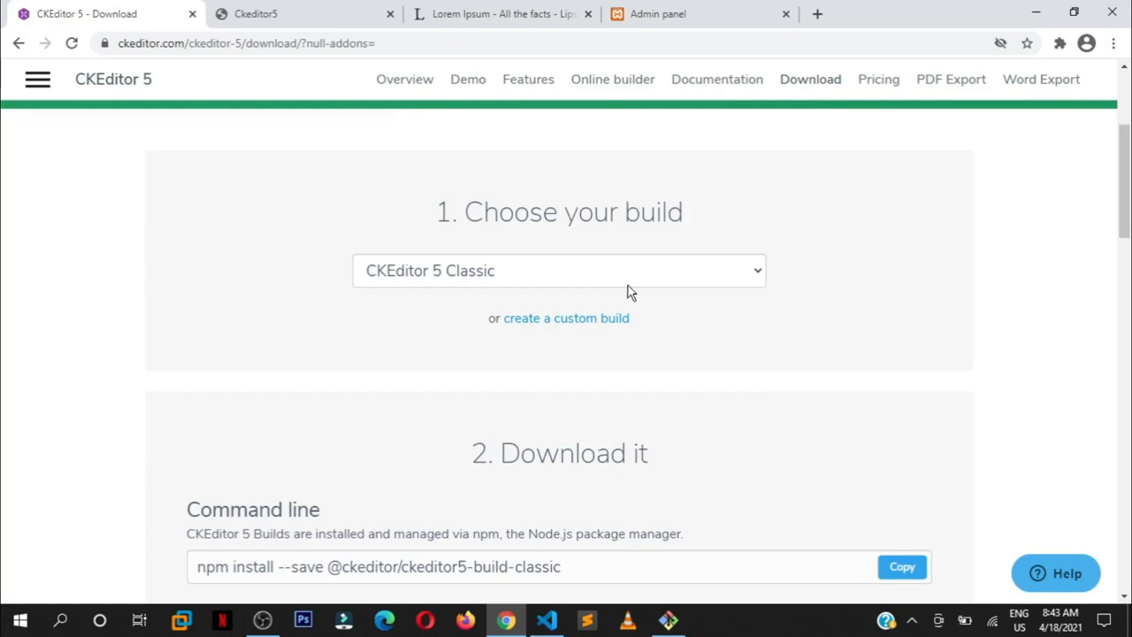
Step: On the Ckeditor5 page, keep the block as Paragraph and paste the Lorem Ipsum text
left_click(300, 13)
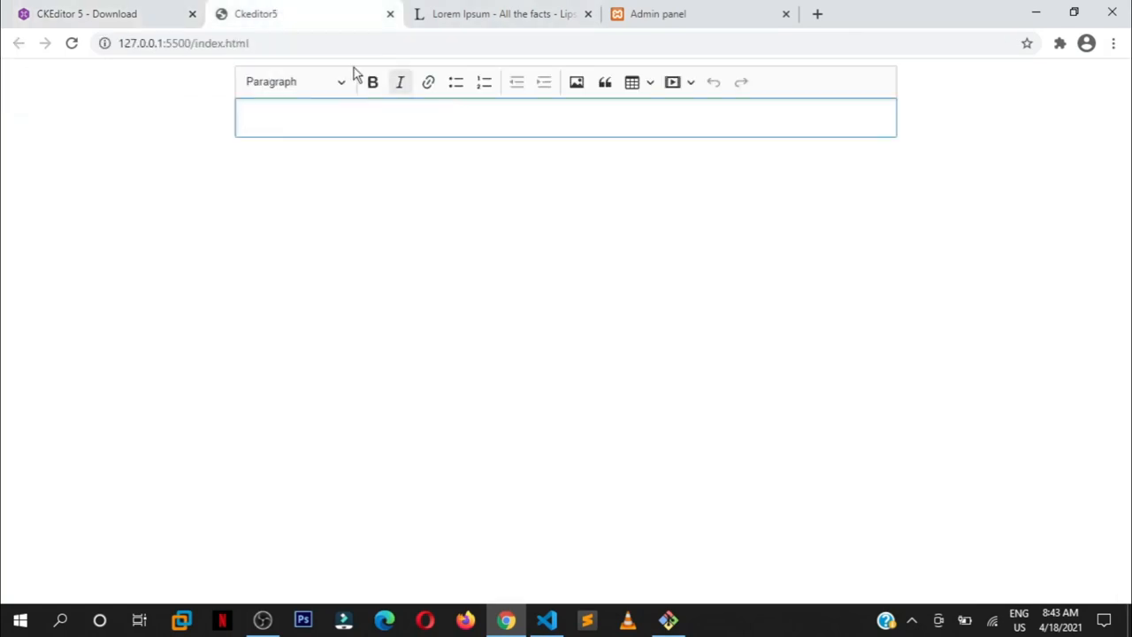
mouse_move(827, 75)
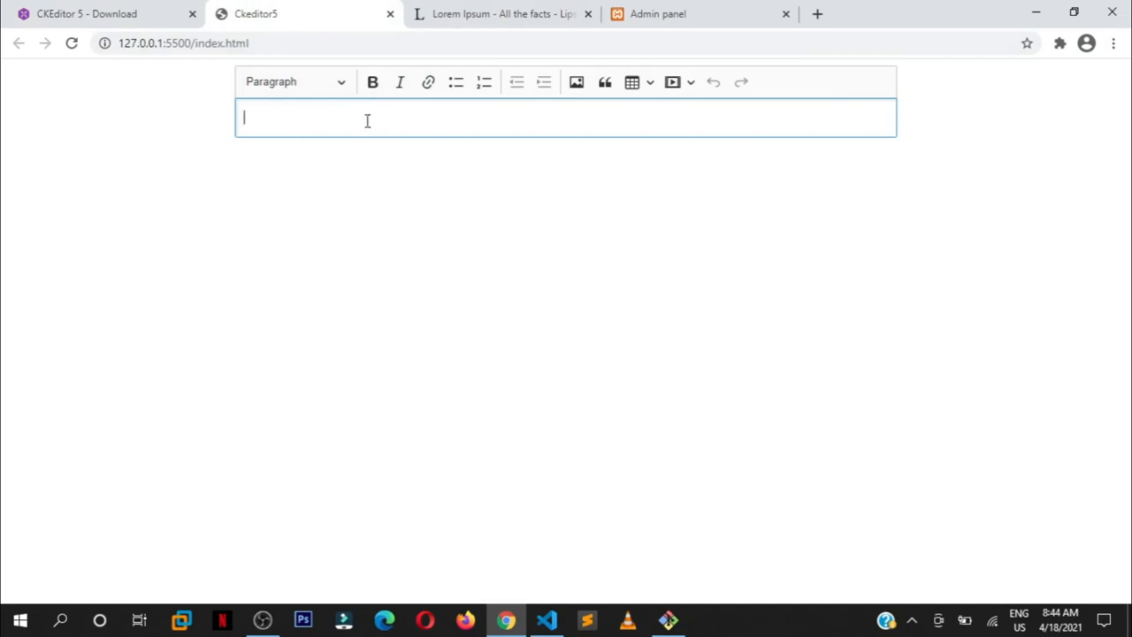
left_click(295, 82)
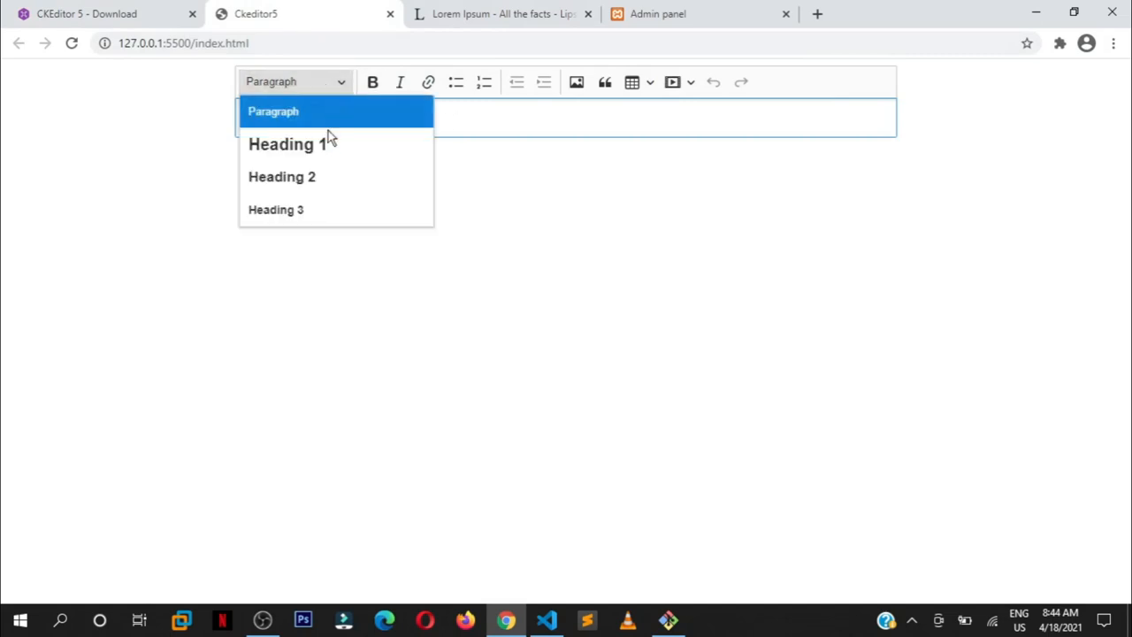
left_click(273, 111)
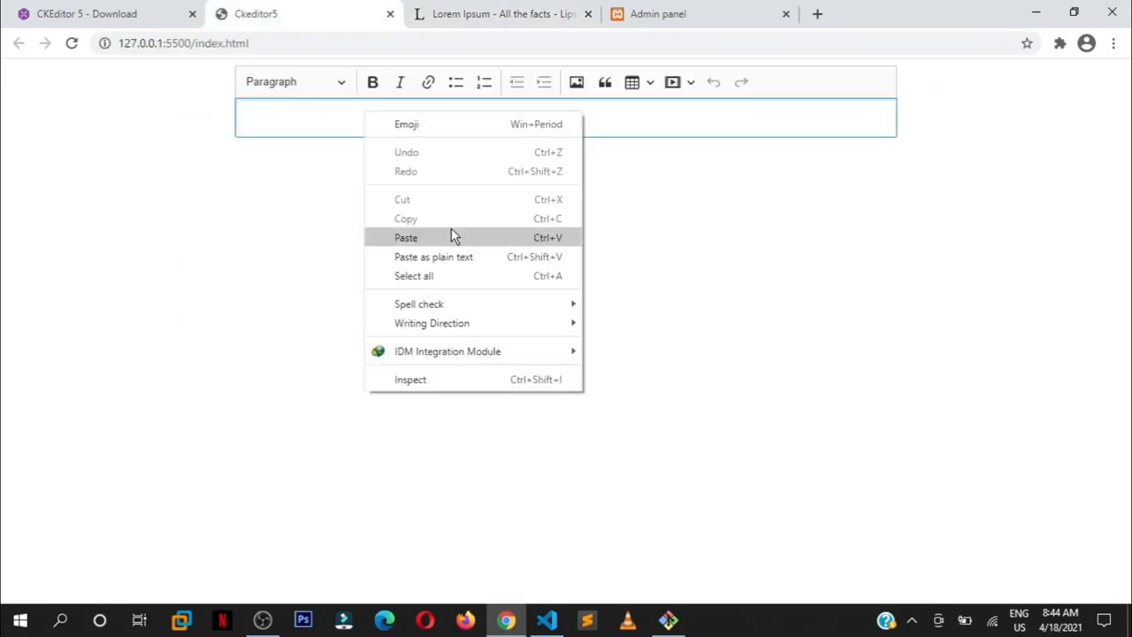
left_click(405, 237)
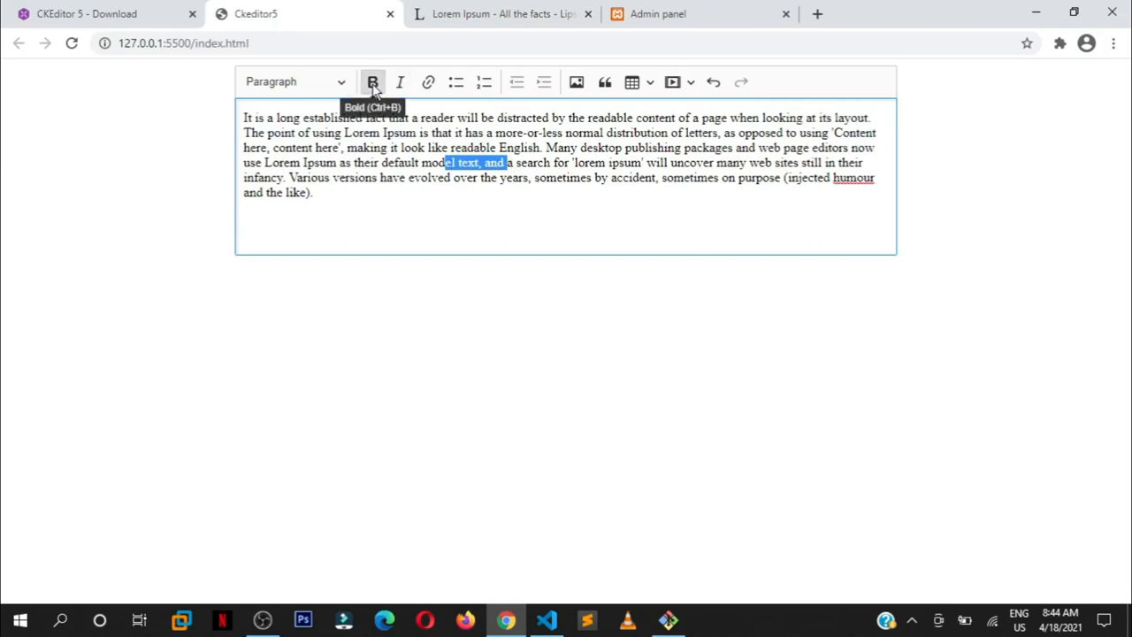
mouse_move(429, 93)
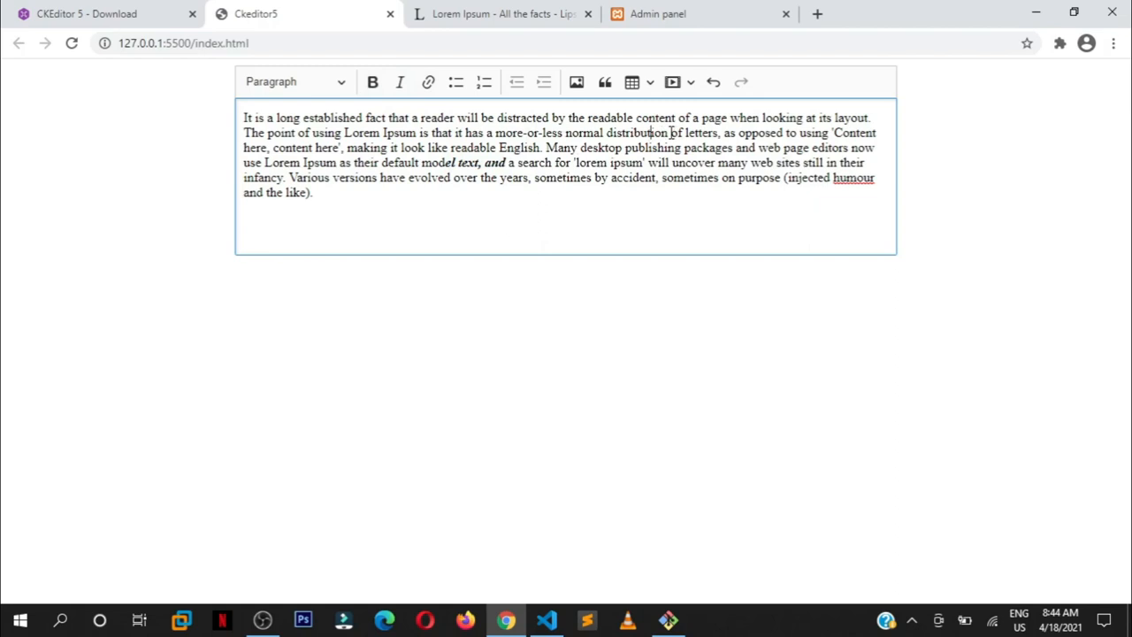
Step: Link the word 'distribution' to the codecypher.com address
left_click(427, 81)
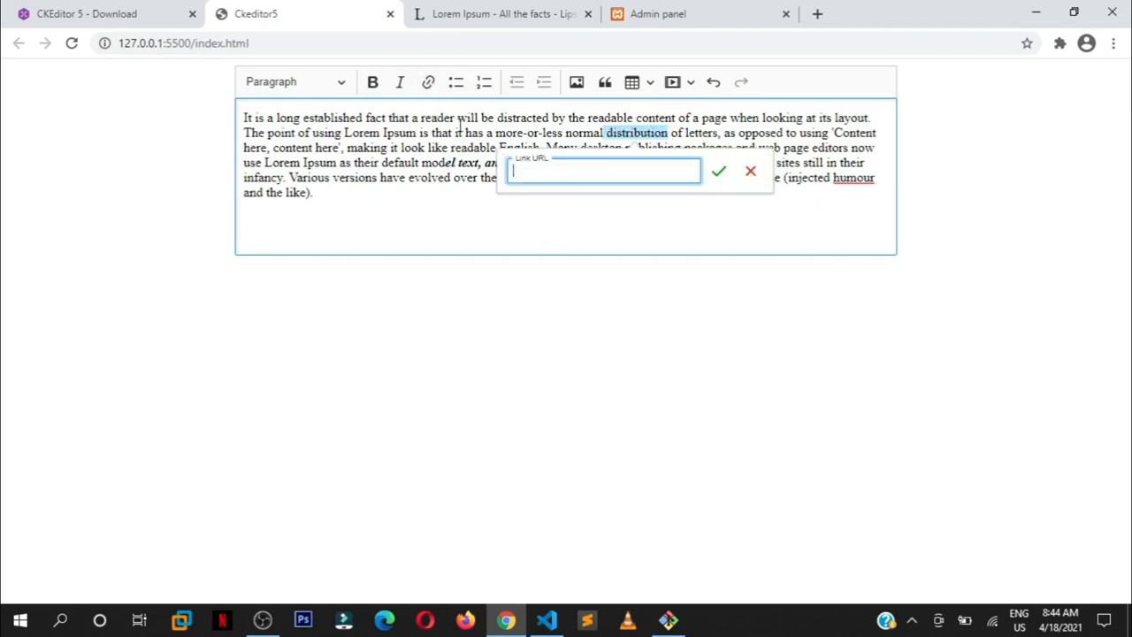
type("https://gston")
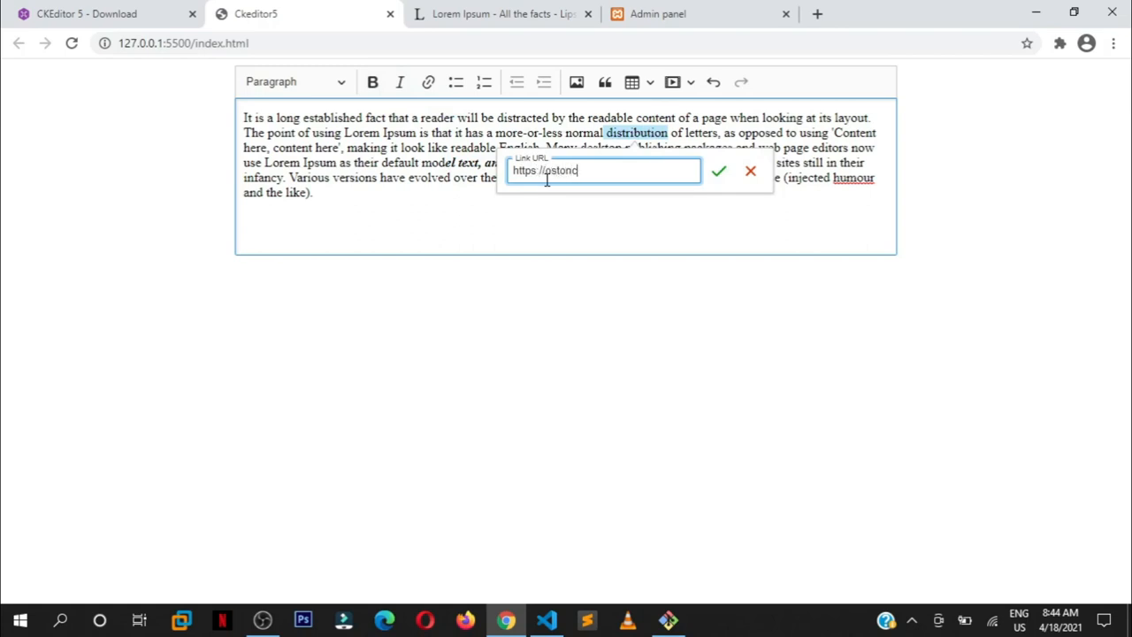
type("codecypher")
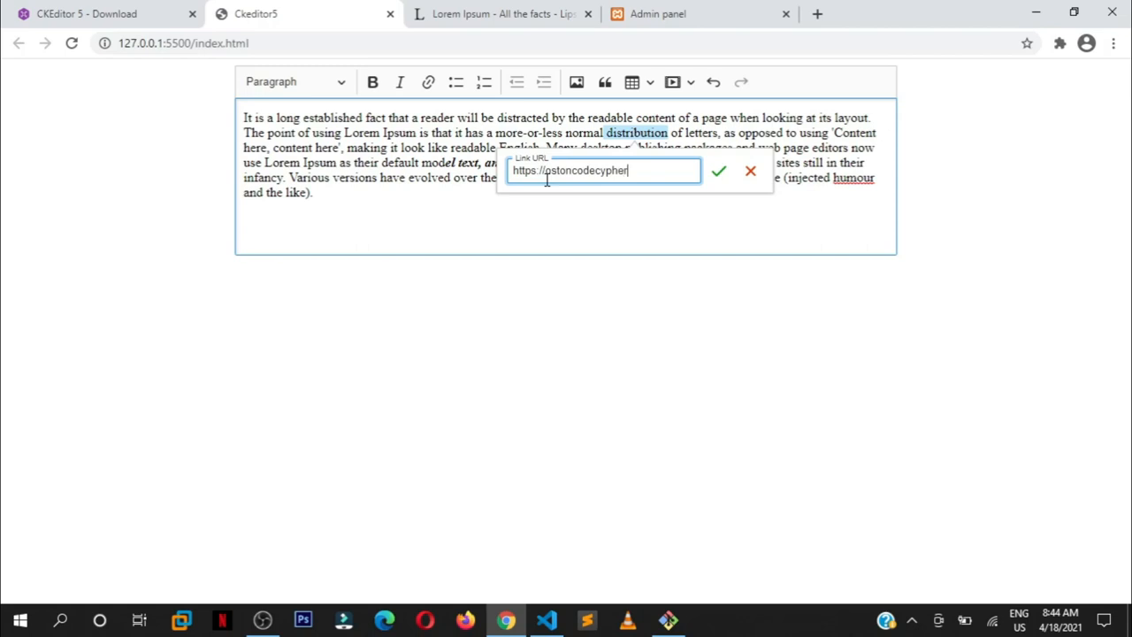
type(".com")
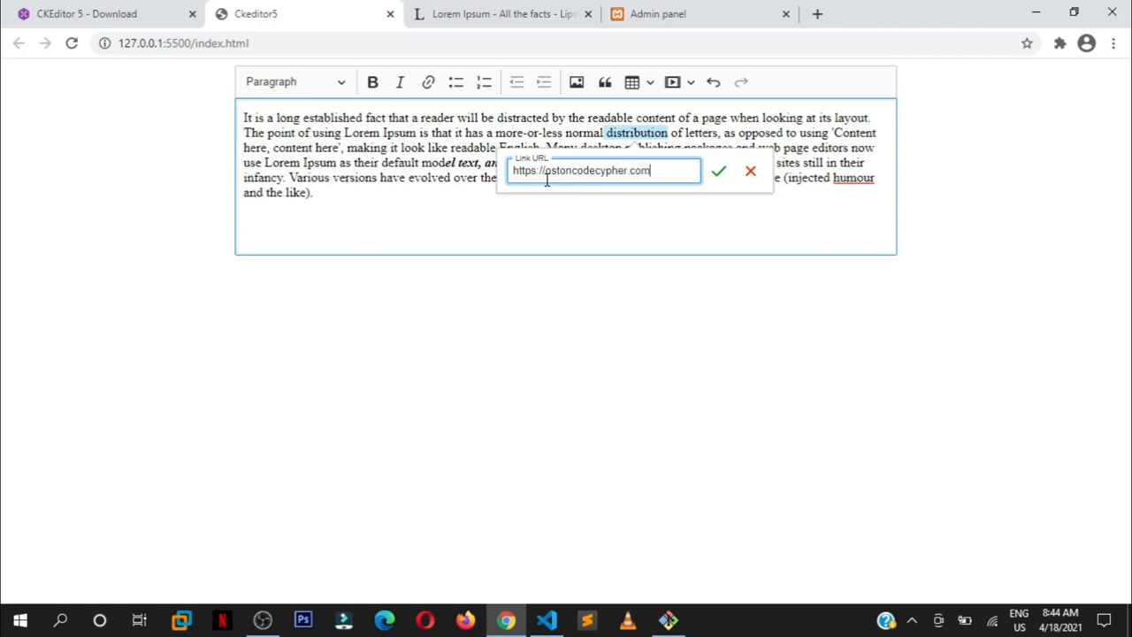
left_click(719, 170)
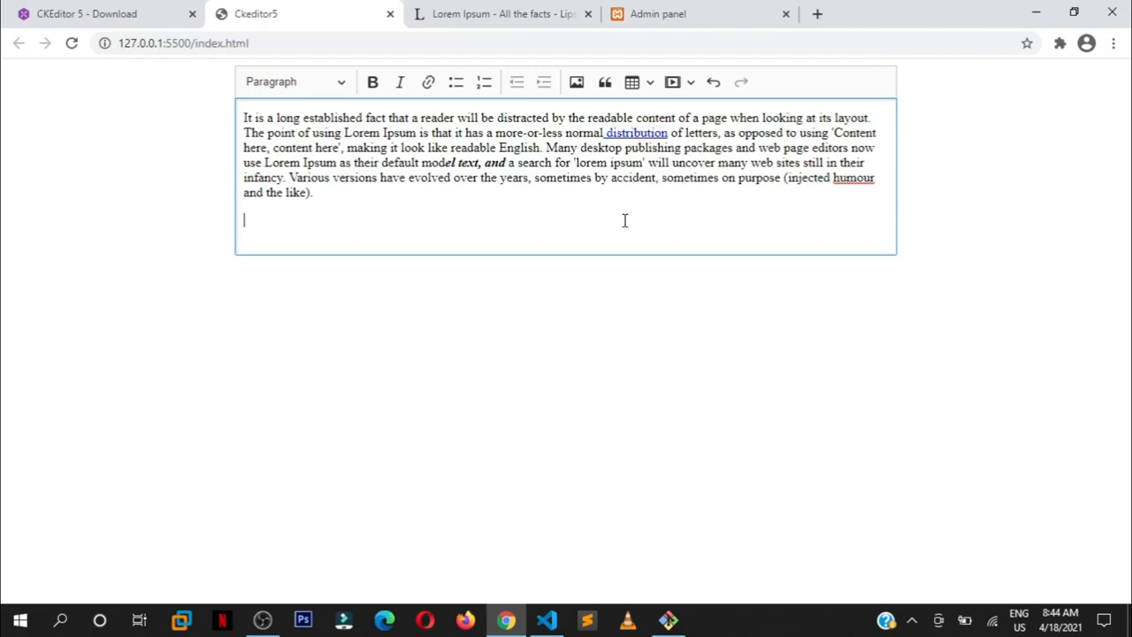
Step: Add a bulleted list with items 'tim' and 'tom'
left_click(456, 81)
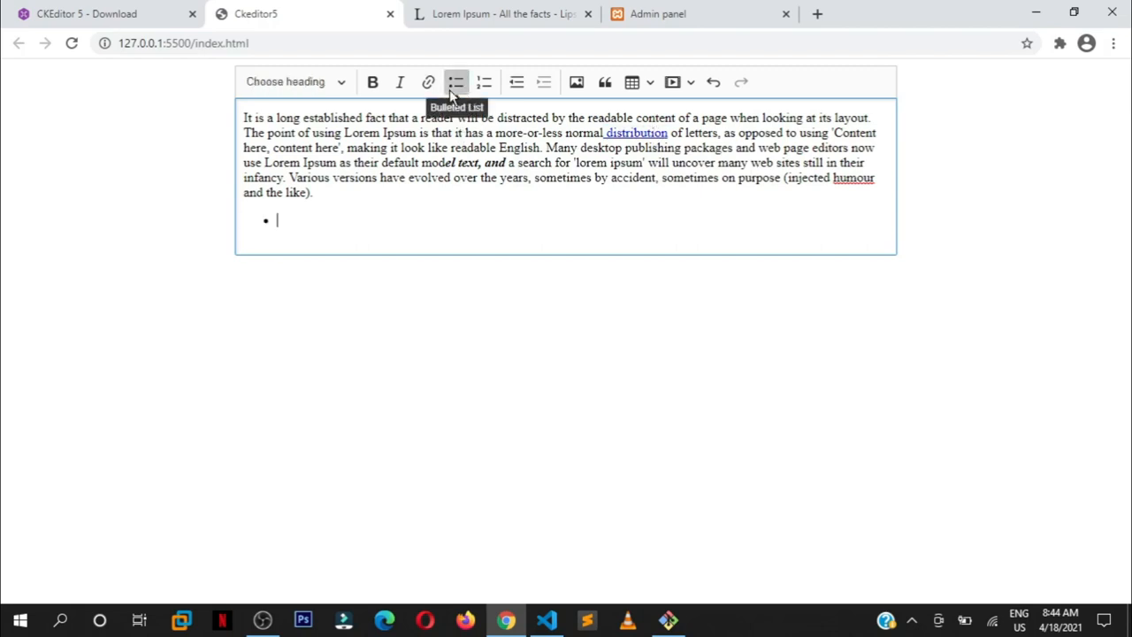
type("tim")
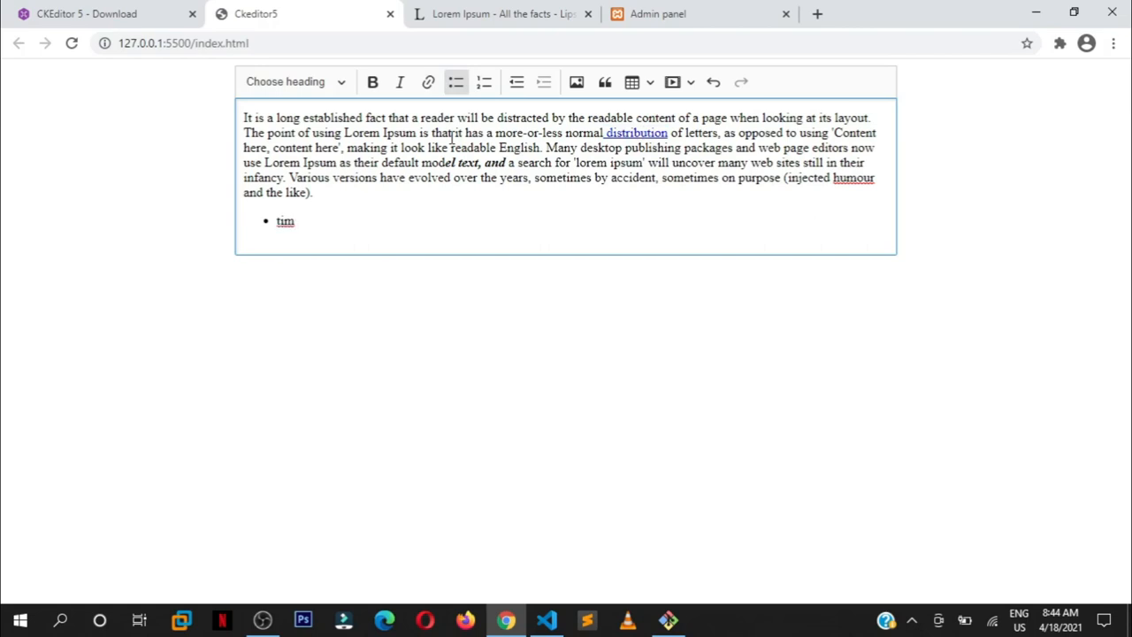
type("tom")
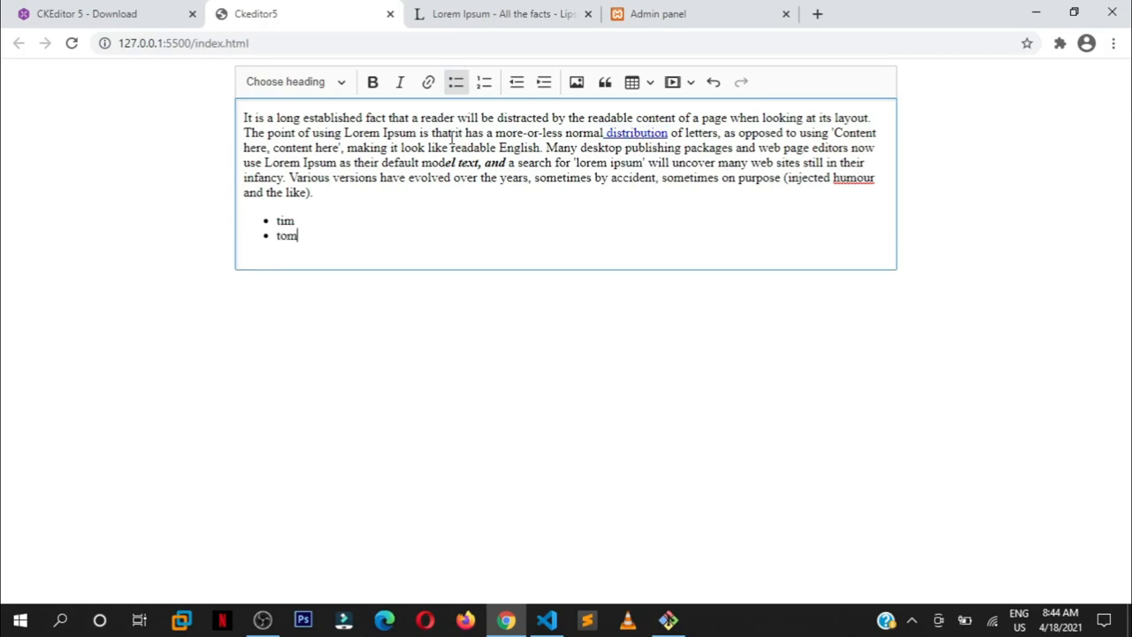
key("Return")
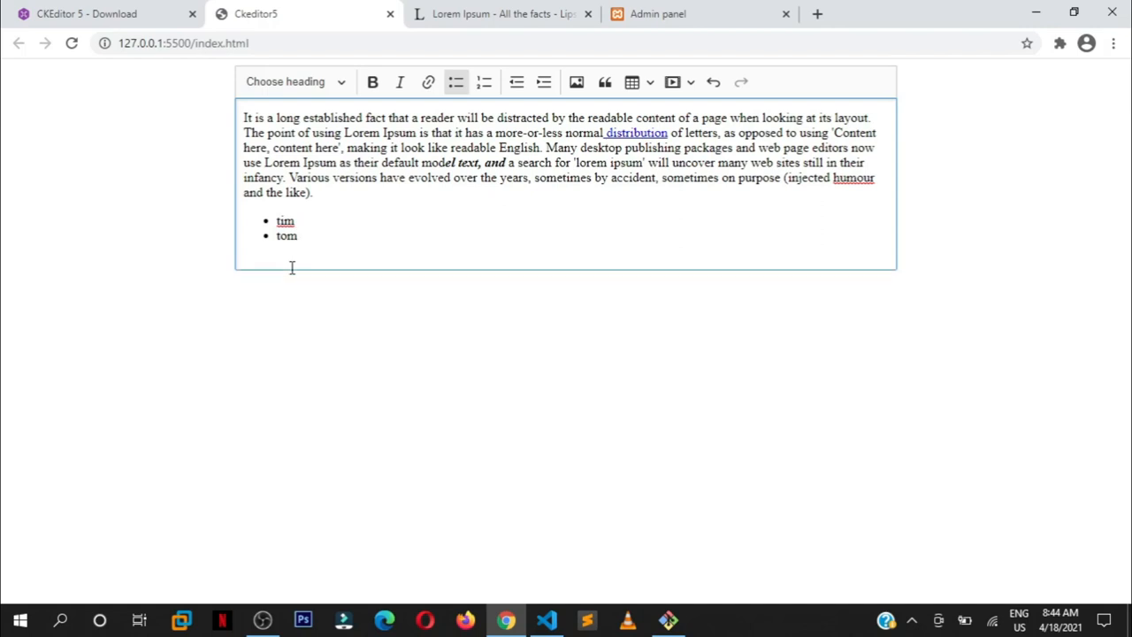
mouse_move(330, 246)
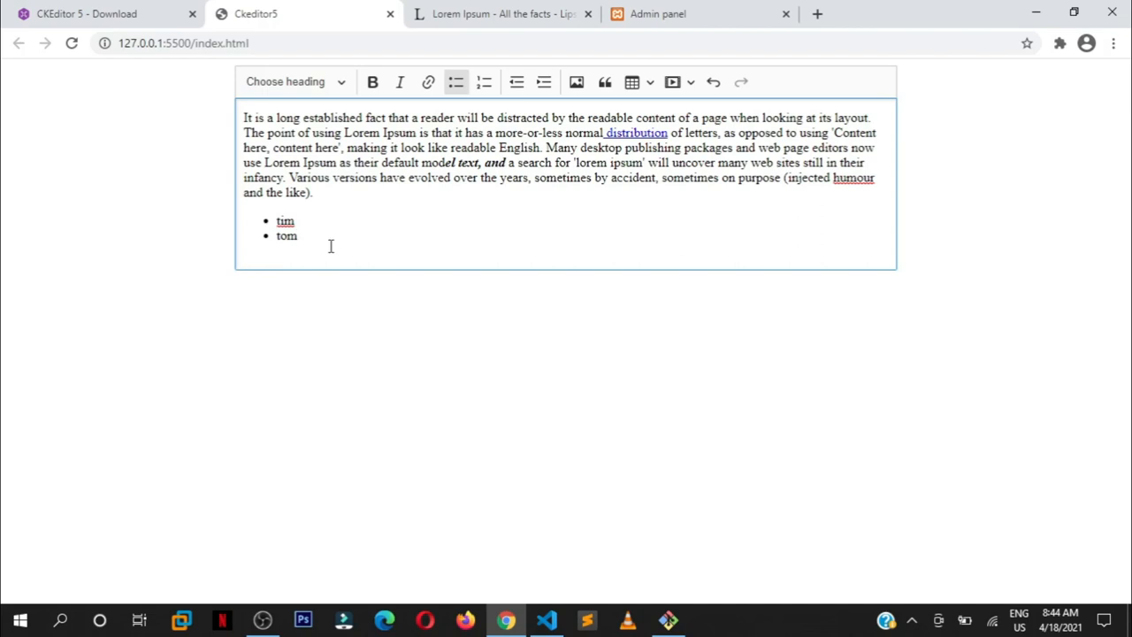
key("Return")
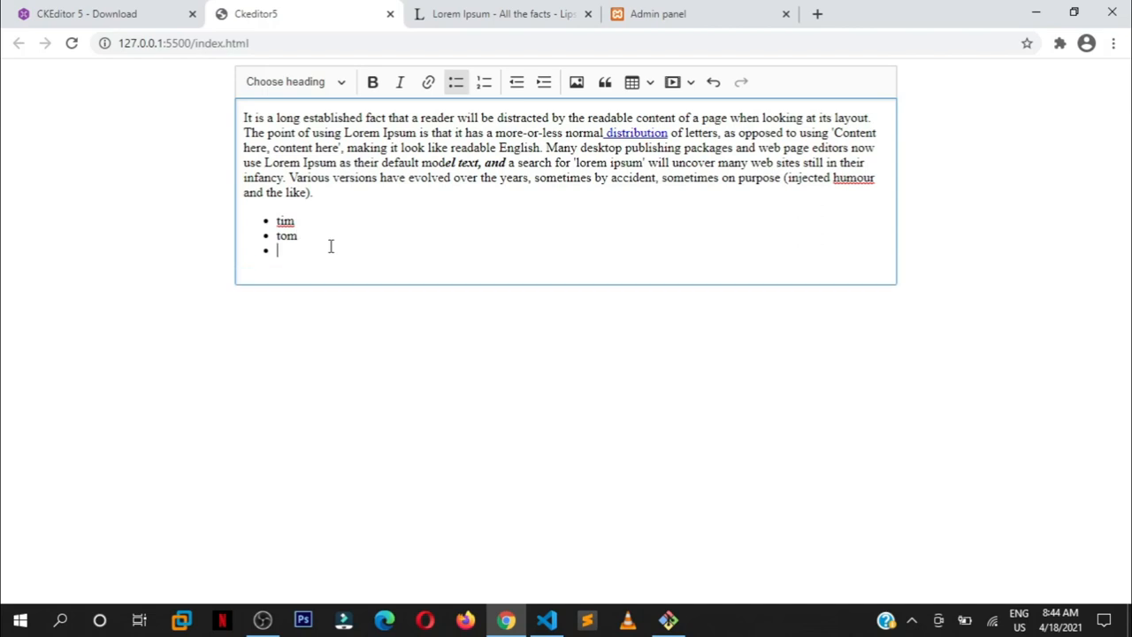
key("Backspace")
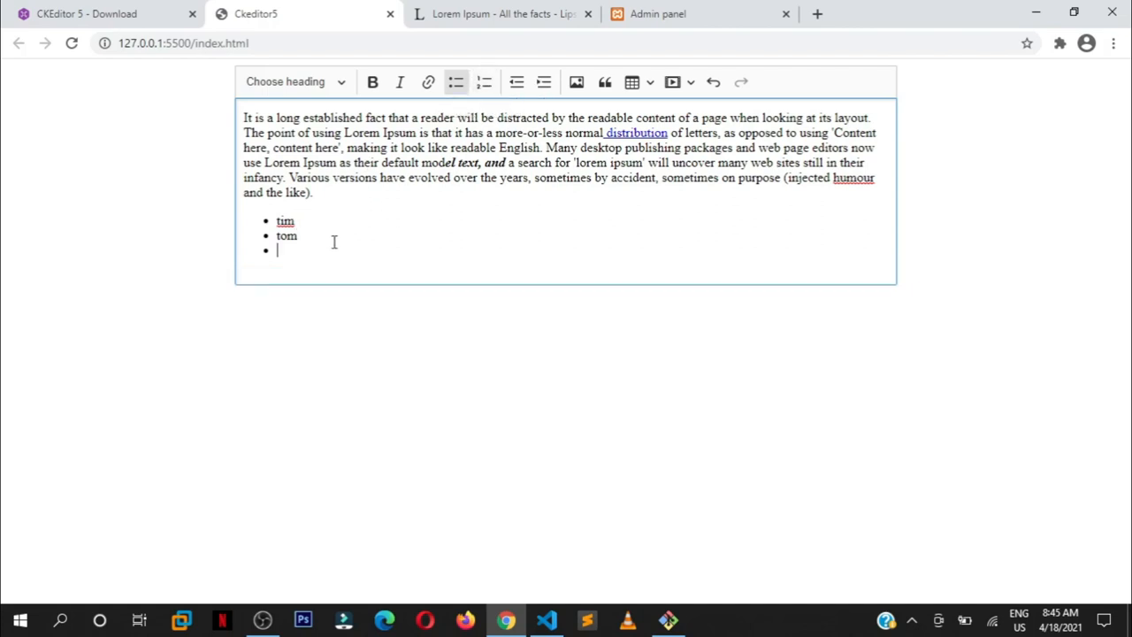
Step: Start a numbered list with items 'one' and 'two'
left_click(484, 82)
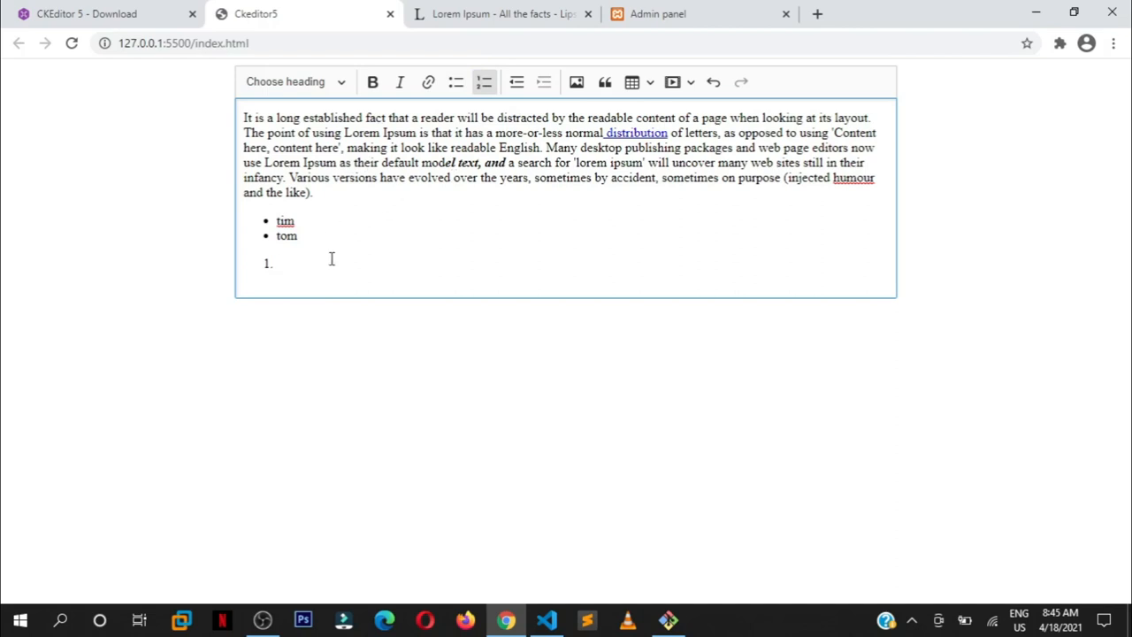
type("one")
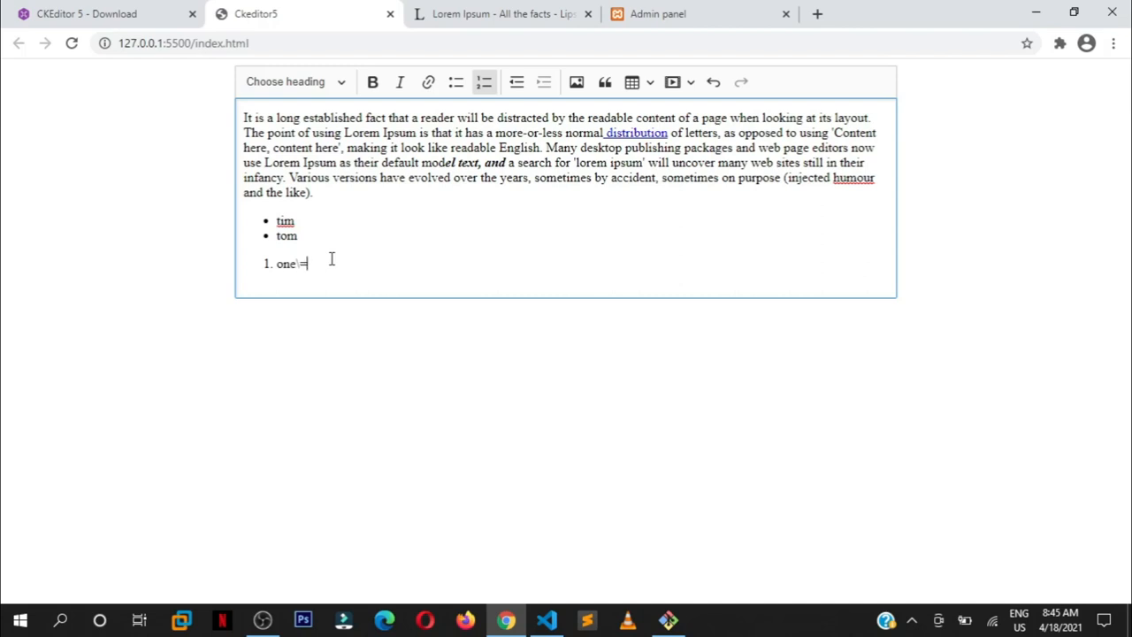
key("Return")
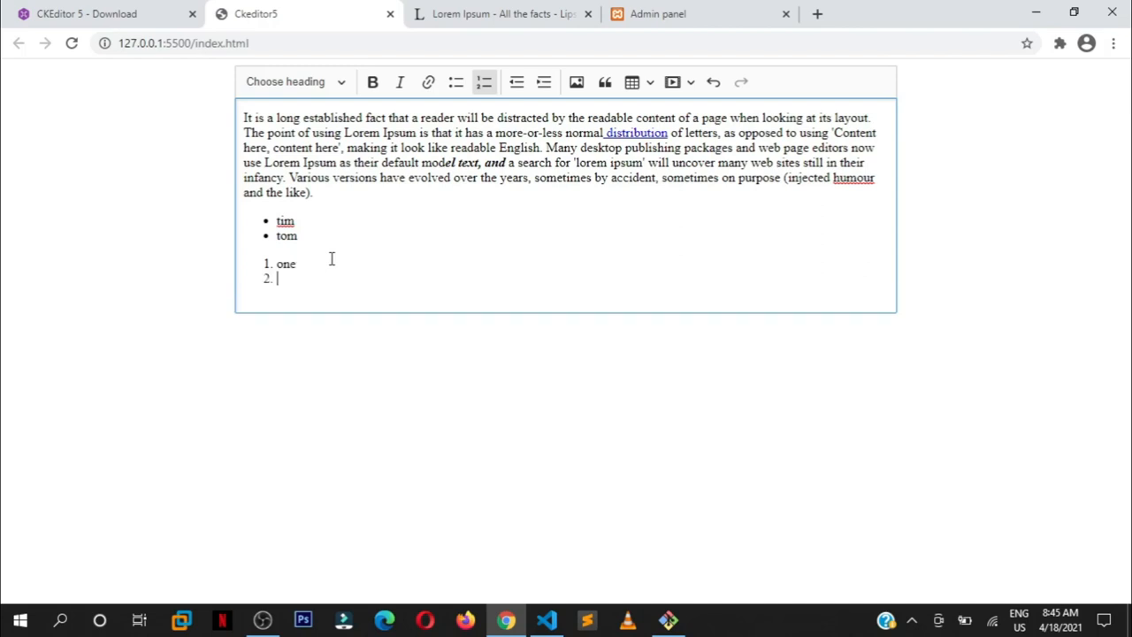
type("two")
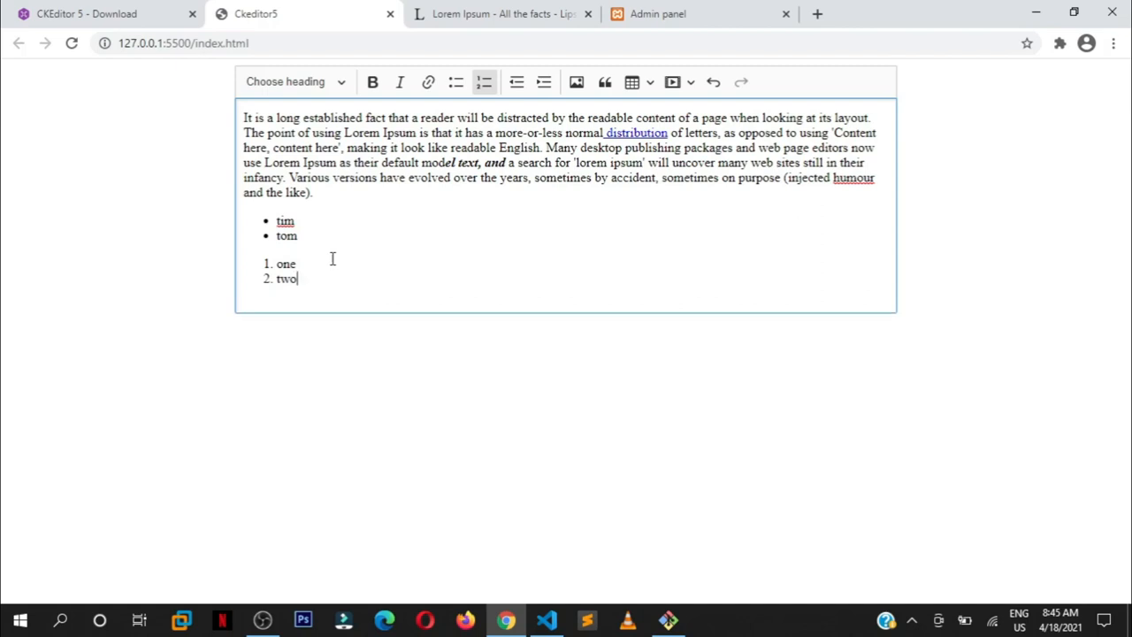
mouse_move(369, 273)
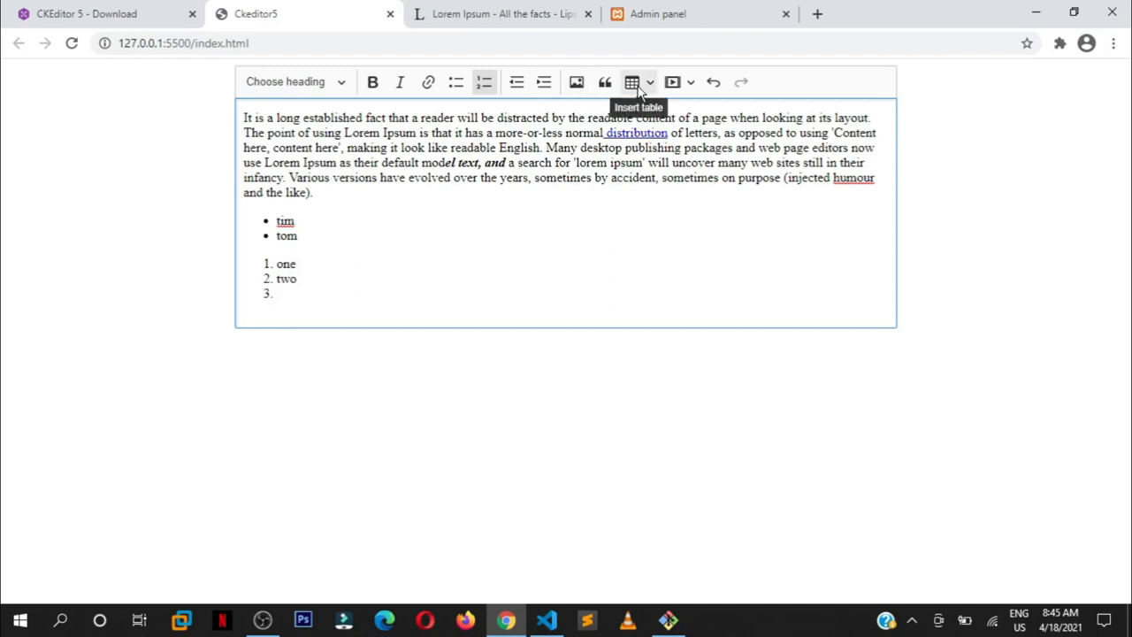
Step: Insert a 5x5 table with headers Name, Age, College, Status, Height
left_click(631, 81)
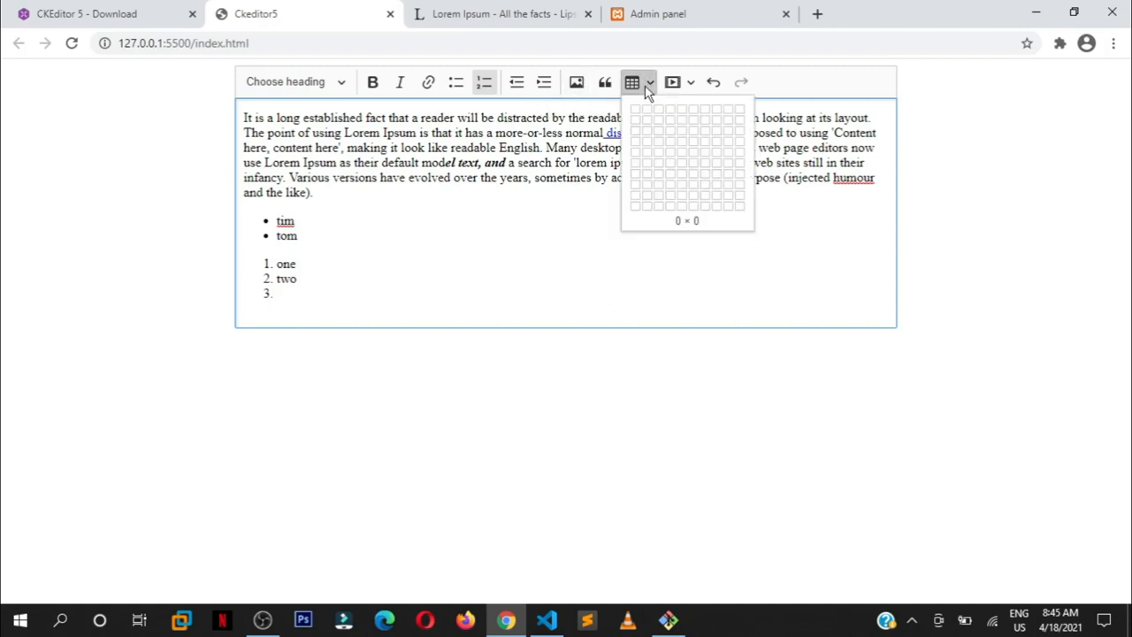
mouse_move(685, 159)
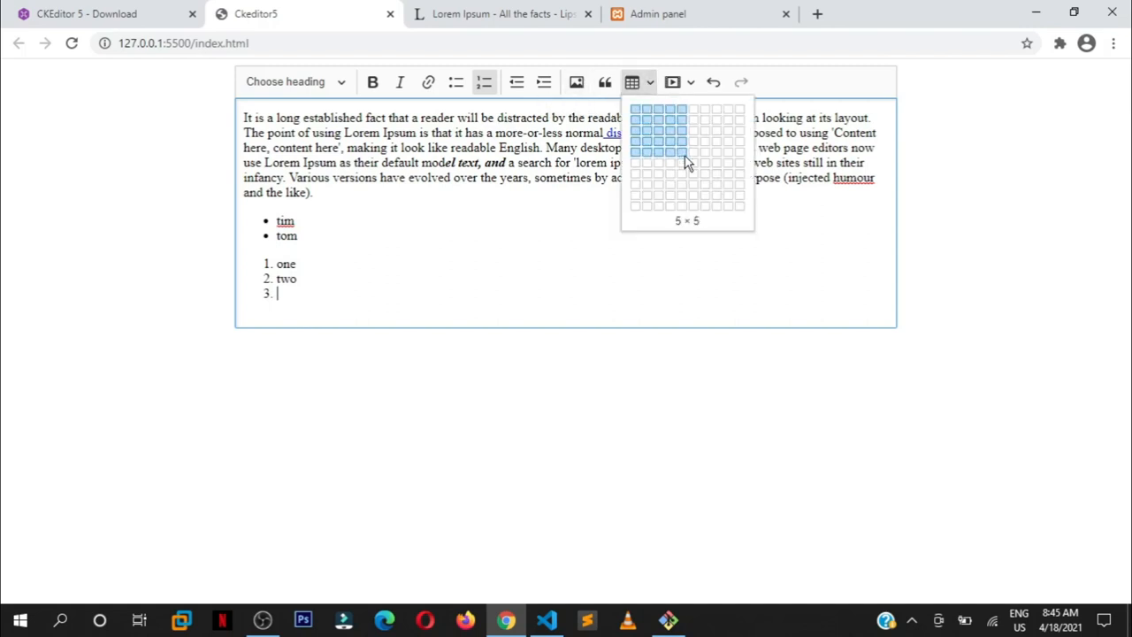
left_click(685, 153)
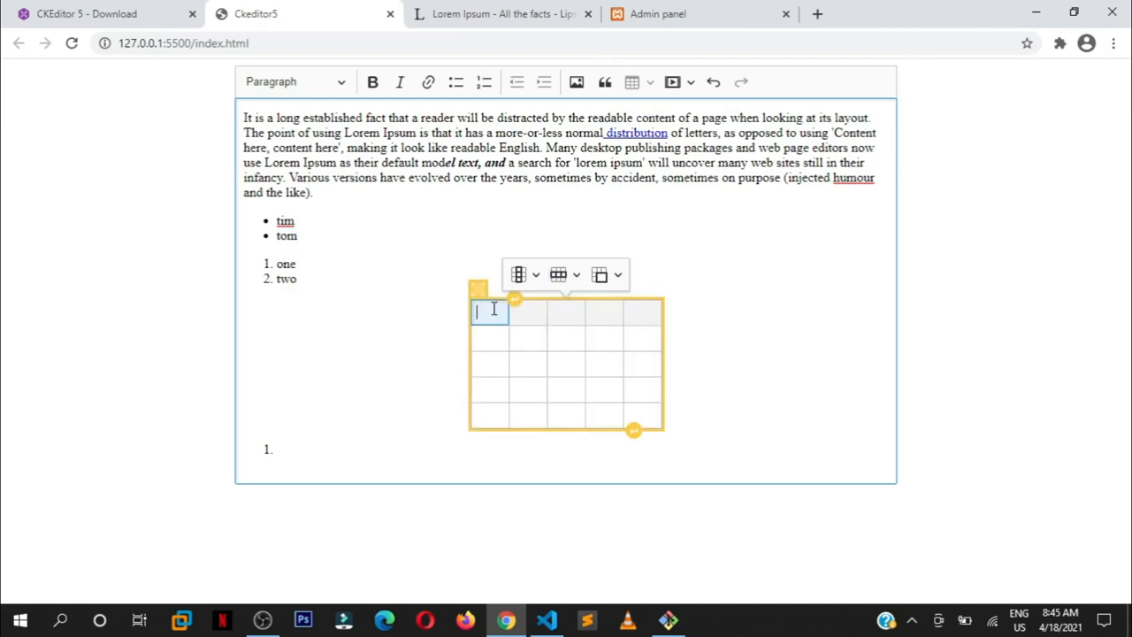
type("Name")
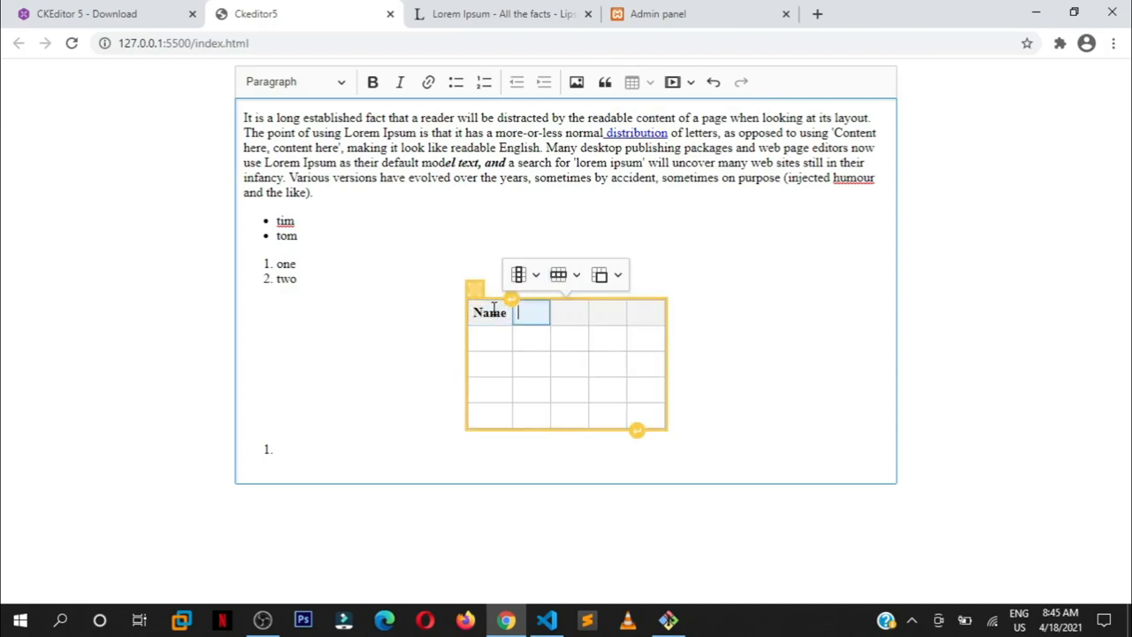
type("Age")
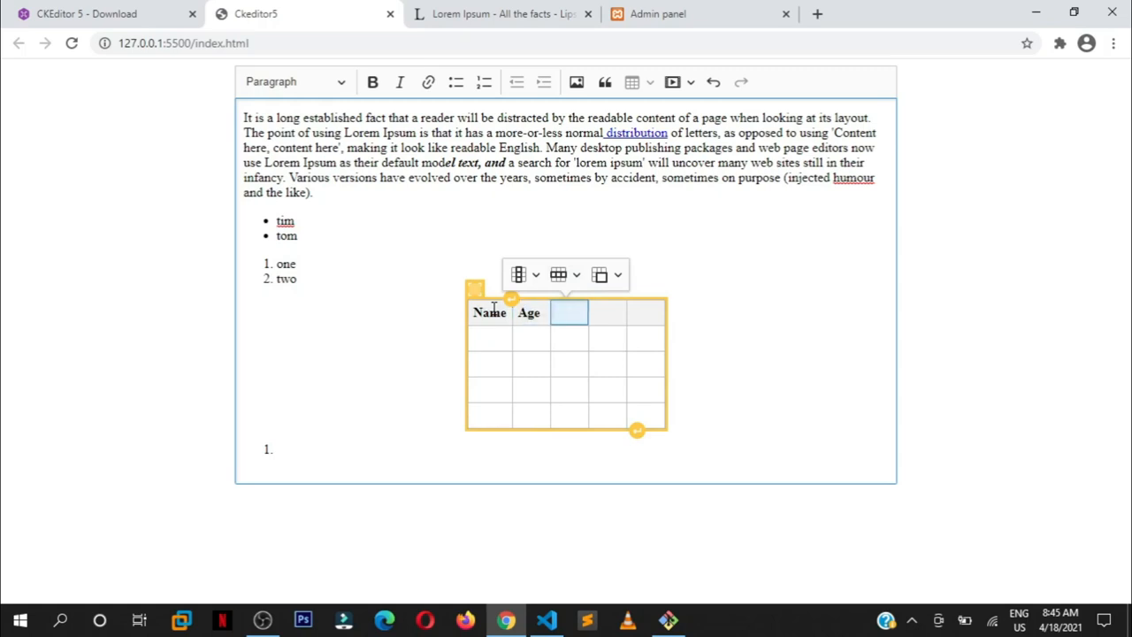
type("College")
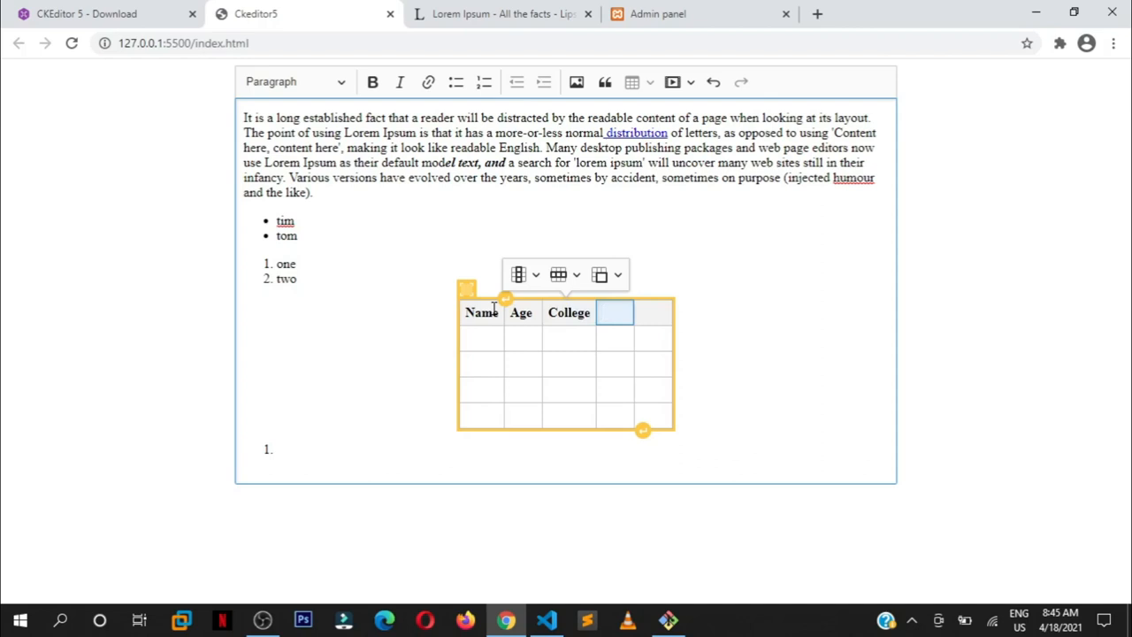
type("Status")
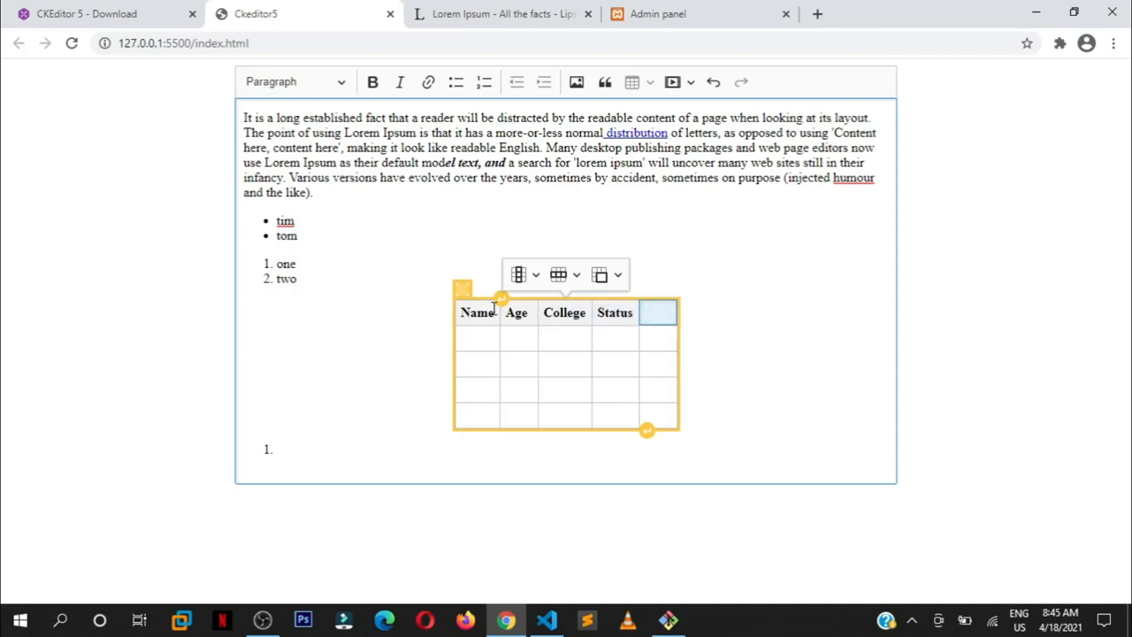
type("Height")
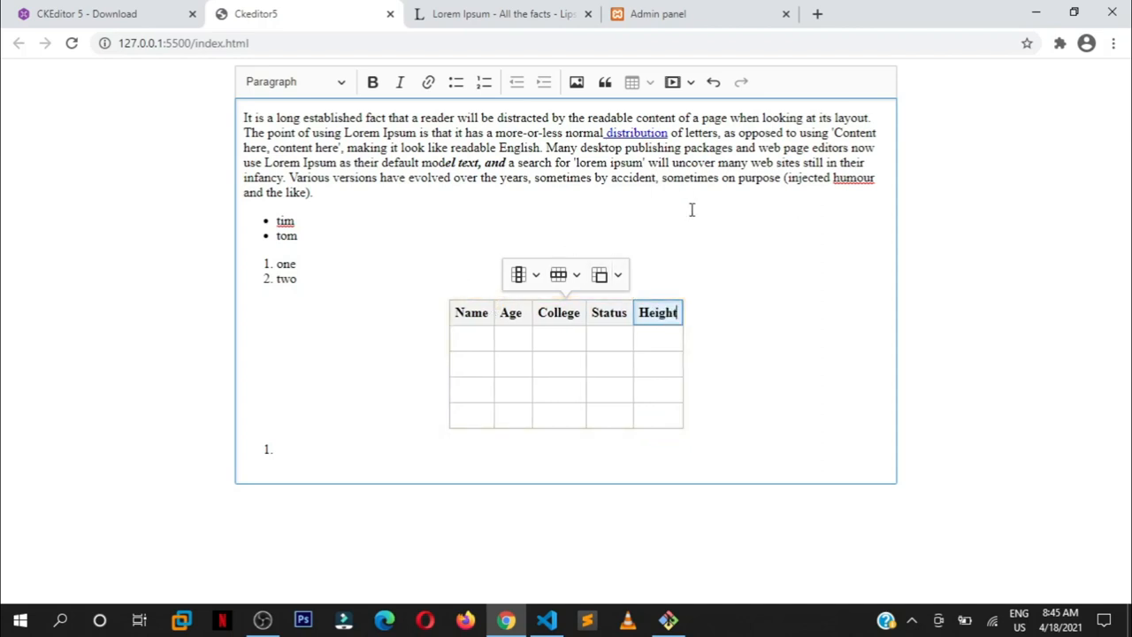
Step: Label rows two and three 'Size' and 'Food', then add a paragraph below the table
left_click(471, 338)
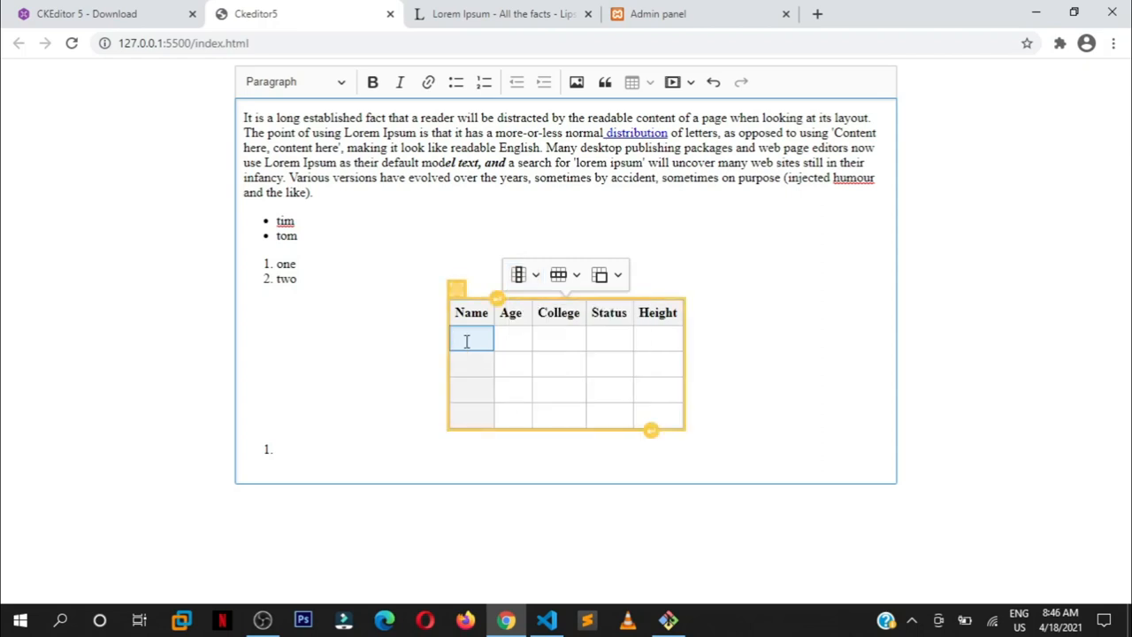
type("Size")
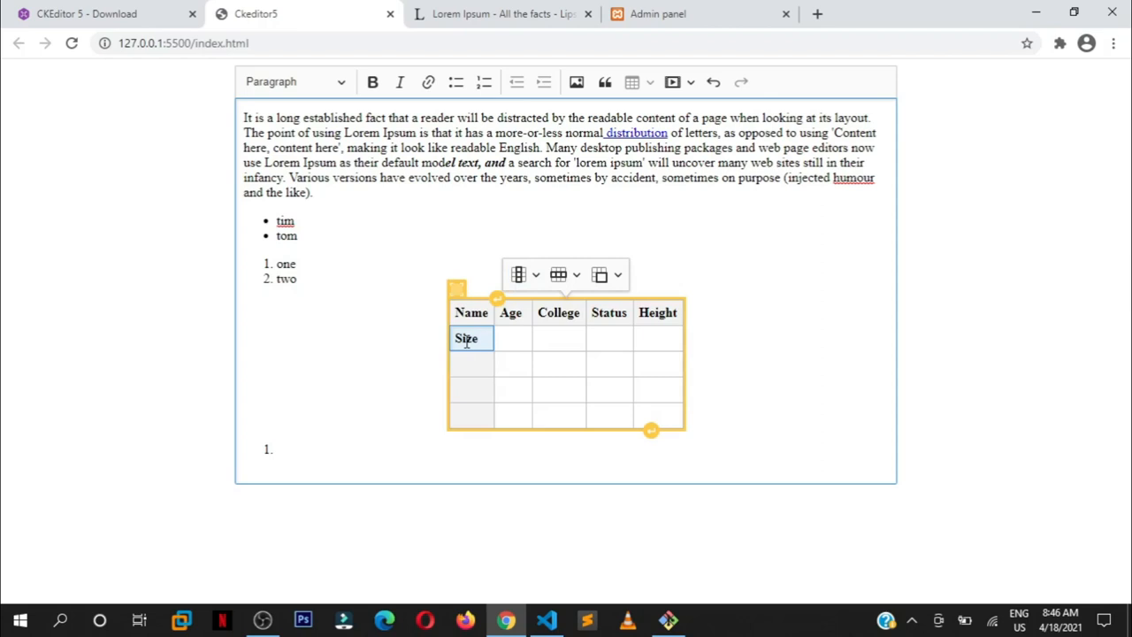
left_click(471, 364)
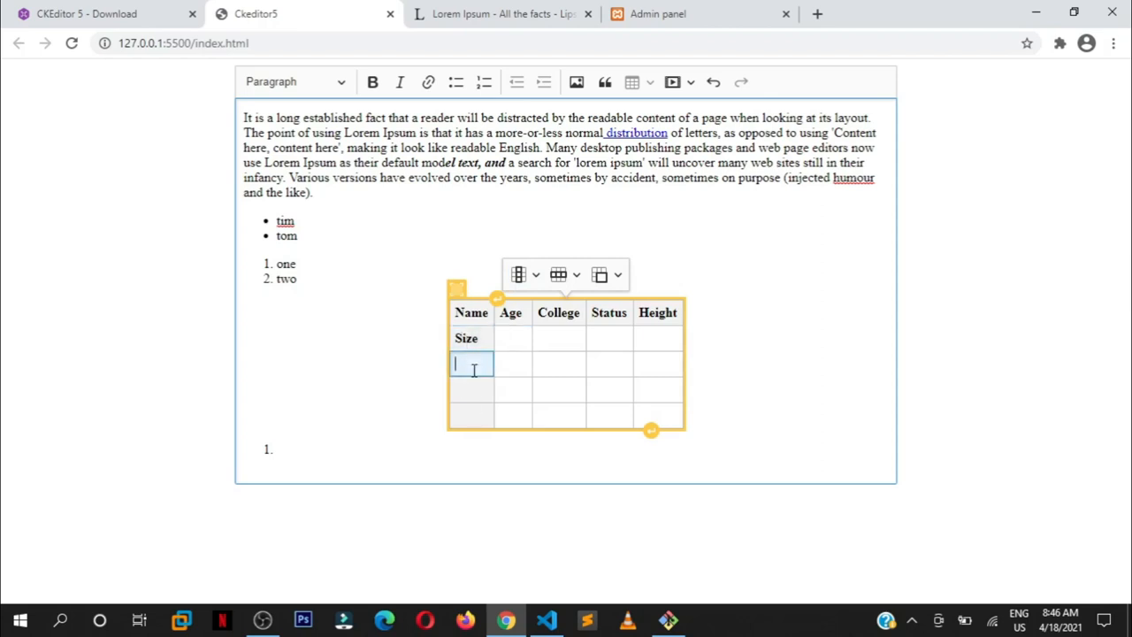
type("Food")
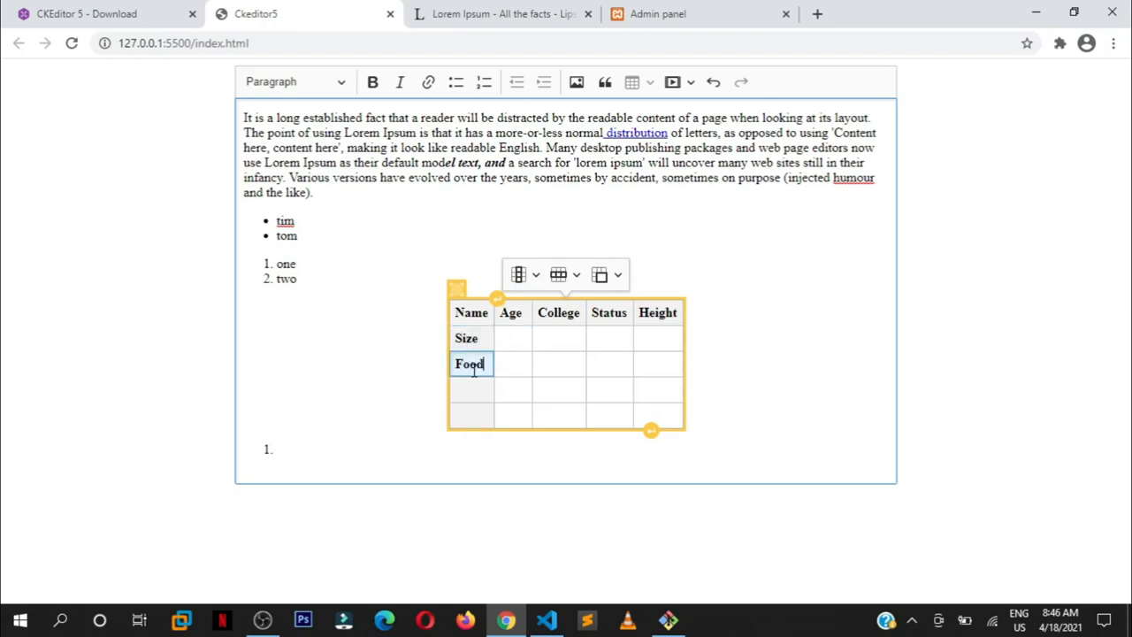
left_click(512, 416)
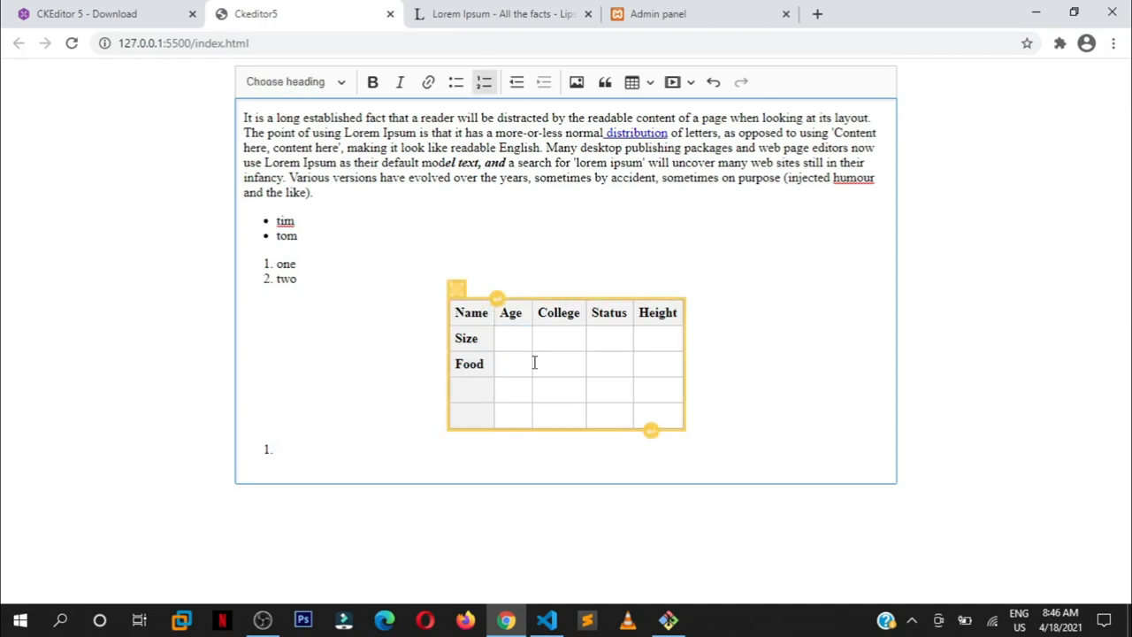
left_click(494, 456)
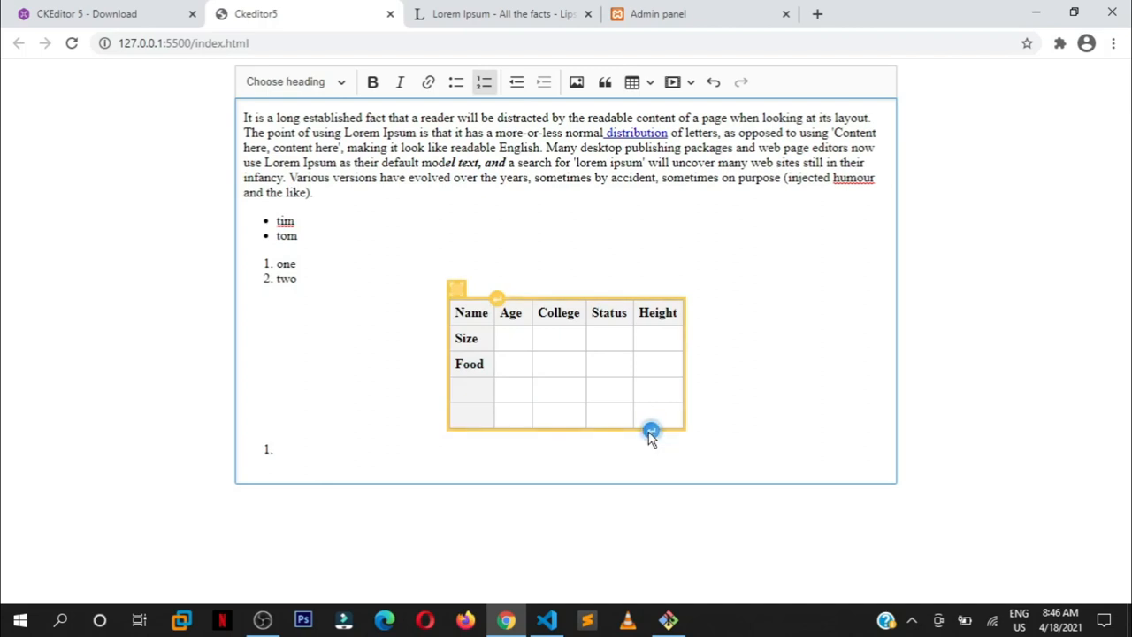
left_click(299, 477)
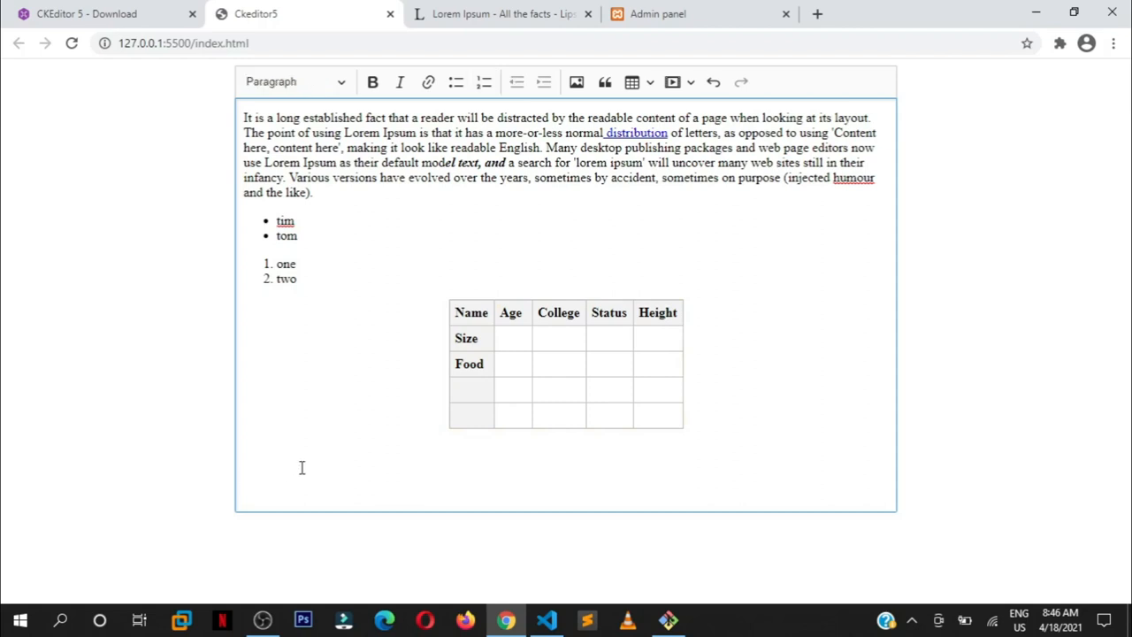
mouse_move(787, 355)
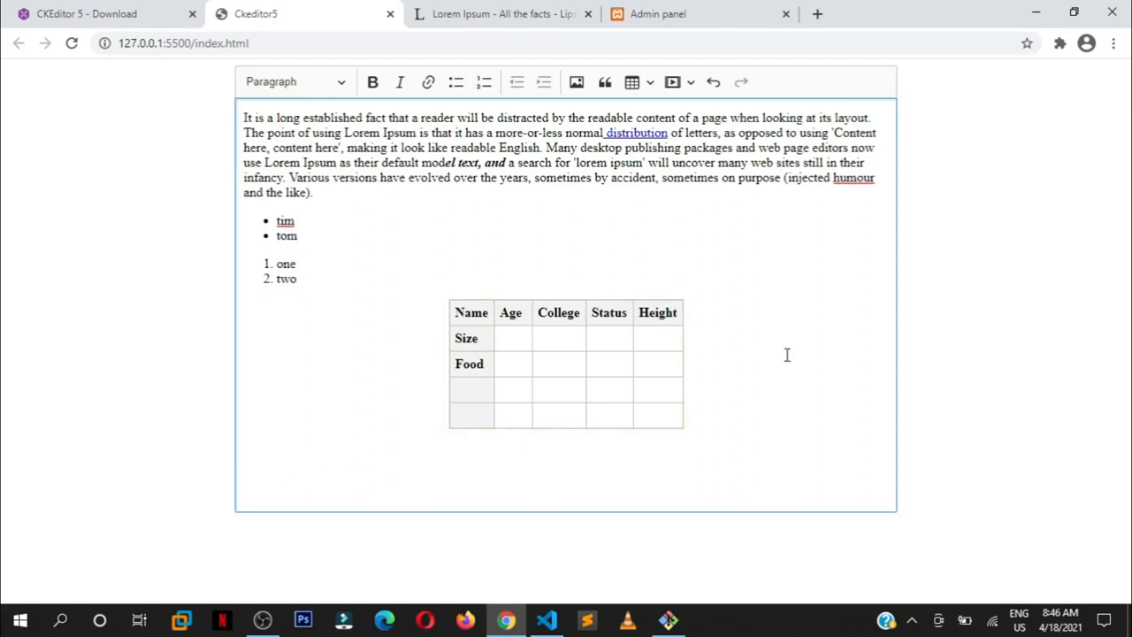
mouse_move(780, 357)
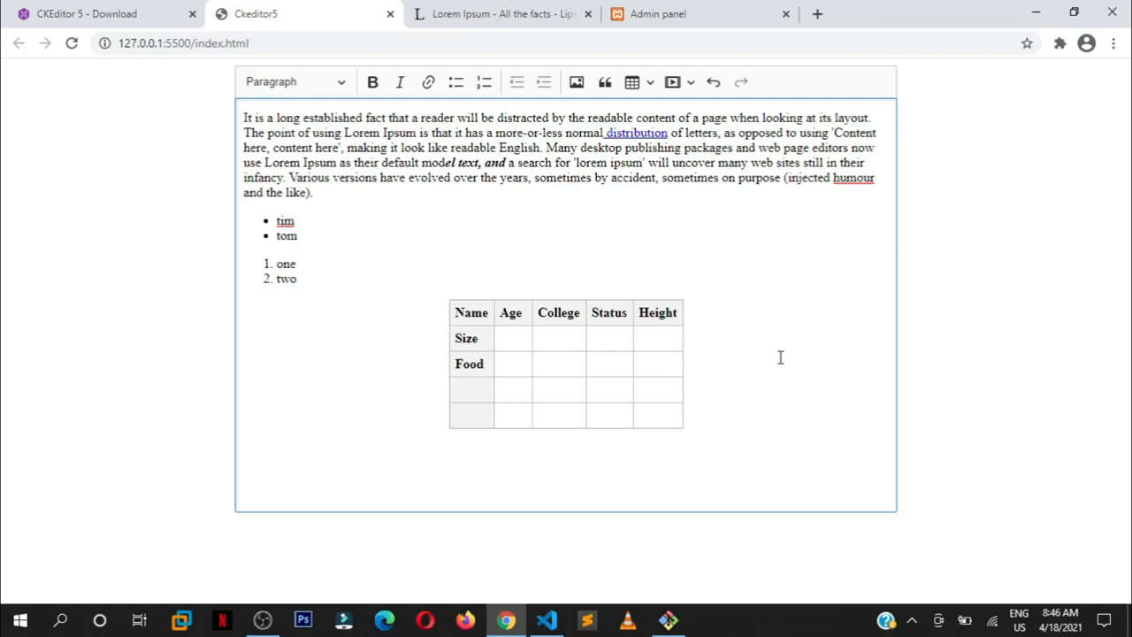
Step: In the admin dashboard, view the post body as HTML source, then return to formatted view
left_click(511, 338)
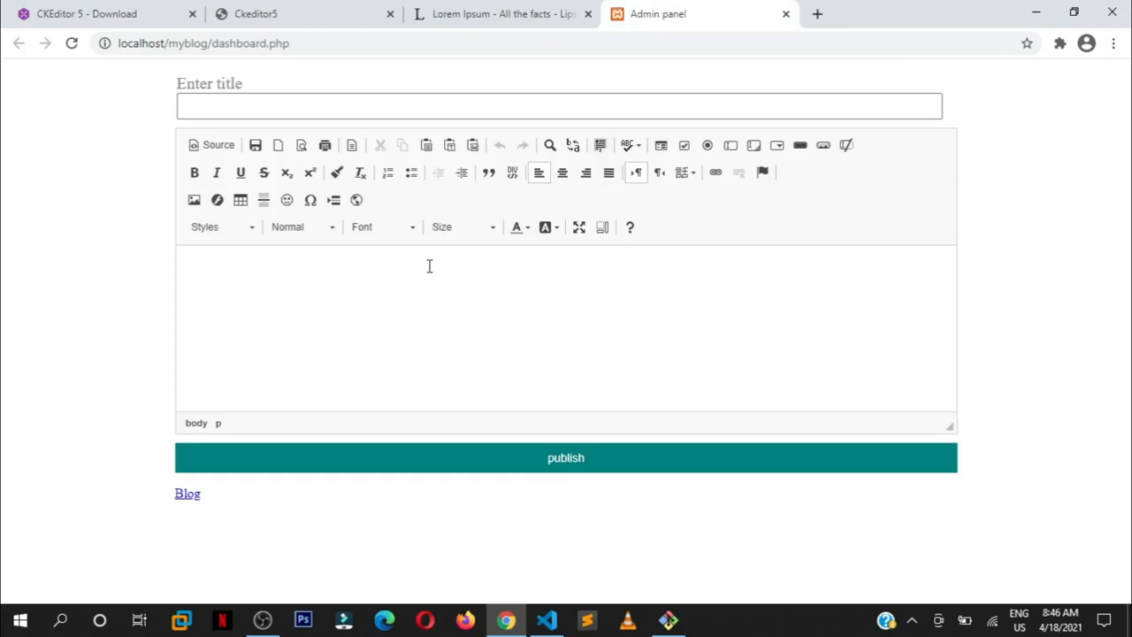
mouse_move(473, 327)
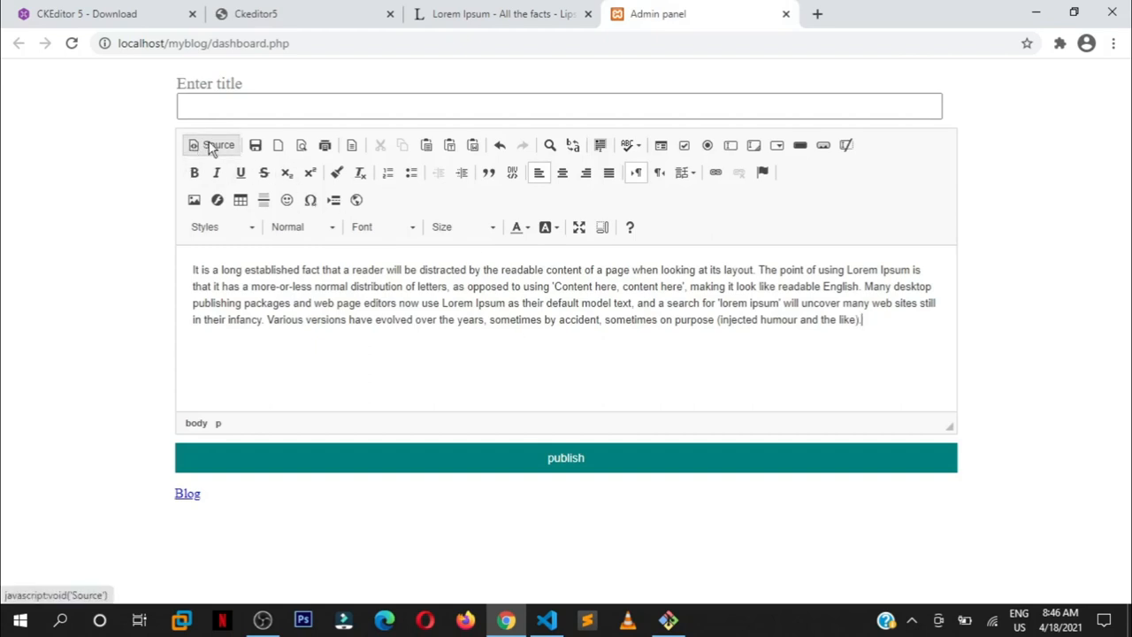
left_click(213, 145)
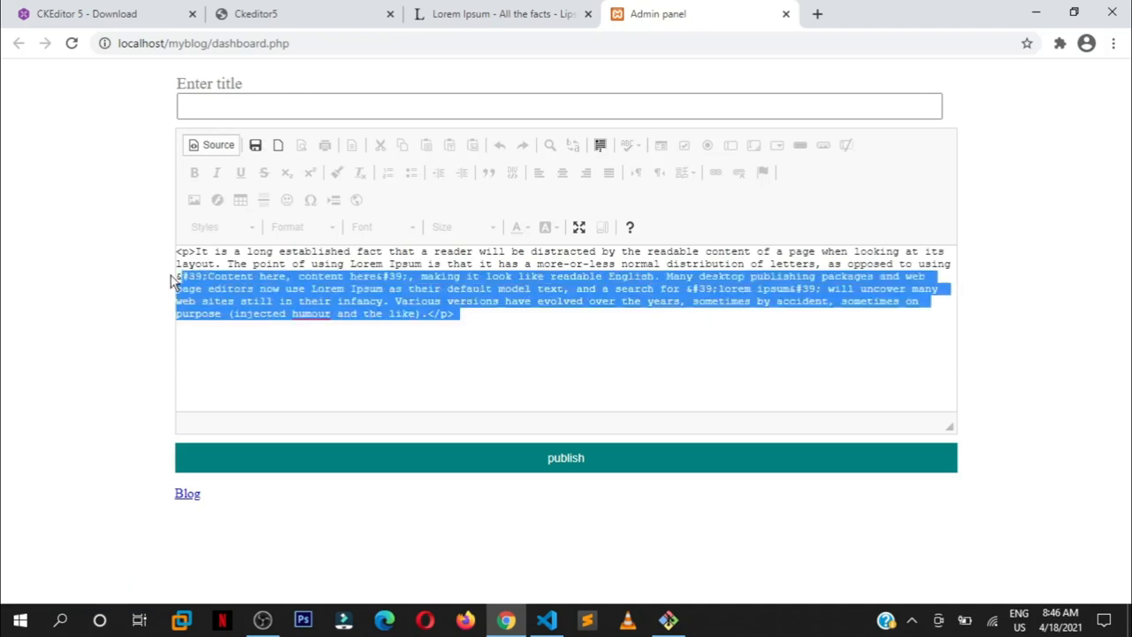
left_click(492, 315)
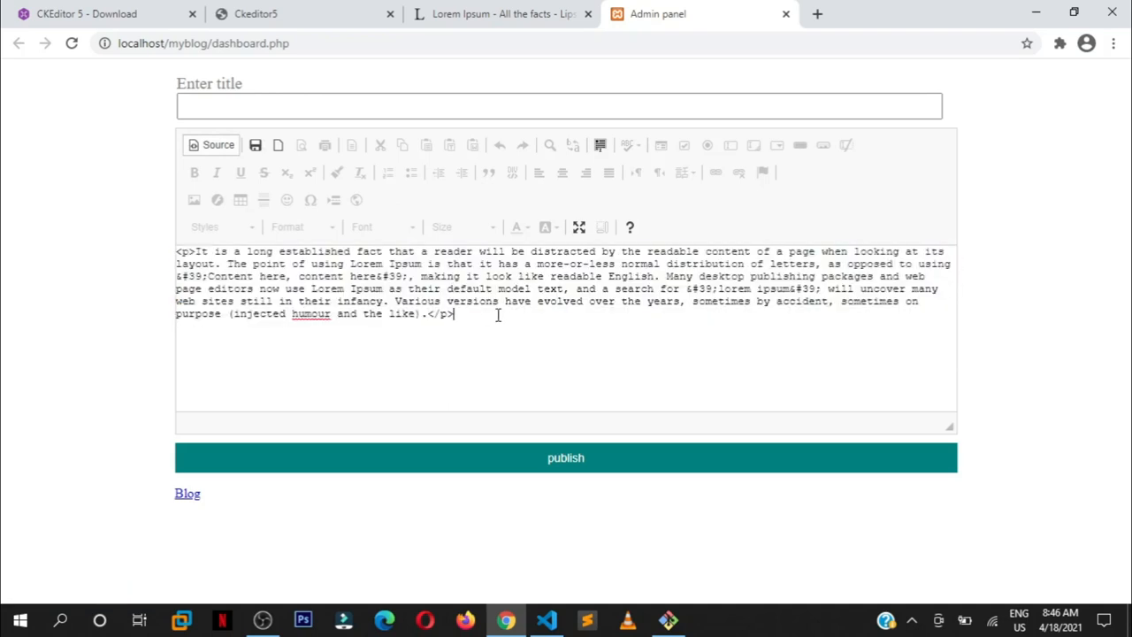
left_click(212, 144)
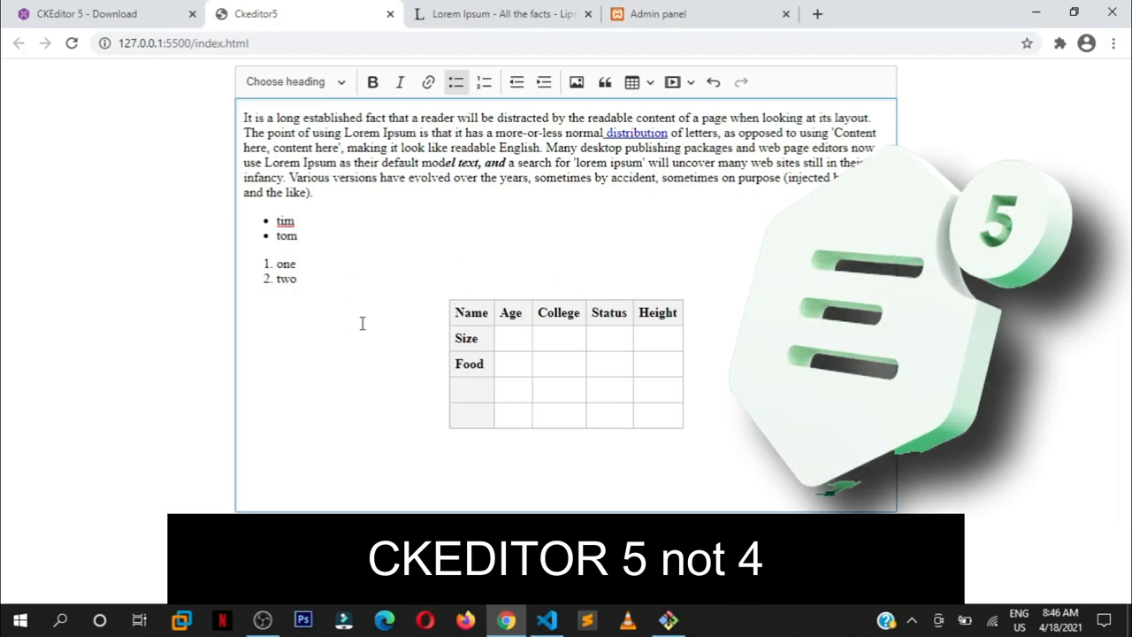
Step: Title the post 'How to insert ckeditor 5 in your website', publish it, and return to dashboard.php
left_click(658, 13)
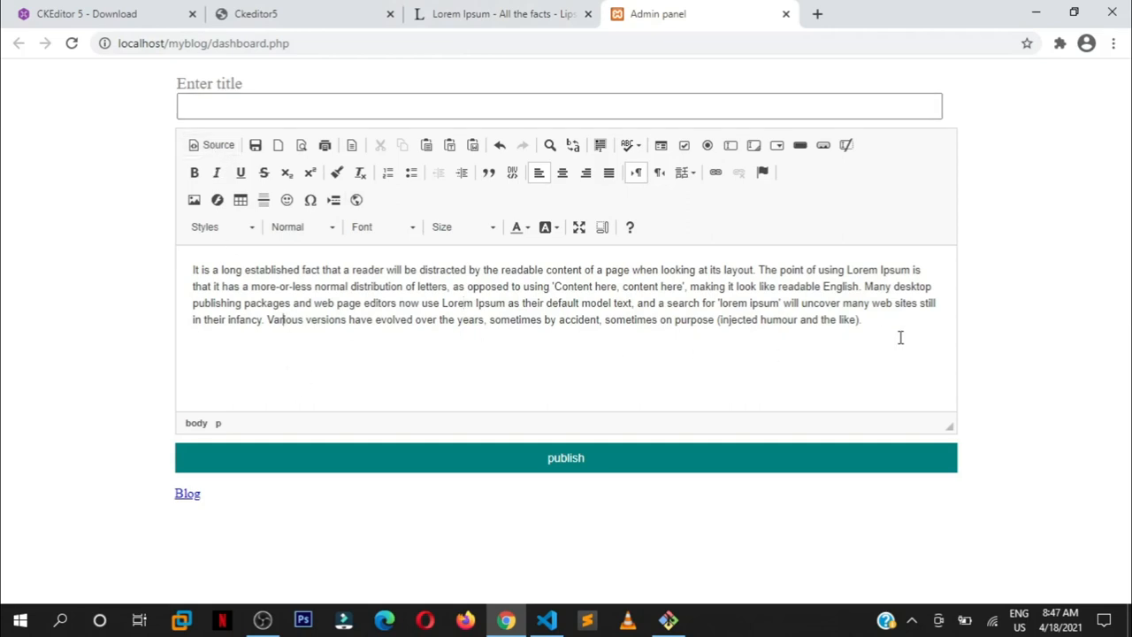
left_click(422, 106)
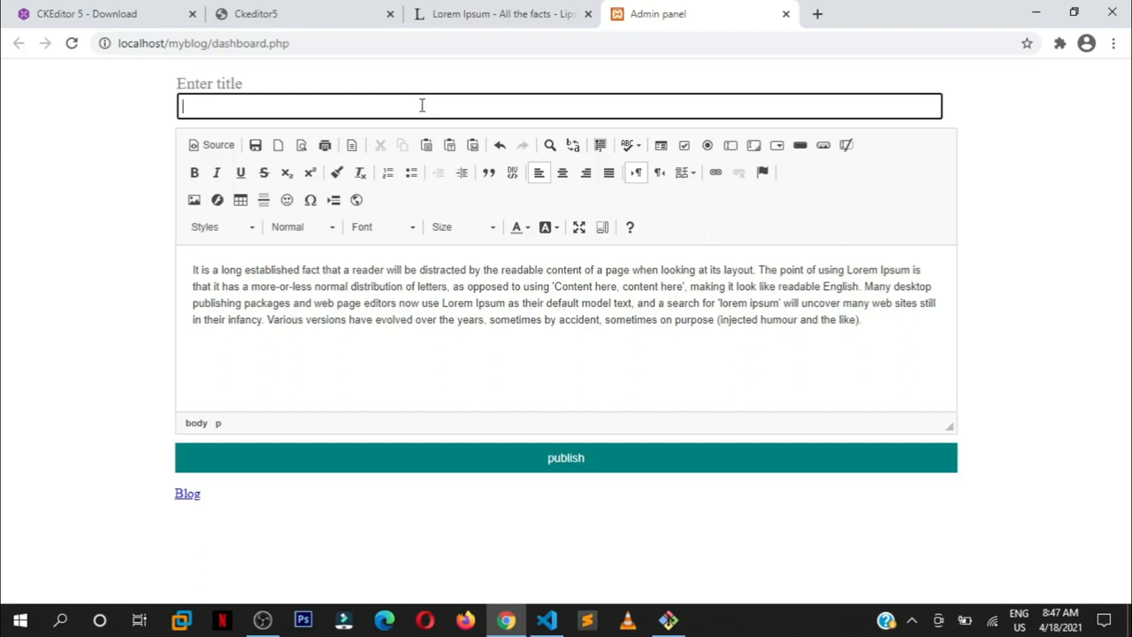
type("How to")
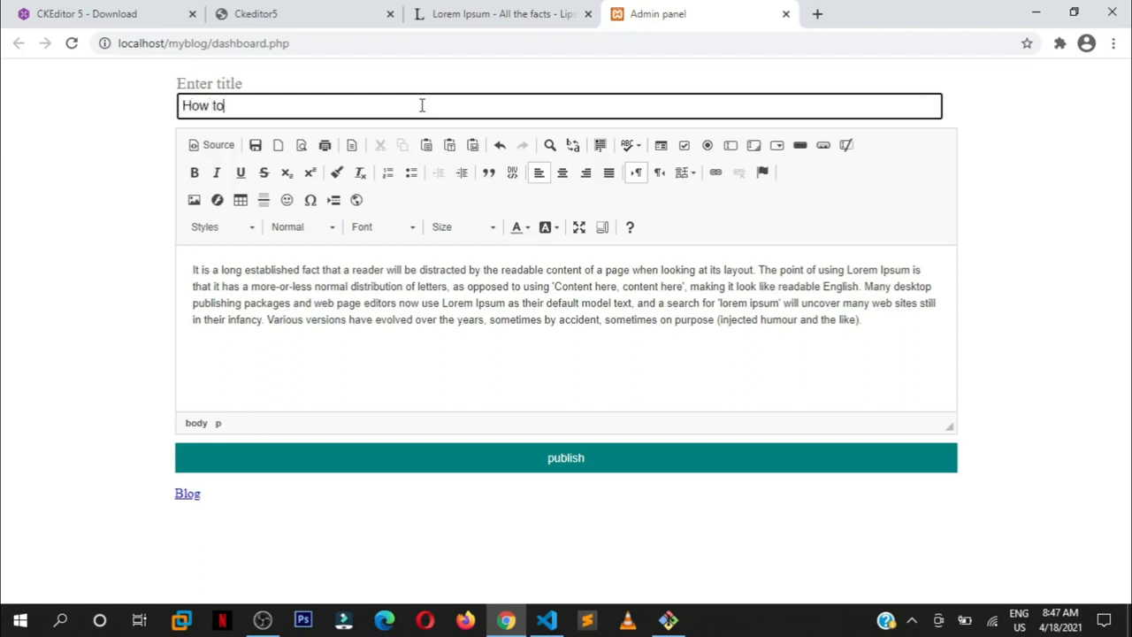
type("insert ckeditor")
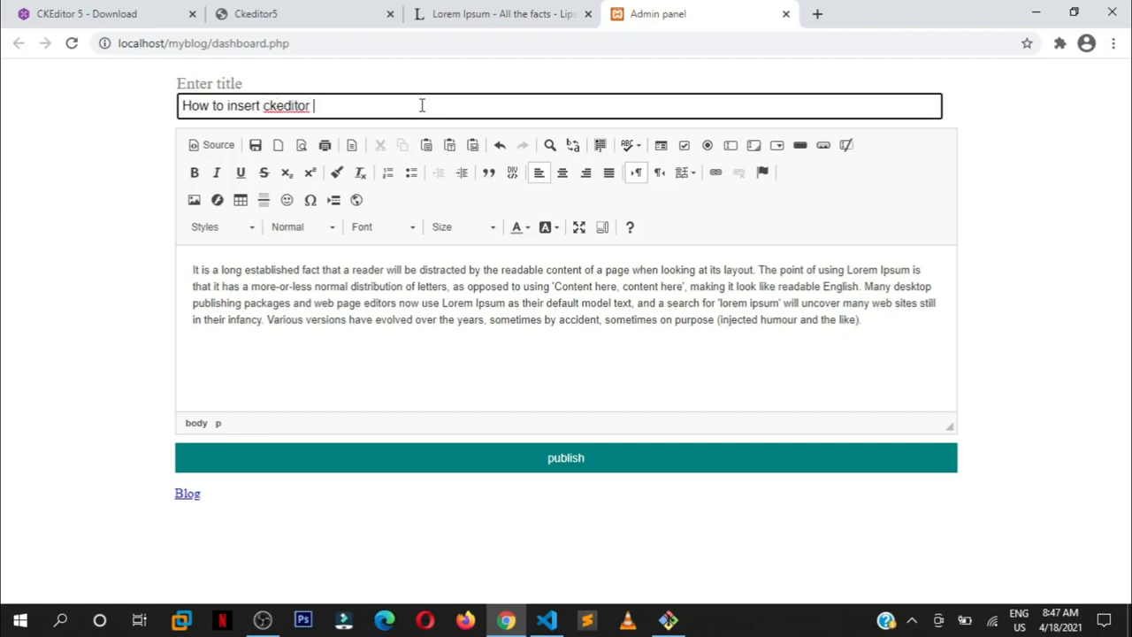
type("5 in your web")
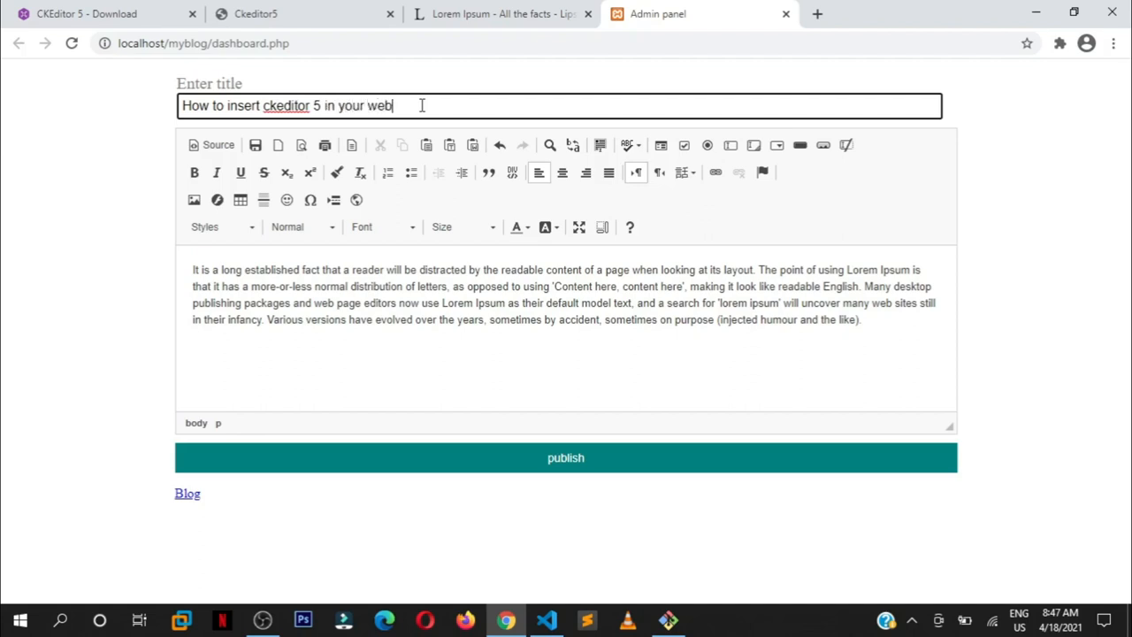
type("site")
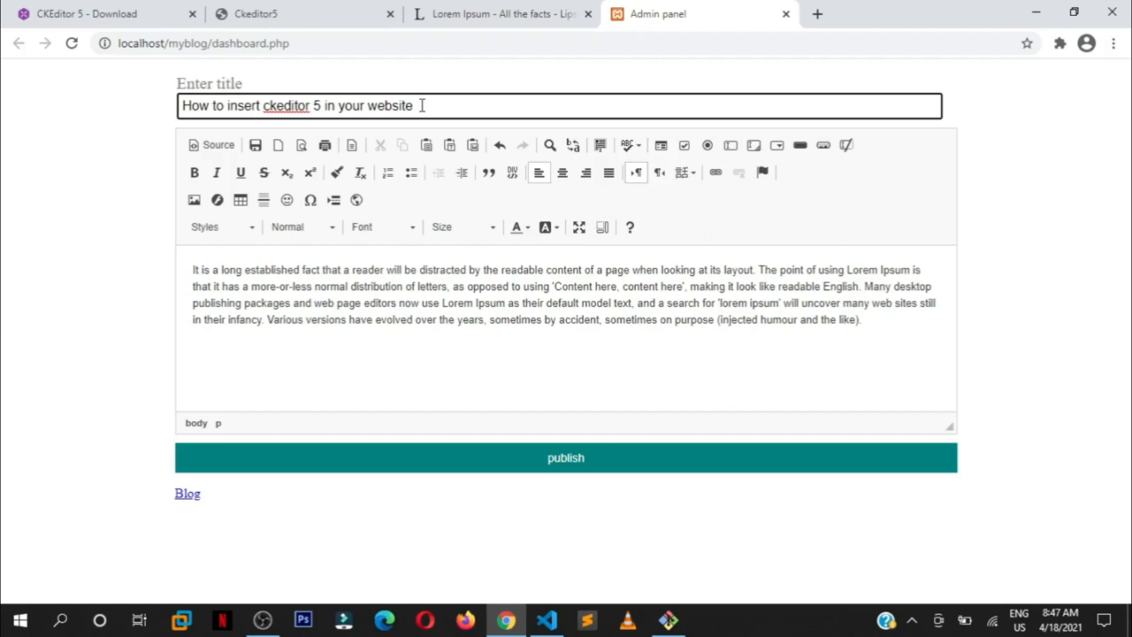
mouse_move(403, 478)
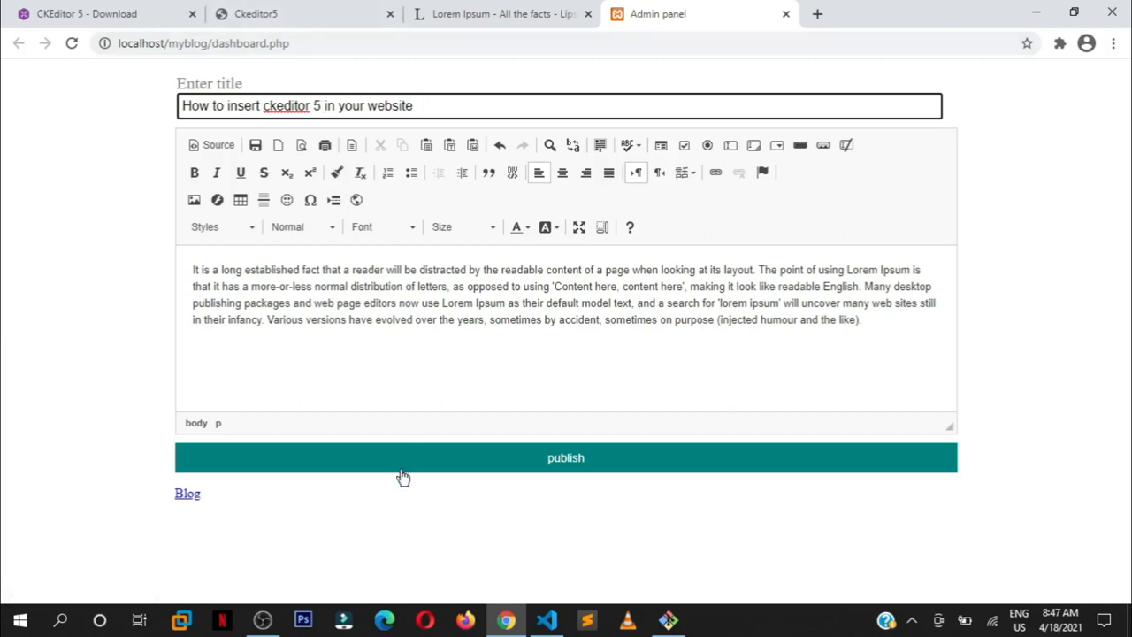
left_click(566, 458)
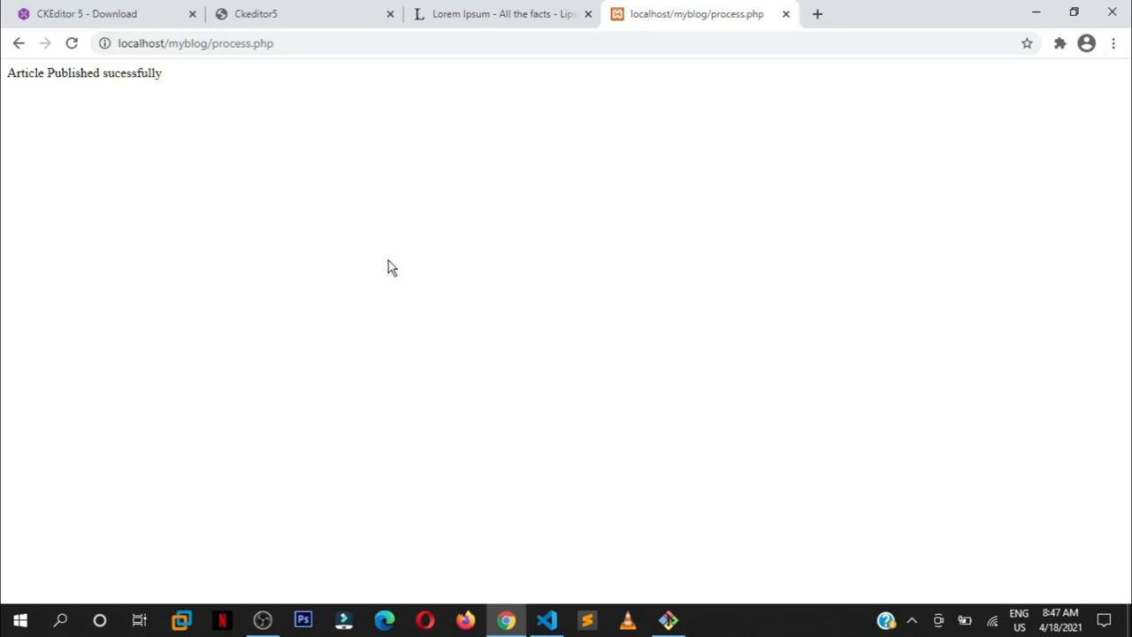
left_click(19, 43)
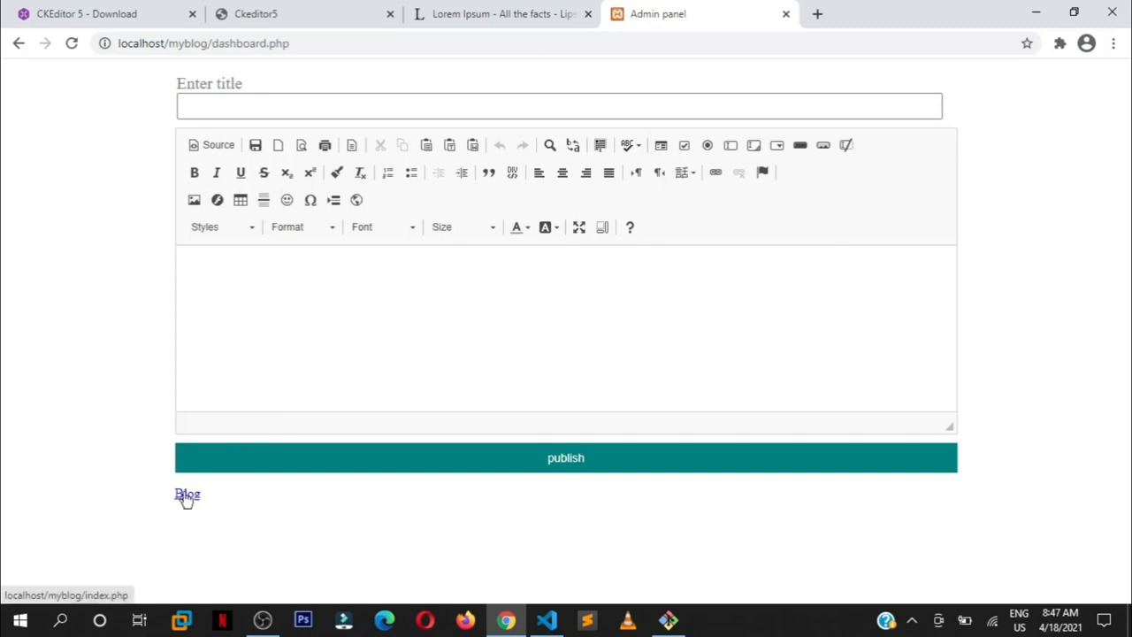
Step: Open the blog post list, view the new ckeditor 5 post, and go back
left_click(186, 494)
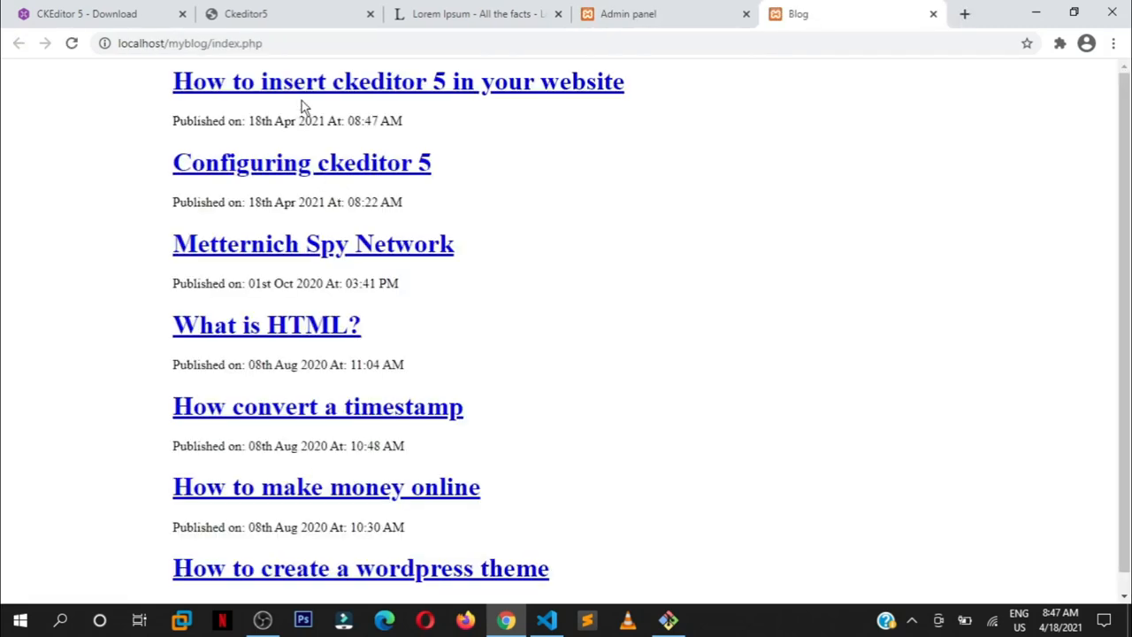
mouse_move(318, 81)
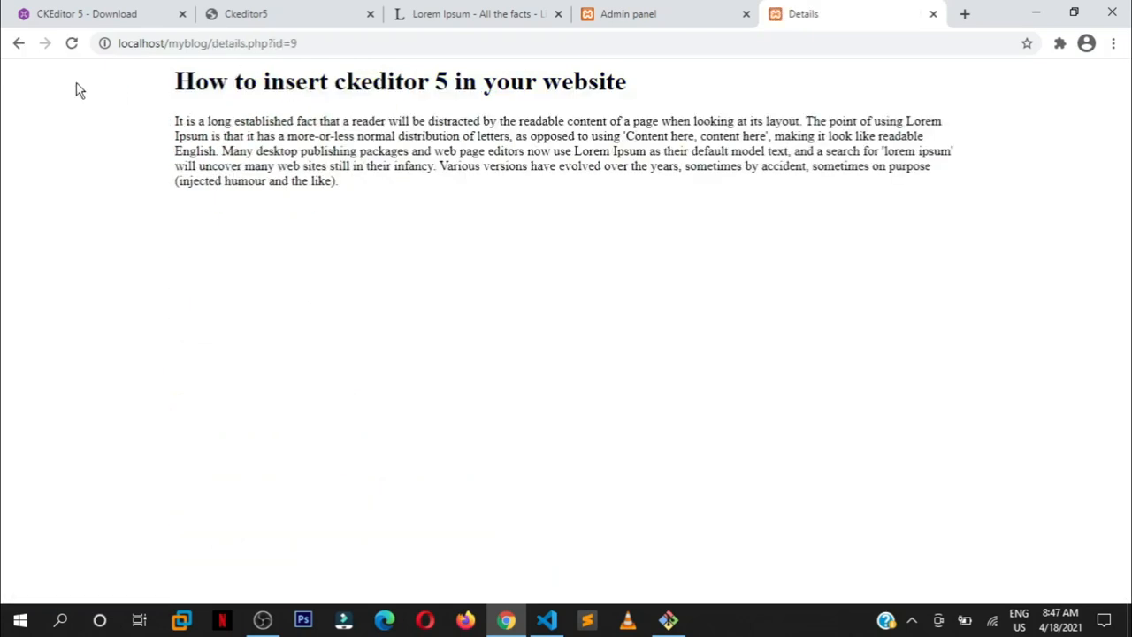
left_click(19, 42)
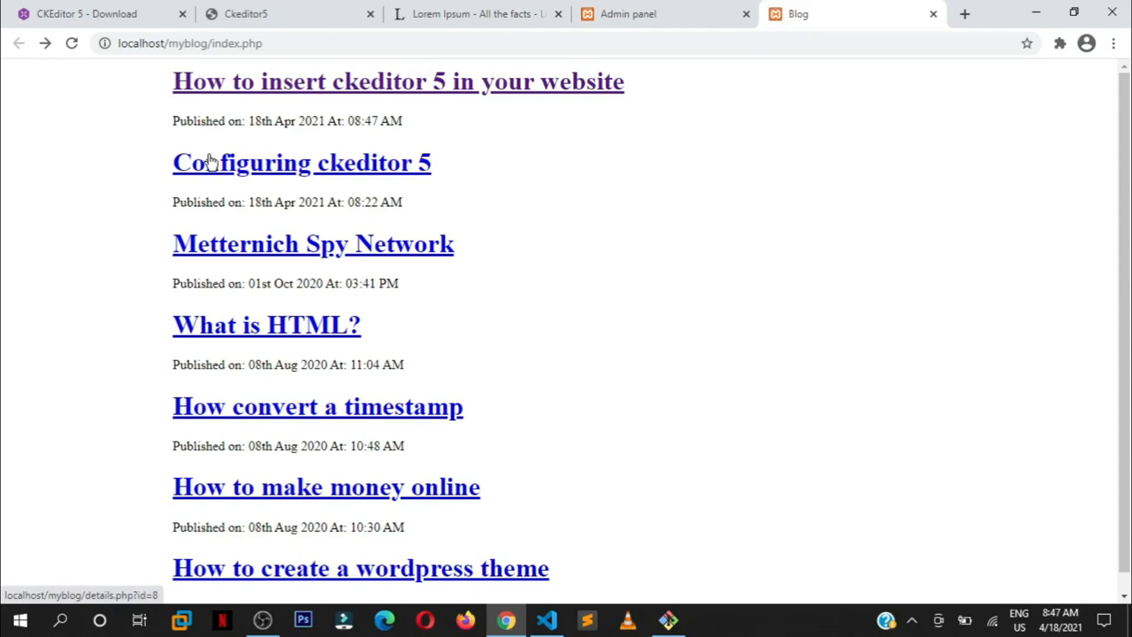
mouse_move(527, 85)
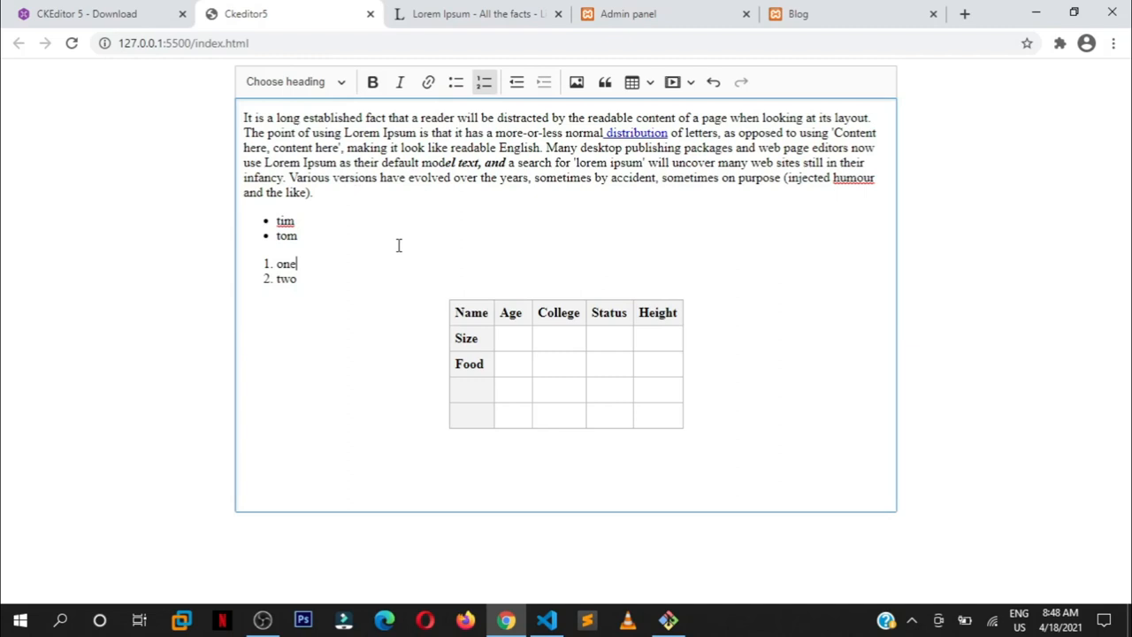
Step: Choose the Inline build on the CKEditor 5 download page and copy its CDN script tag
left_click(98, 13)
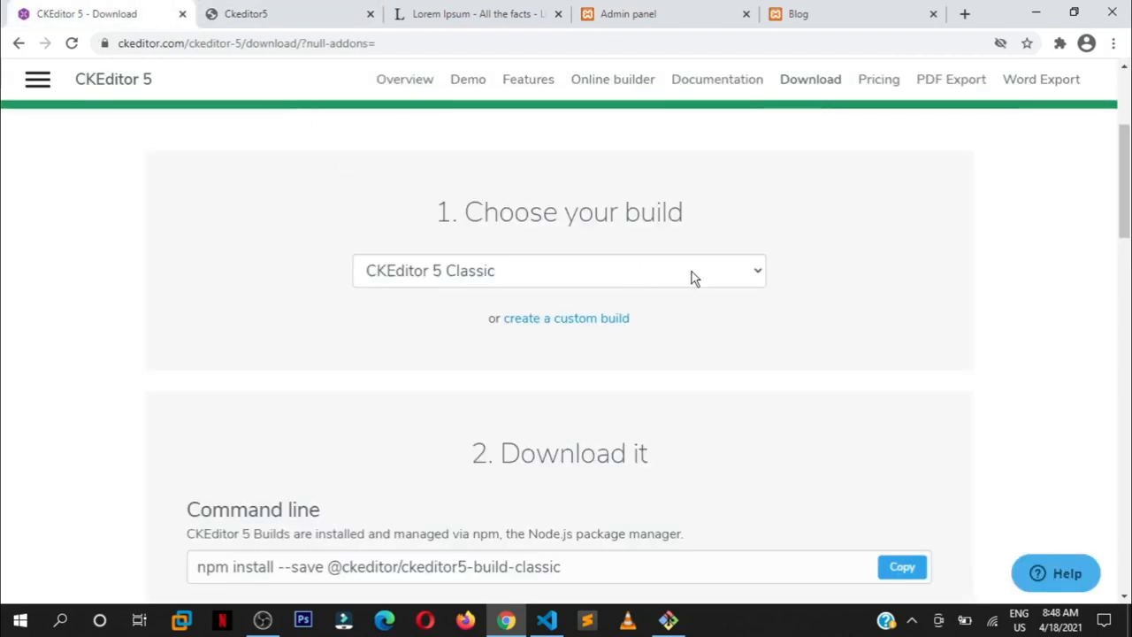
left_click(559, 271)
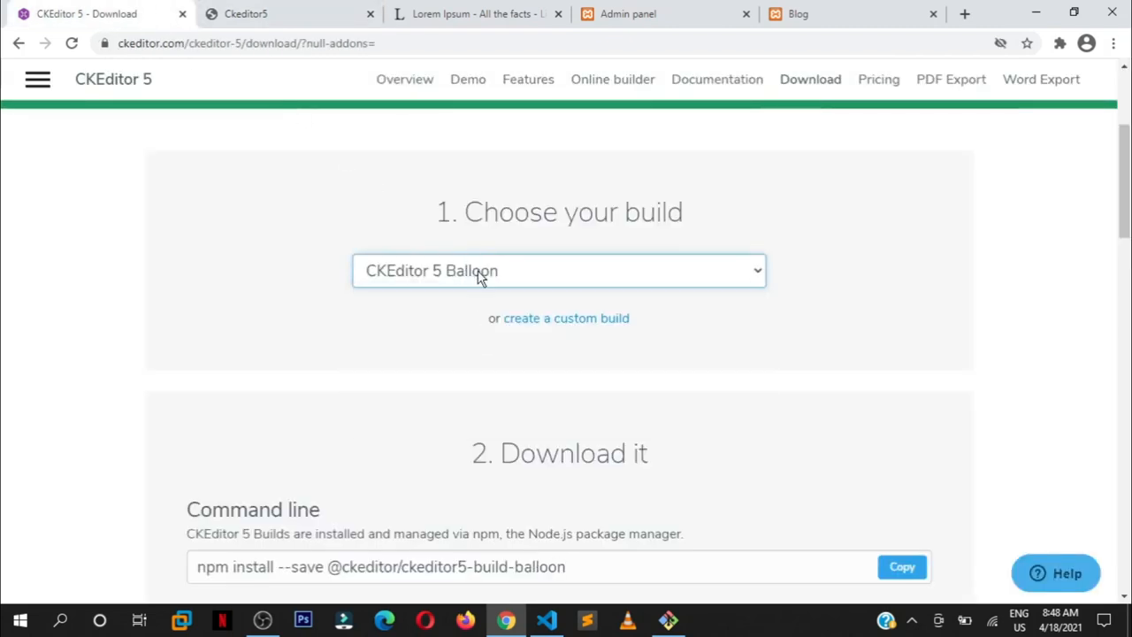
left_click(559, 271)
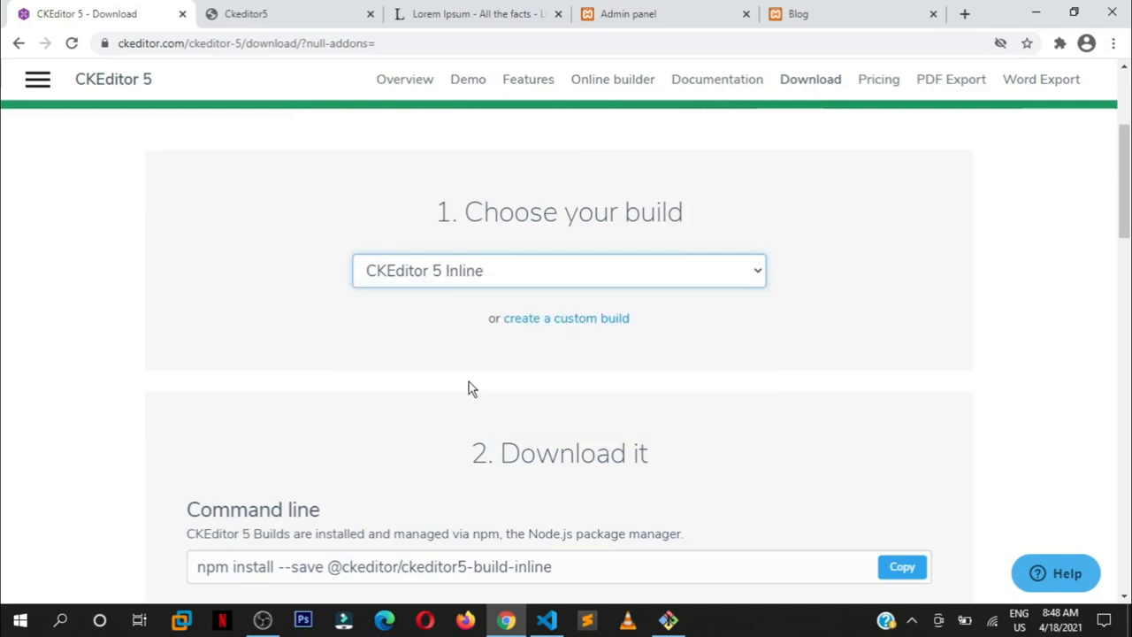
left_click(560, 270)
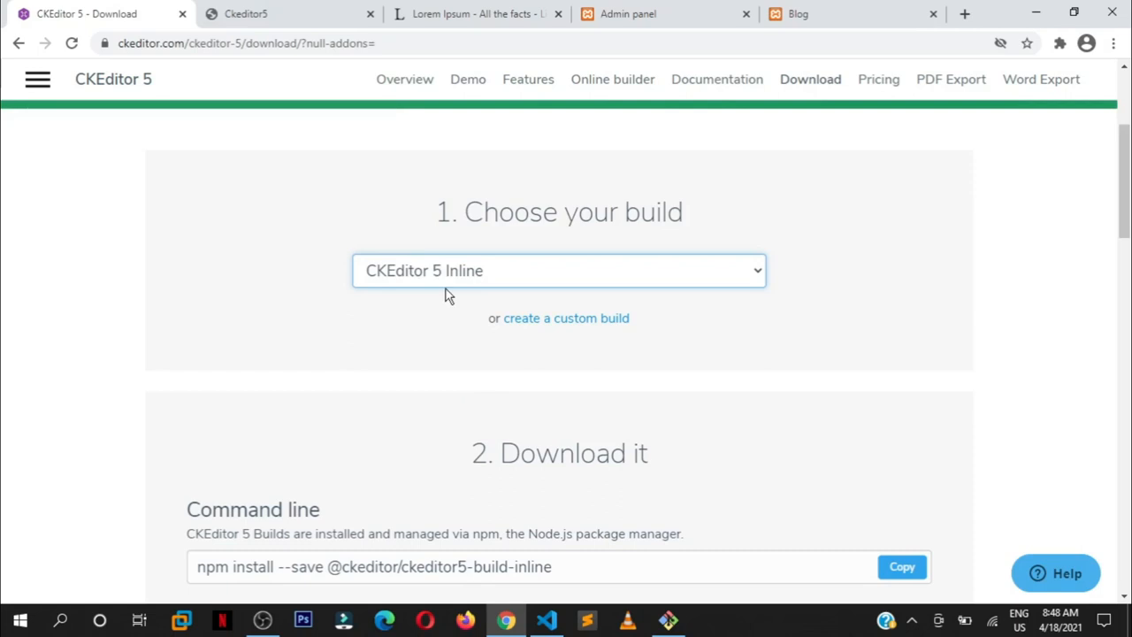
scroll("down", 3)
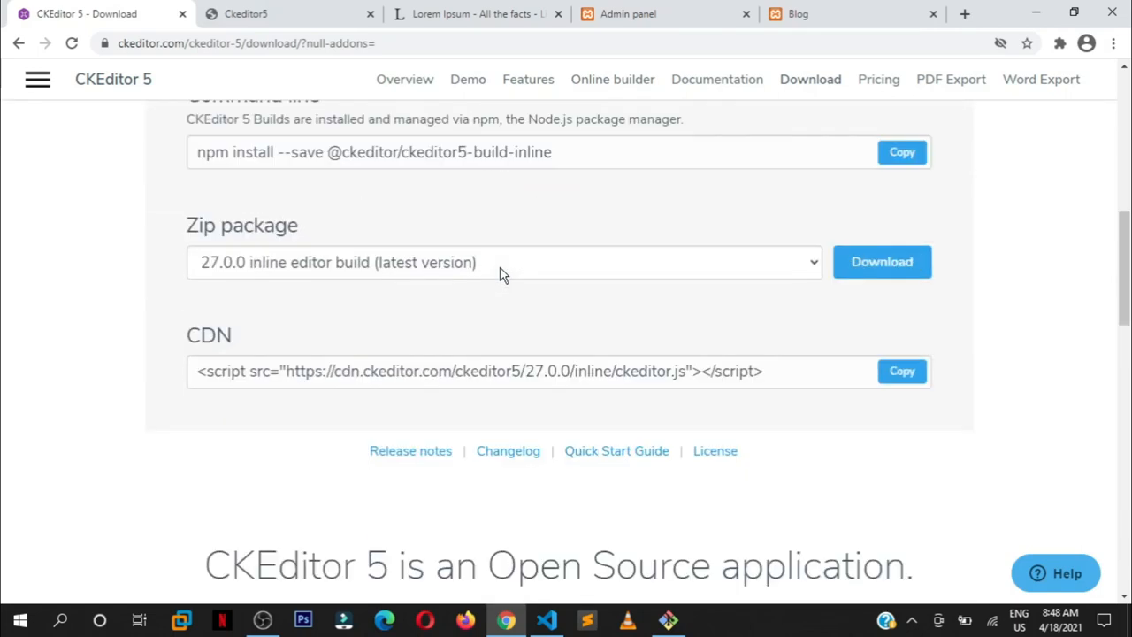
mouse_move(433, 195)
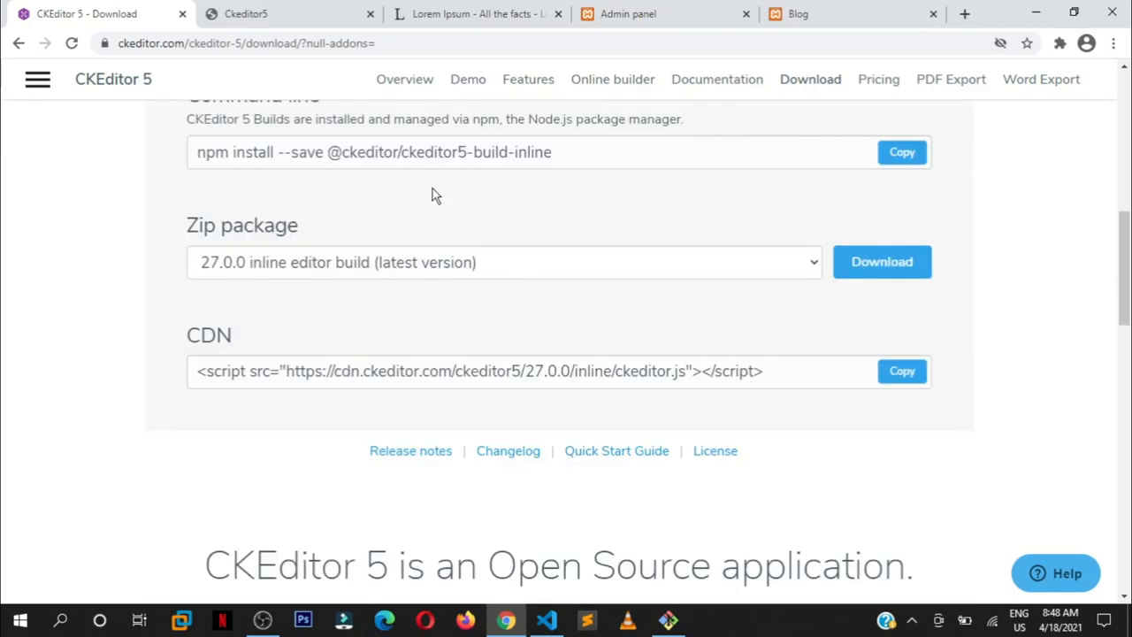
mouse_move(389, 283)
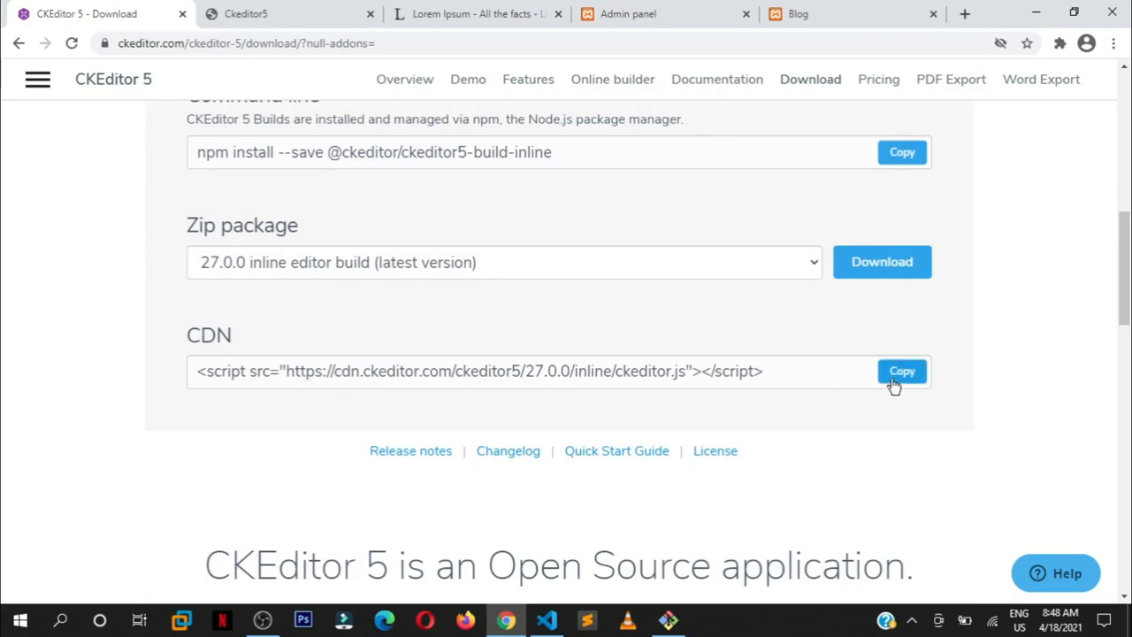
left_click(902, 371)
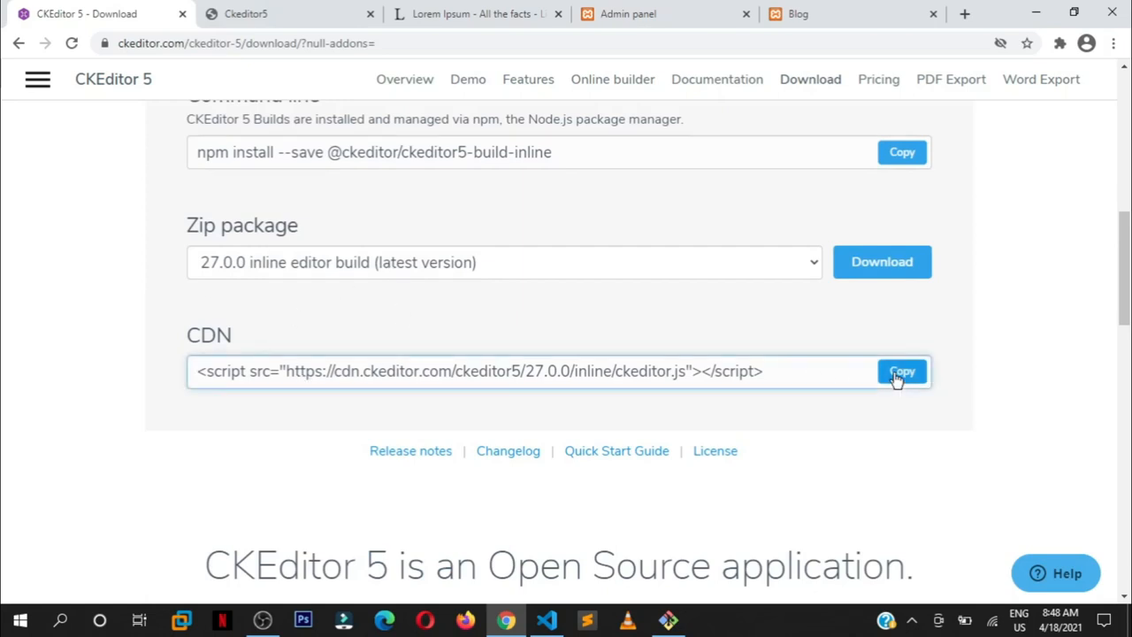
left_click(881, 262)
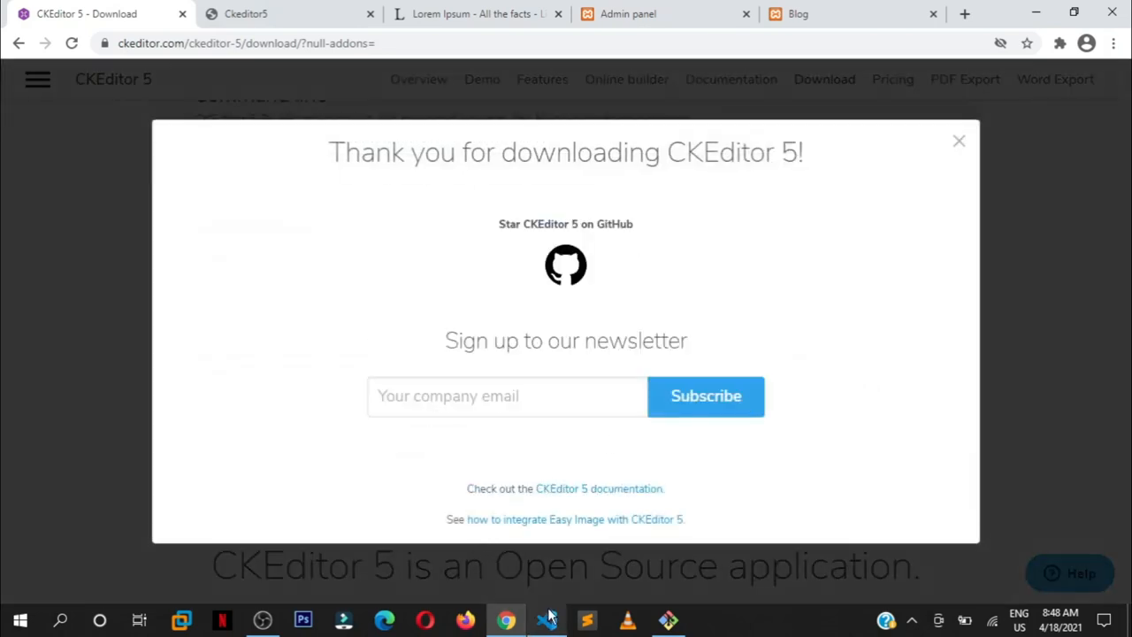
left_click(546, 619)
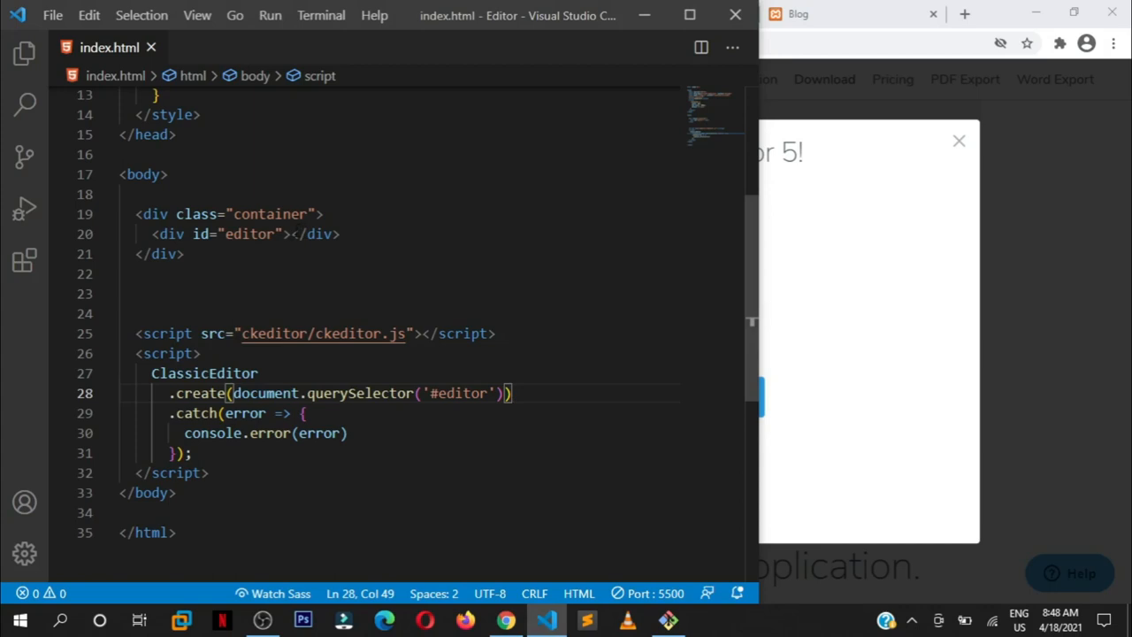
Step: Add 'This is the inline text' inside the editor div and save index.html
left_click(291, 234)
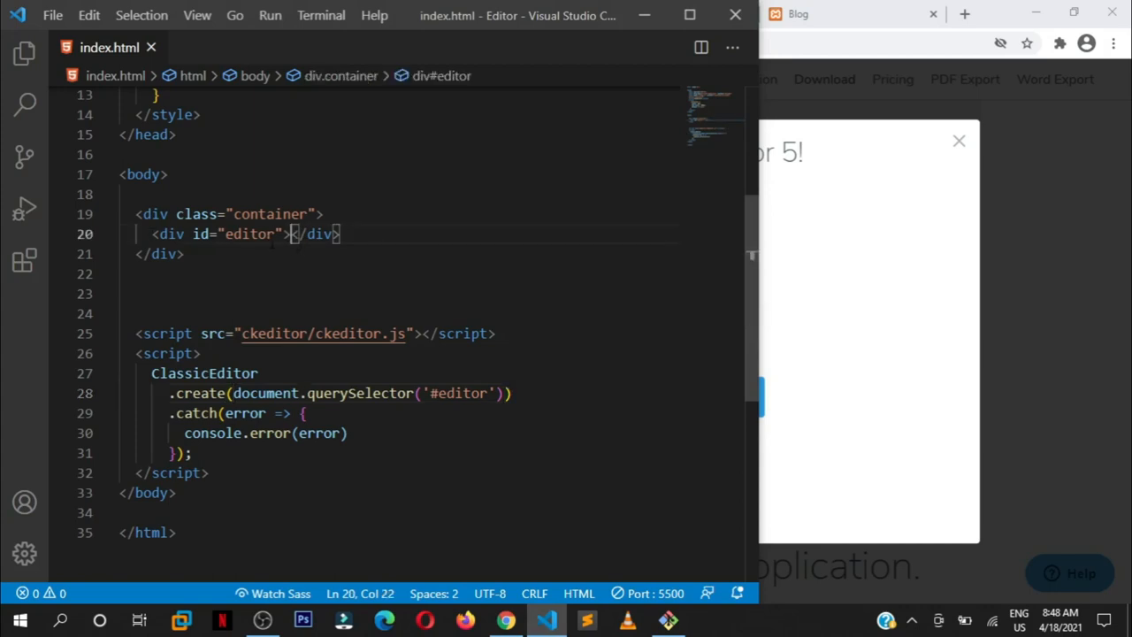
key("enter")
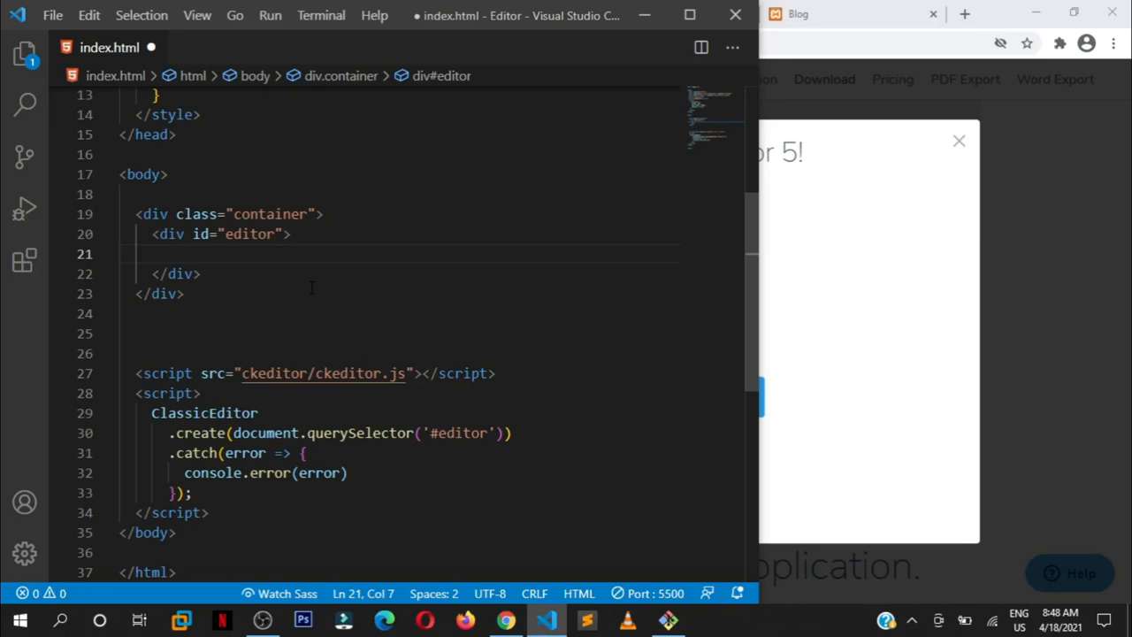
type("Thi")
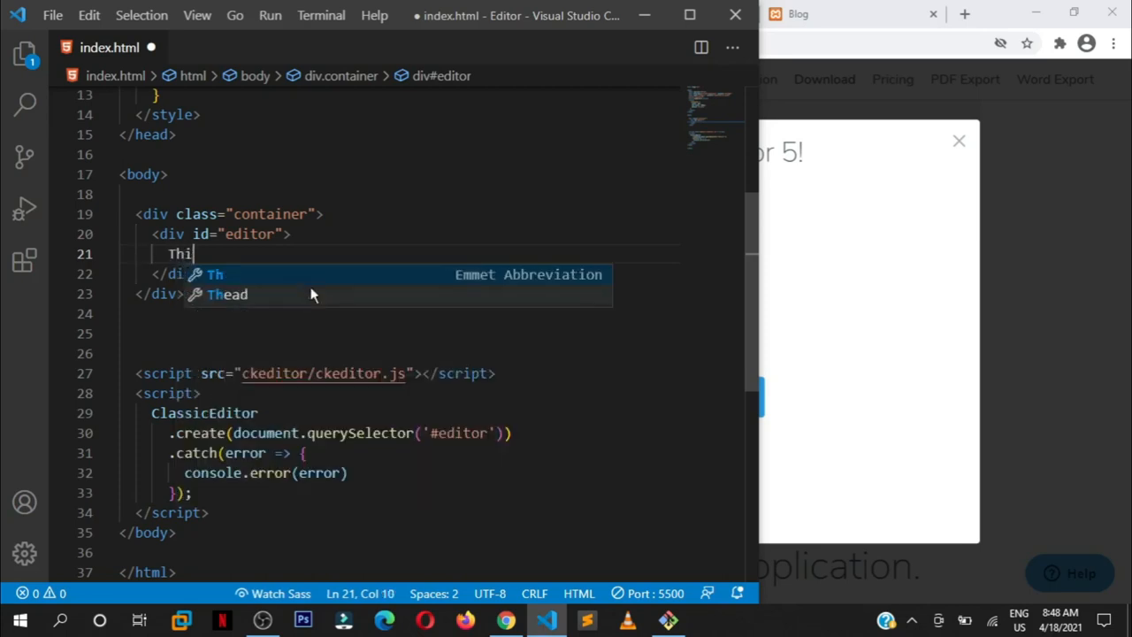
type("s is t")
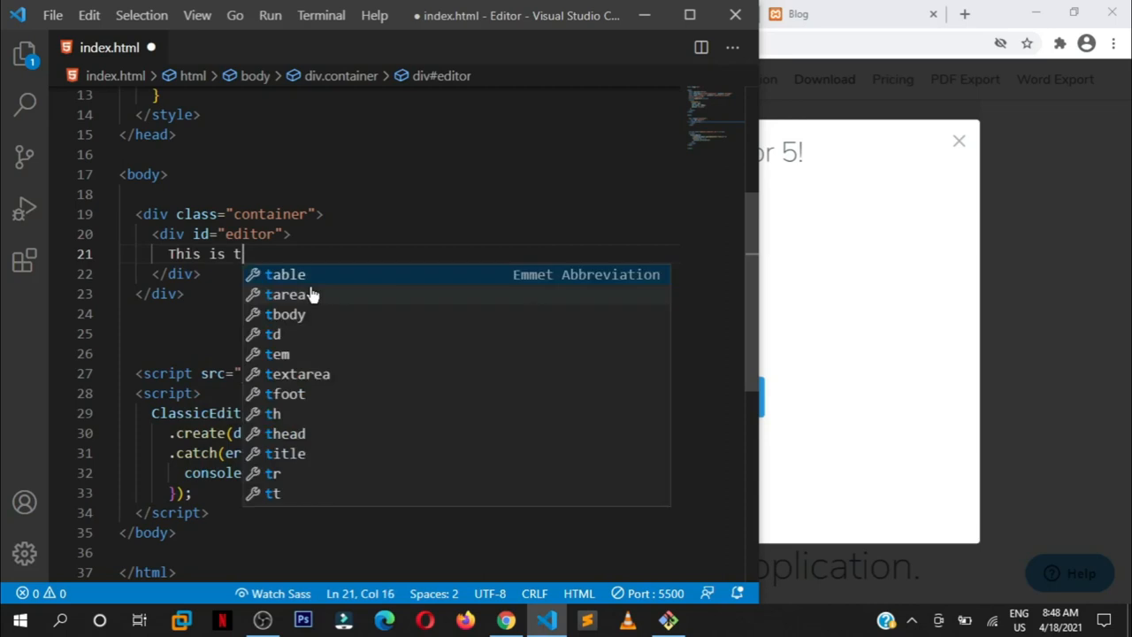
type("he inline tex")
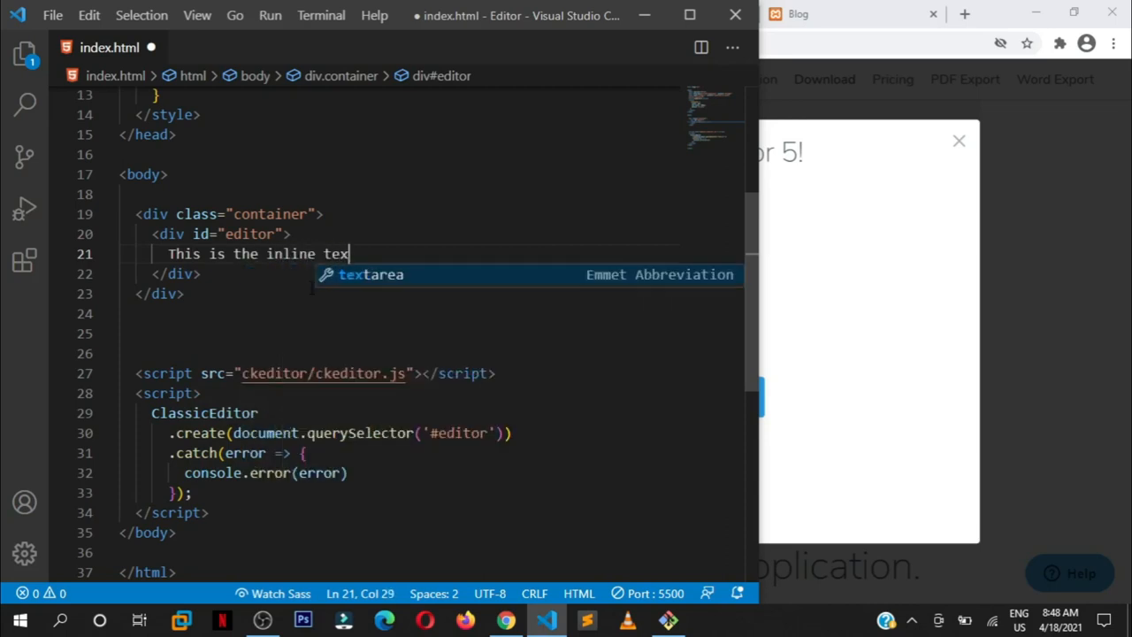
type("t")
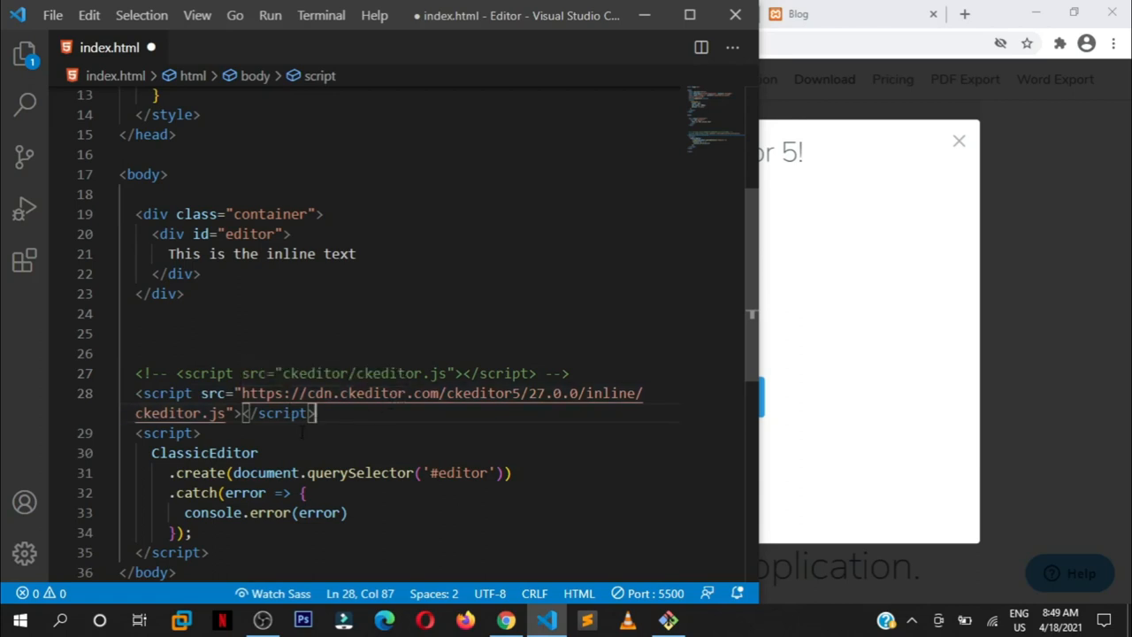
key("ctrl+s")
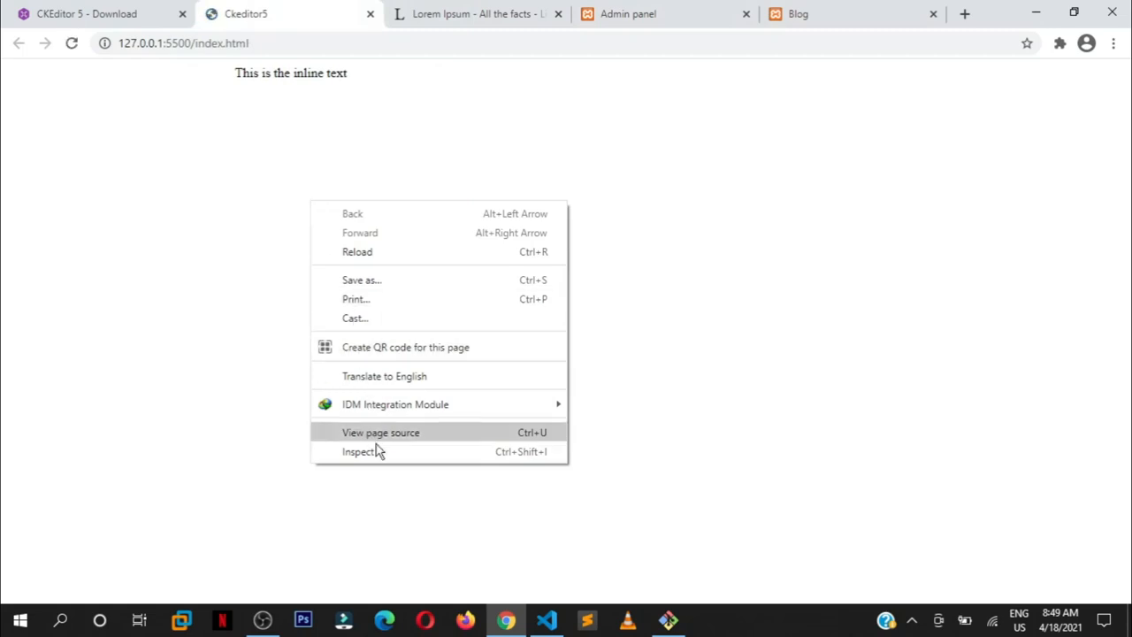
Step: Inspect the page's Console to find the 'ClassicEditor is not defined' error
left_click(359, 451)
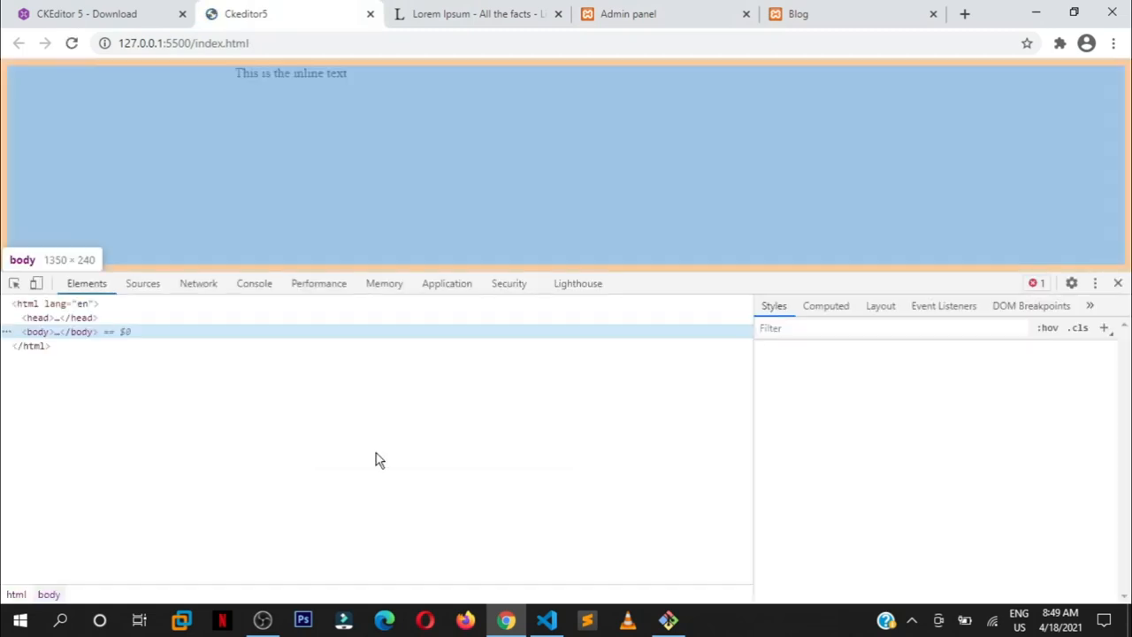
left_click(254, 283)
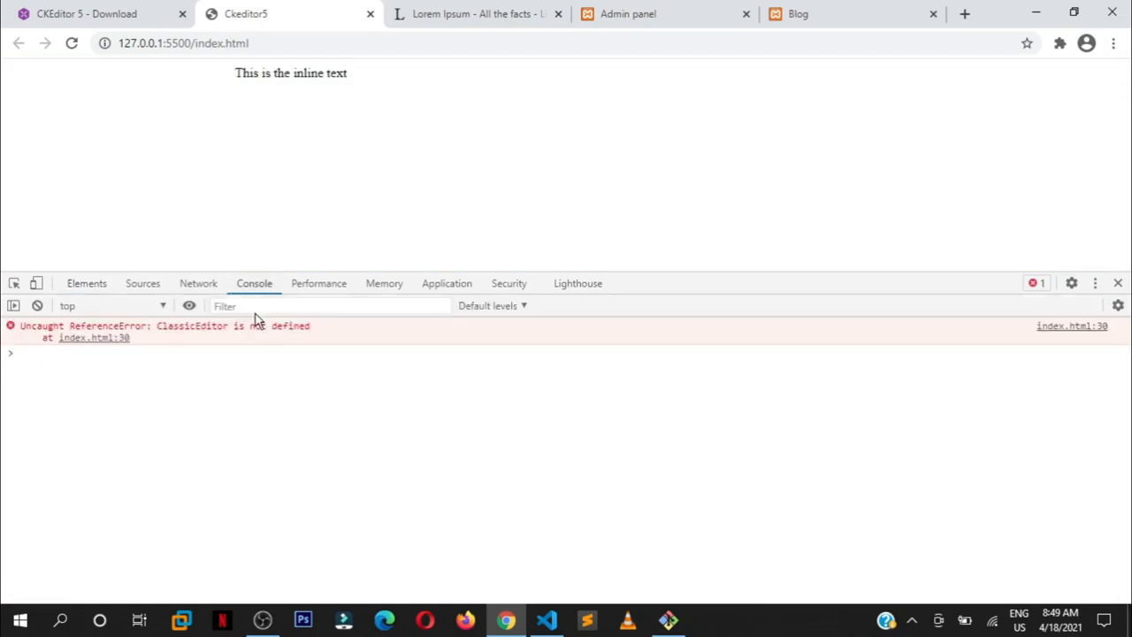
mouse_move(289, 343)
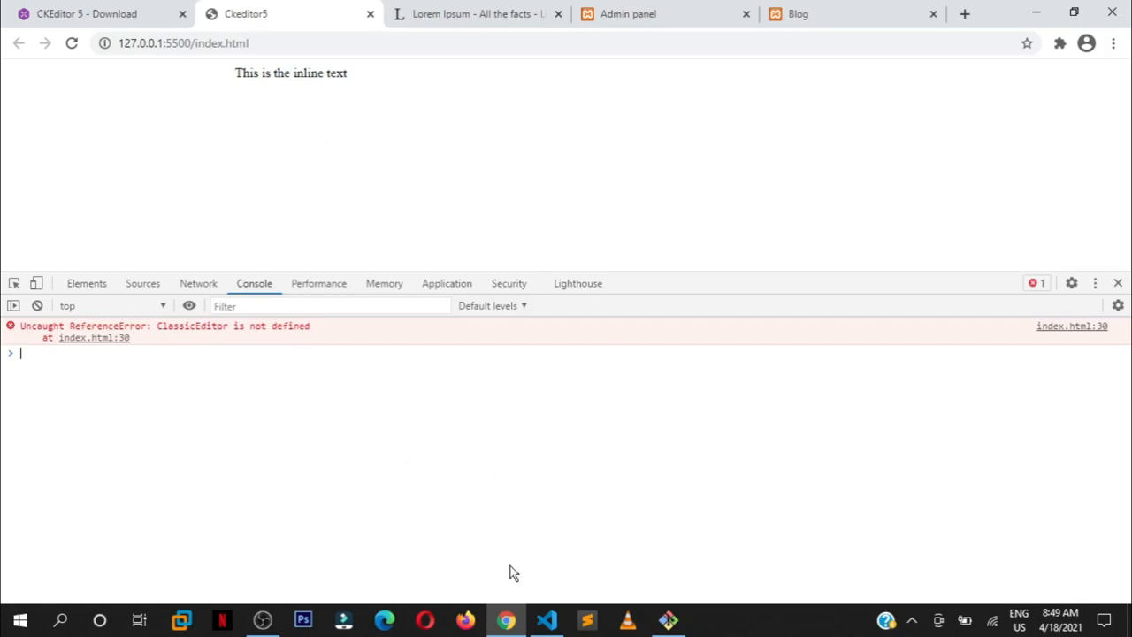
left_click(547, 619)
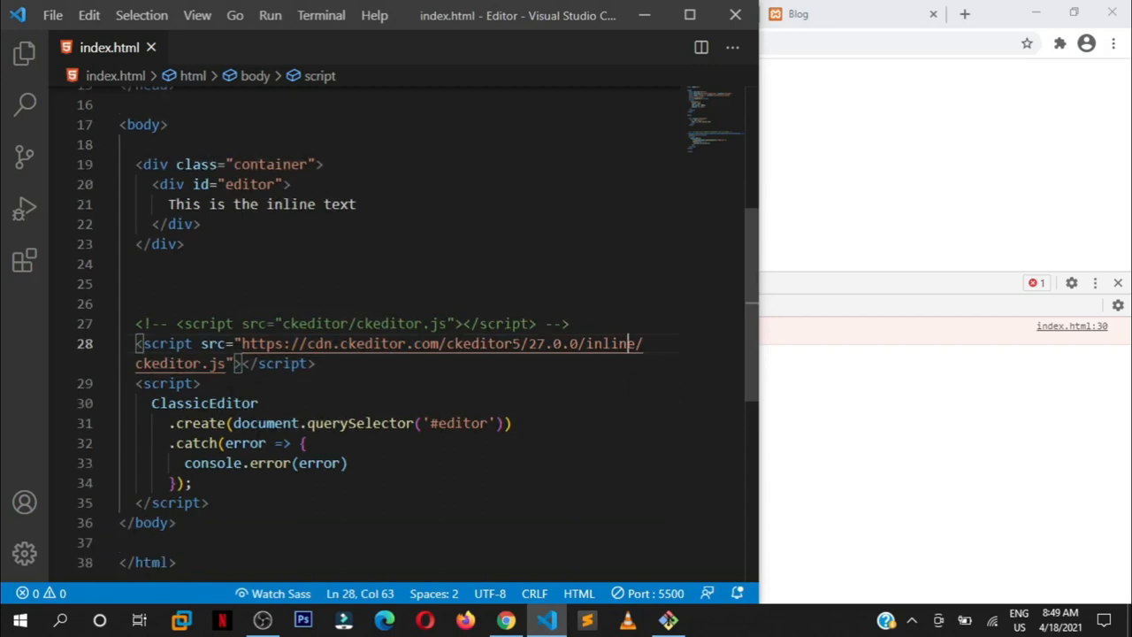
Step: Replace the ClassicEditor name in the script with InlineEditor
double_click(203, 403)
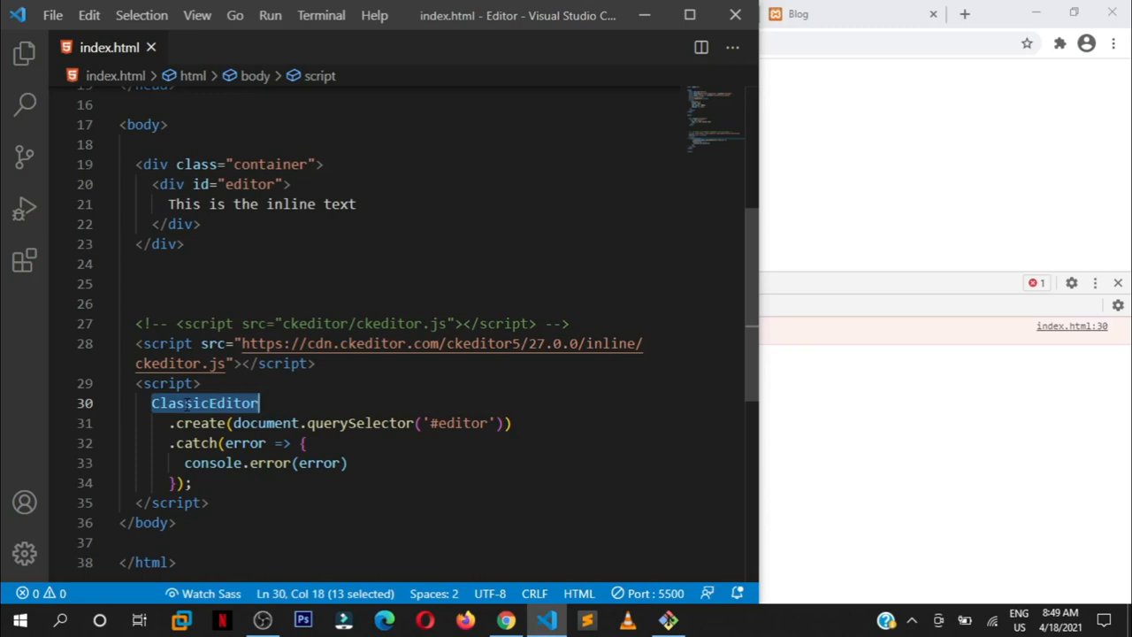
type("InlineE")
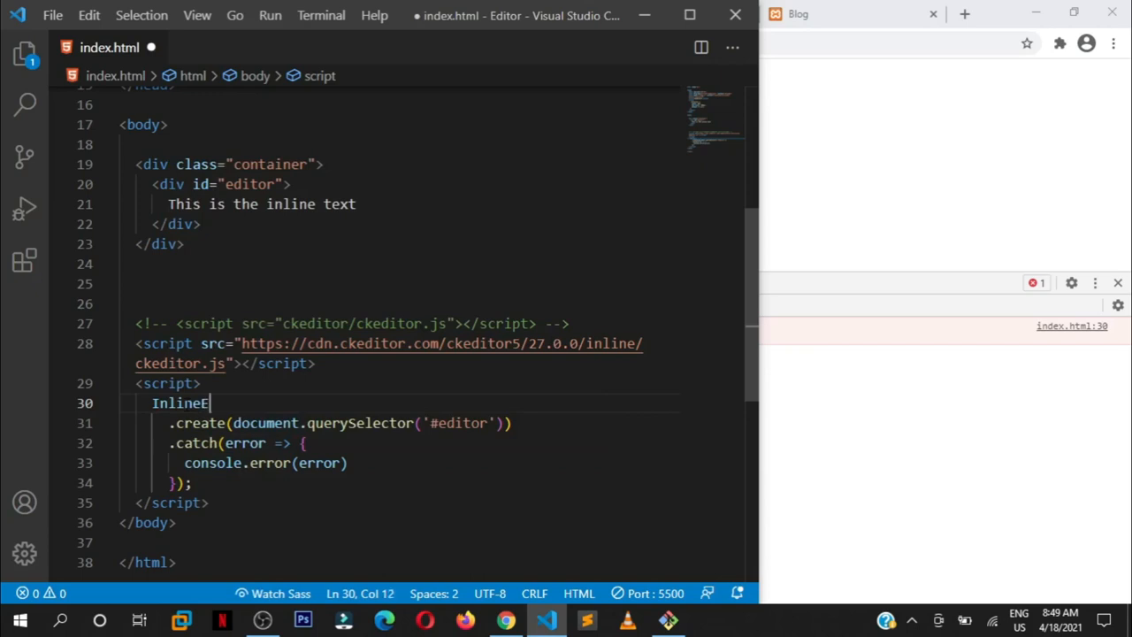
type("d")
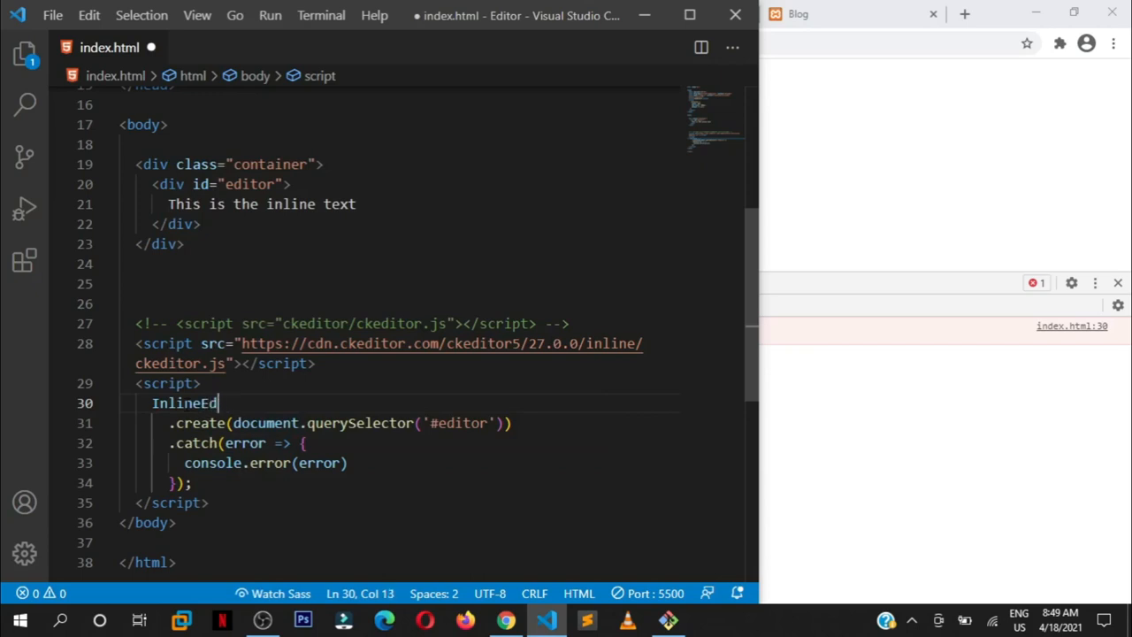
type("itor")
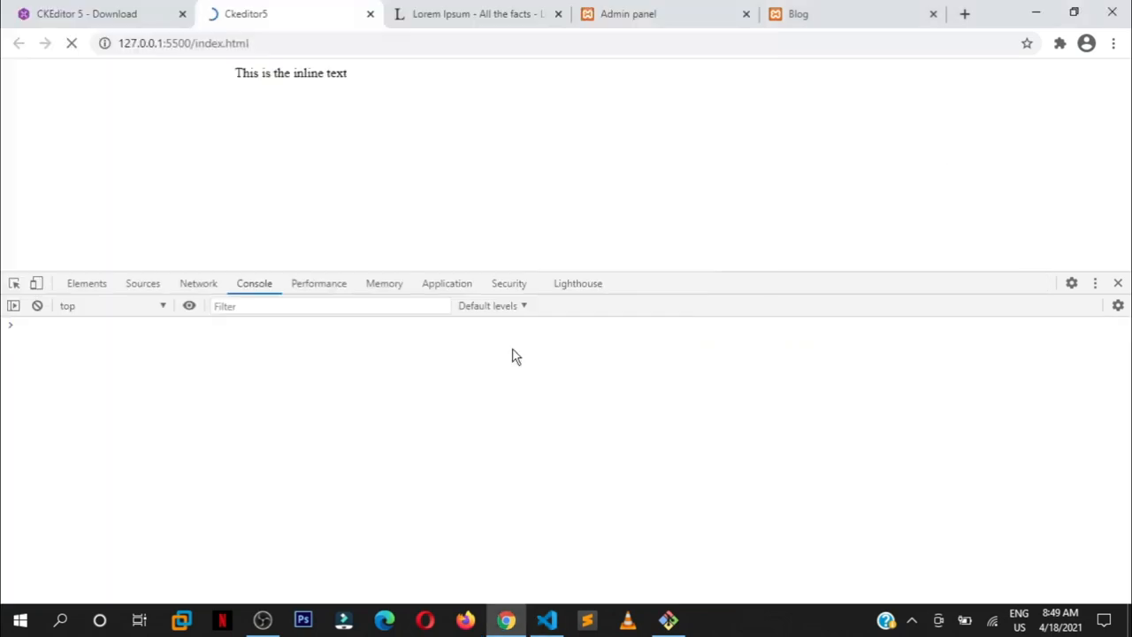
mouse_move(842, 324)
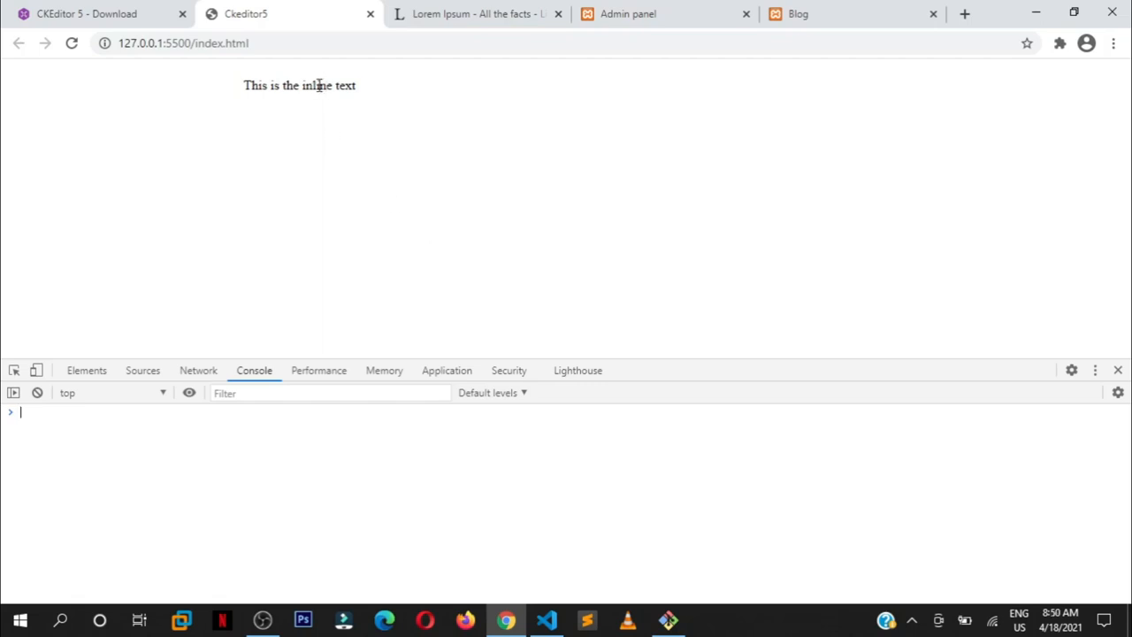
Step: Append 'hahahahahah' to the inline page text and select it for bold italic formatting
left_click(318, 85)
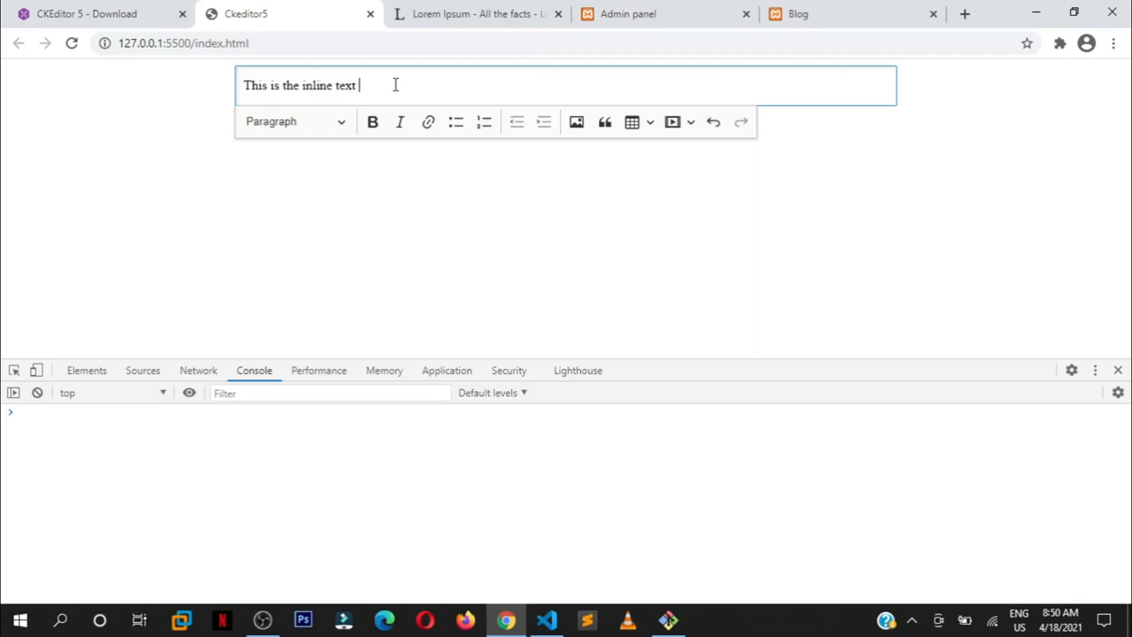
type("hahahahahah")
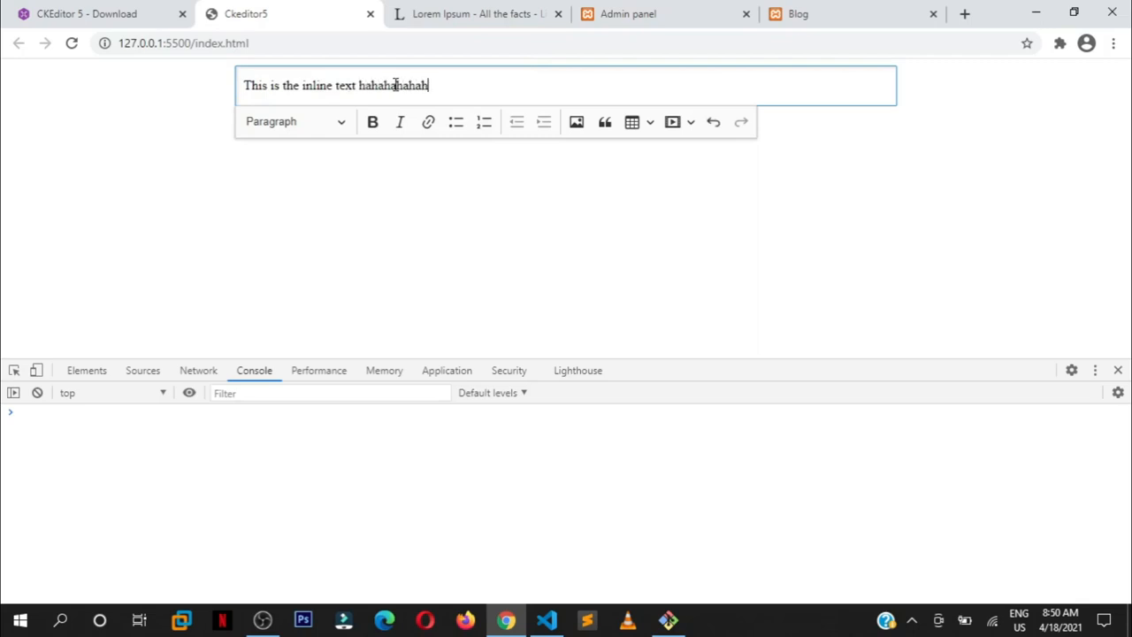
double_click(414, 85)
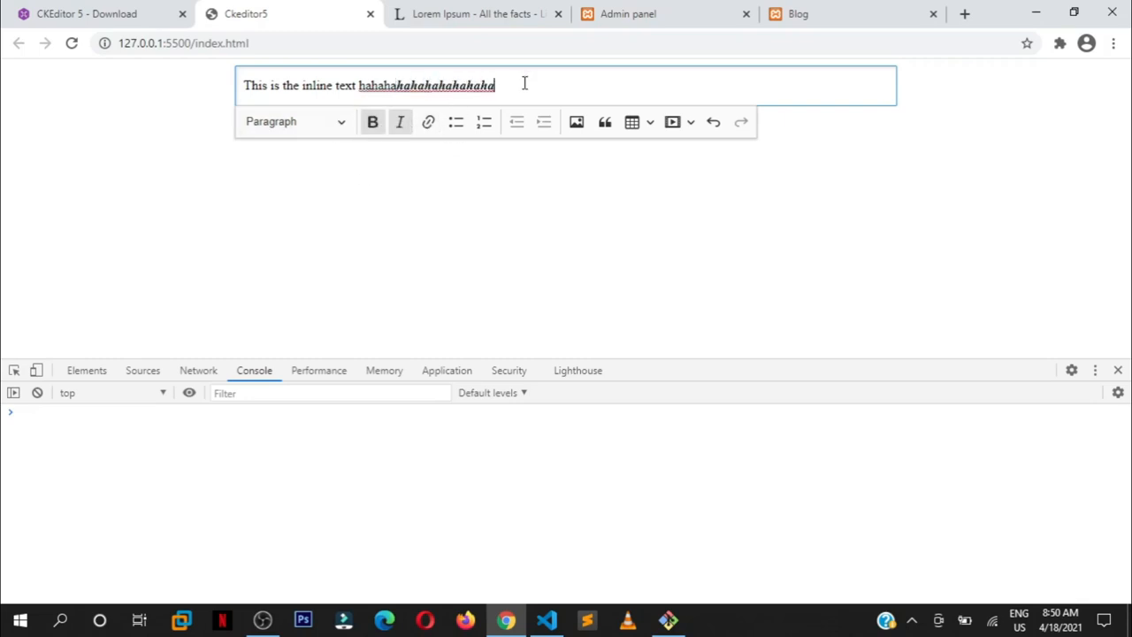
key("ctrl+a")
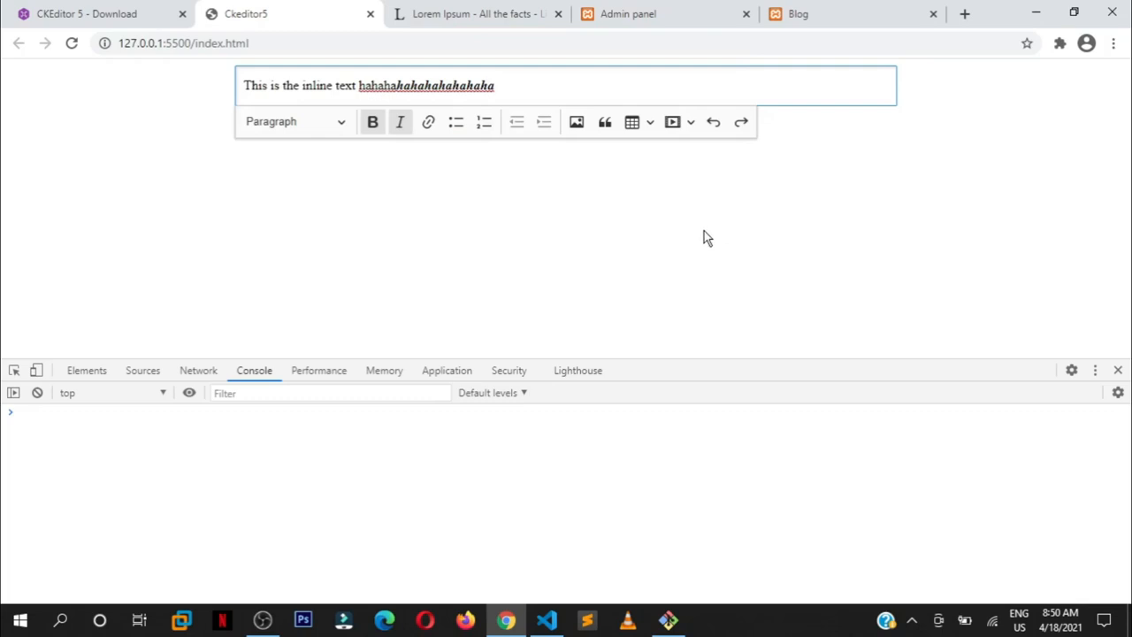
mouse_move(409, 176)
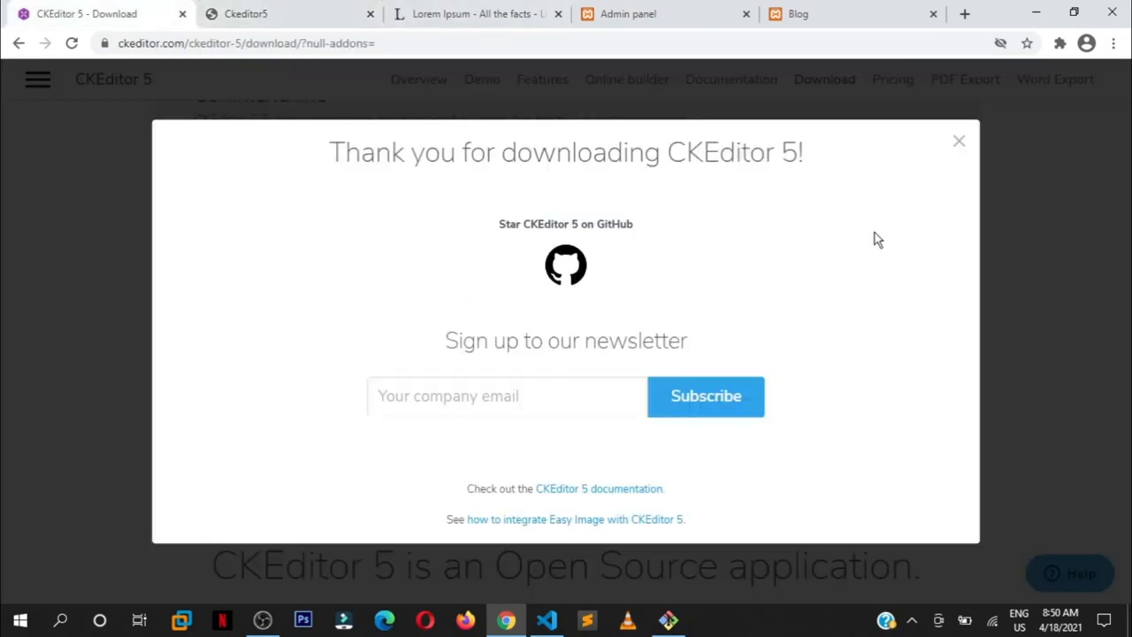
Step: Choose the CKEditor 5 Balloon build and copy its CDN script tag
left_click(959, 141)
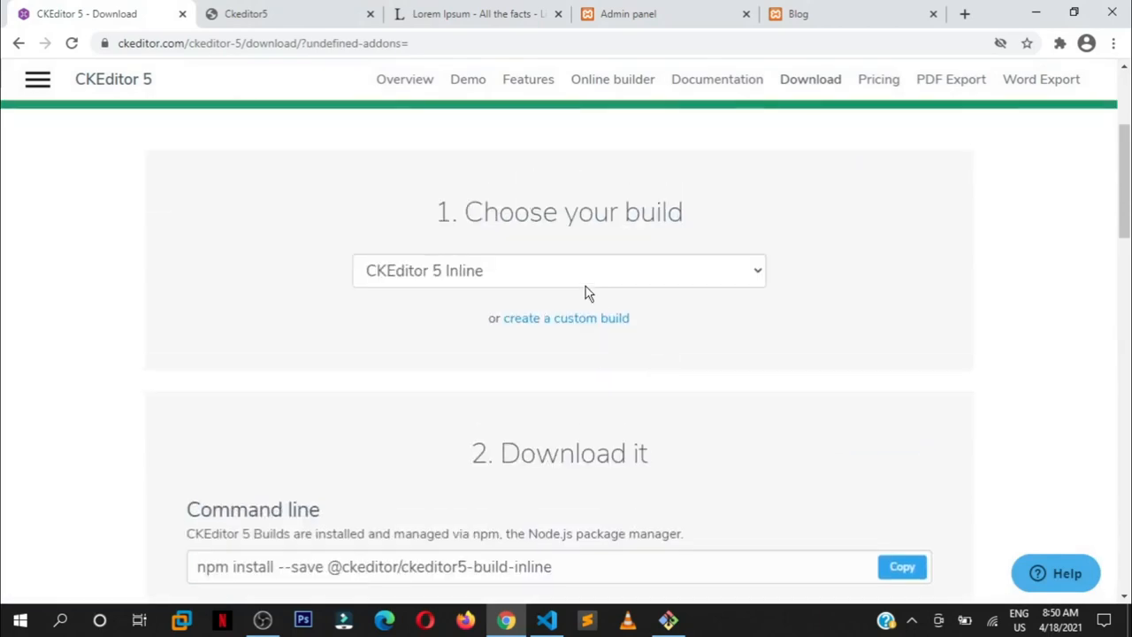
mouse_move(567, 252)
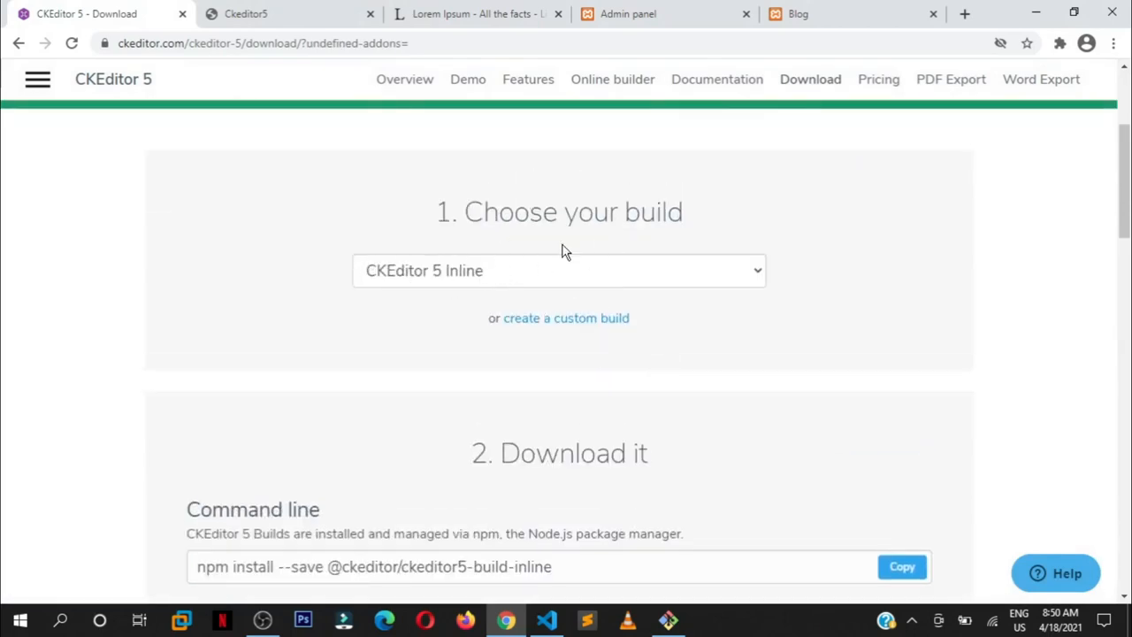
left_click(559, 270)
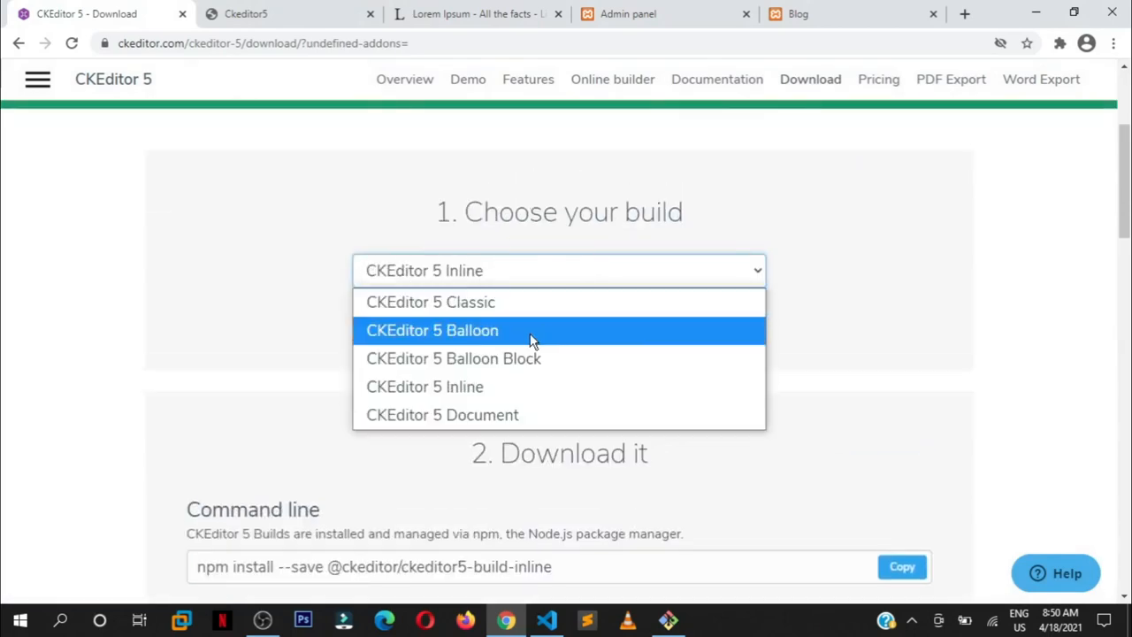
left_click(432, 330)
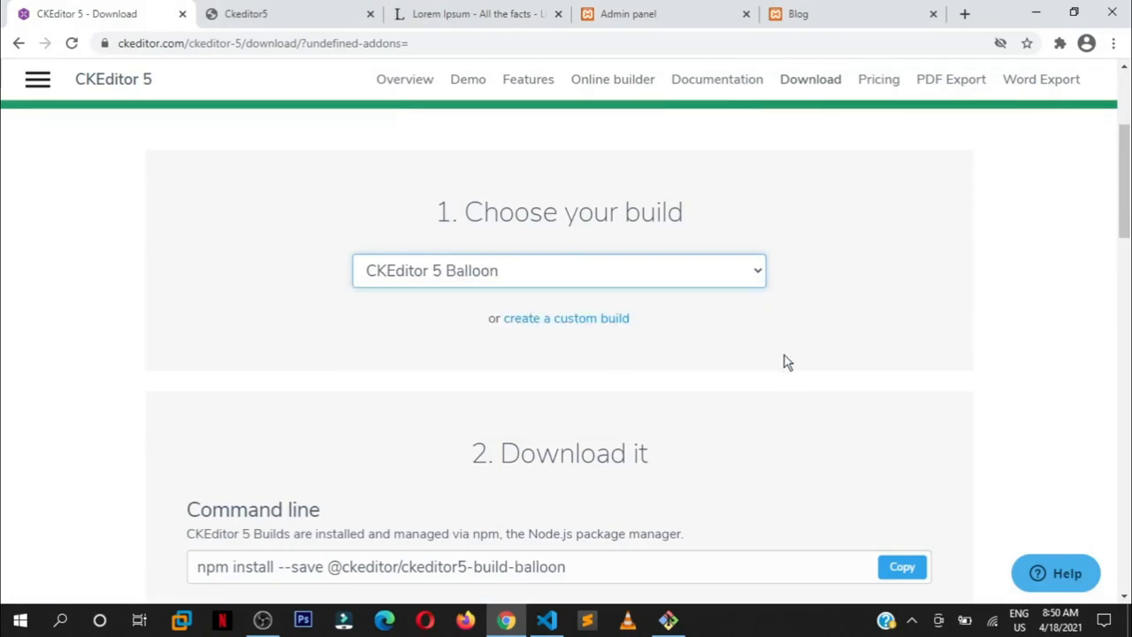
scroll("down", 3)
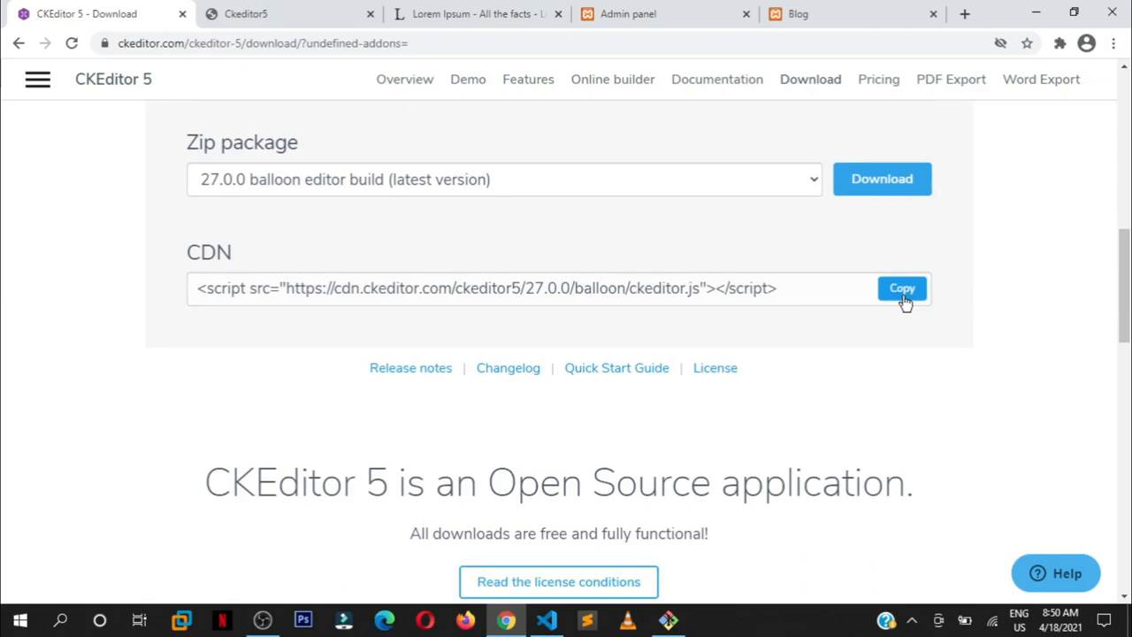
left_click(882, 178)
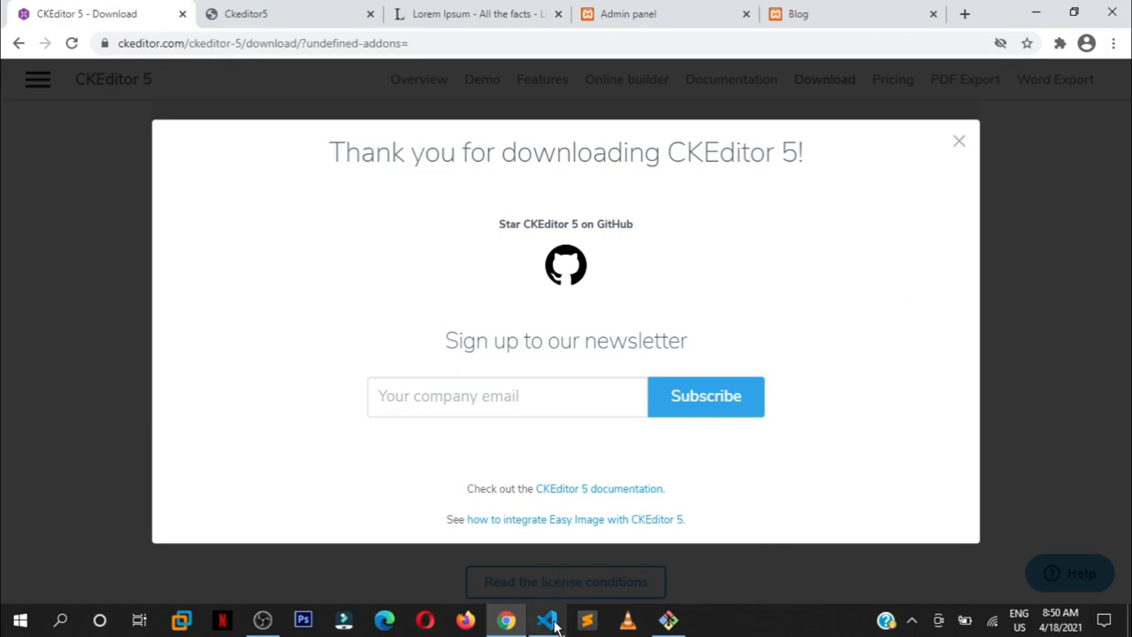
left_click(546, 619)
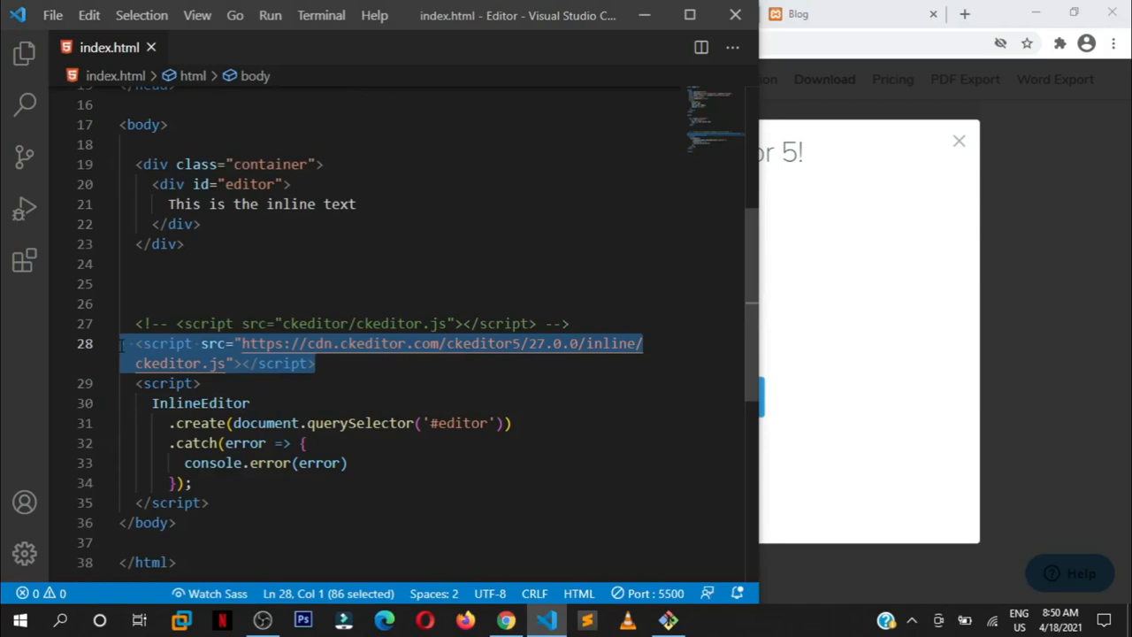
Step: Replace the inline build CDN script line with the Balloon build script tag
type("balloon")
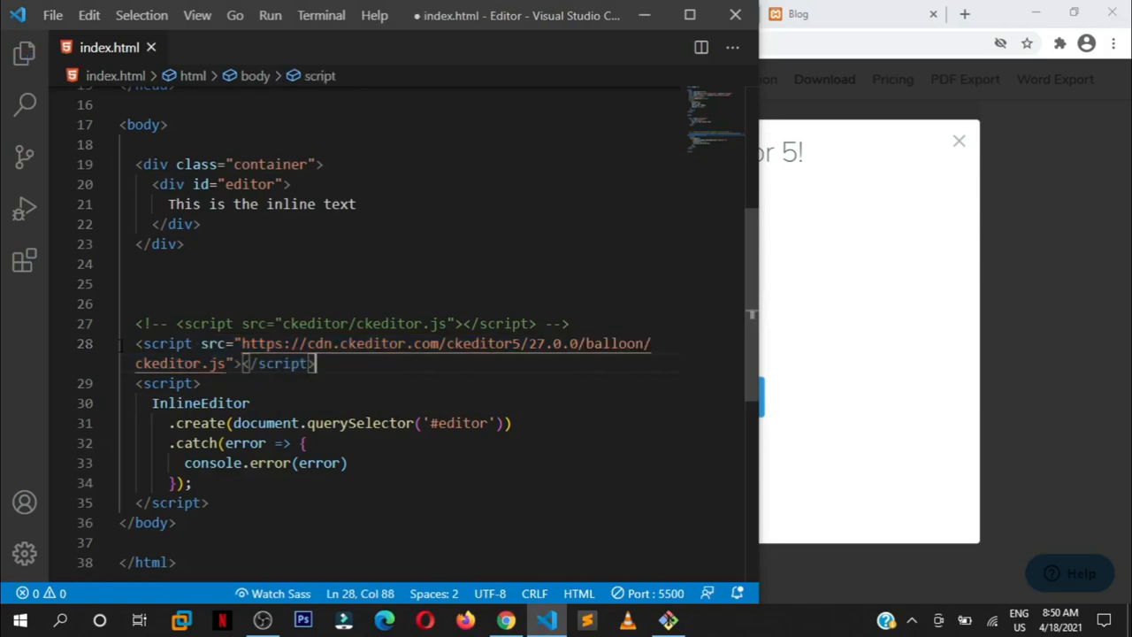
double_click(615, 343)
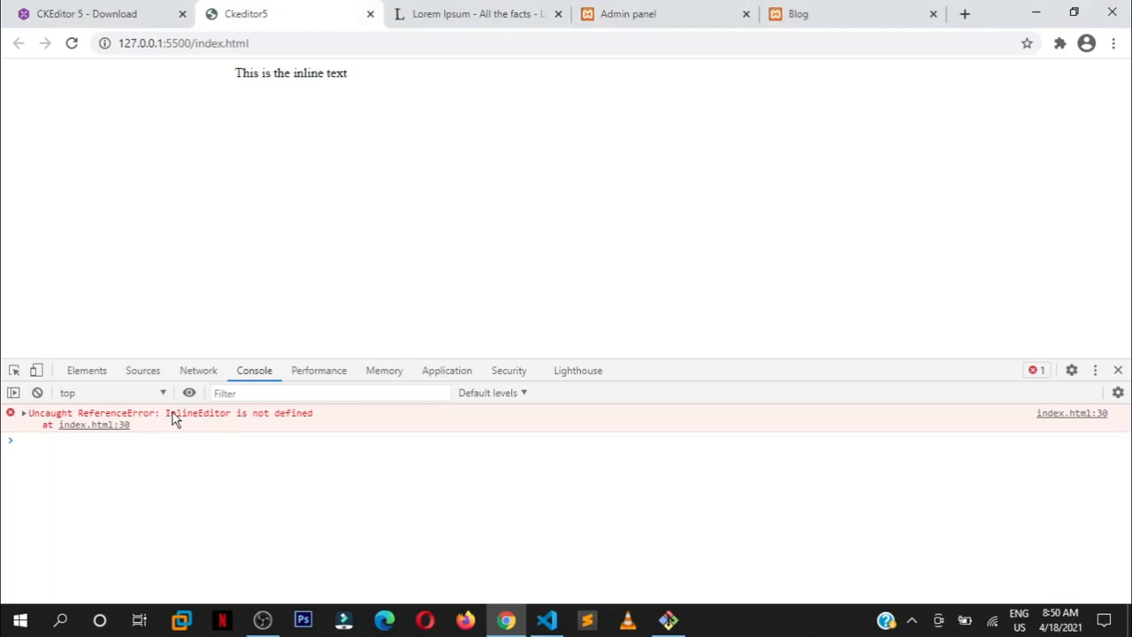
mouse_move(546, 619)
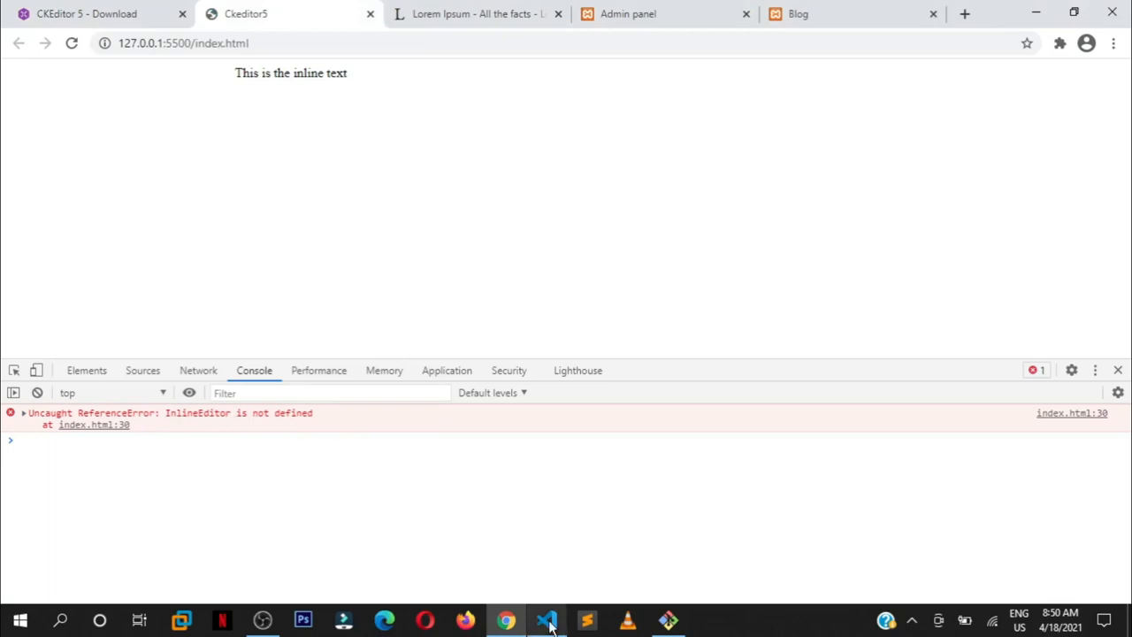
Step: Return to index.html after seeing the 'InlineEditor is not defined' console error
left_click(547, 619)
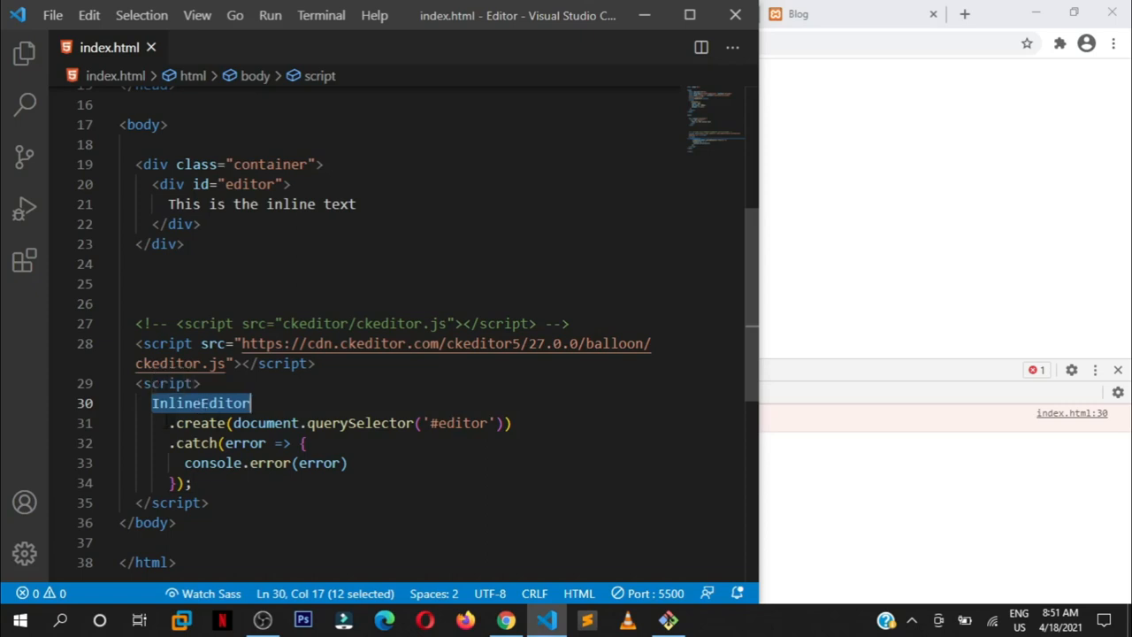
Step: Rename the InlineEditor creation call on line 30 to BalloonEditor and check Chrome
left_click_drag(251, 403, 192, 482)
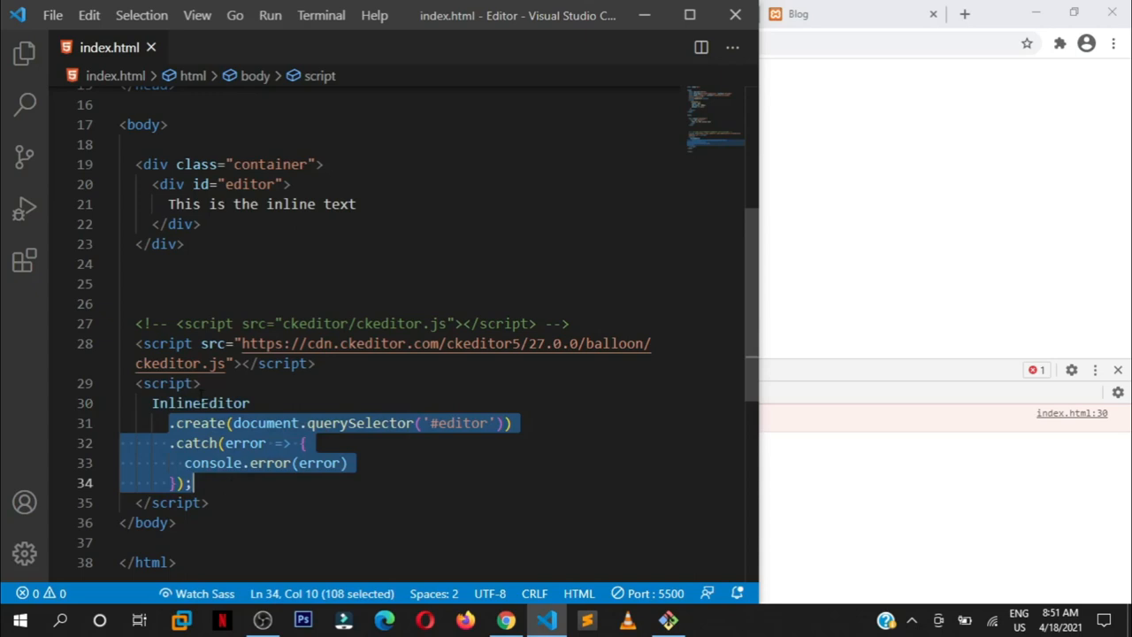
double_click(200, 403)
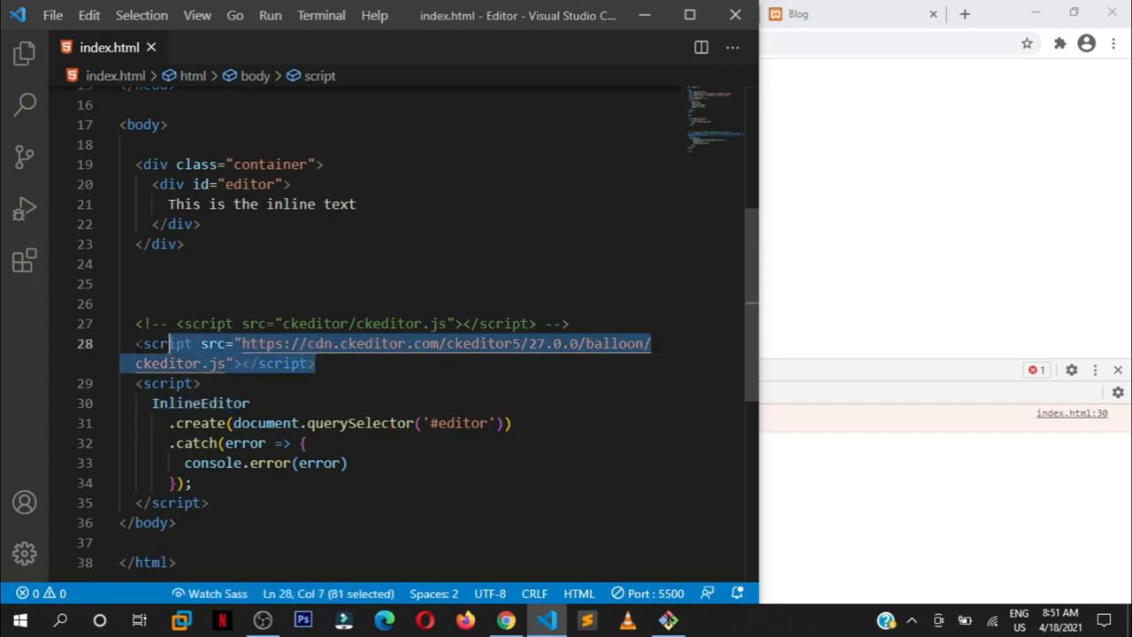
double_click(200, 403)
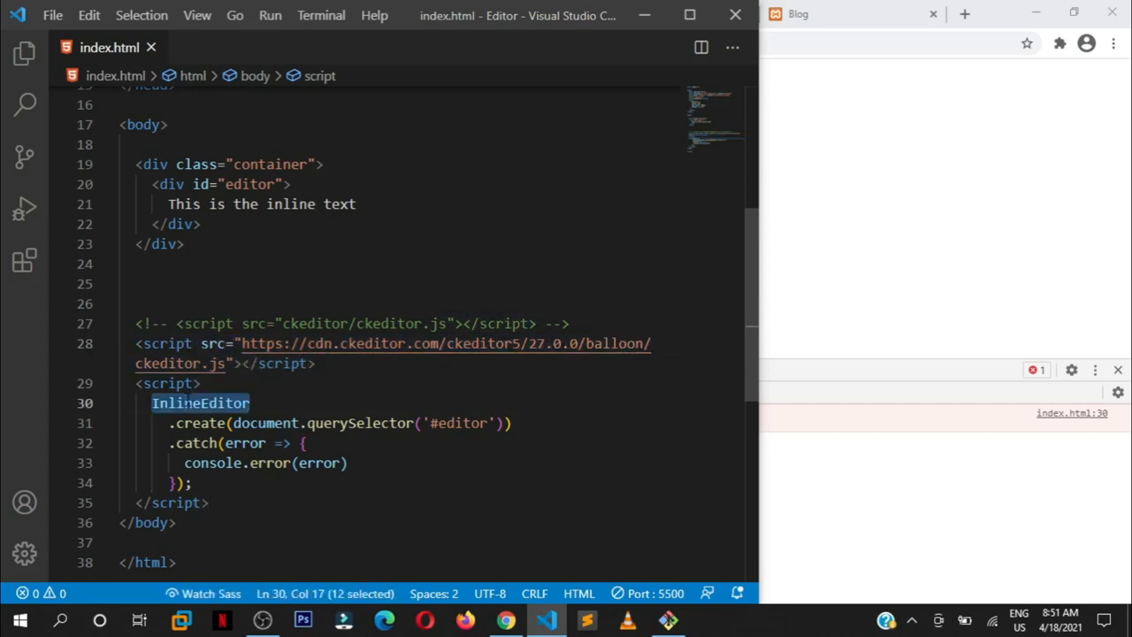
type("Balloo")
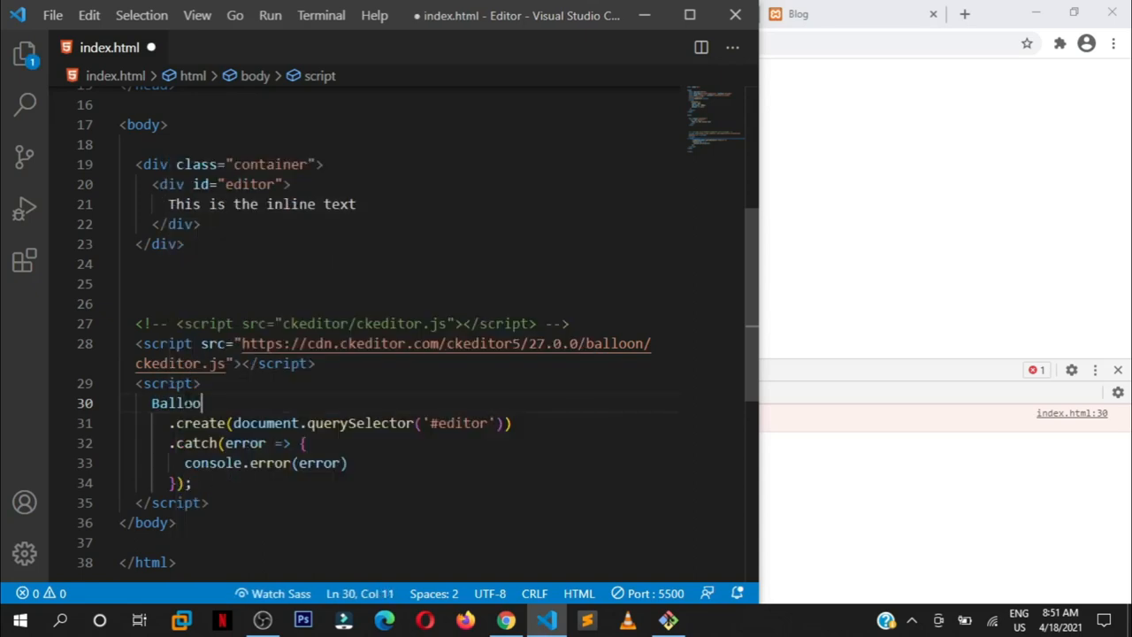
type("nEd")
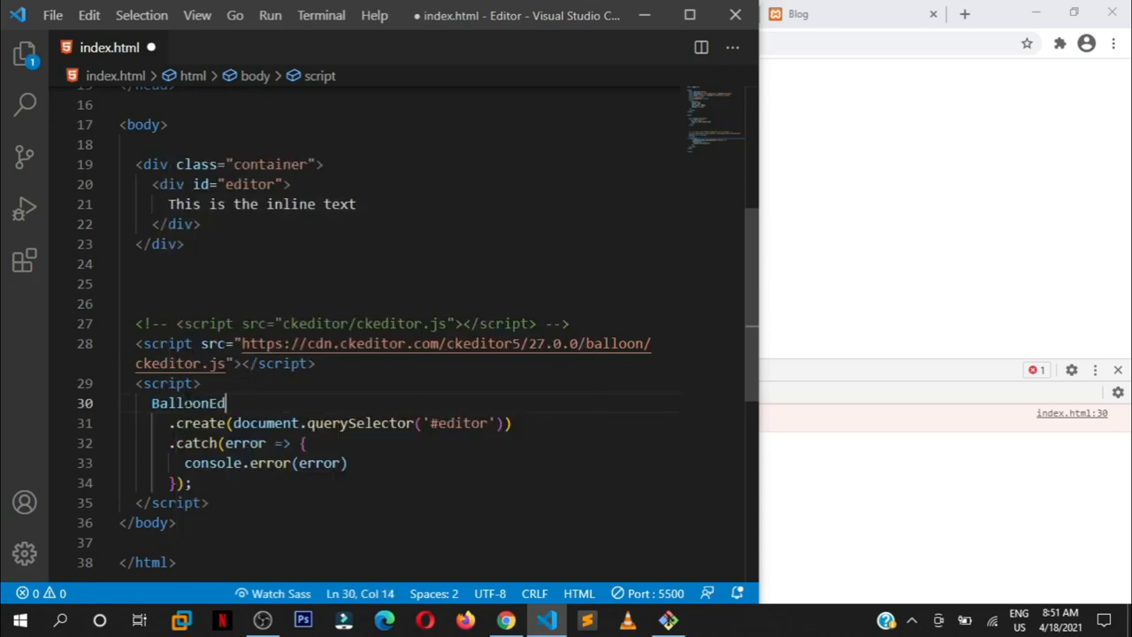
type("itor")
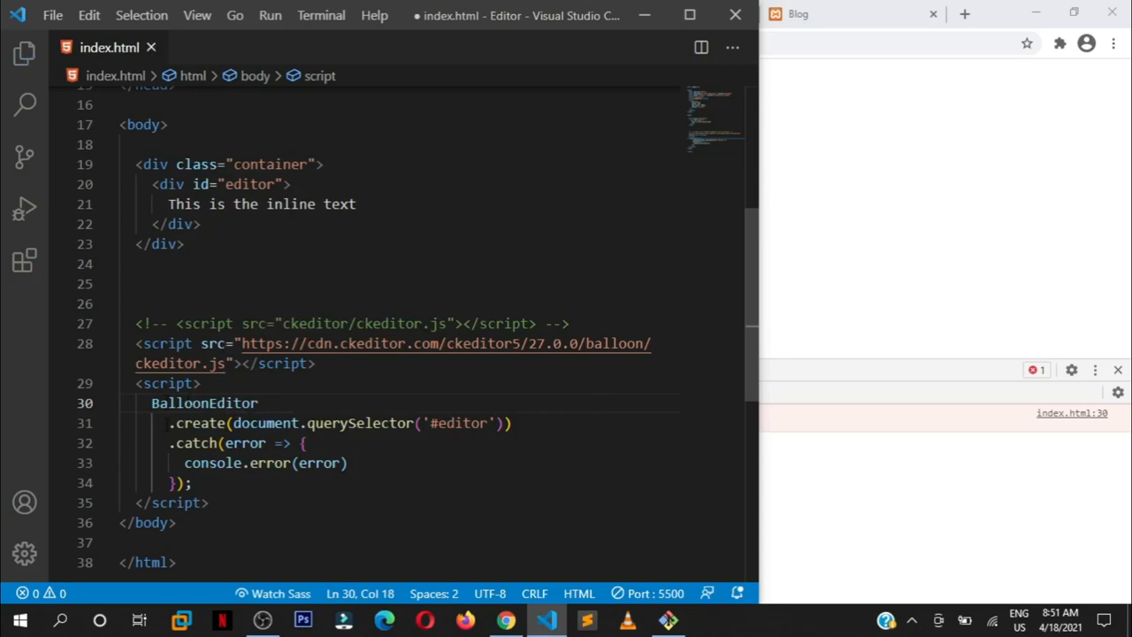
double_click(203, 402)
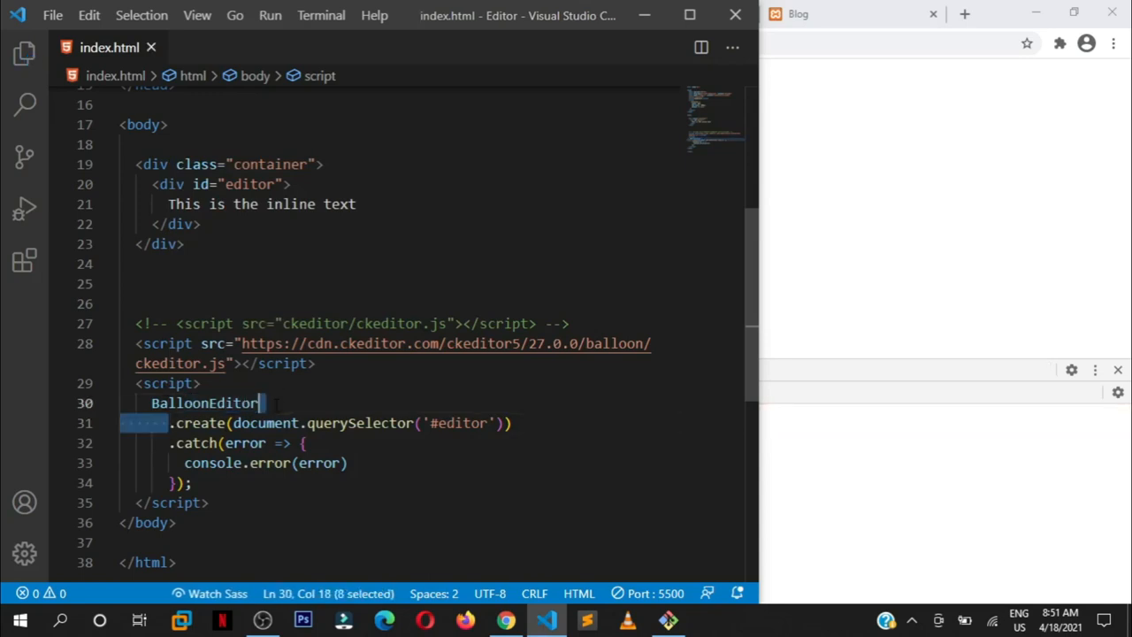
left_click(172, 422)
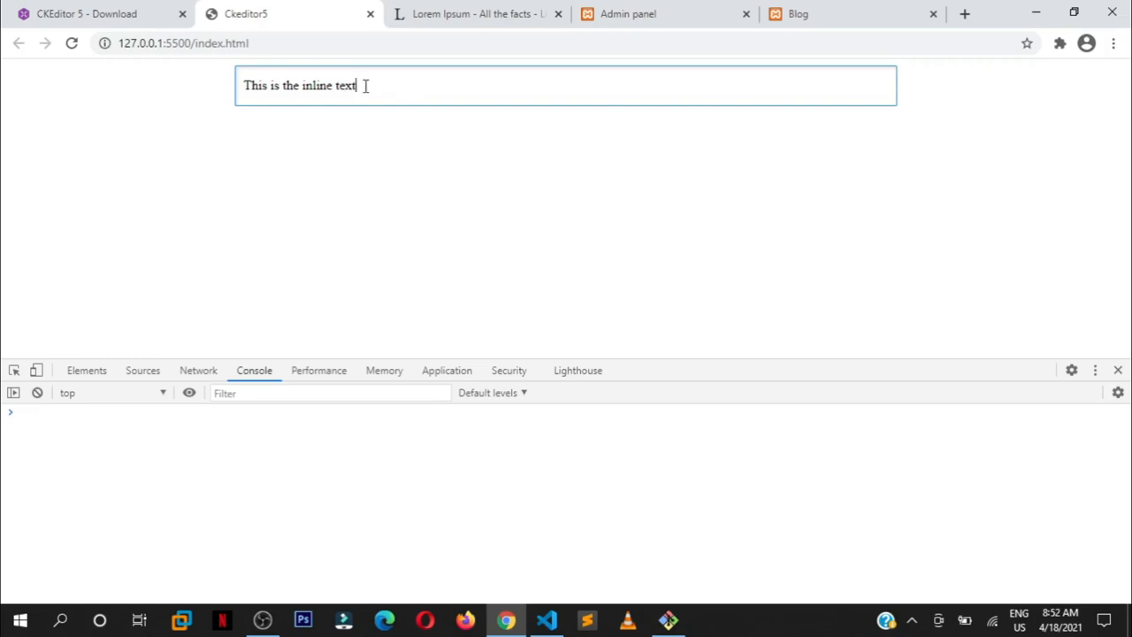
Step: Bold the word 'text', add two 'tim' lines, and make them a bulleted list
double_click(344, 85)
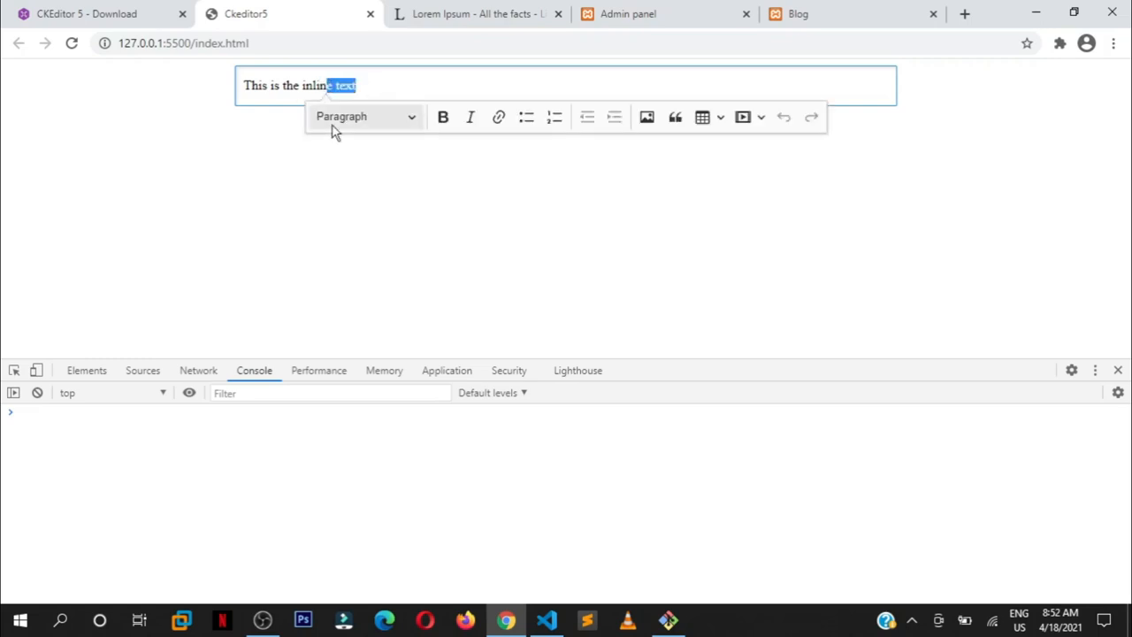
mouse_move(526, 116)
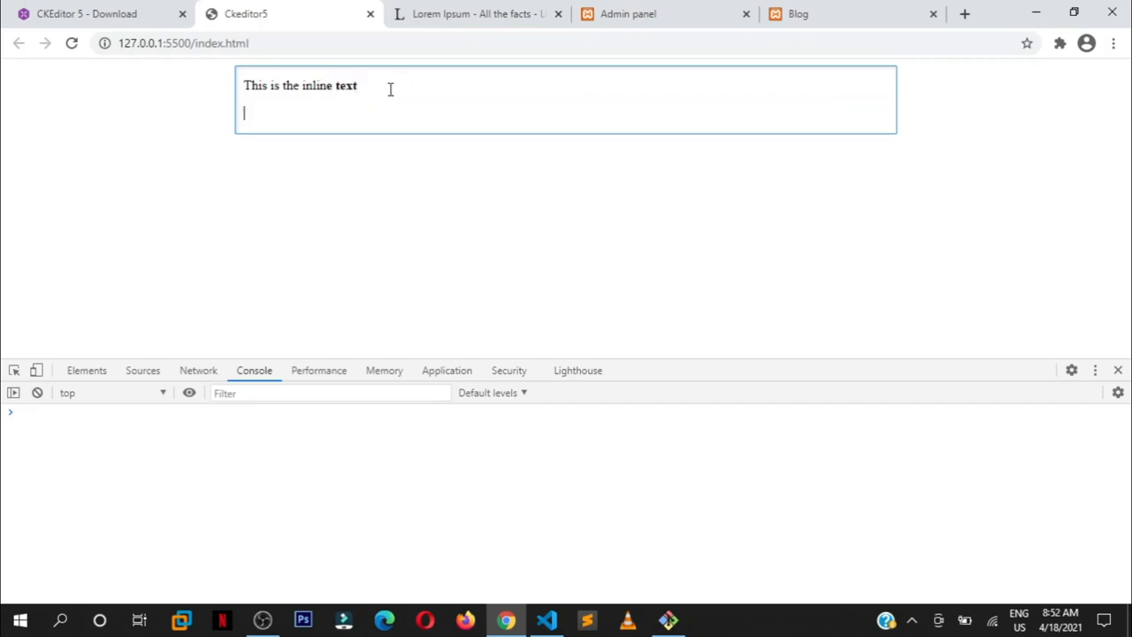
type("ti")
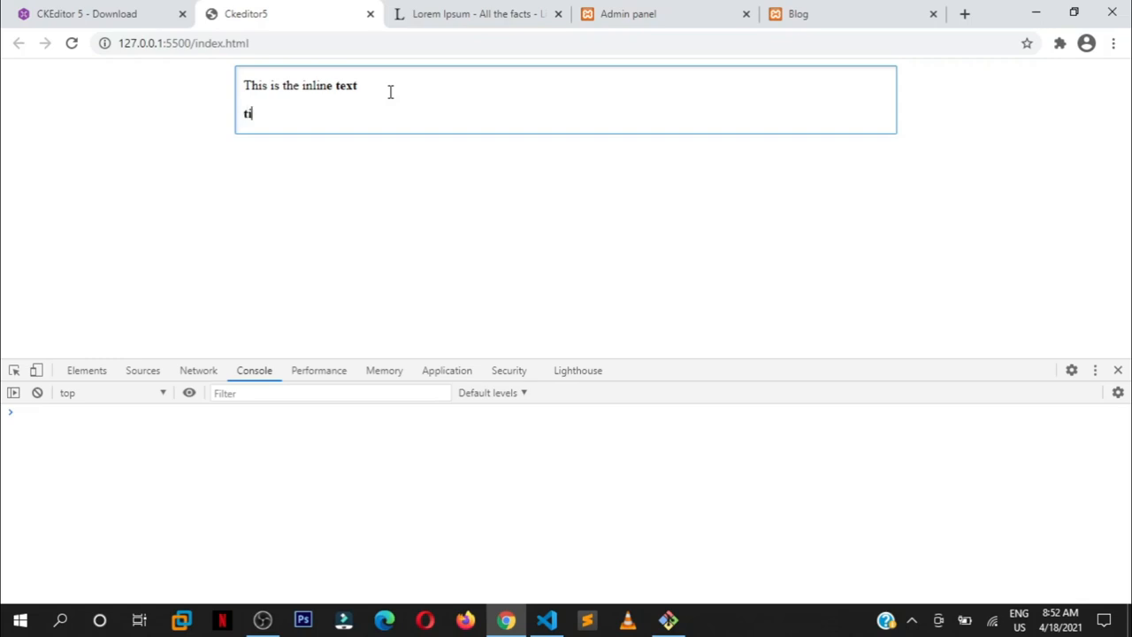
type("m")
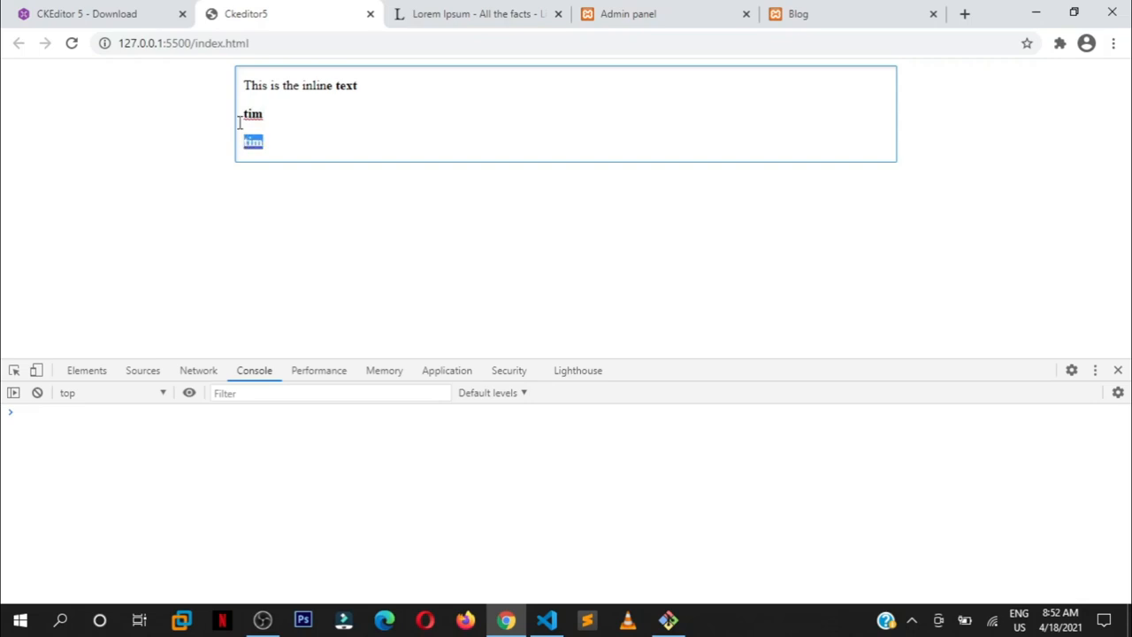
left_click(476, 81)
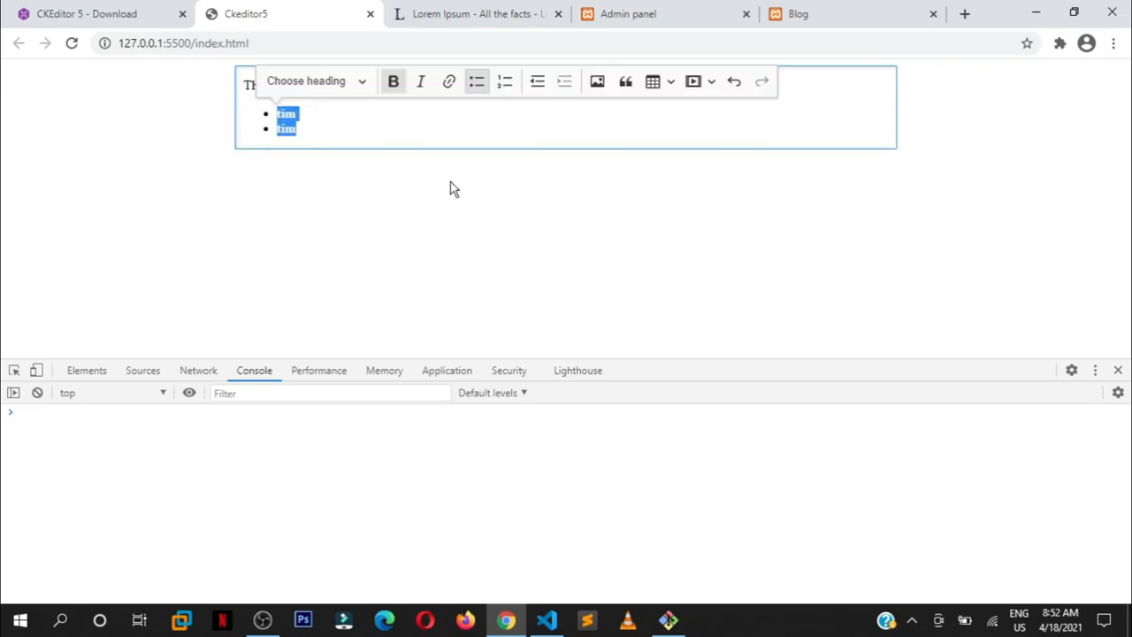
left_click(339, 185)
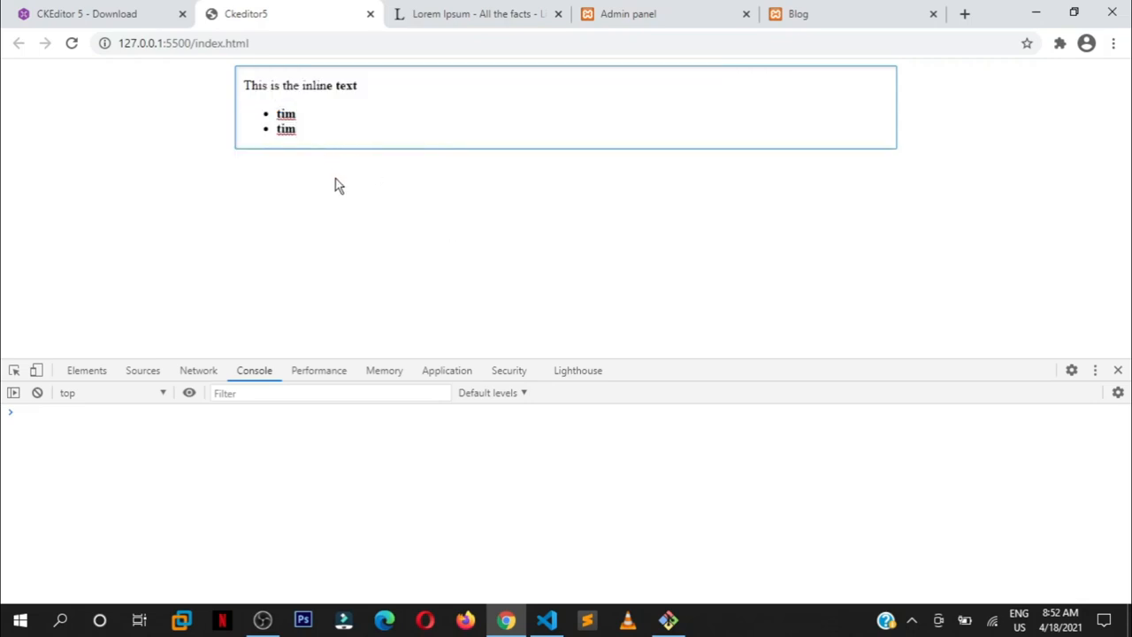
mouse_move(398, 133)
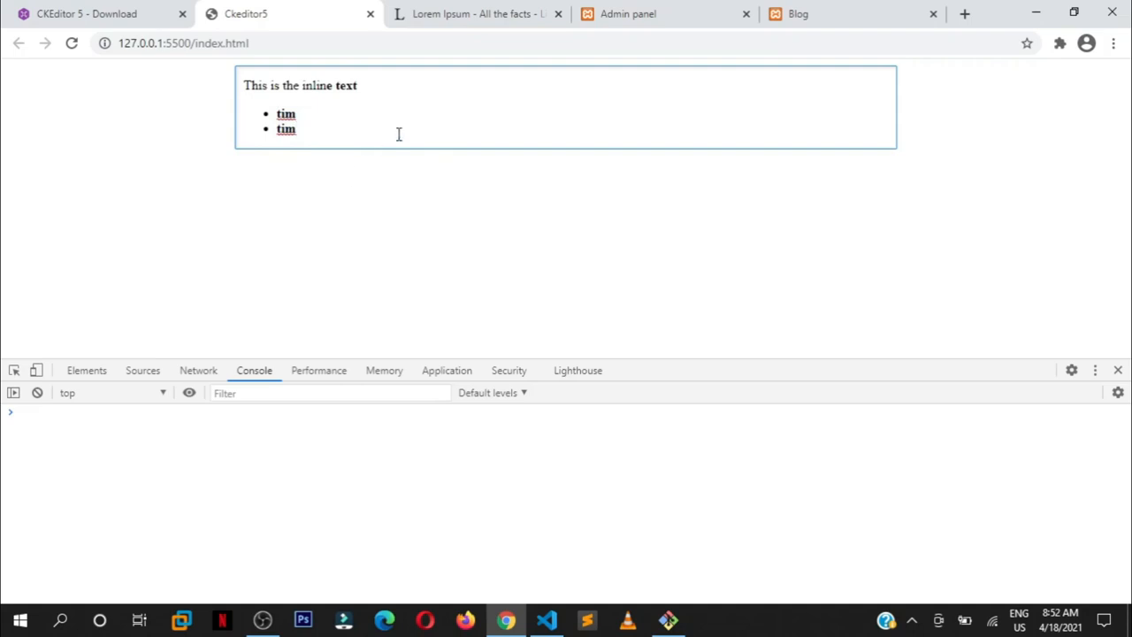
mouse_move(533, 366)
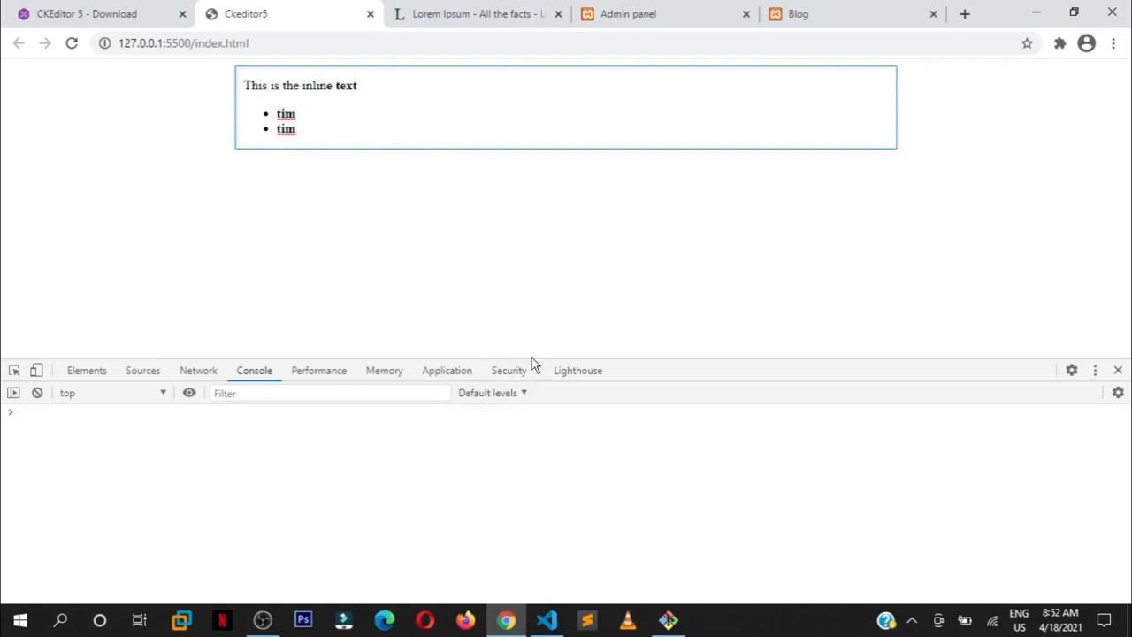
Step: On the CKEditor 5 Download tab, select the Classic build
left_click(89, 13)
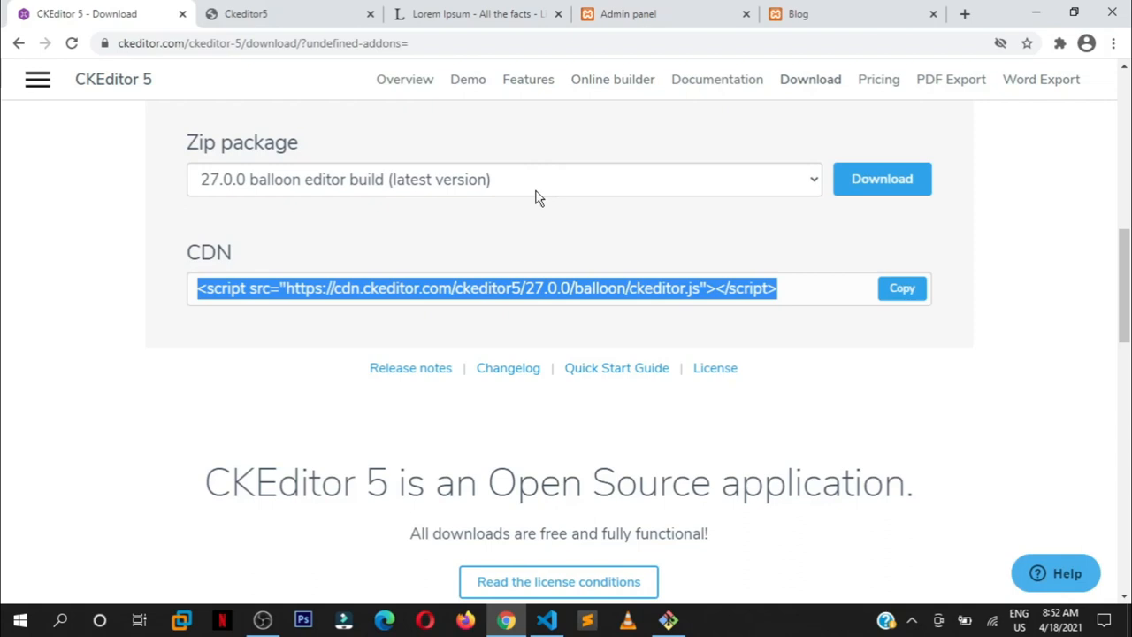
left_click(559, 188)
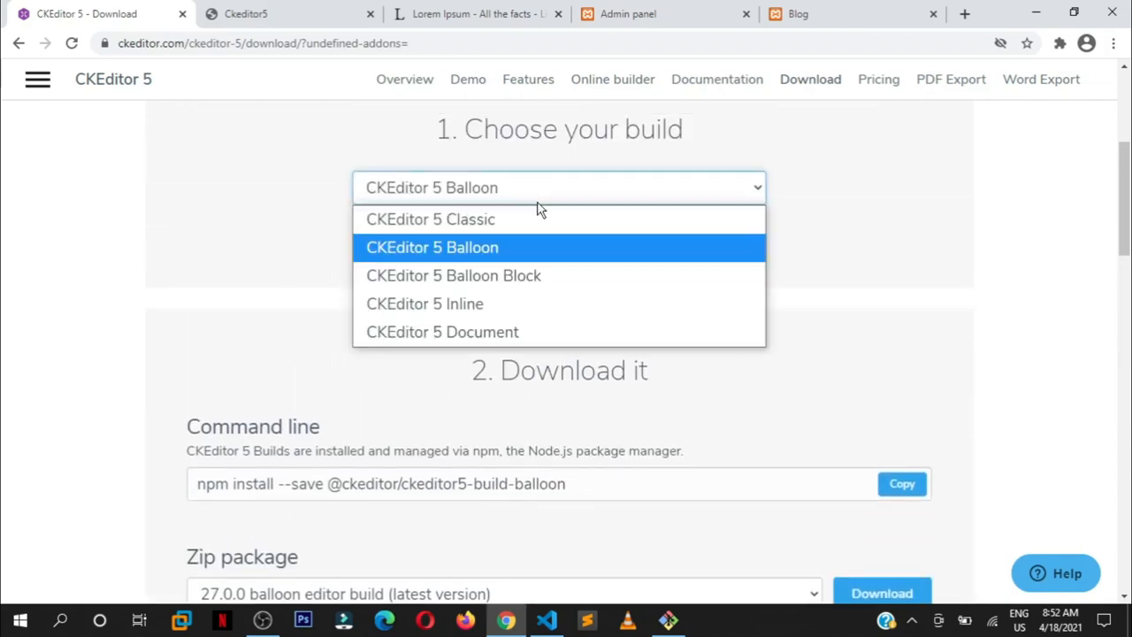
left_click(431, 219)
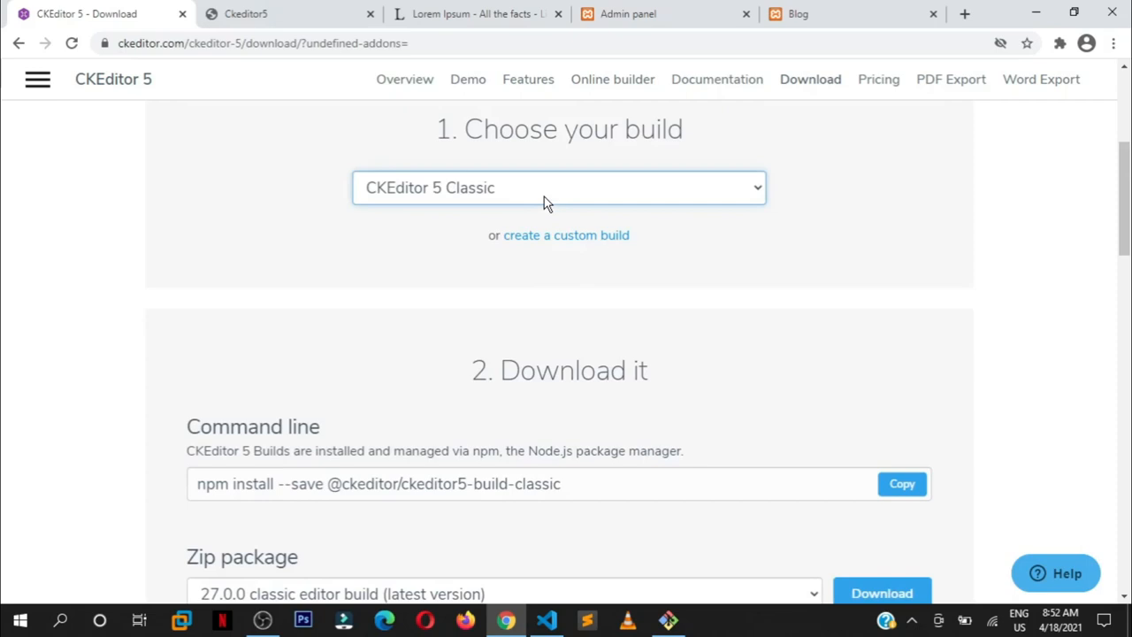
mouse_move(824, 319)
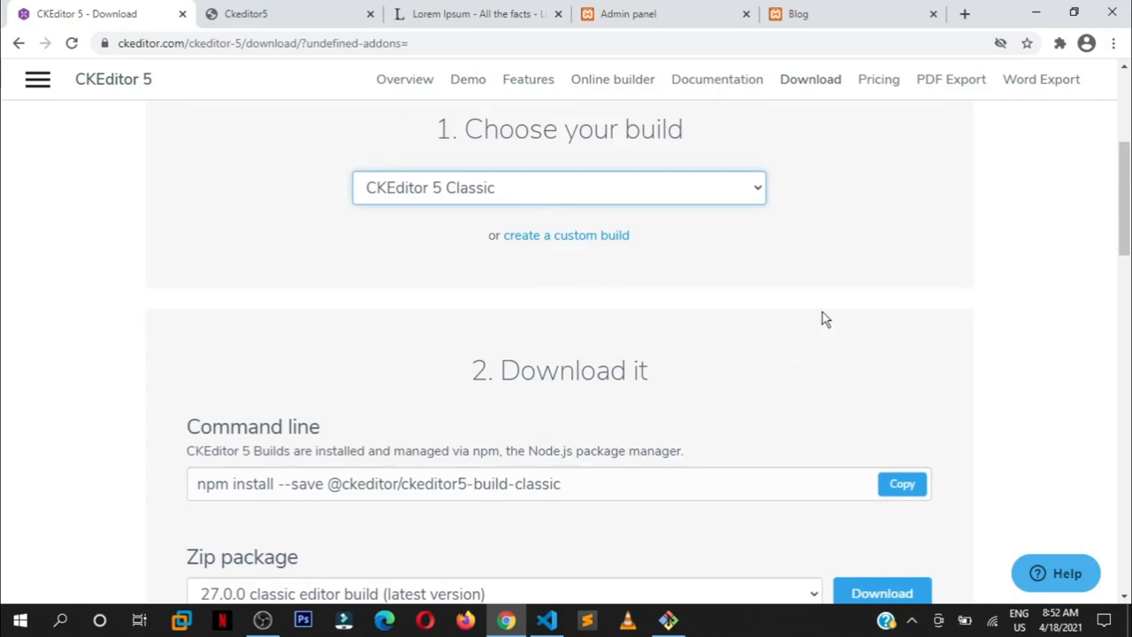